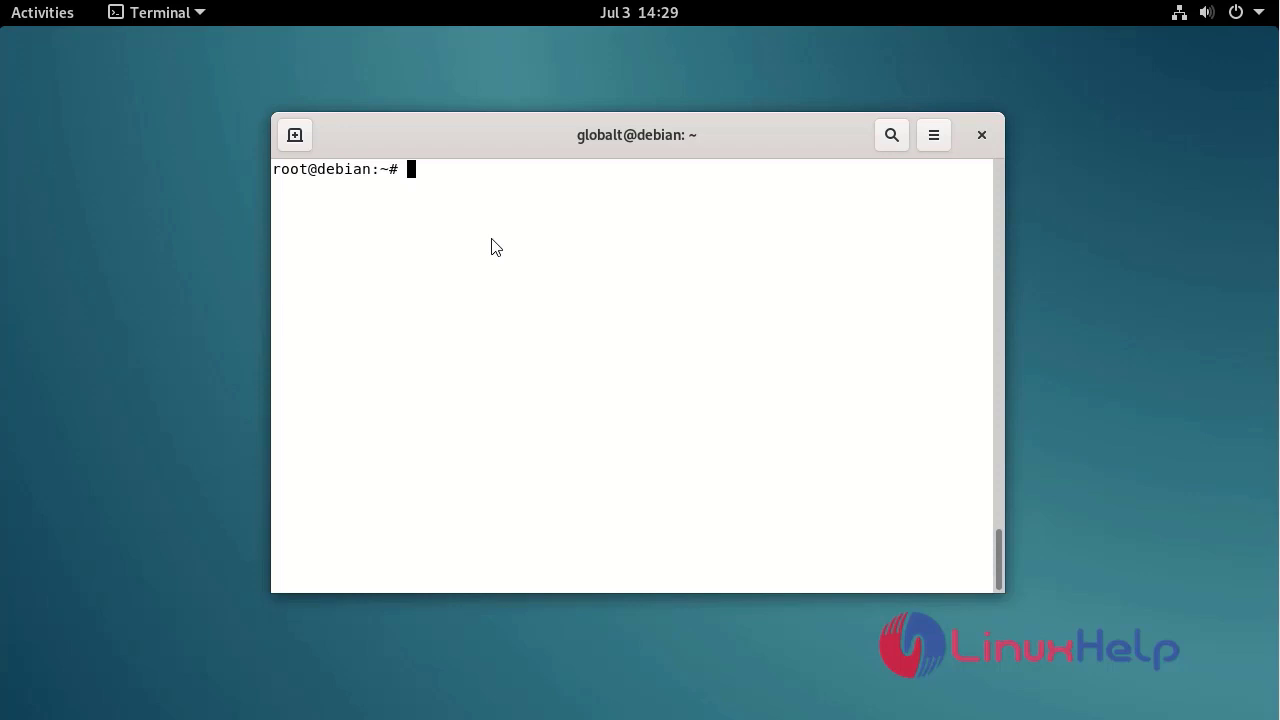
Step: Show the Debian 11 bullseye release details with lsb_release -a
{"action": "type", "text": "l"}
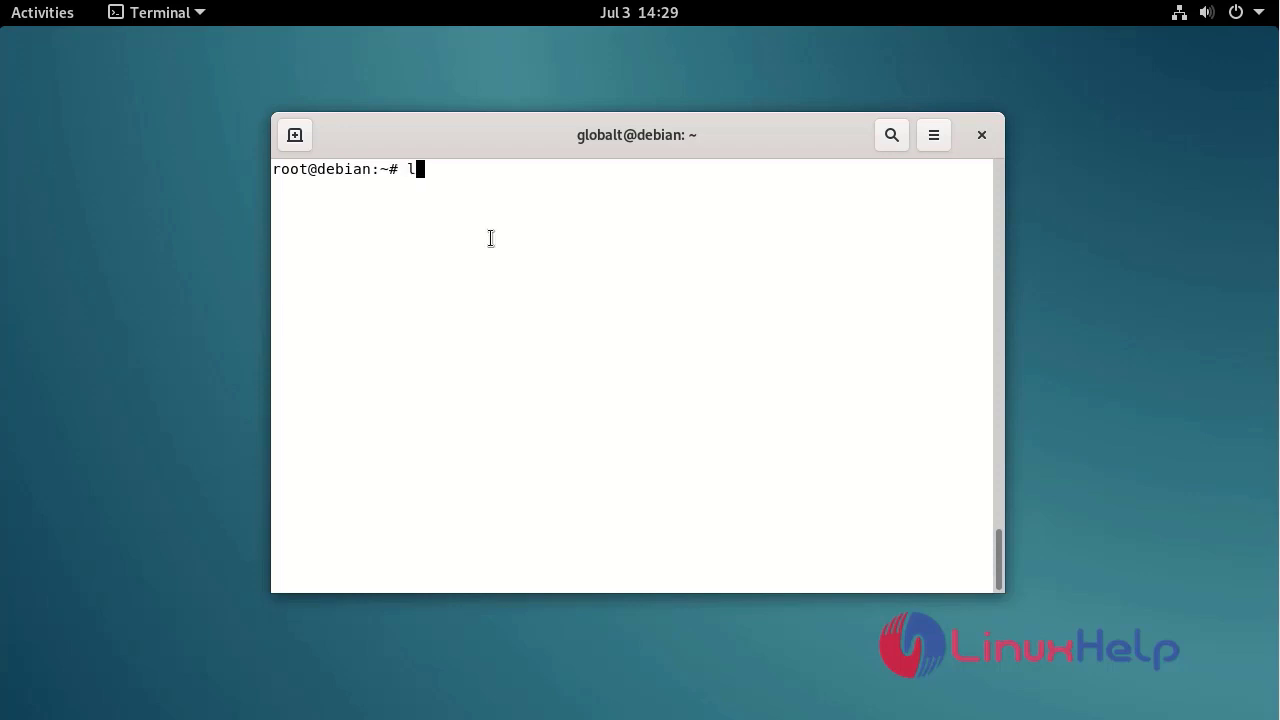
{"action": "type", "text": "sb_release -a"}
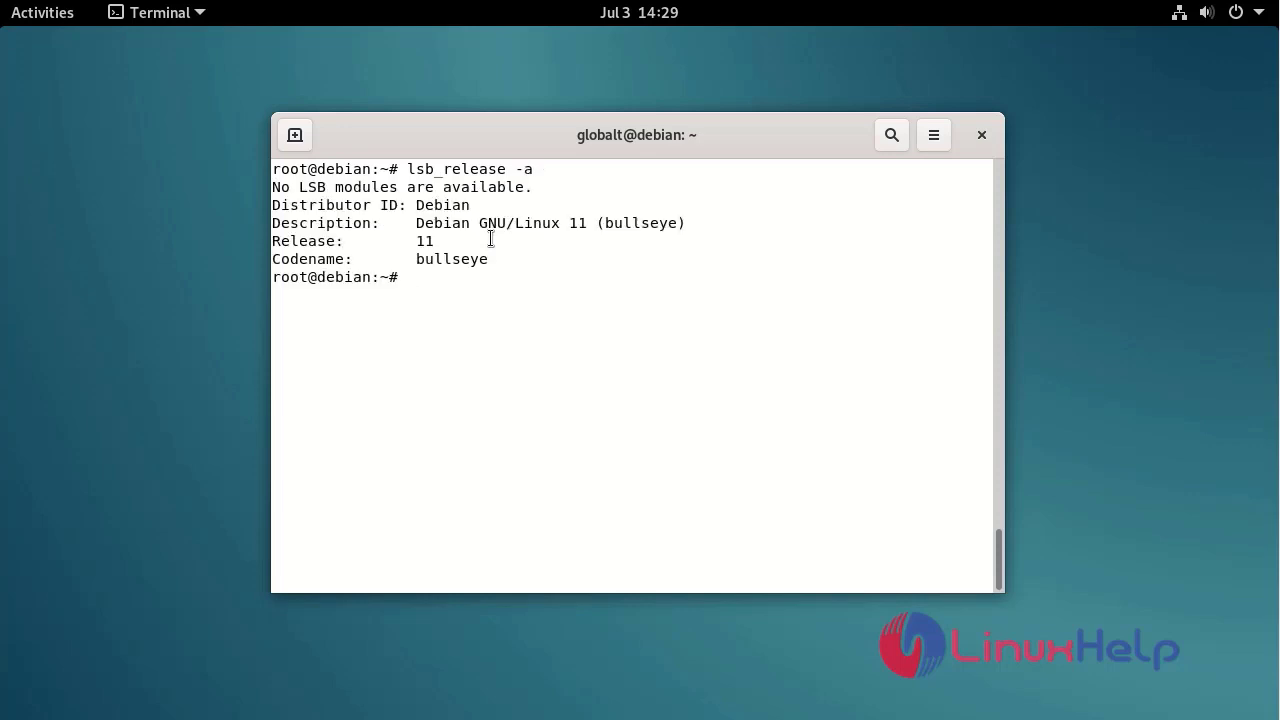
{"action": "key", "text": "Return"}
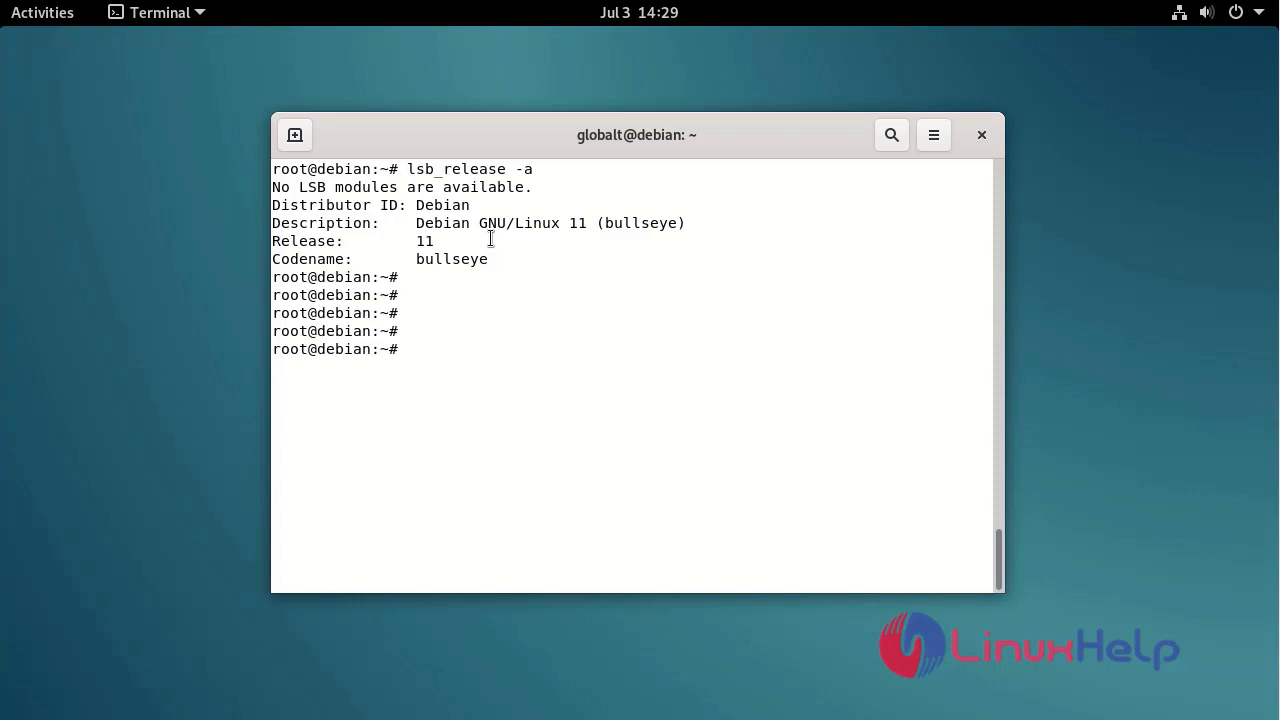
Step: Refresh the package lists with apt-get update until 'Reading package lists... Done'
{"action": "type", "text": "a"}
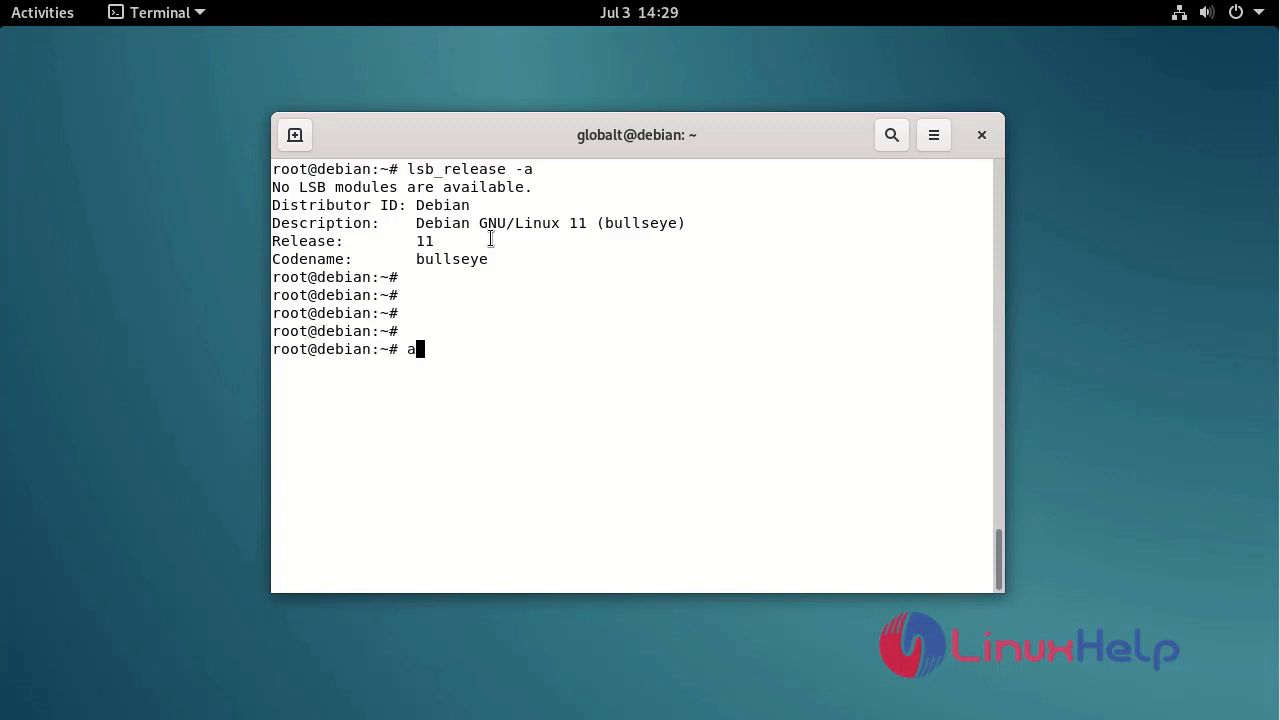
{"action": "type", "text": "pt-get"}
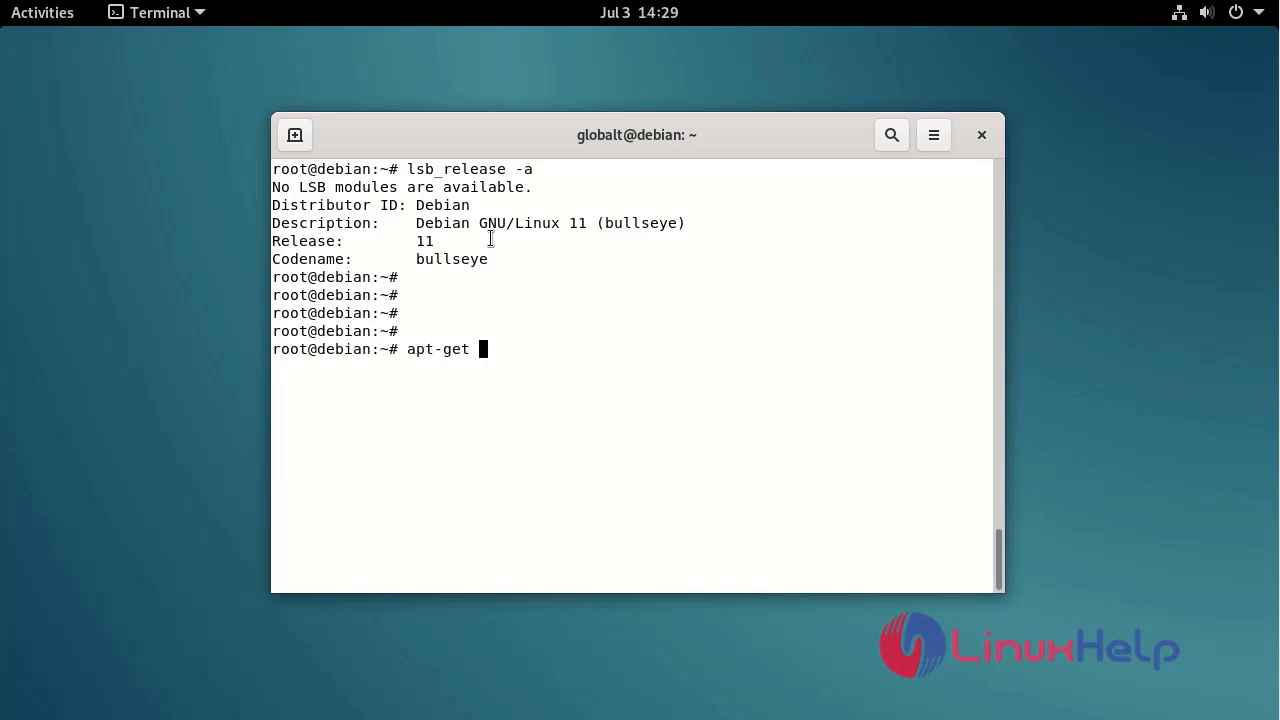
{"action": "type", "text": "update"}
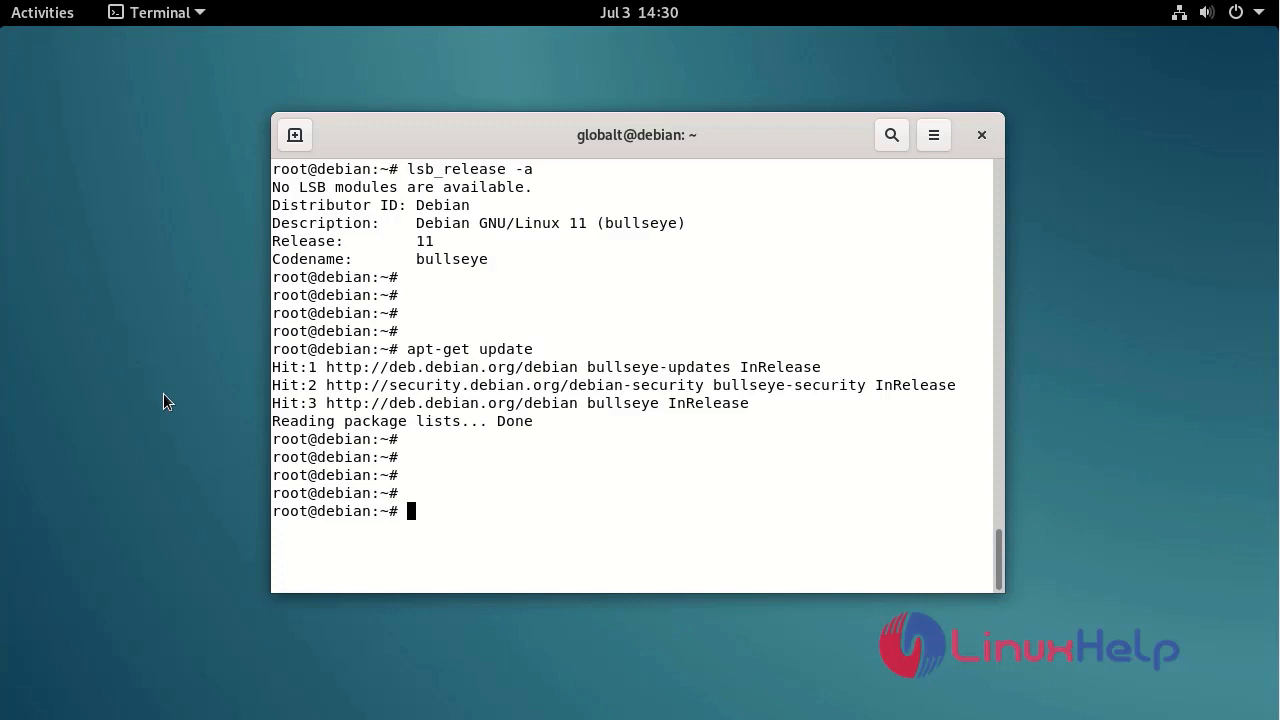
{"action": "mouse_move", "coordinate": [512, 504]}
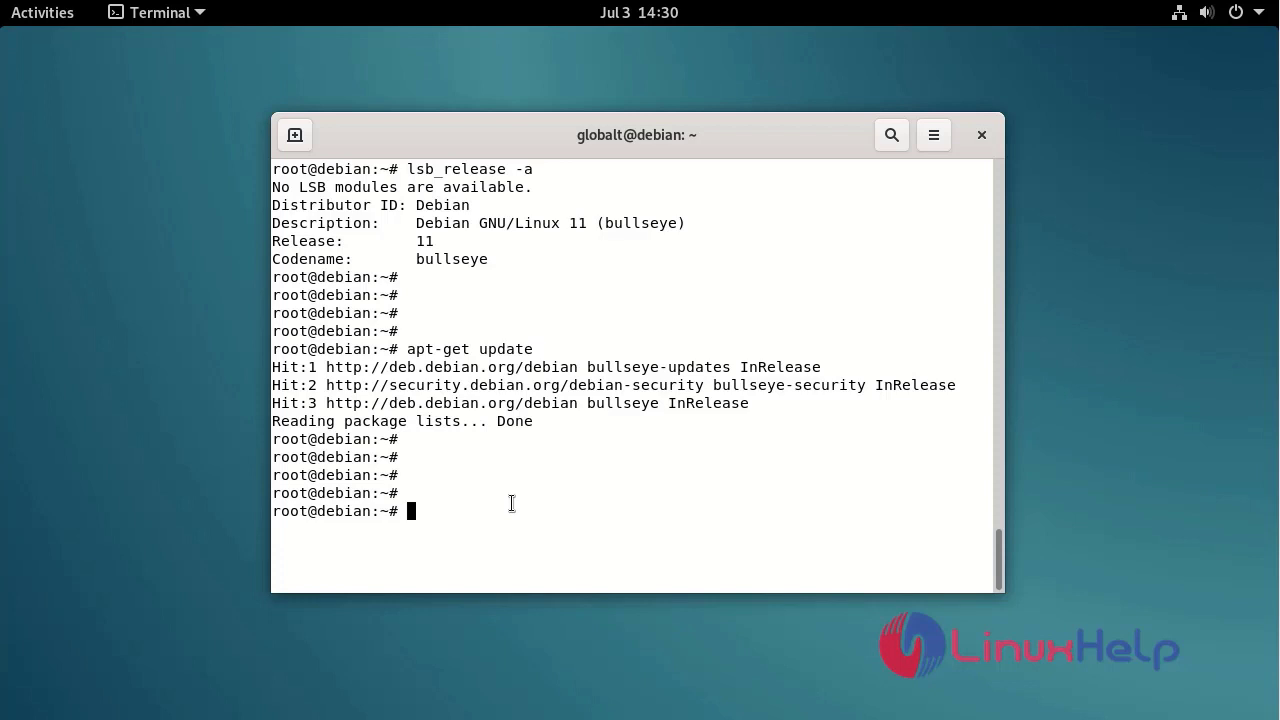
Step: Install apache2 and mariadb-server with apt install -y and let setup finish
{"action": "type", "text": "apt insta"}
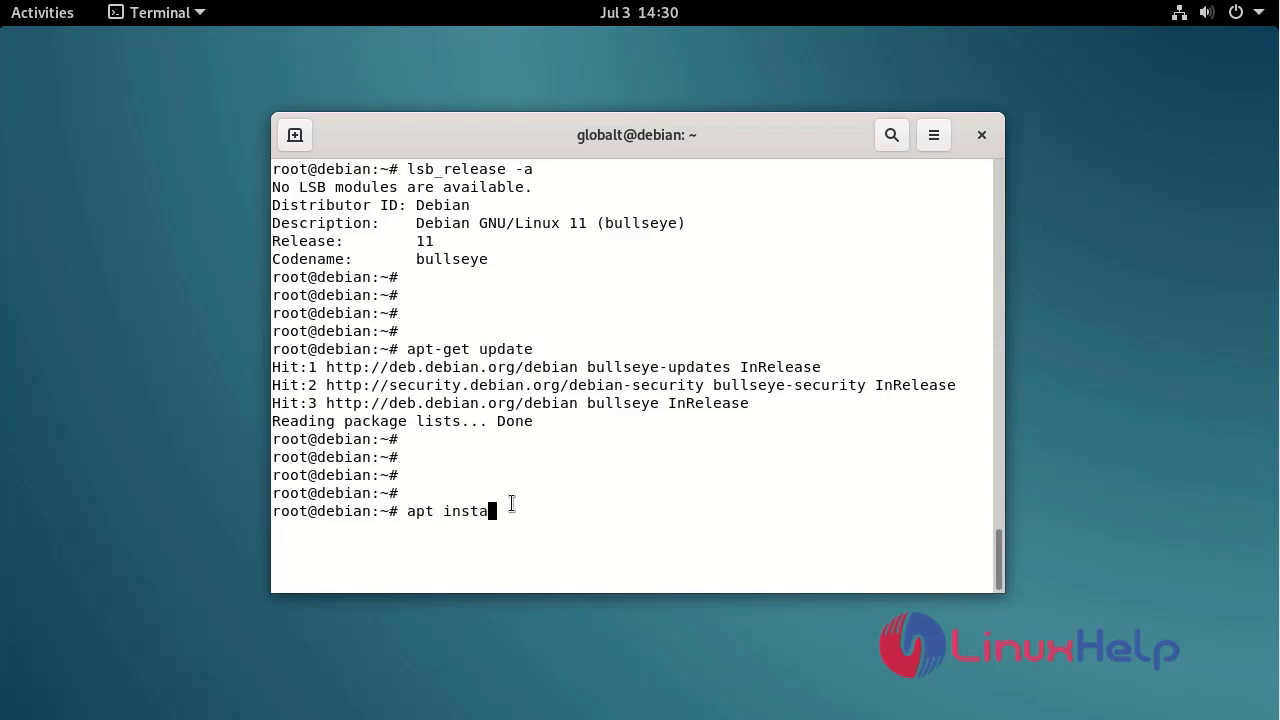
{"action": "type", "text": "ll apa"}
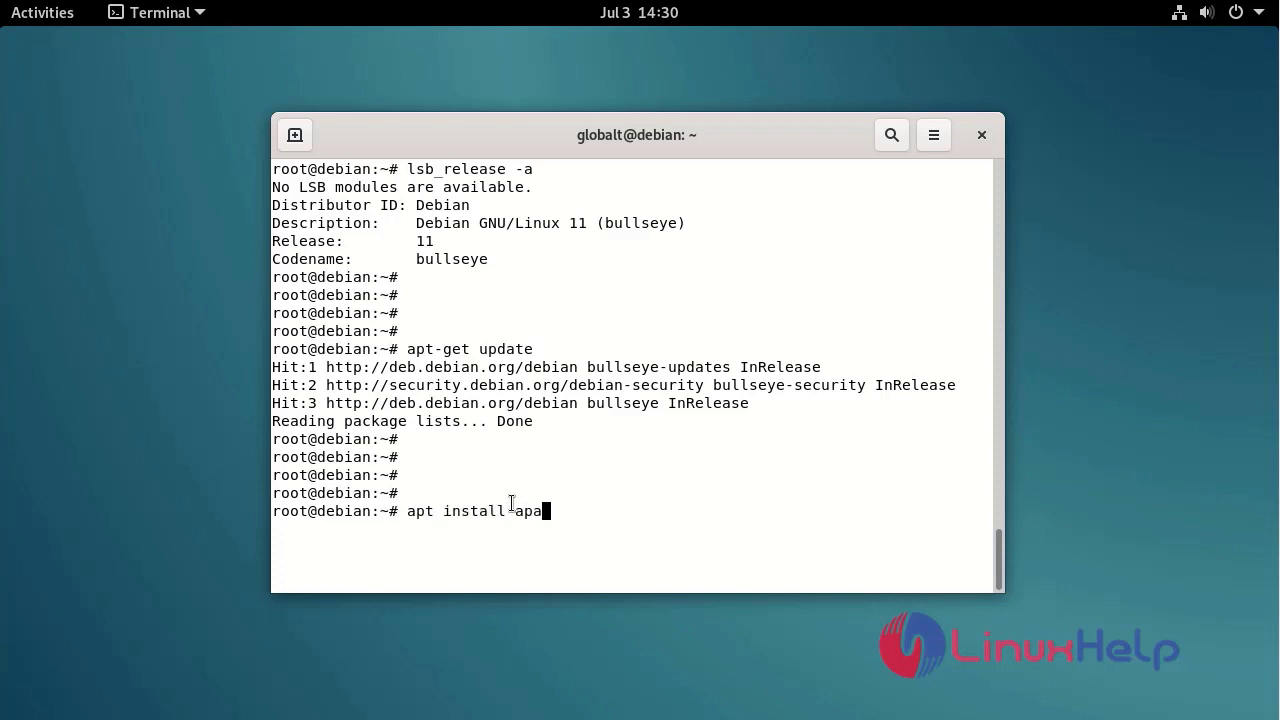
{"action": "type", "text": "che2"}
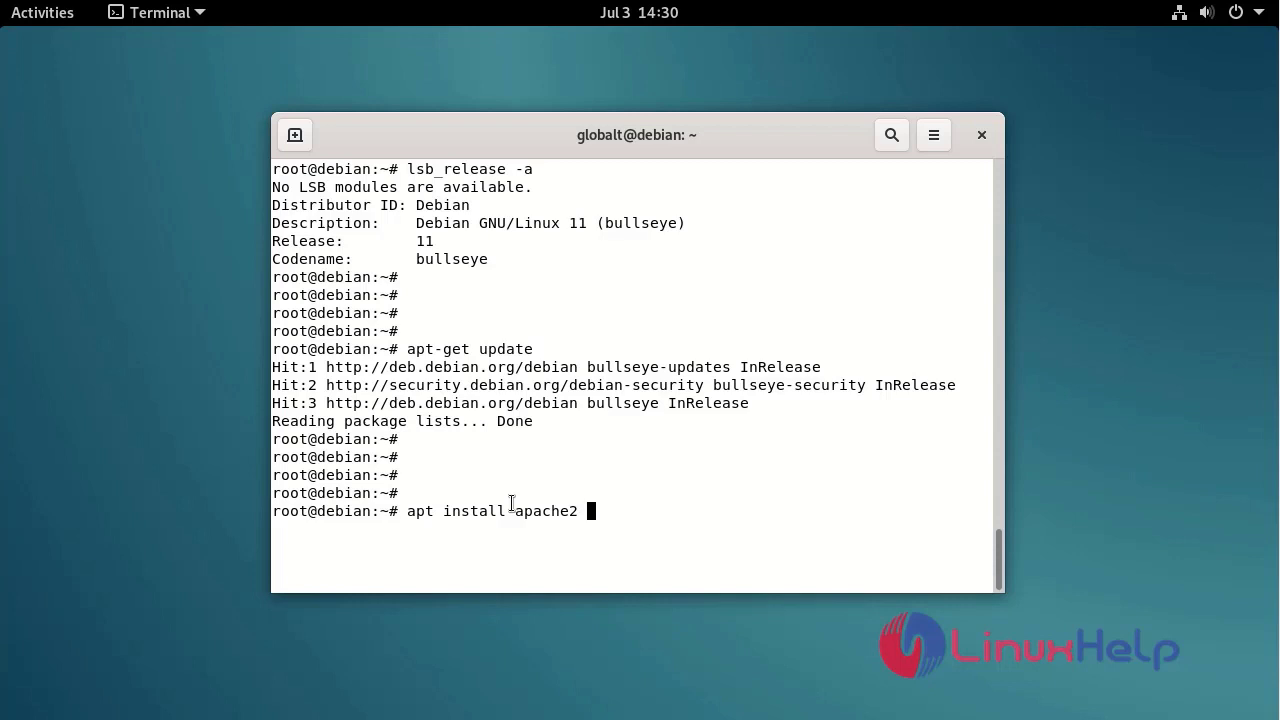
{"action": "type", "text": "mari"}
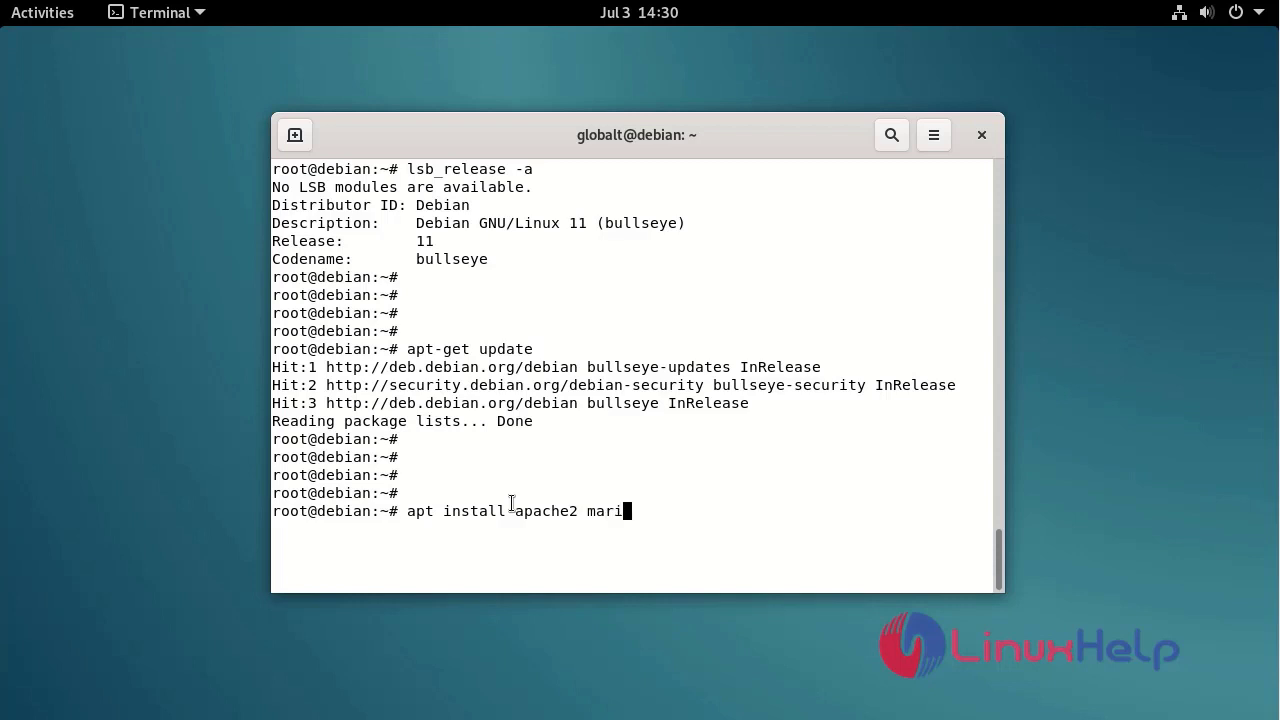
{"action": "type", "text": "adb"}
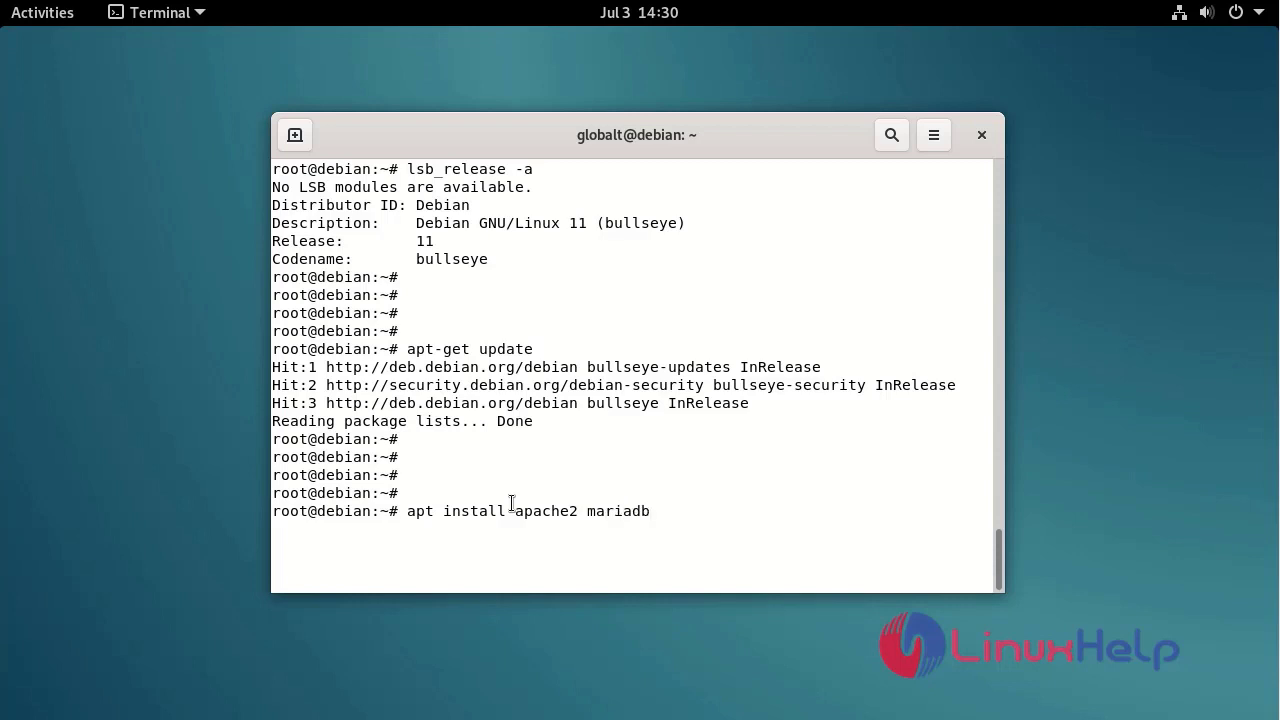
{"action": "type", "text": "-server"}
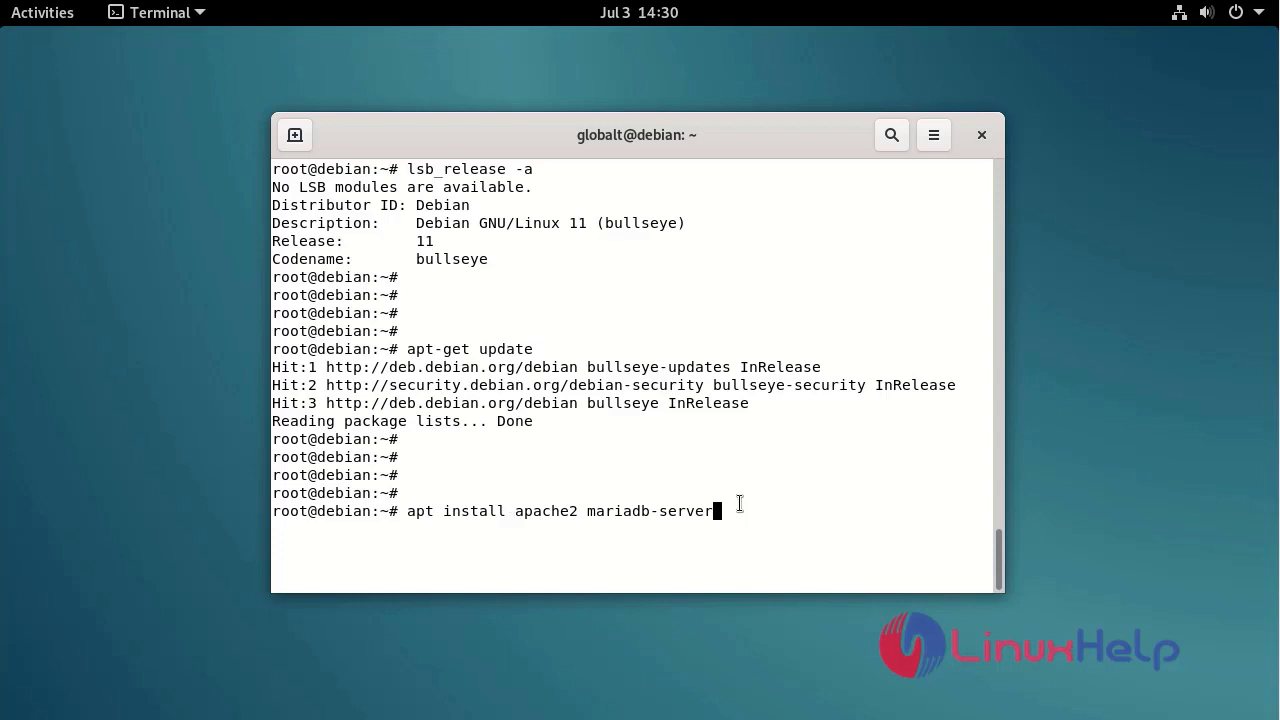
{"action": "type", "text": "-y"}
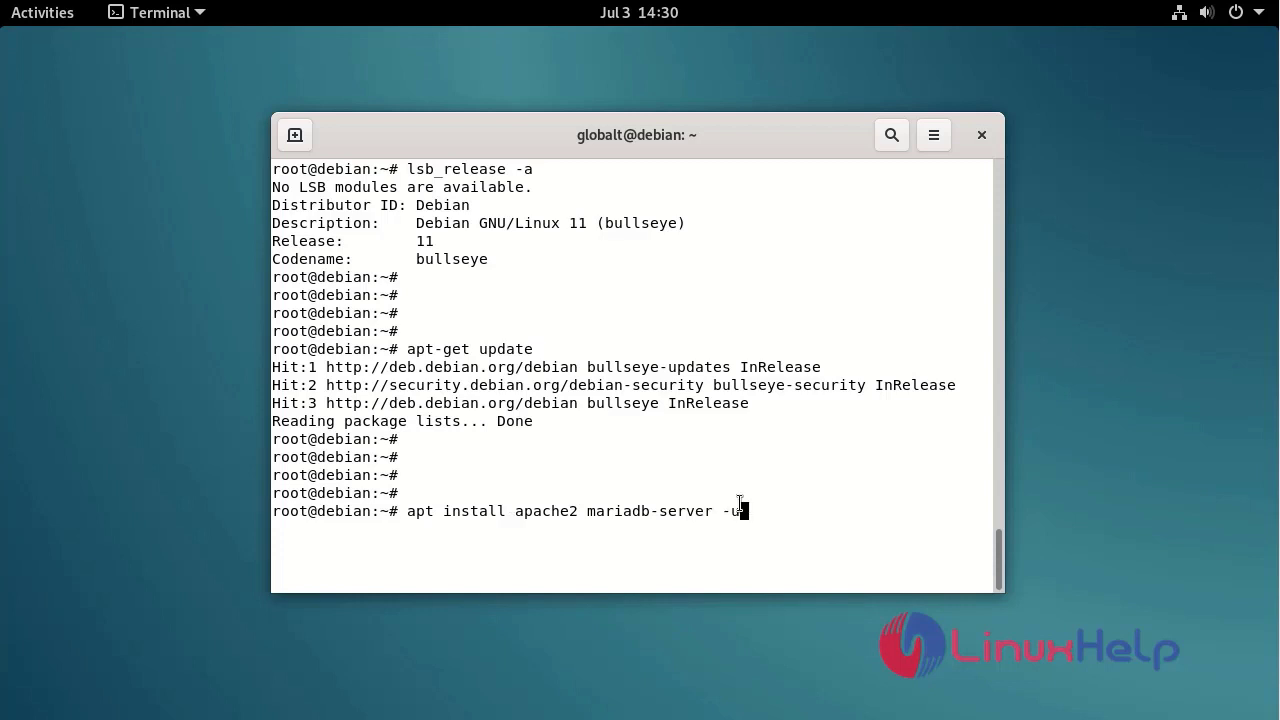
{"action": "key", "text": "Return"}
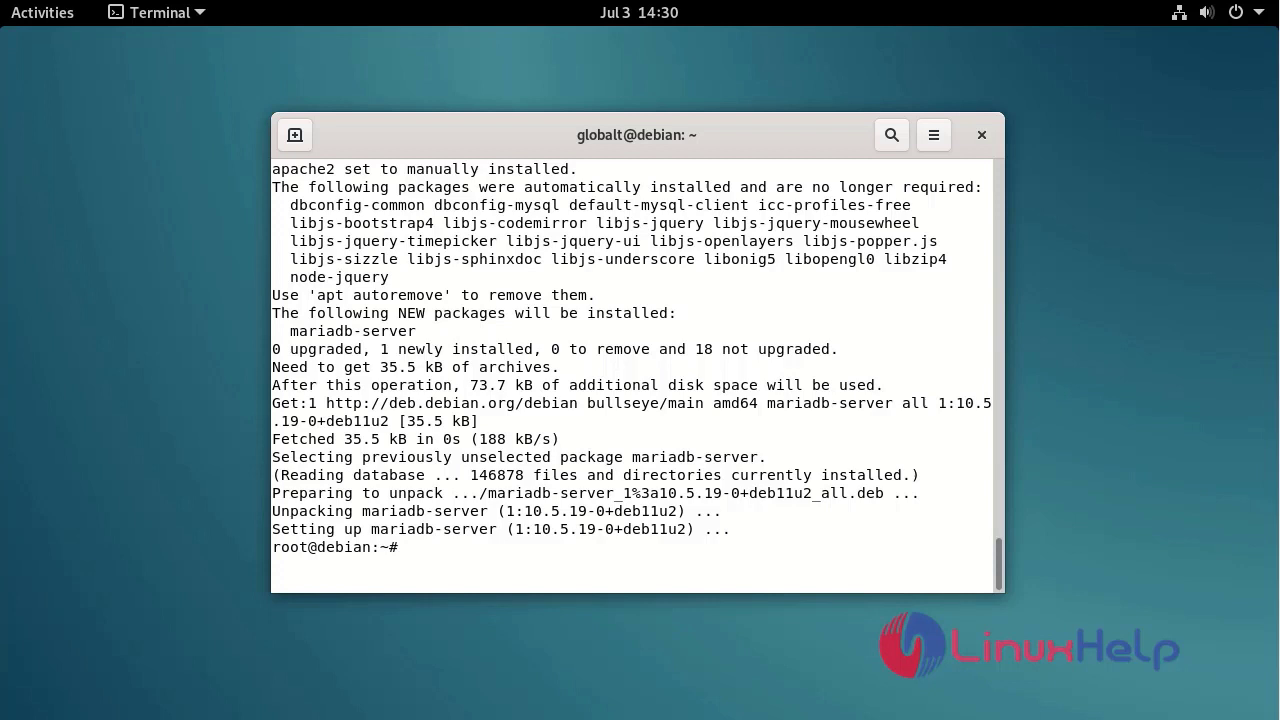
{"action": "mouse_move", "coordinate": [480, 510]}
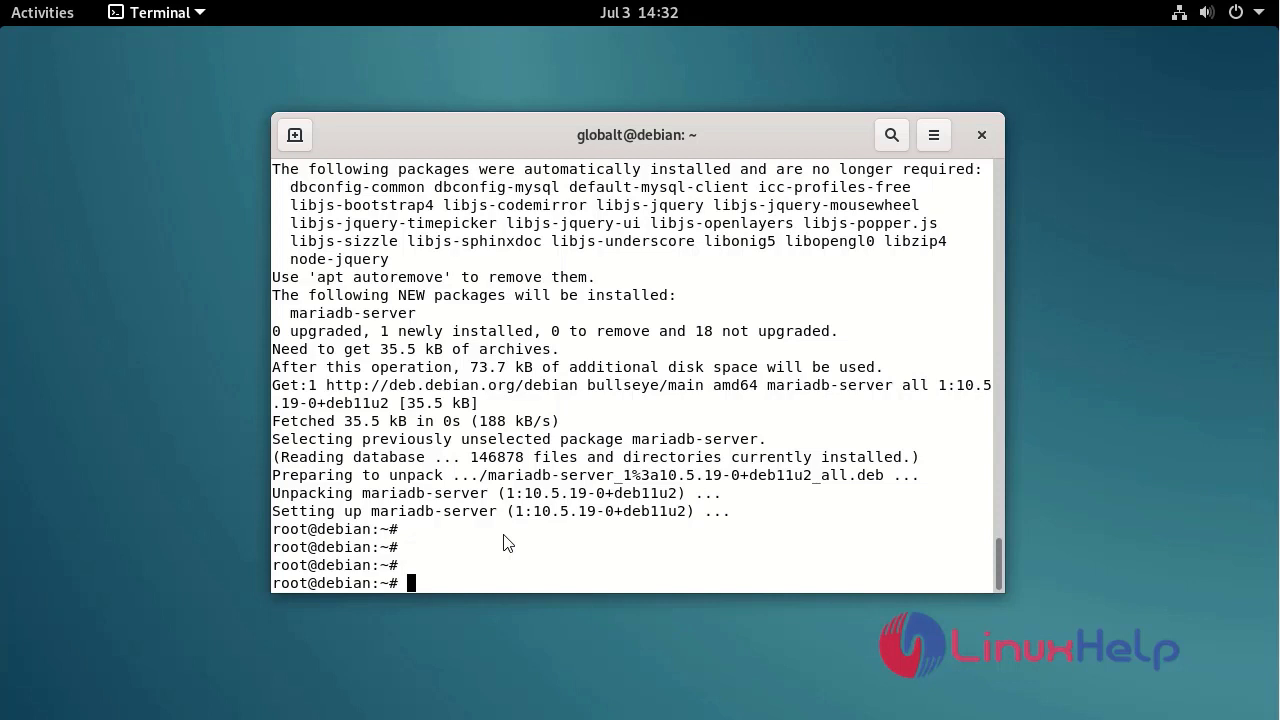
Step: Check the apache2 and mariadb service status with systemctl, then leave the status view
{"action": "type", "text": "ayate"}
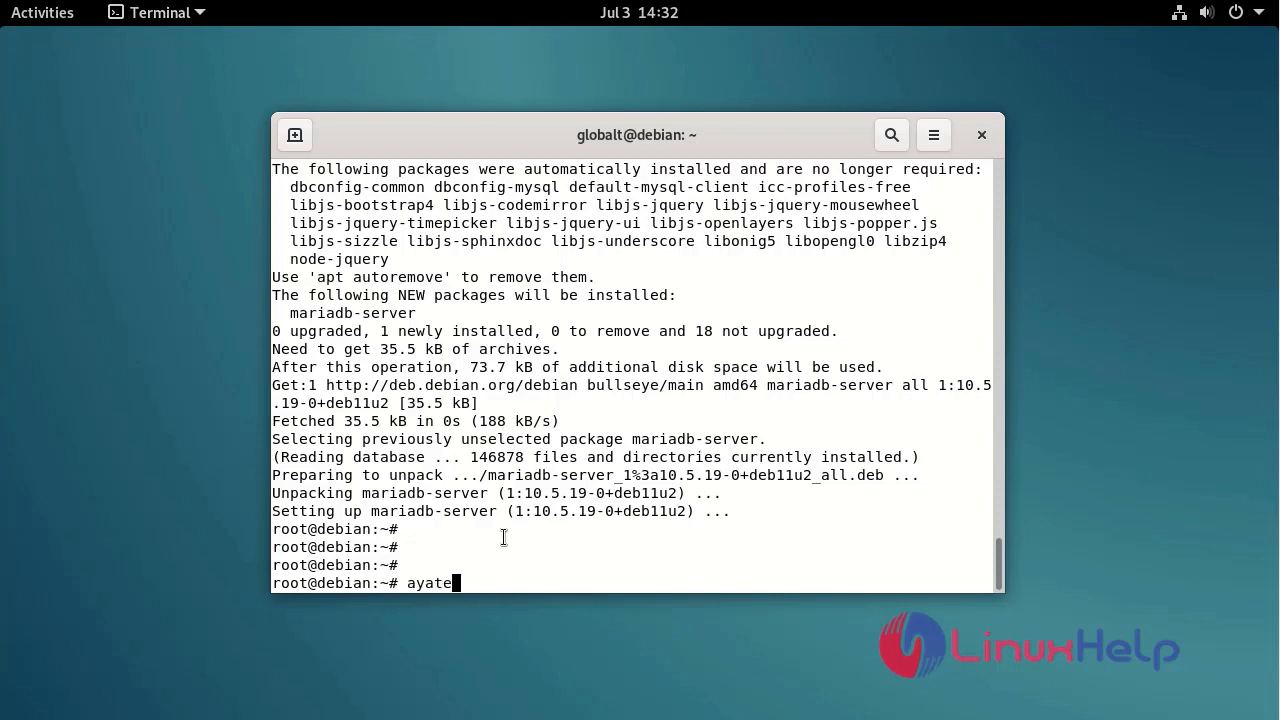
{"action": "type", "text": "systemctl"}
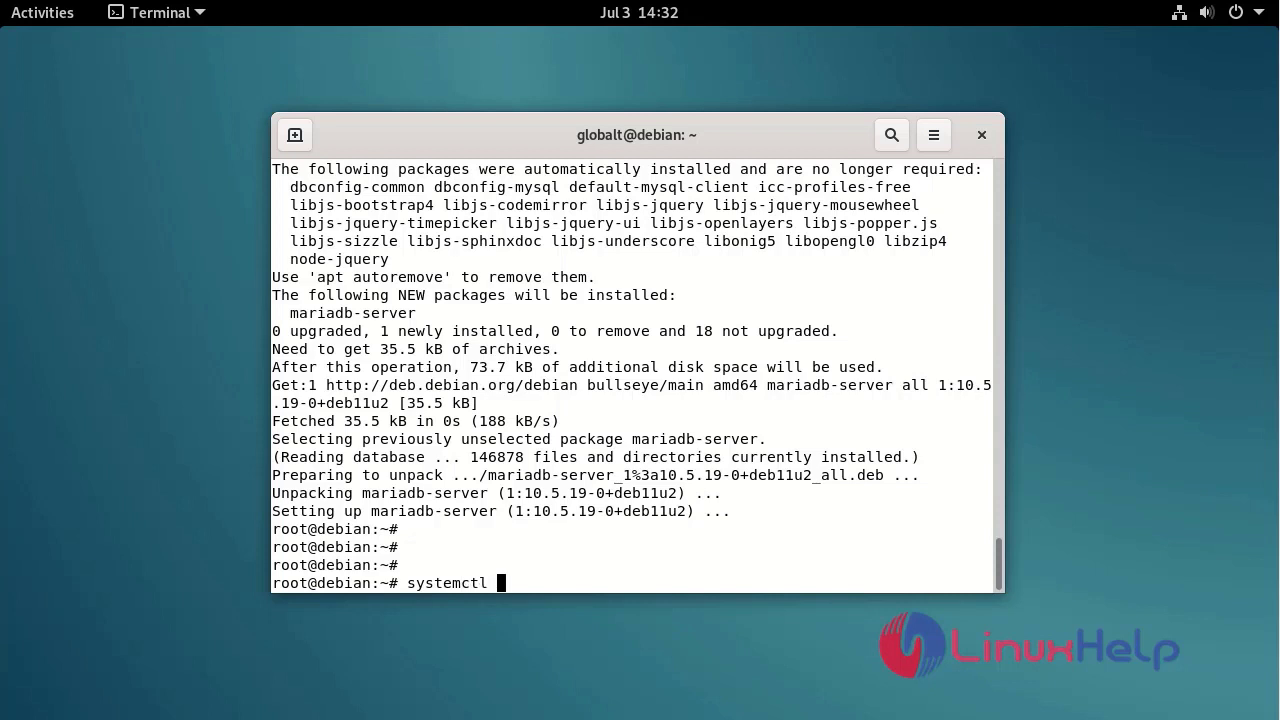
{"action": "type", "text": "status apac"}
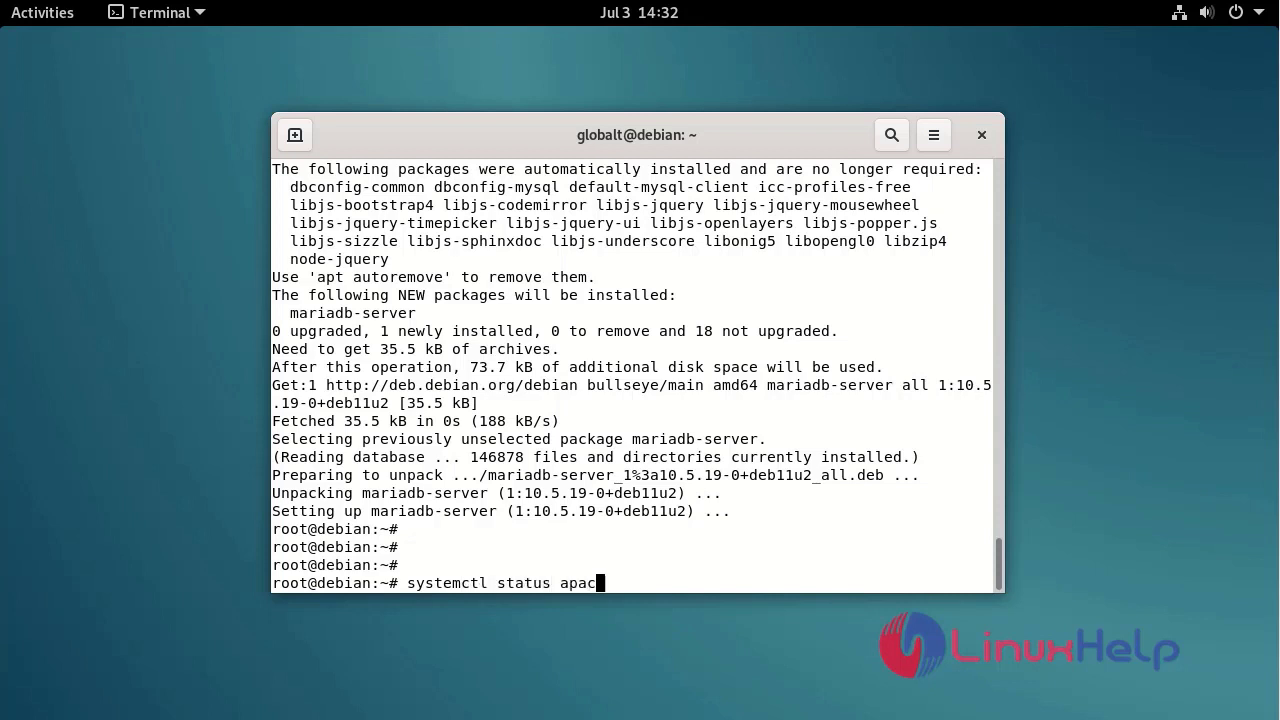
{"action": "type", "text": "he2"}
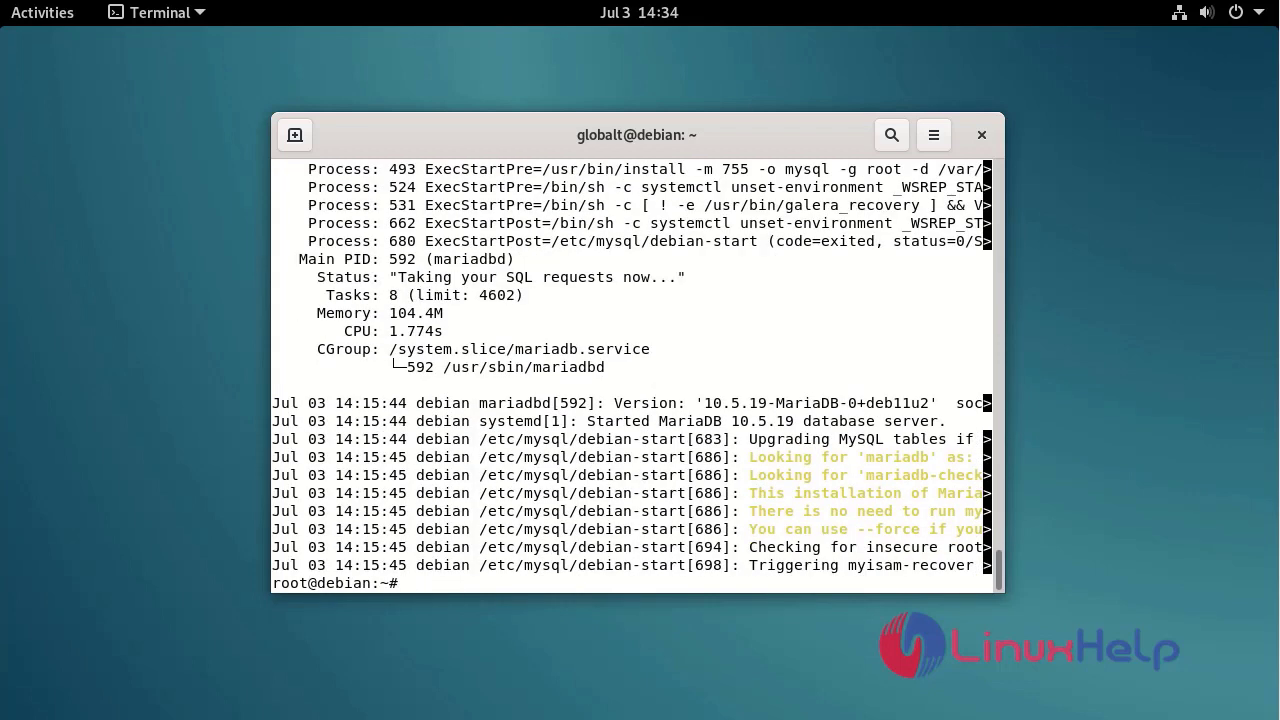
{"action": "key", "text": "Return"}
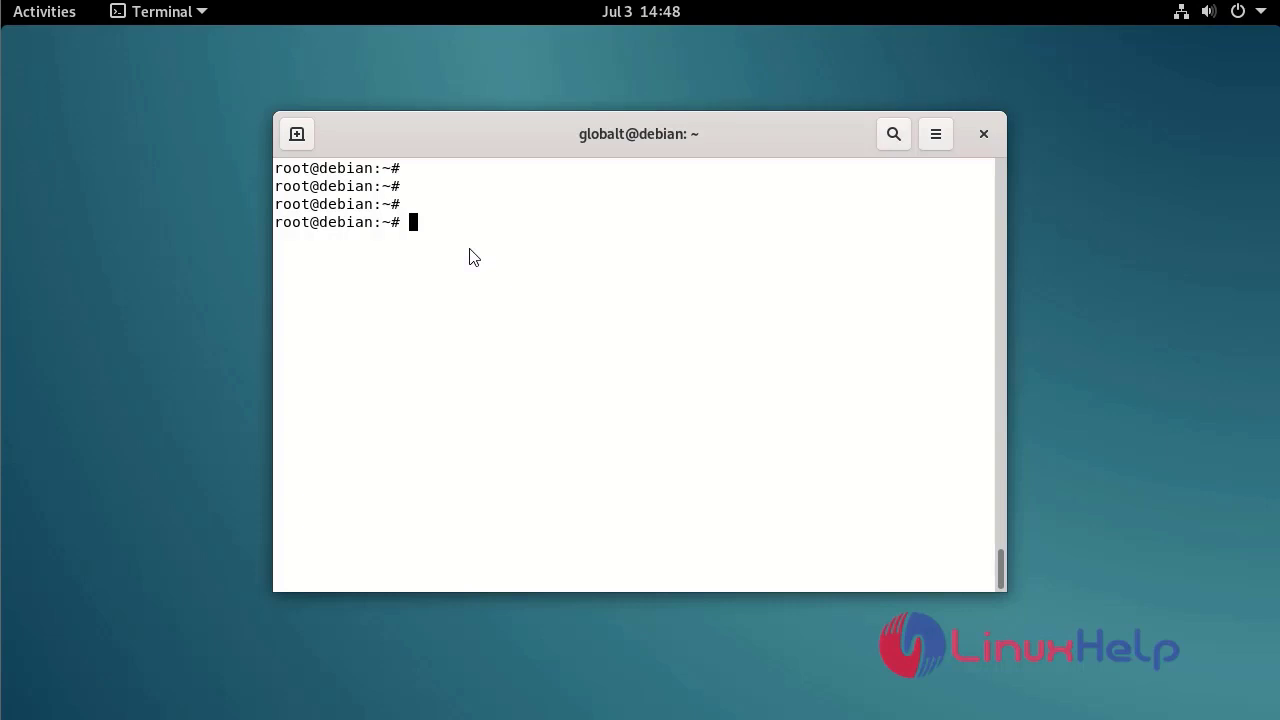
Step: Add the packages.sury.org PHP repository to apt sources via sudo tee and import its signing key
{"action": "type", "text": "echo"}
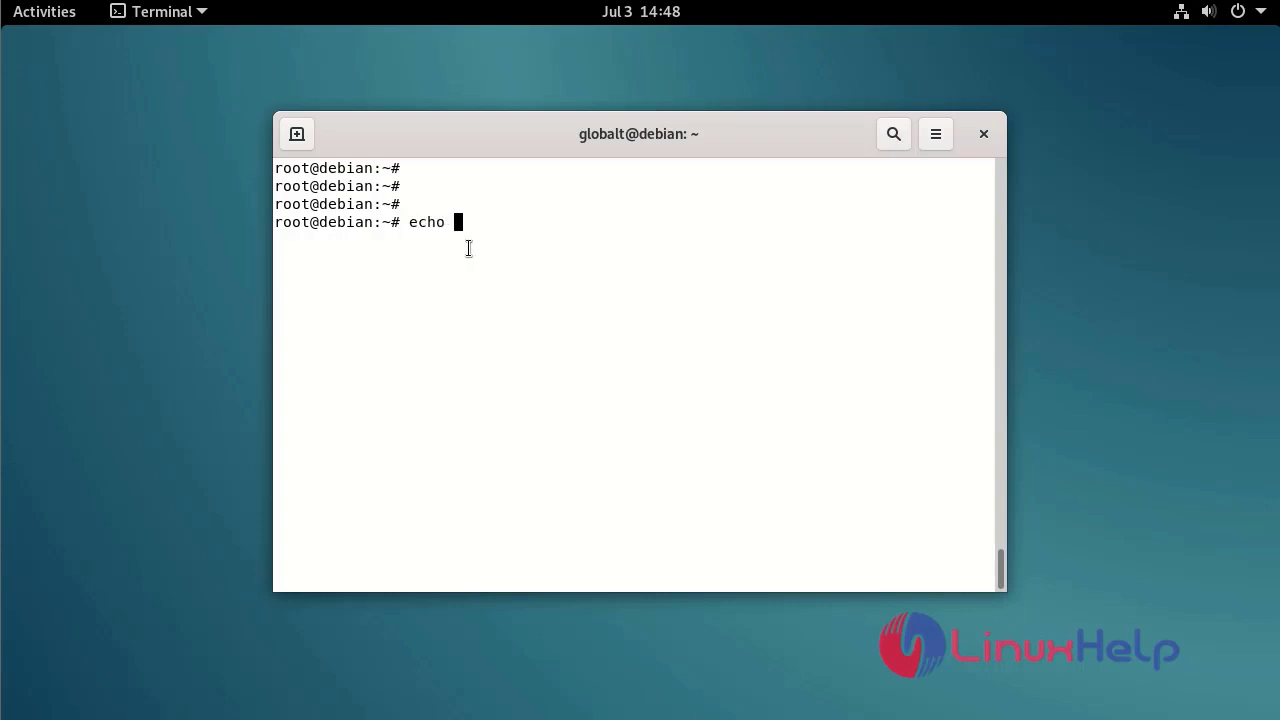
{"action": "type", "text": "\"deb"}
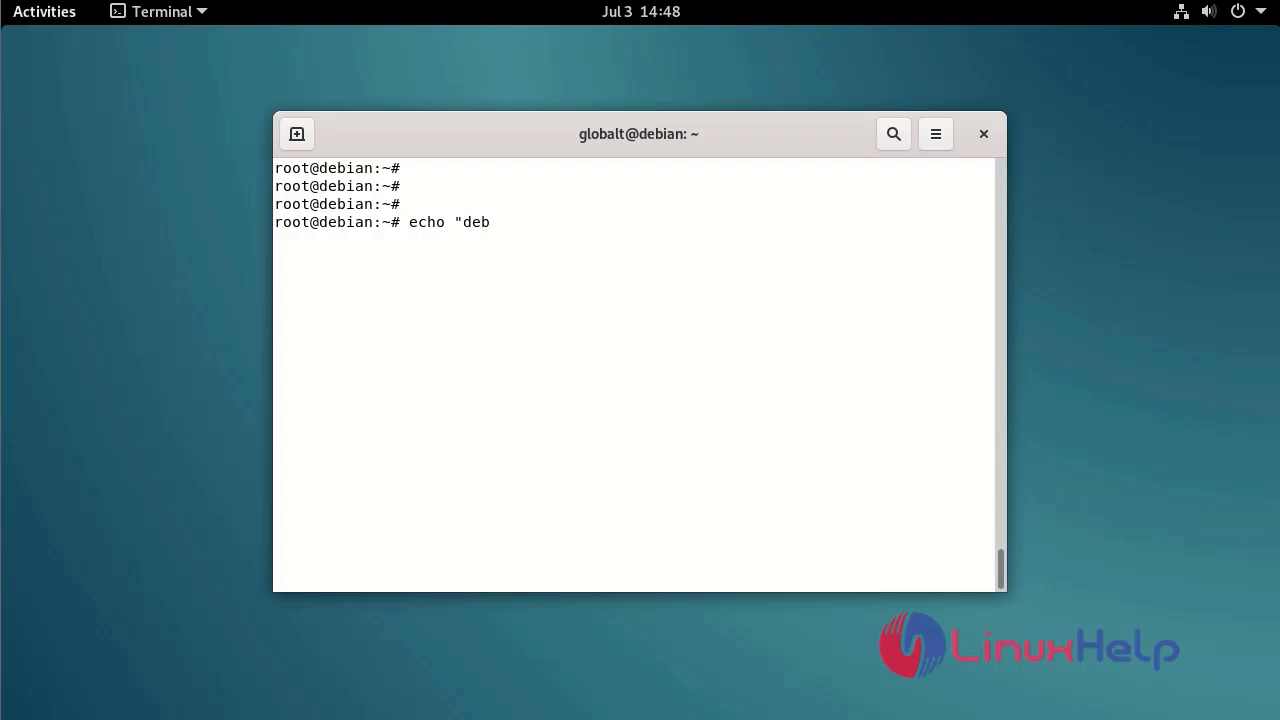
{"action": "type", "text": "https://packages.sury.org/php/ $(lsb_release -sc) main\" | sudo tee /etc/apt/sources.list.d/sury-php.list"}
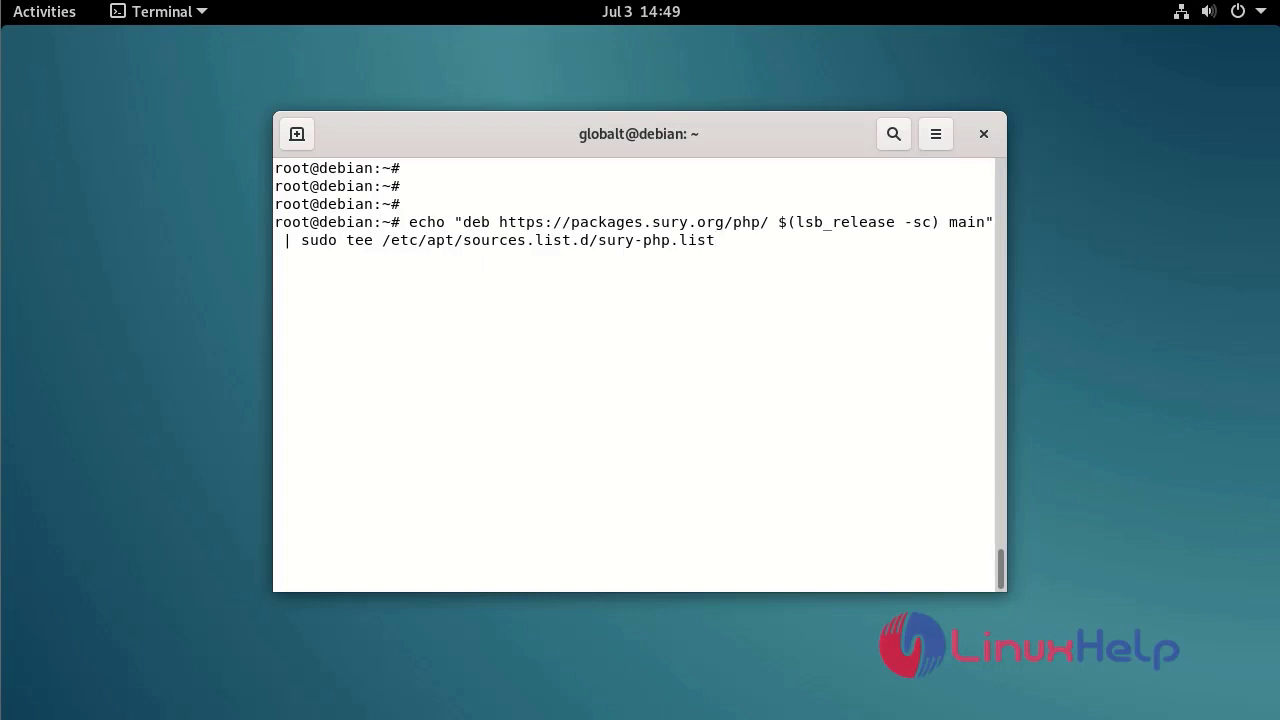
{"action": "key", "text": "Return"}
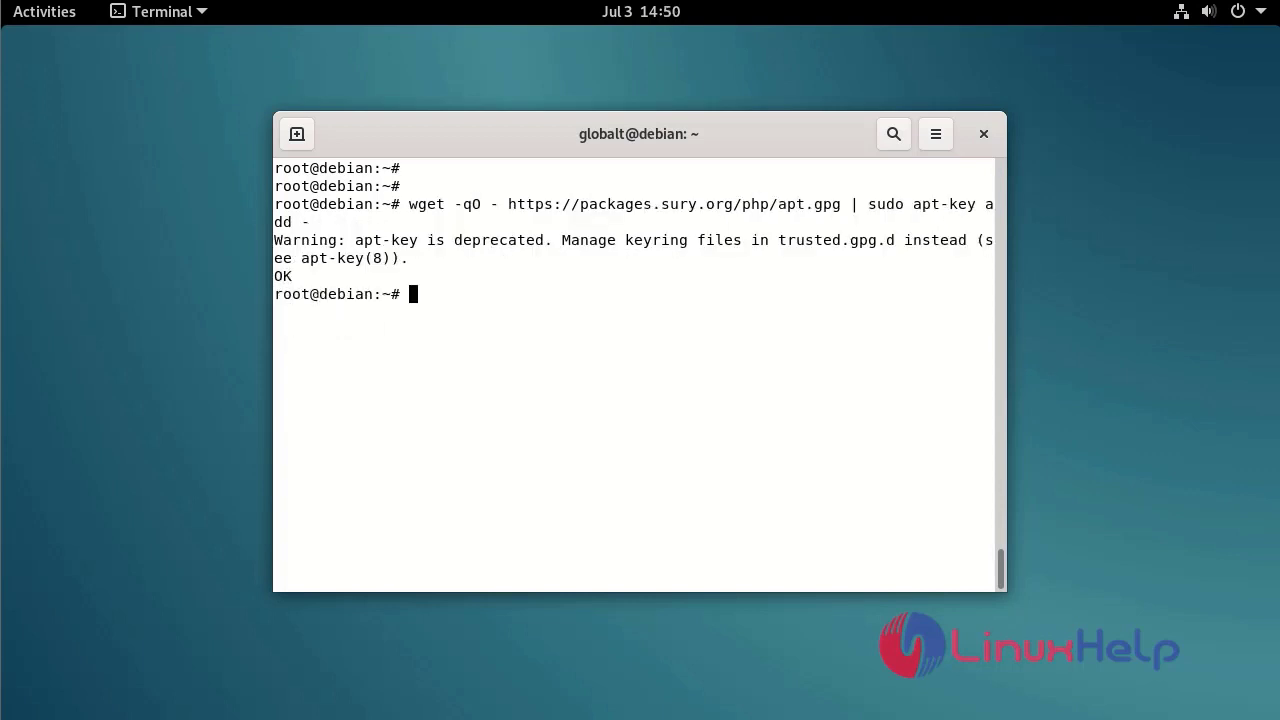
{"action": "key", "text": "Return"}
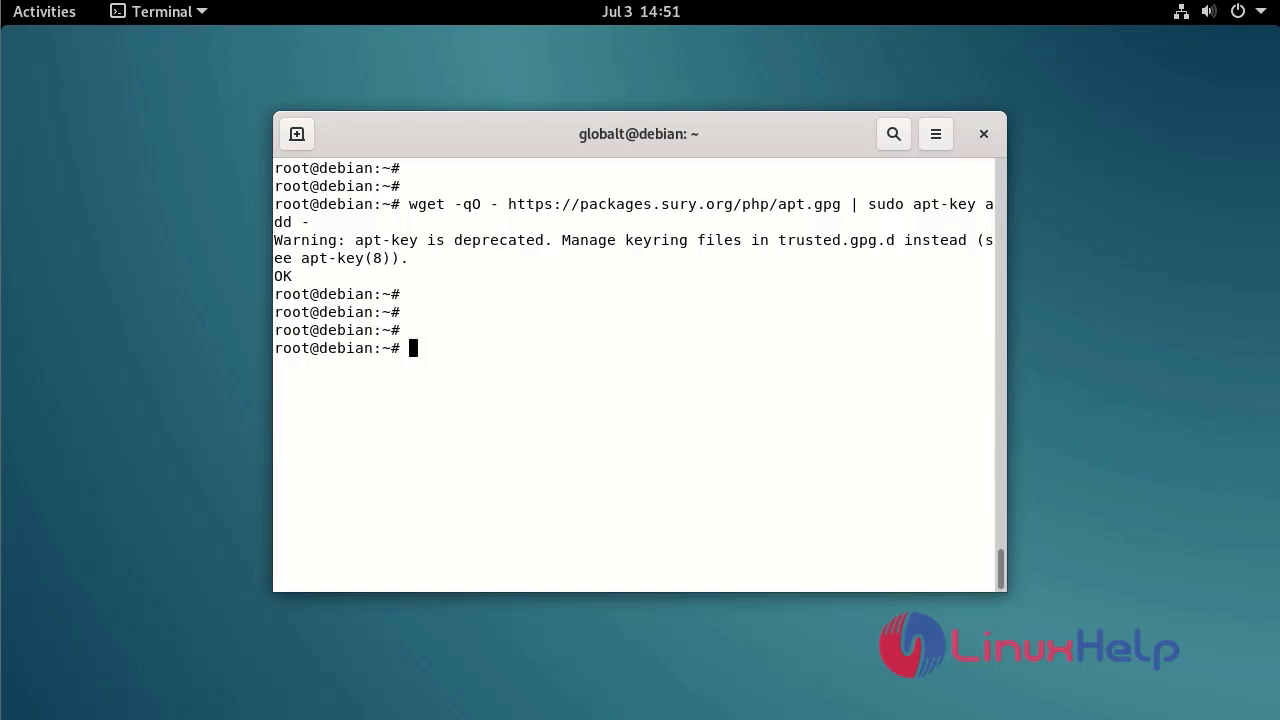
Step: Refresh the package lists so the sury bullseye index is fetched
{"action": "type", "text": "apt up"}
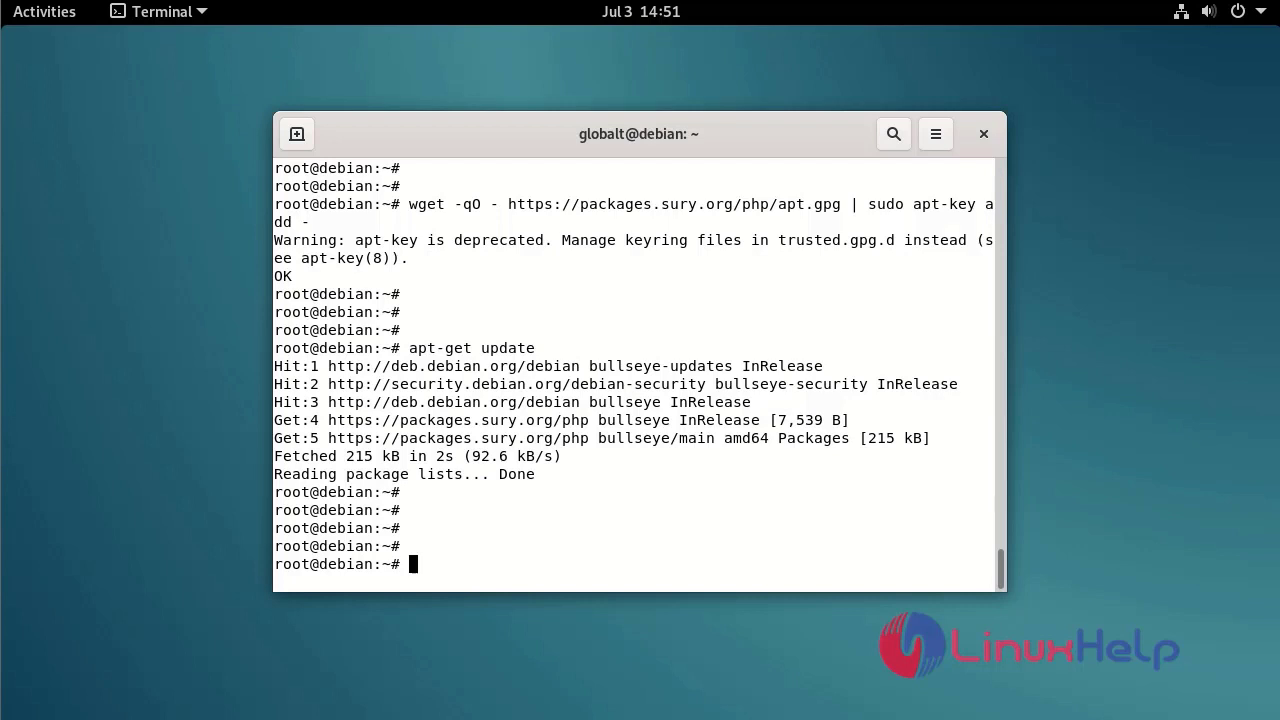
Step: Install php8.0 with apt, answering y, until libapache2-mod-php8.0 is set up
{"action": "type", "text": "apti"}
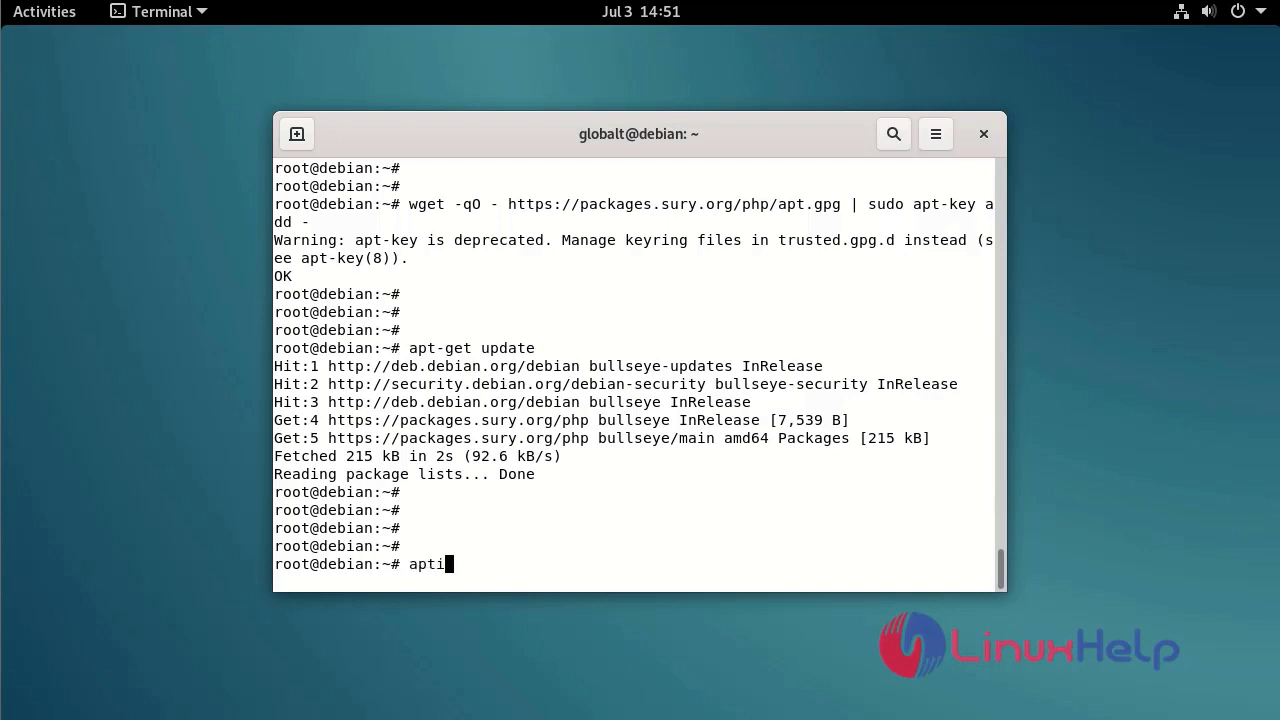
{"action": "key", "text": "BackSpace"}
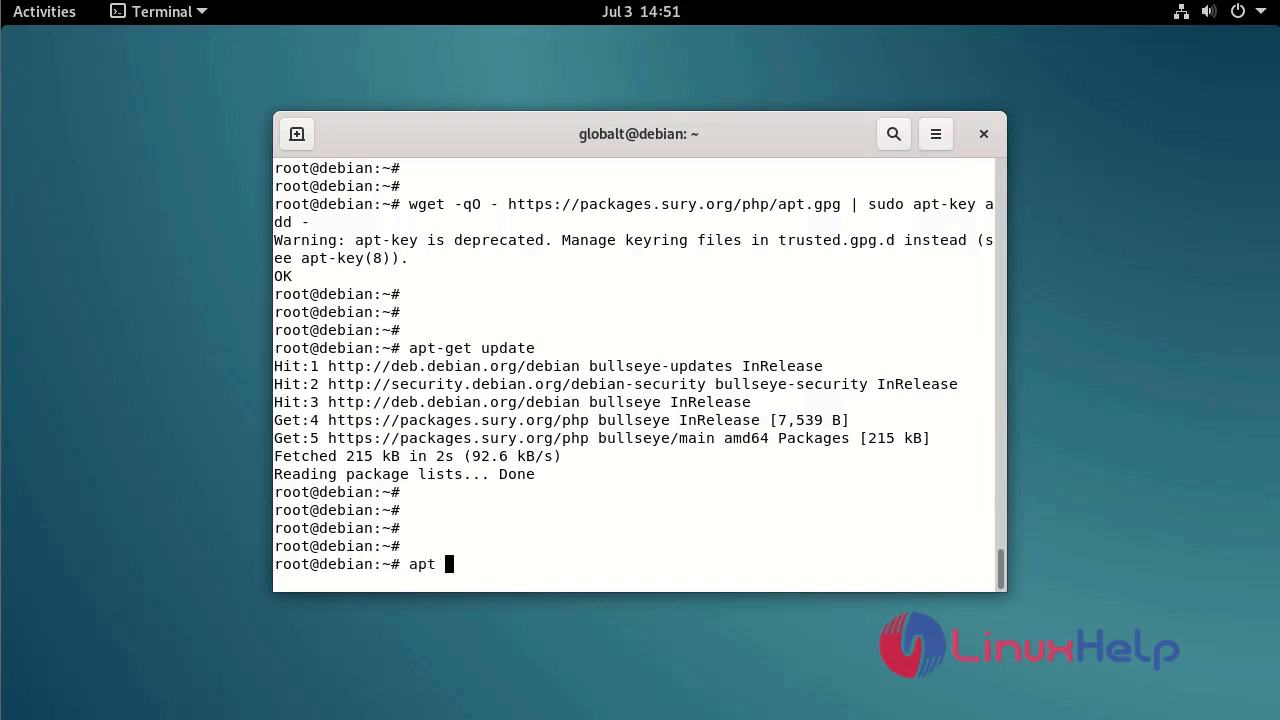
{"action": "type", "text": "install"}
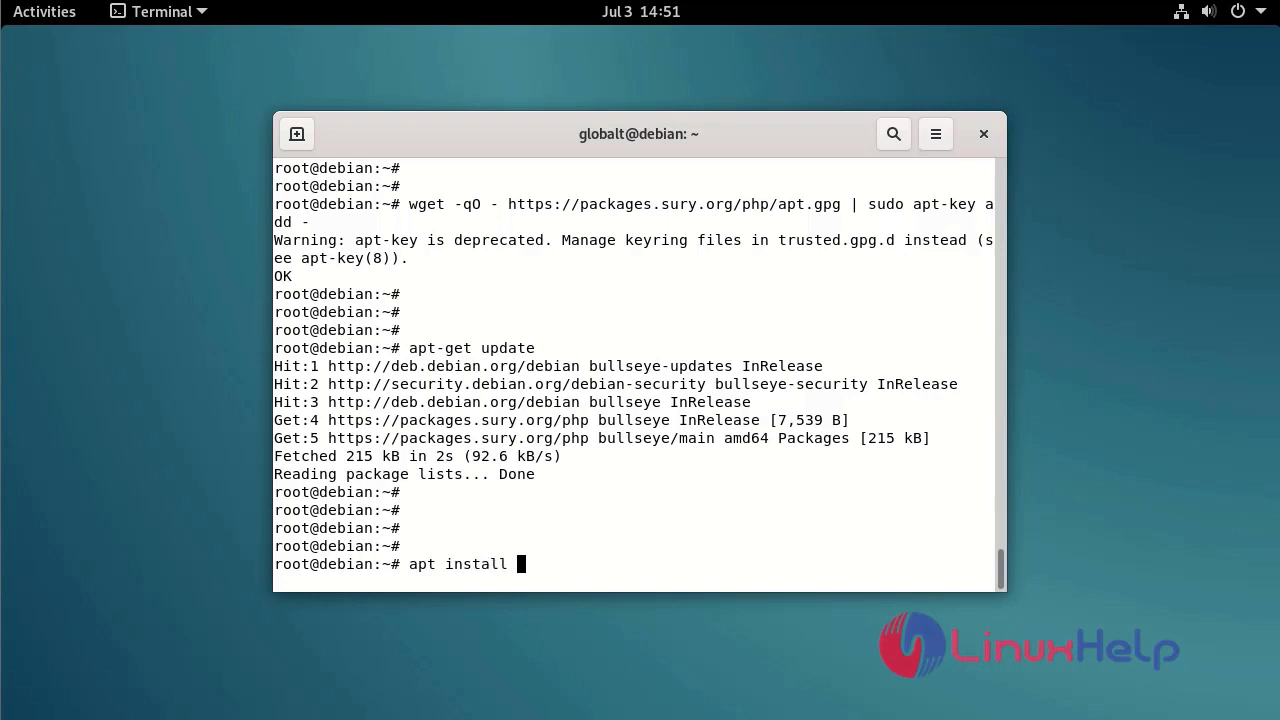
{"action": "type", "text": "php9"}
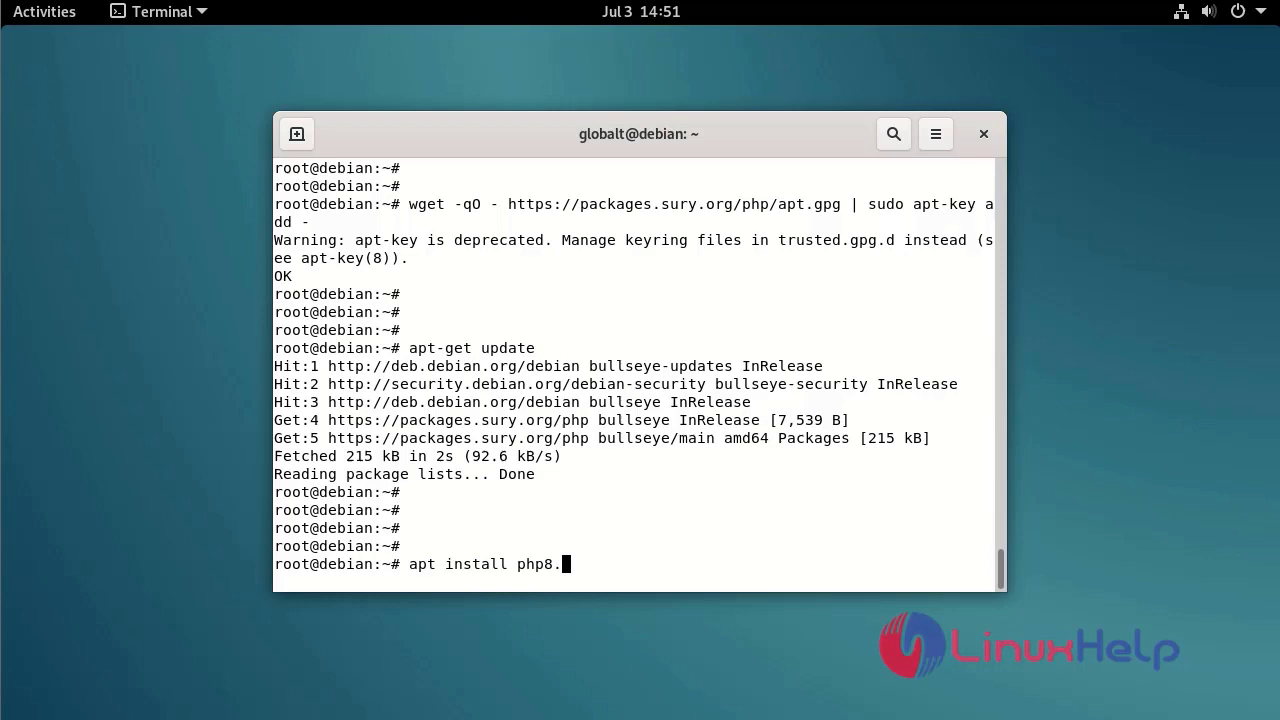
{"action": "key", "text": "Return"}
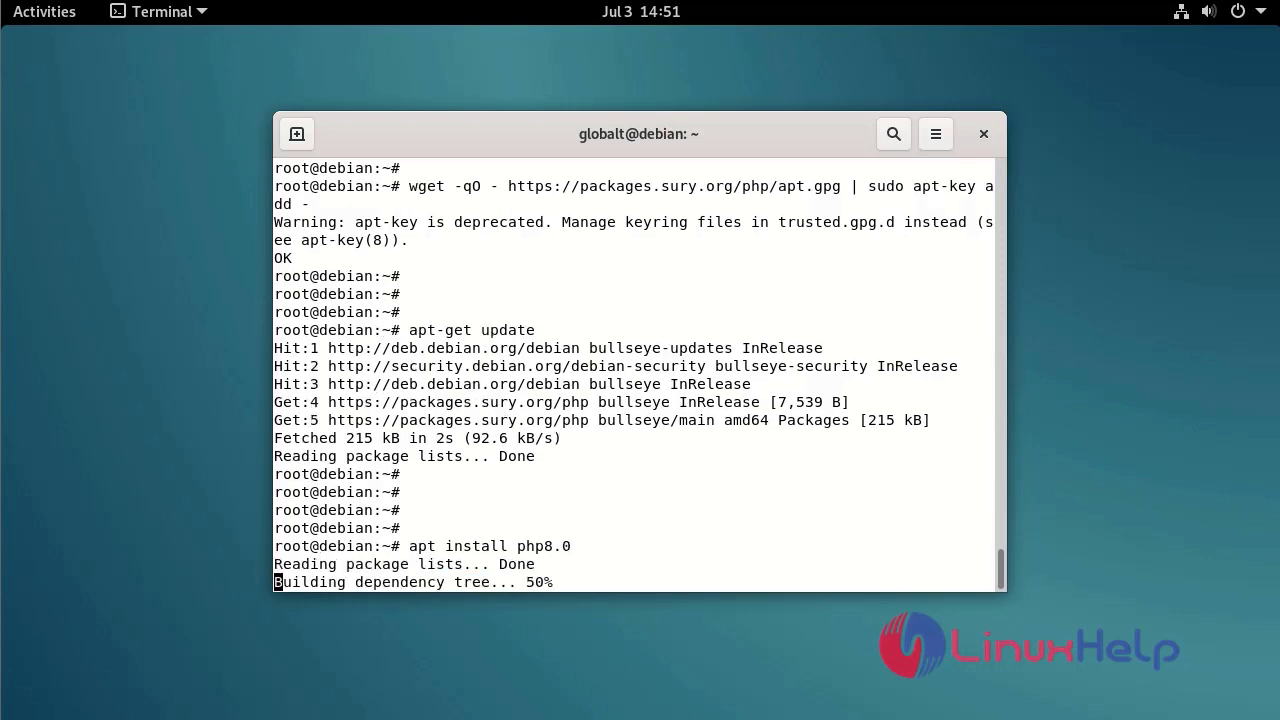
{"action": "type", "text": "y"}
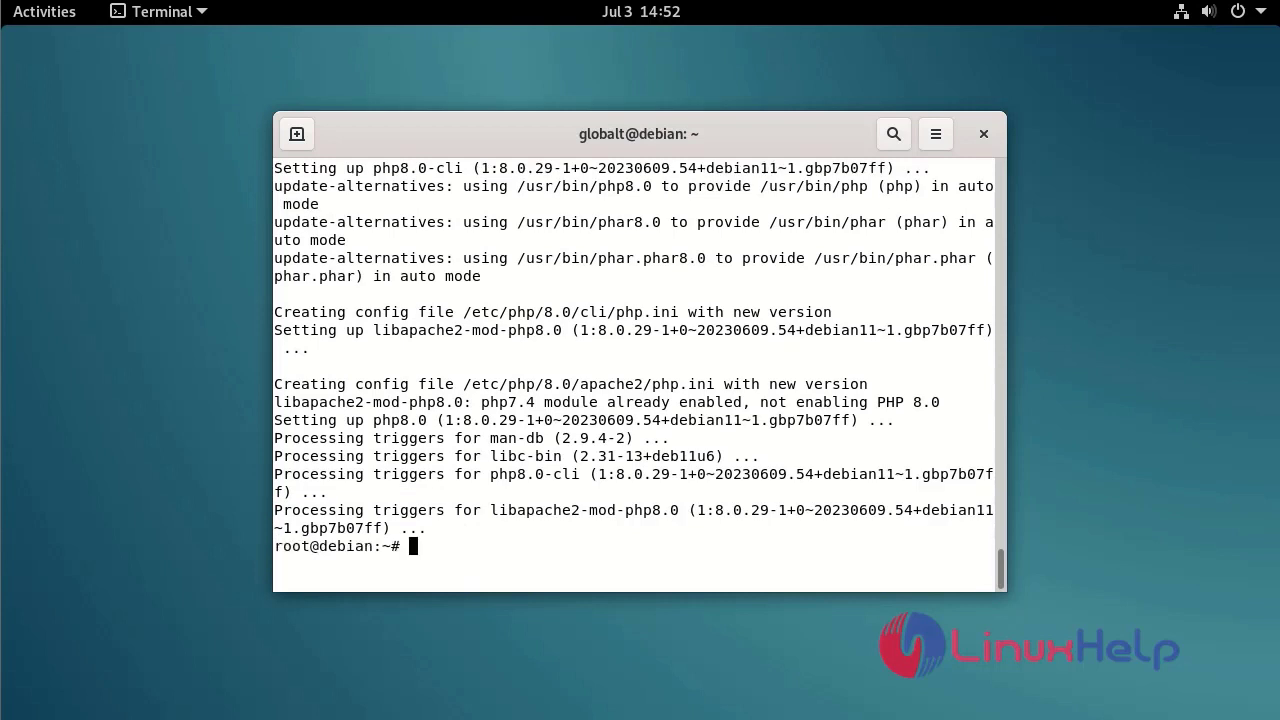
{"action": "key", "text": "Return"}
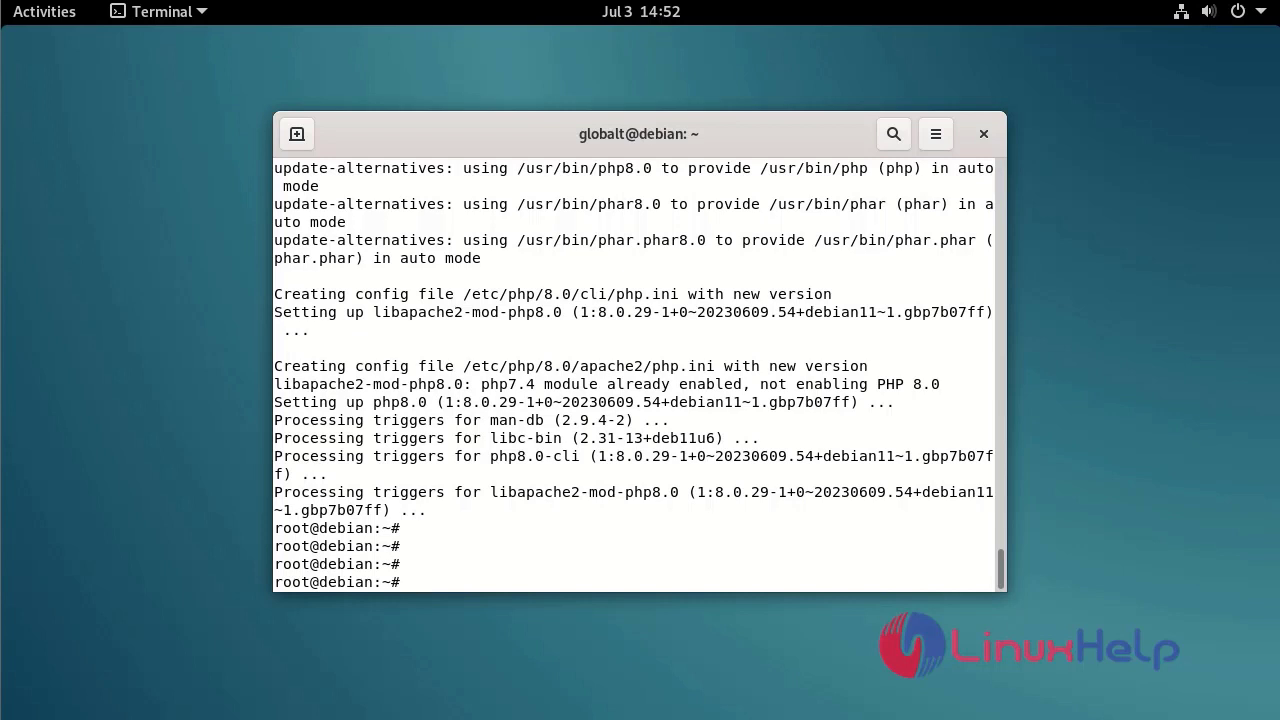
Step: Enable the proxy_fcgi and setenvif Apache modules with sudo a2enmod
{"action": "type", "text": "sudo"}
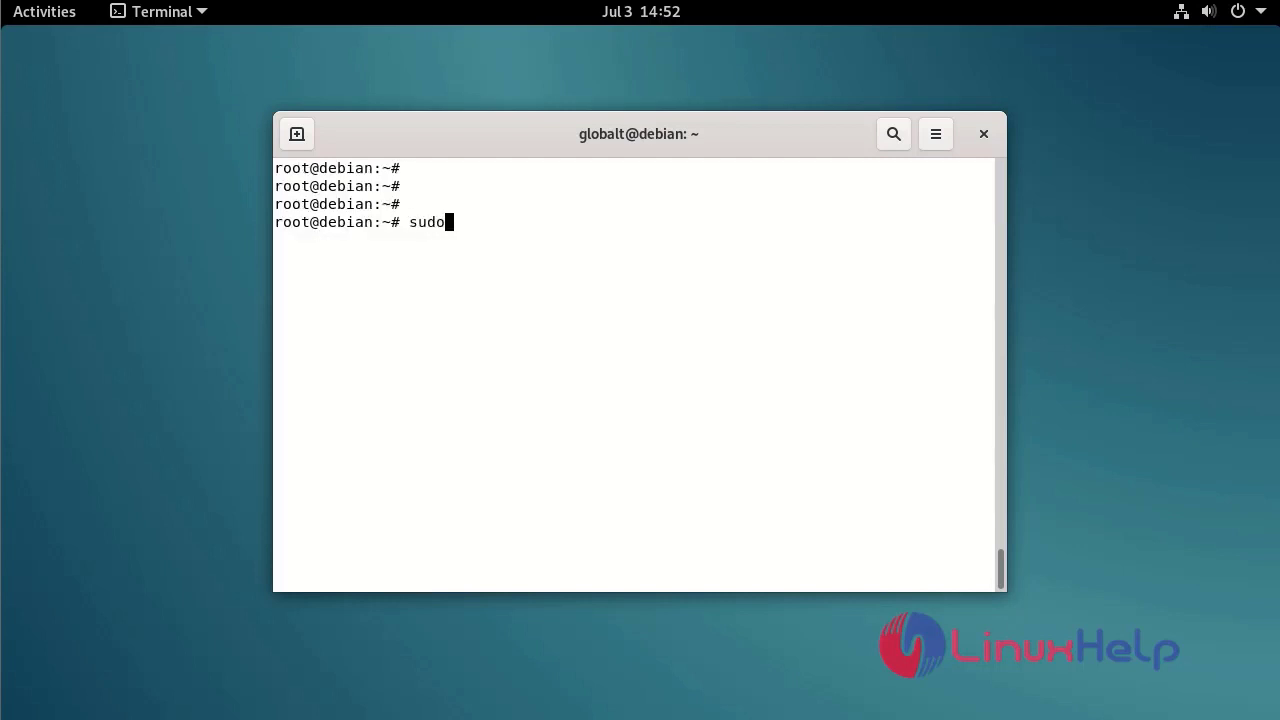
{"action": "type", "text": "a2en"}
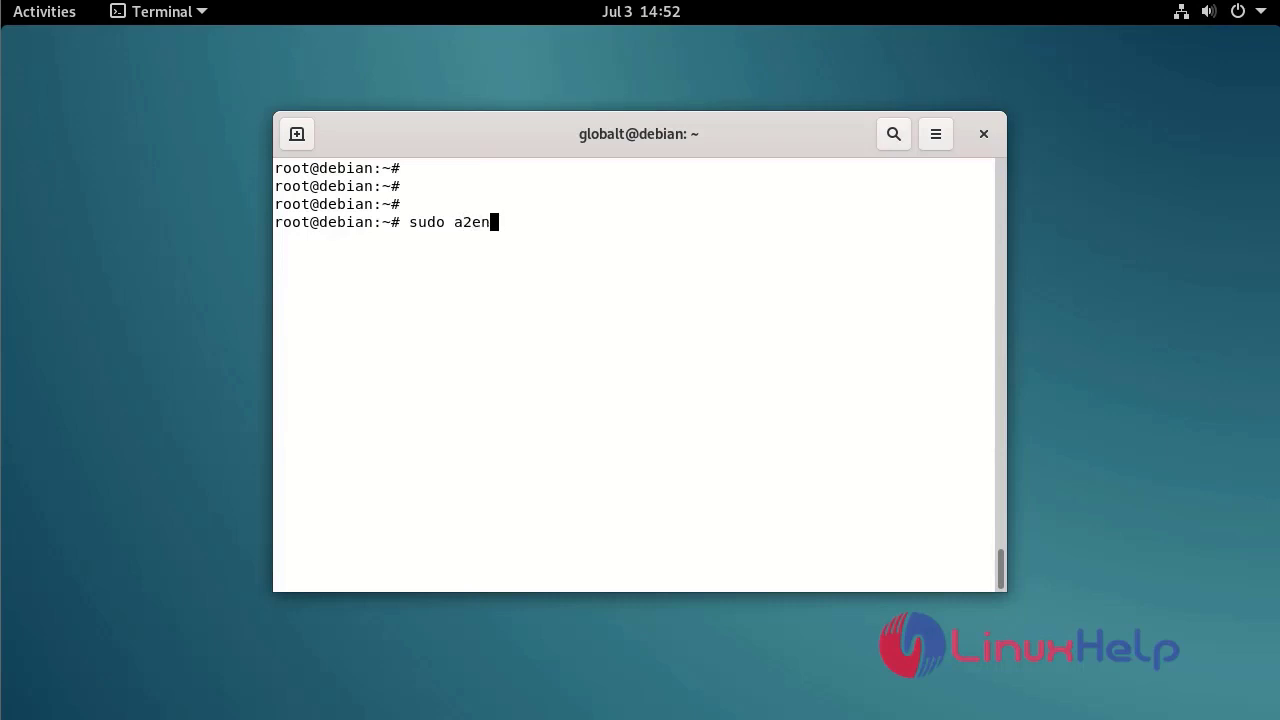
{"action": "type", "text": "mod"}
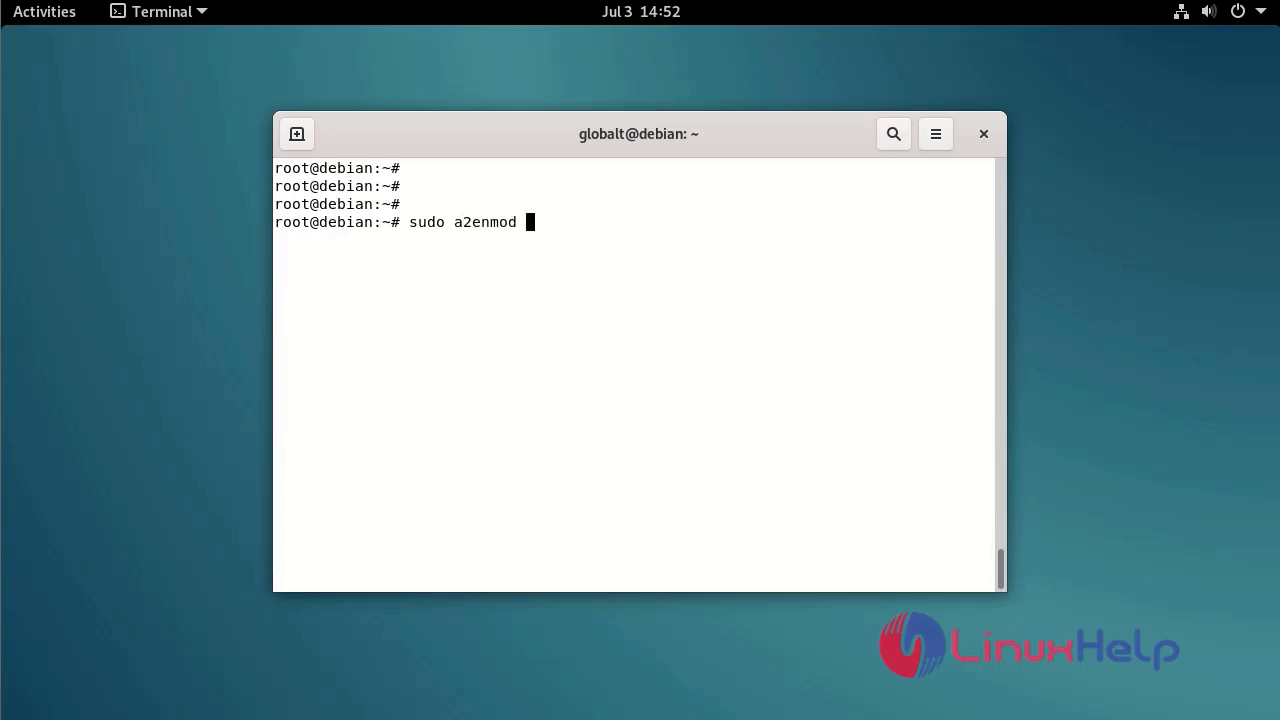
{"action": "type", "text": "prox"}
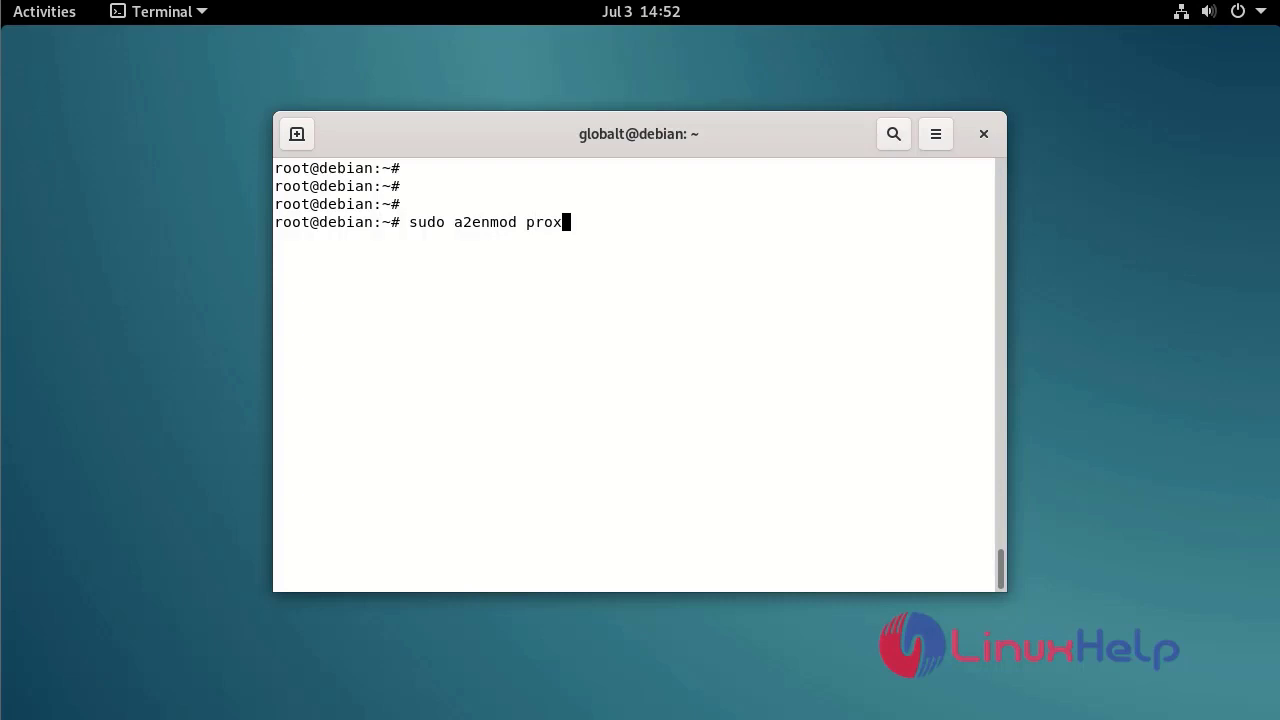
{"action": "type", "text": "y_fc"}
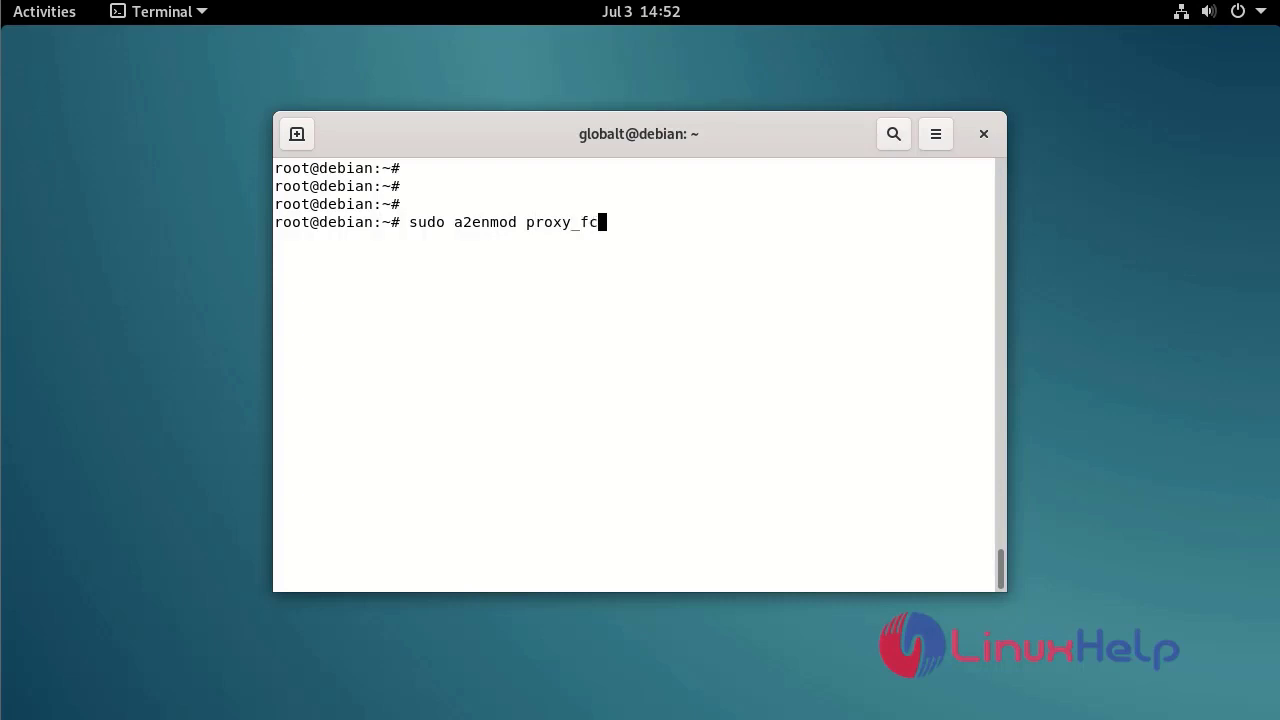
{"action": "type", "text": "gi sete"}
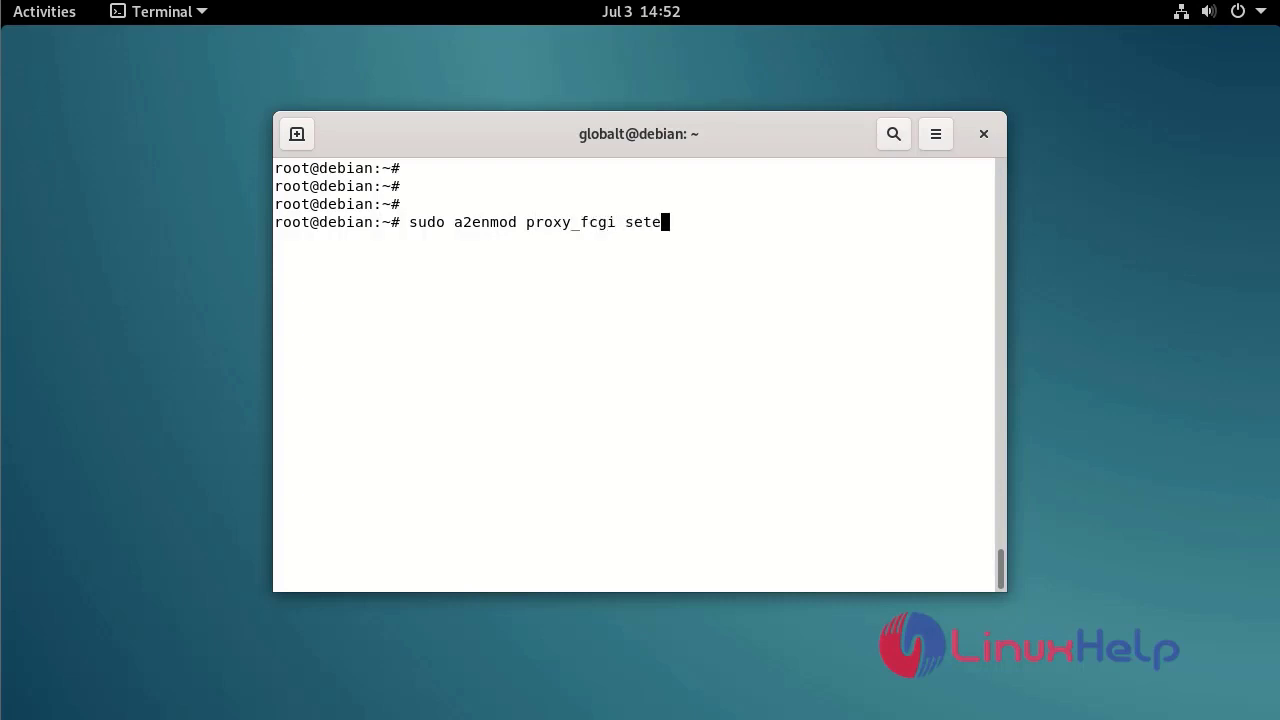
{"action": "type", "text": "nvif"}
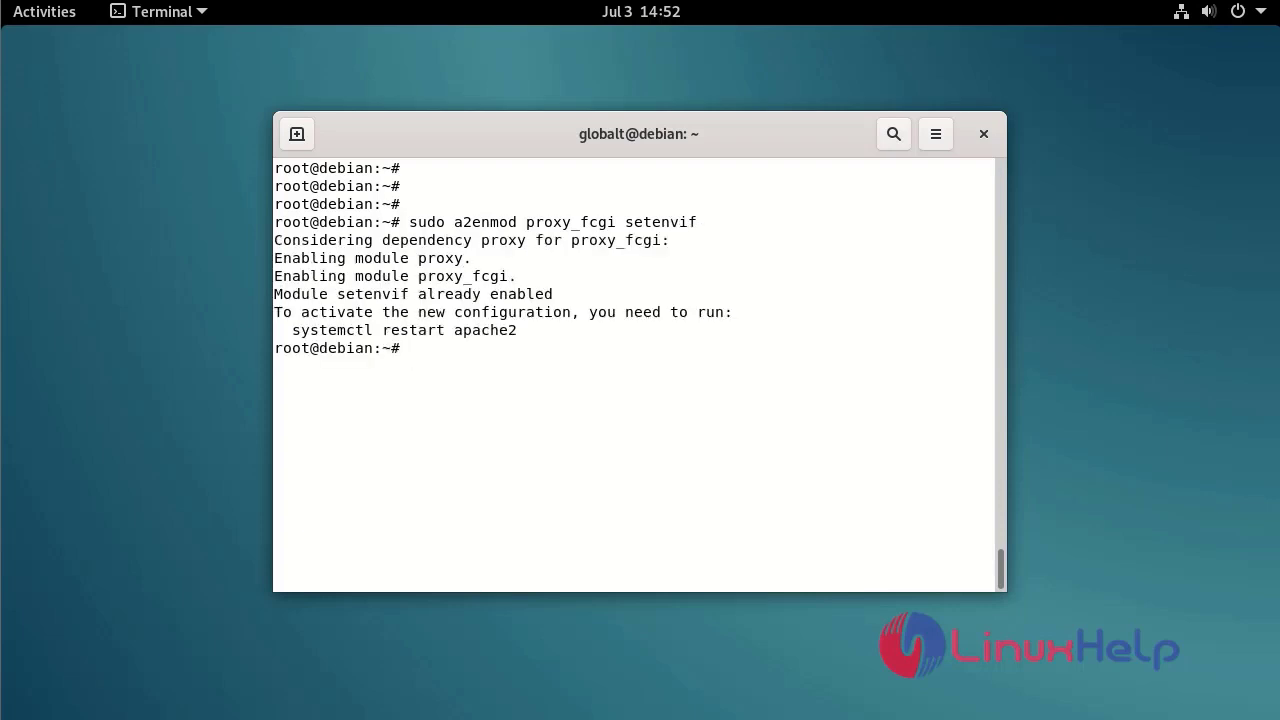
{"action": "key", "text": "Return"}
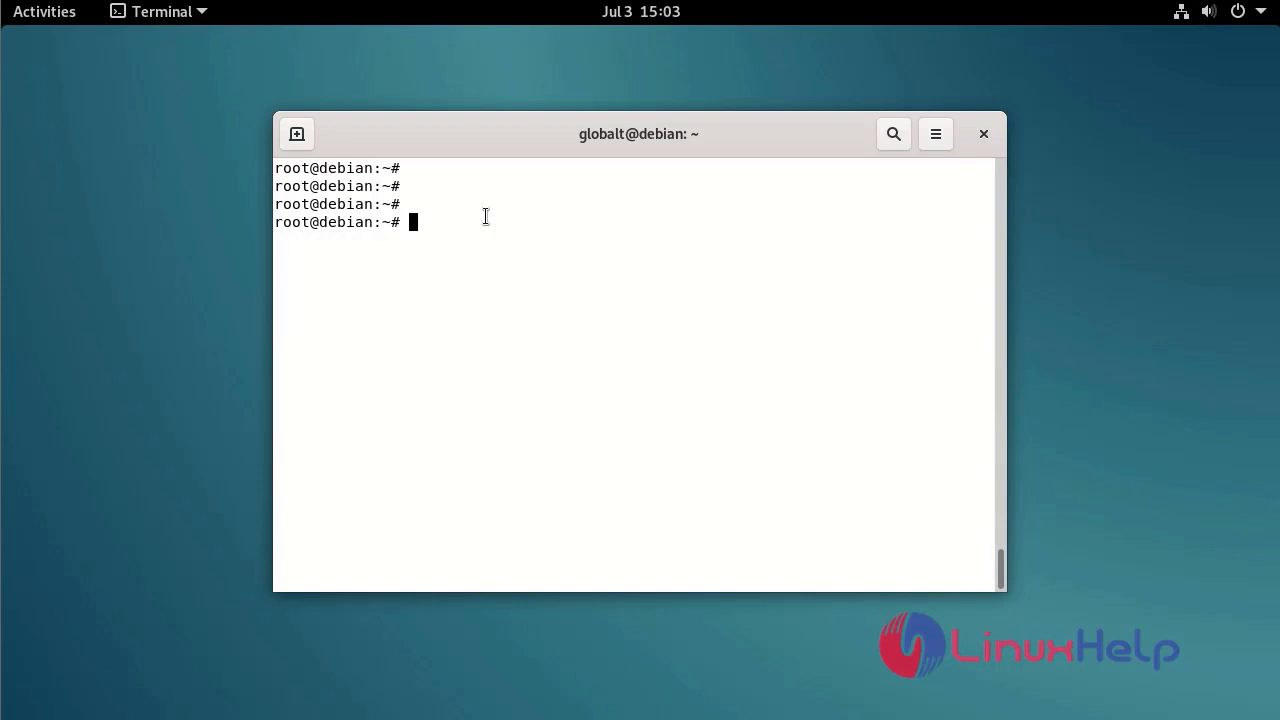
Step: Enable the php8.0-fpm config with a2enconf and restart apache2 via systemctl
{"action": "type", "text": "a"}
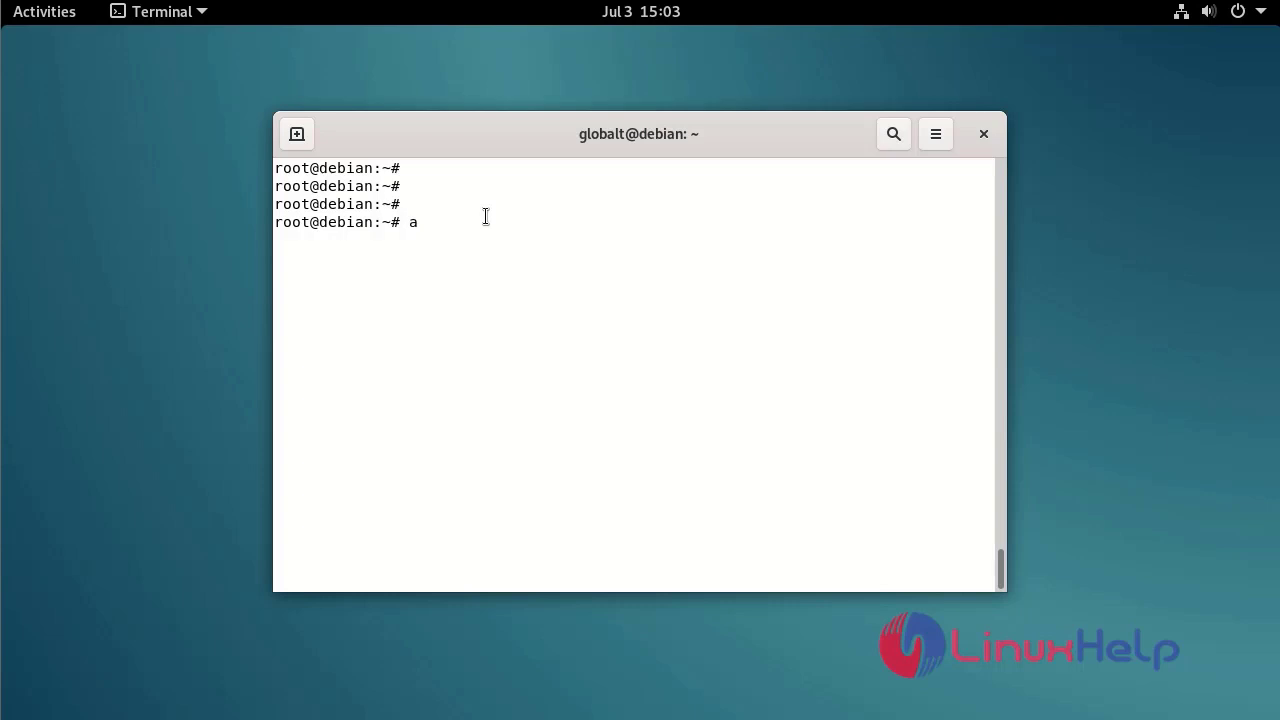
{"action": "type", "text": "2en"}
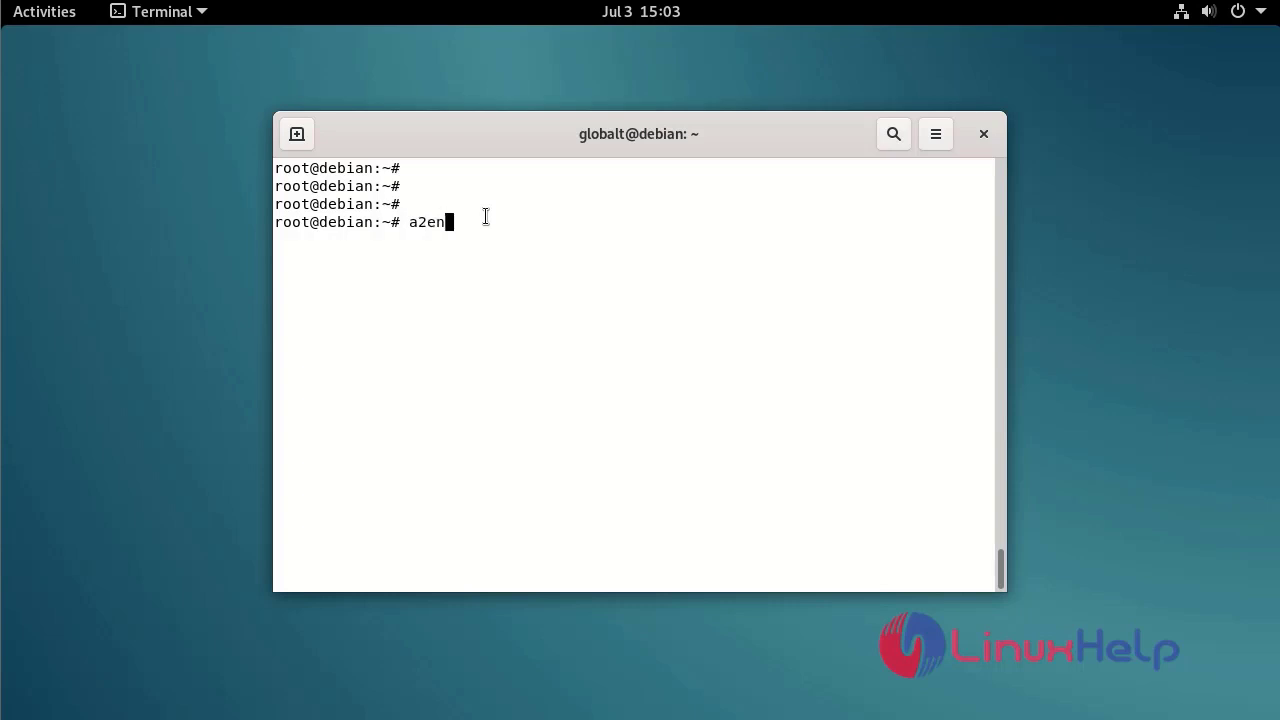
{"action": "type", "text": "conf php"}
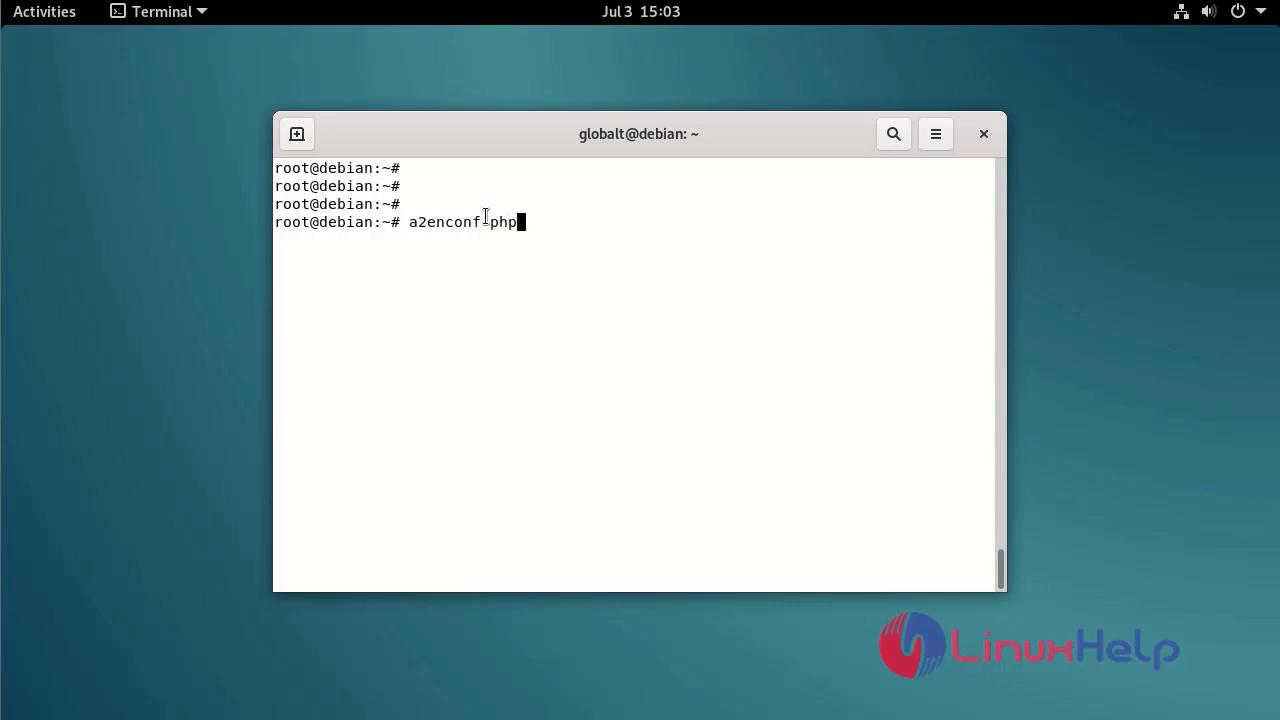
{"action": "type", "text": "8."}
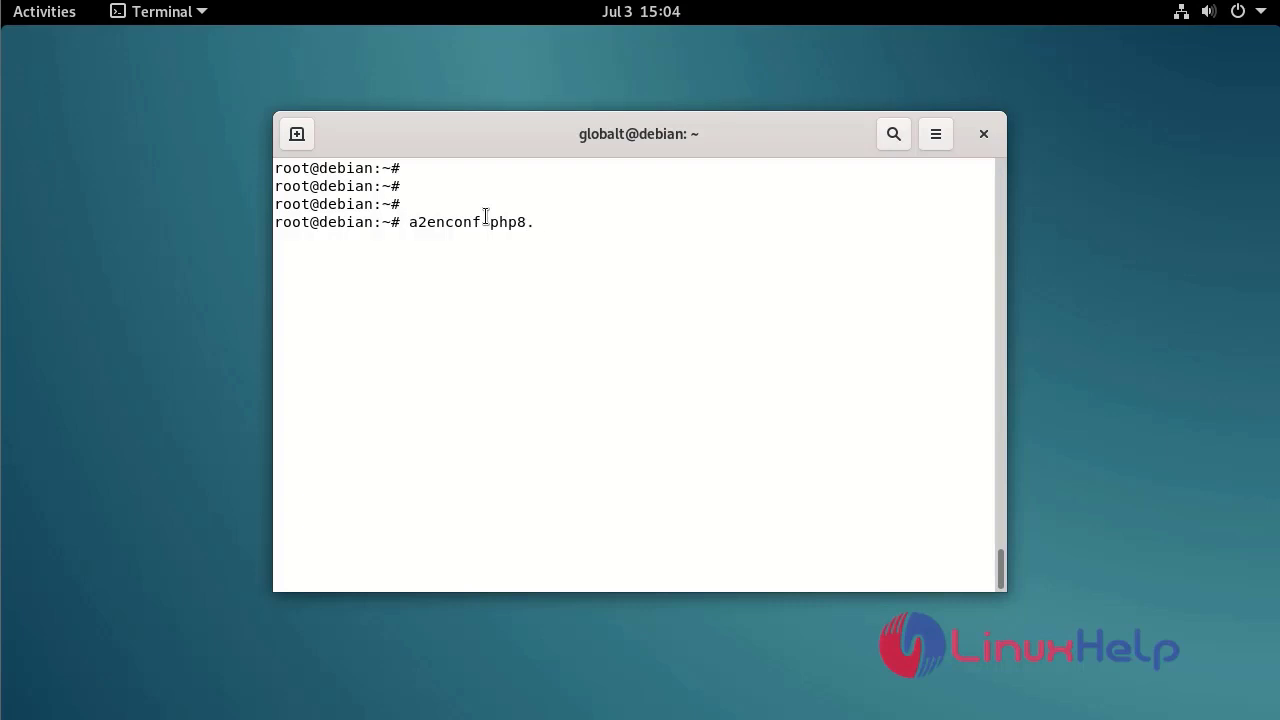
{"action": "type", "text": "0-"}
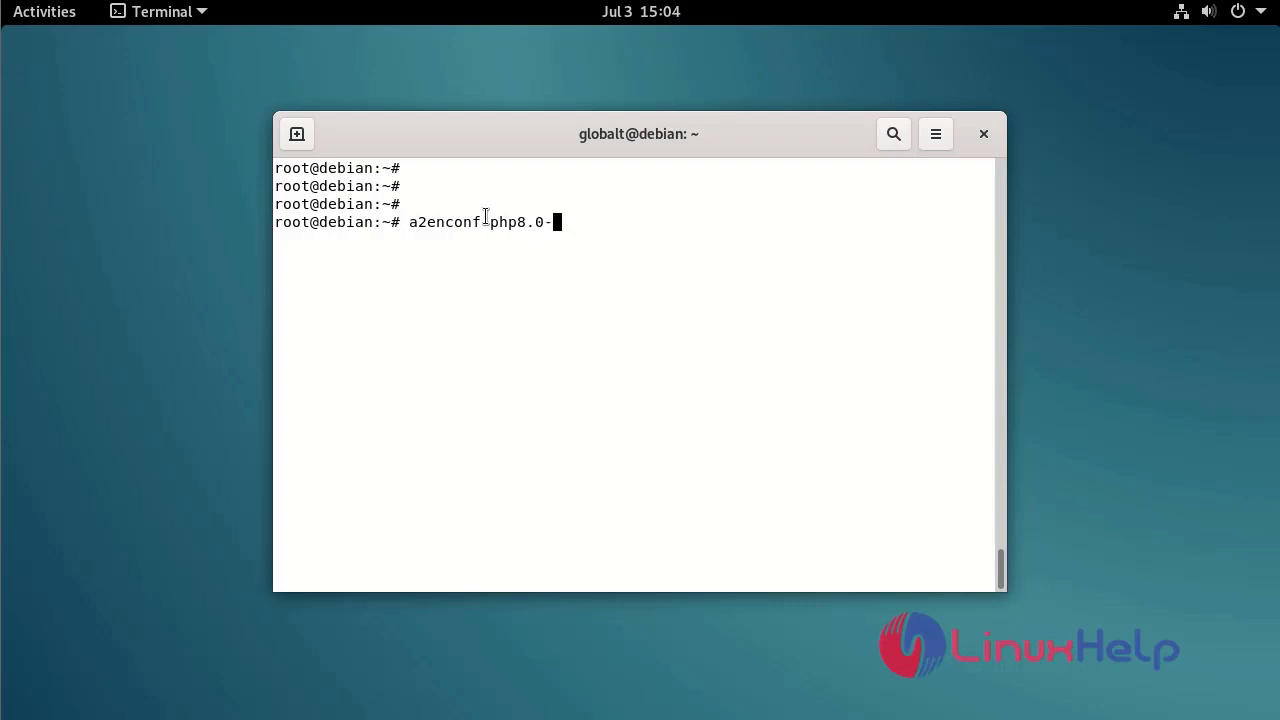
{"action": "type", "text": "fpm"}
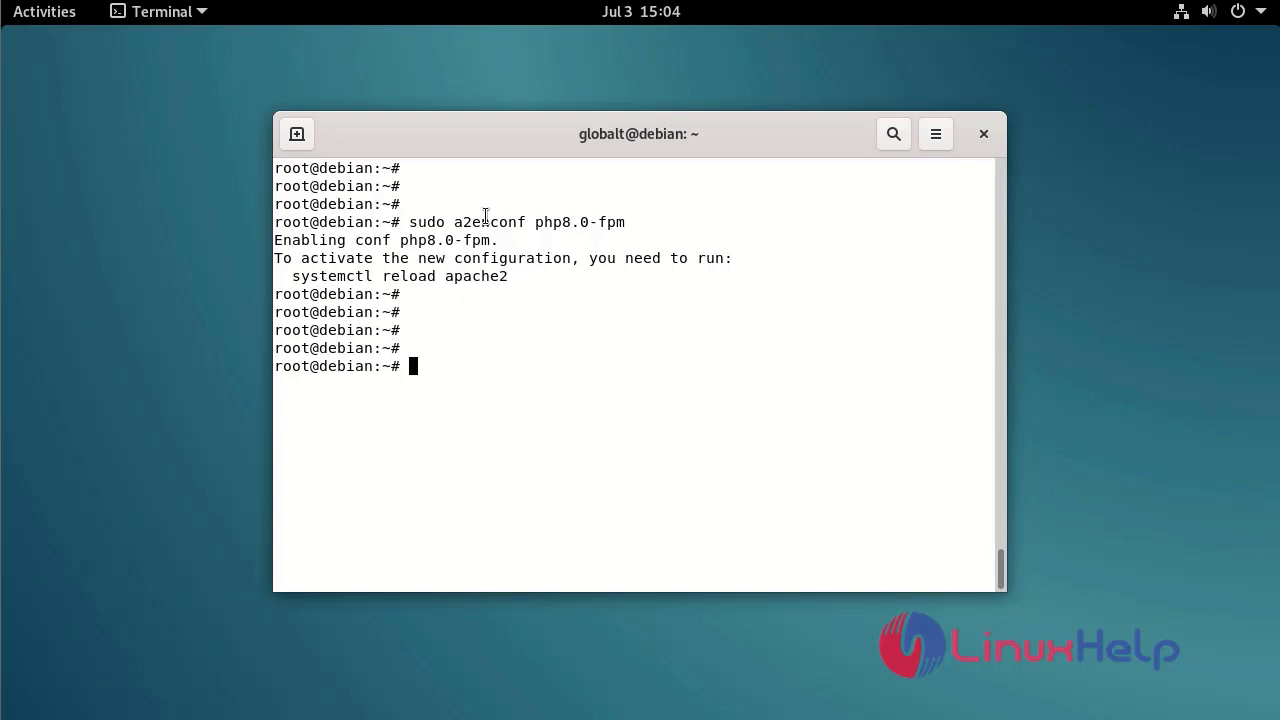
{"action": "type", "text": "system"}
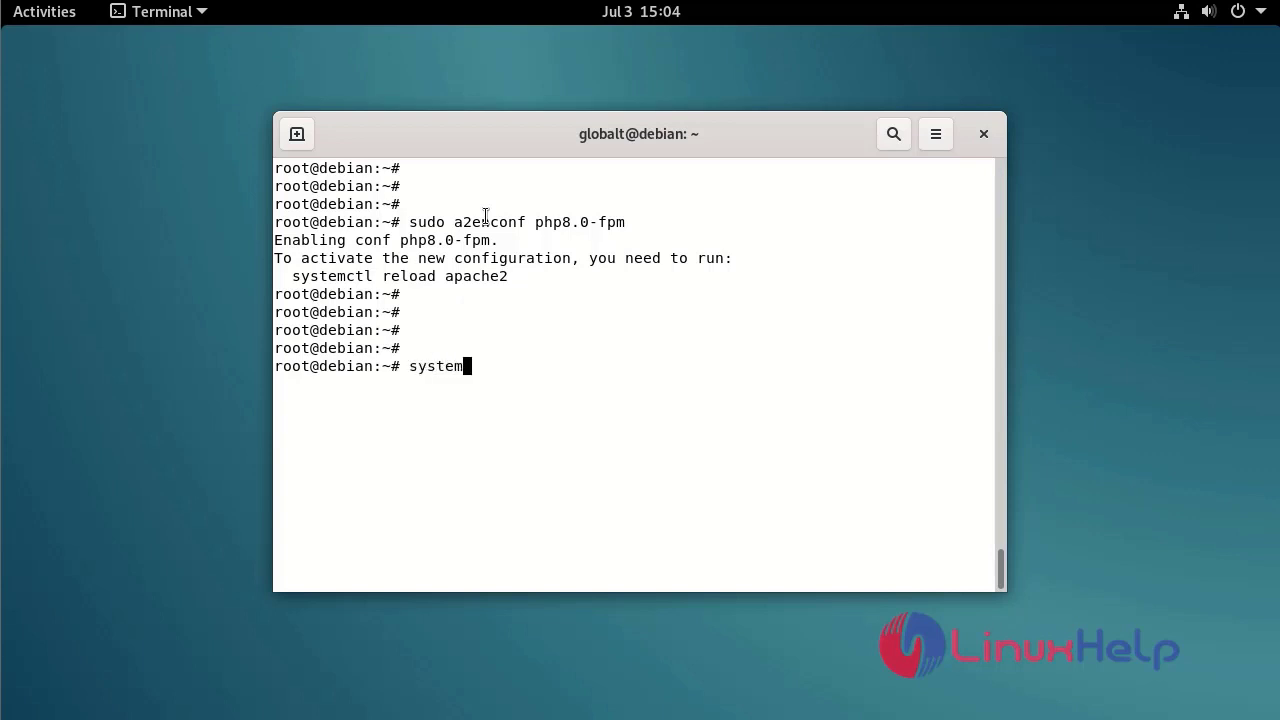
{"action": "type", "text": "ctl restart apache2"}
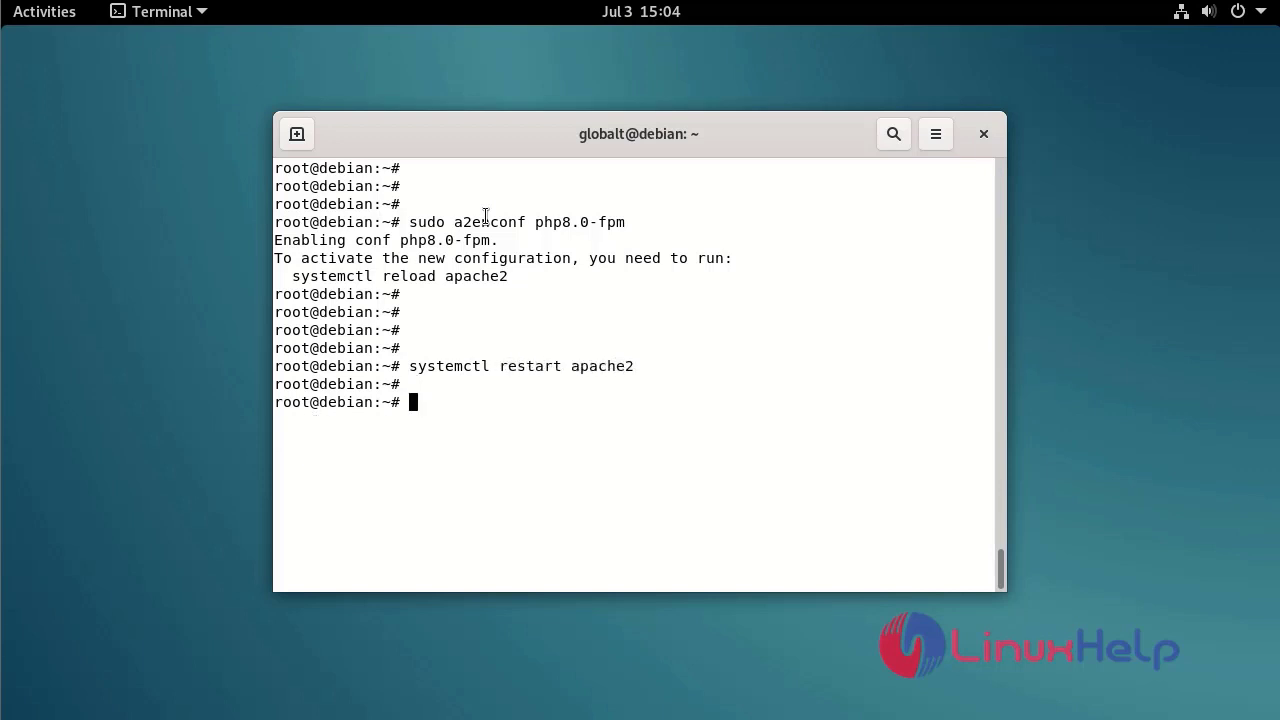
{"action": "key", "text": "Return"}
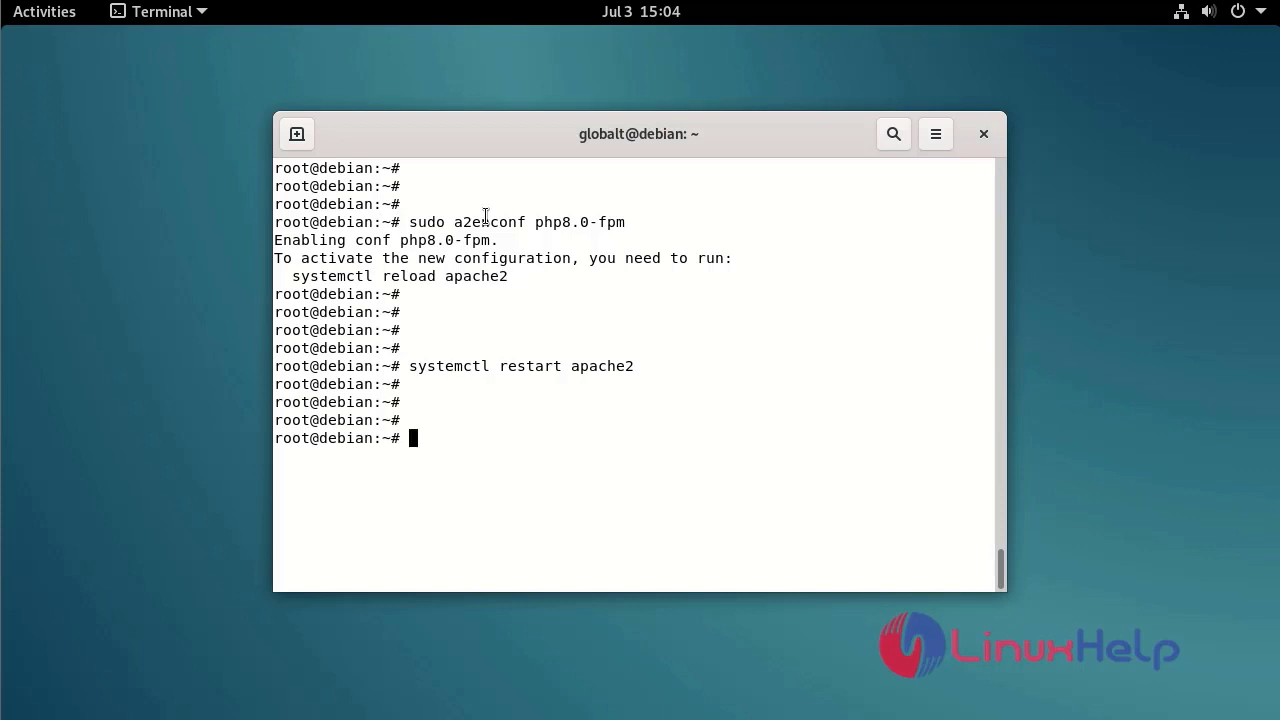
{"action": "mouse_move", "coordinate": [478, 434]}
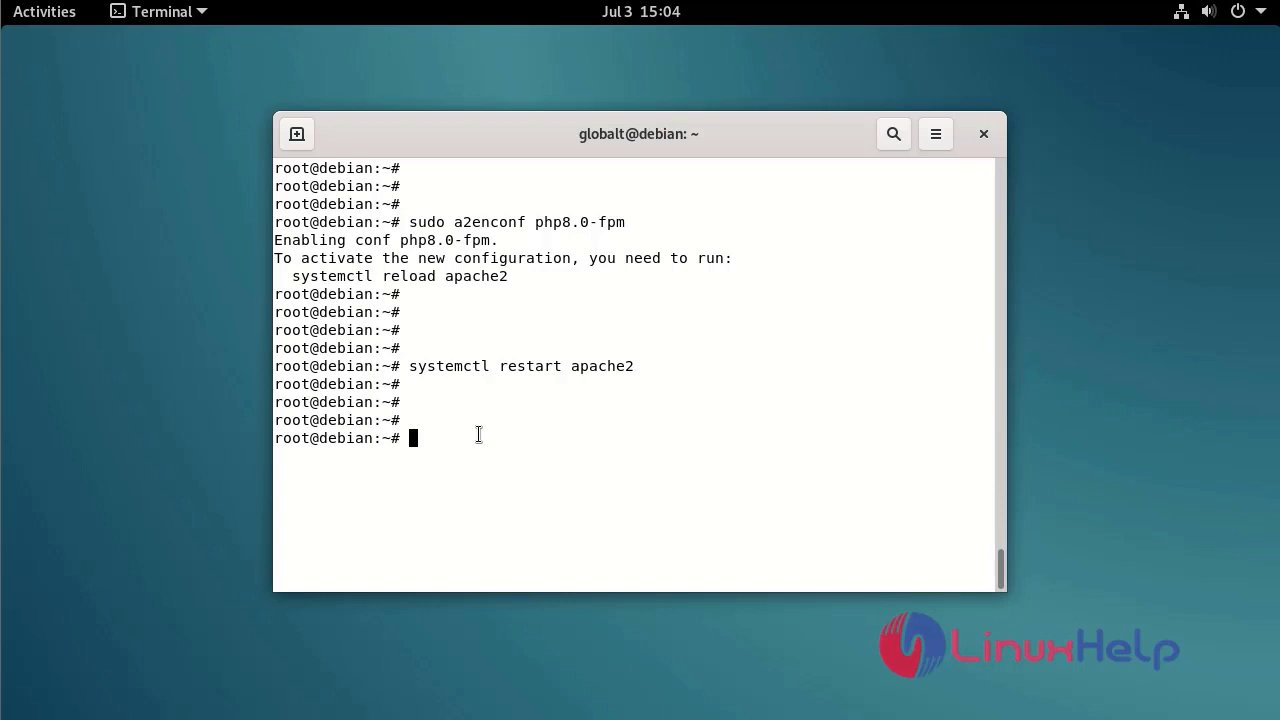
Step: Run mysql_secure_installation, declining unix_socket auth and answering n to the remaining prompts
{"action": "type", "text": "mys"}
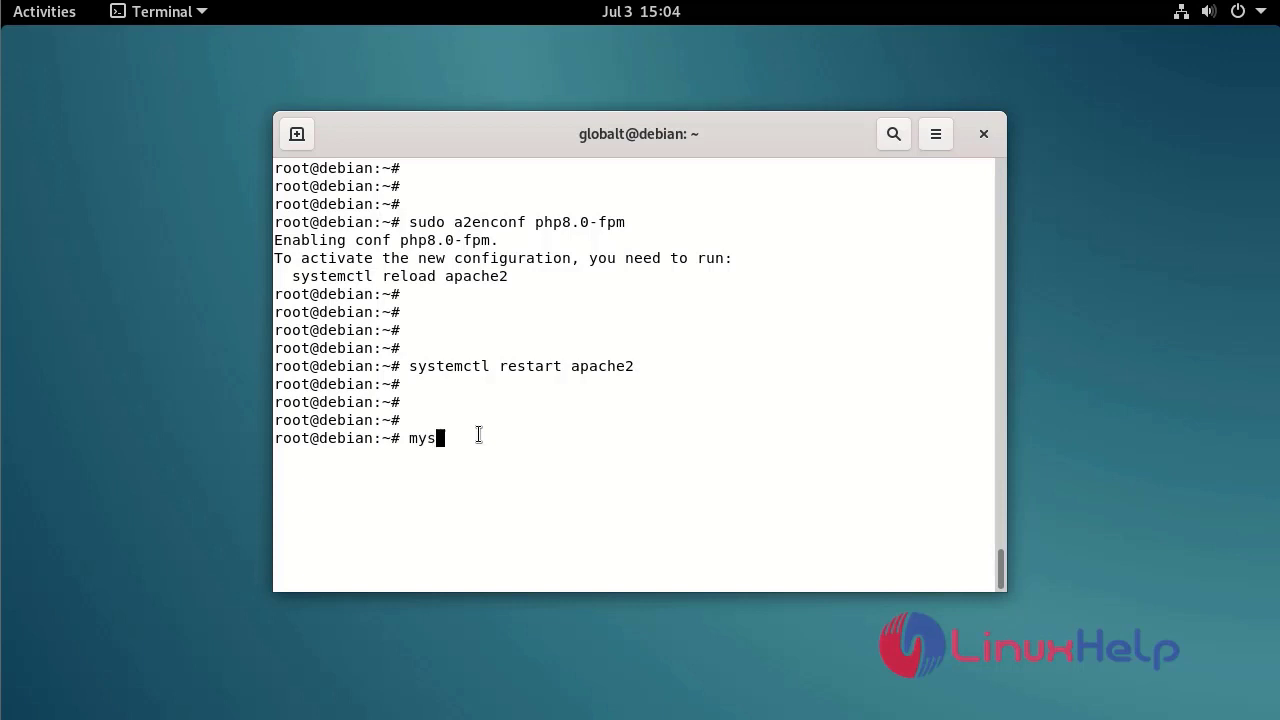
{"action": "type", "text": "ql_s"}
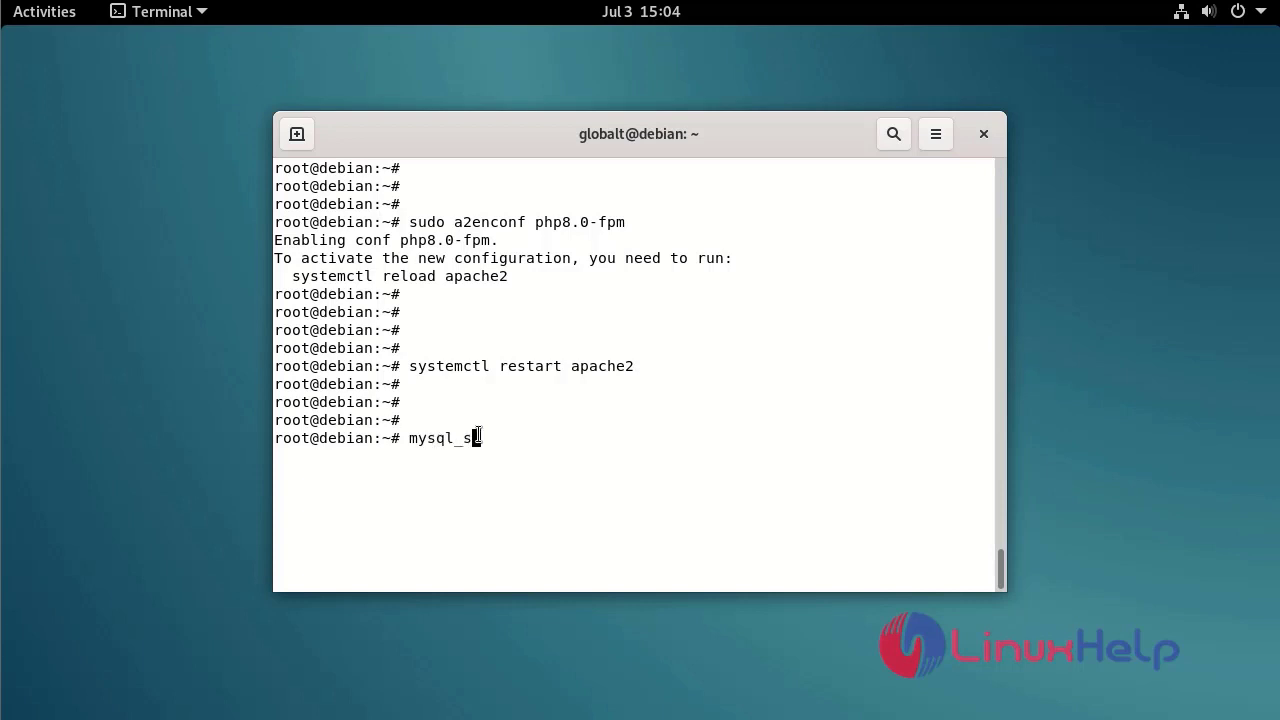
{"action": "type", "text": "ecure_"}
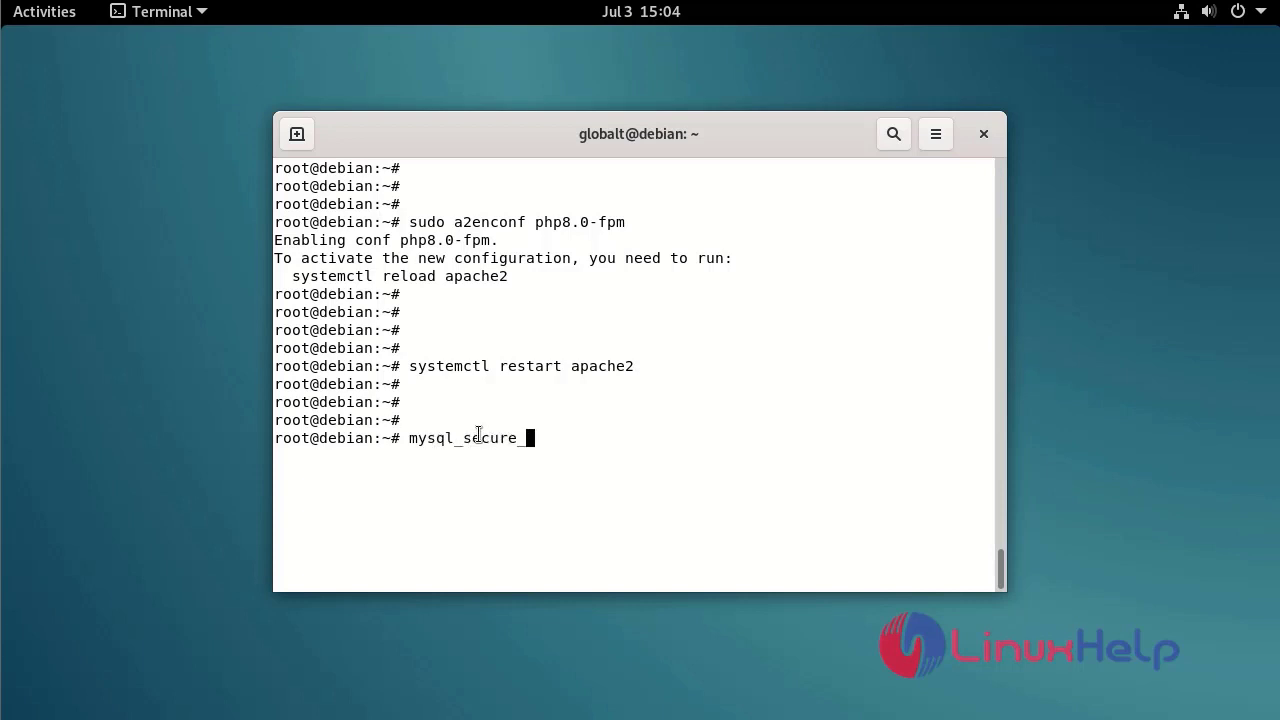
{"action": "type", "text": "installation"}
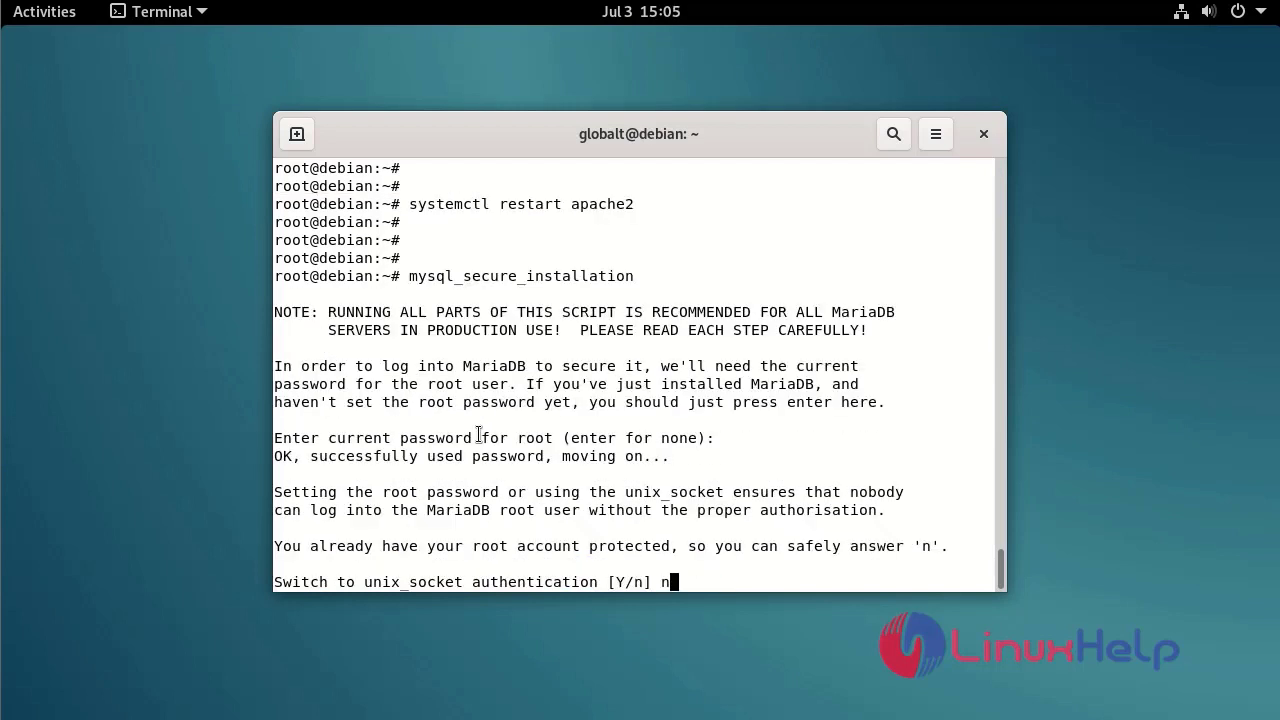
{"action": "key", "text": "Return"}
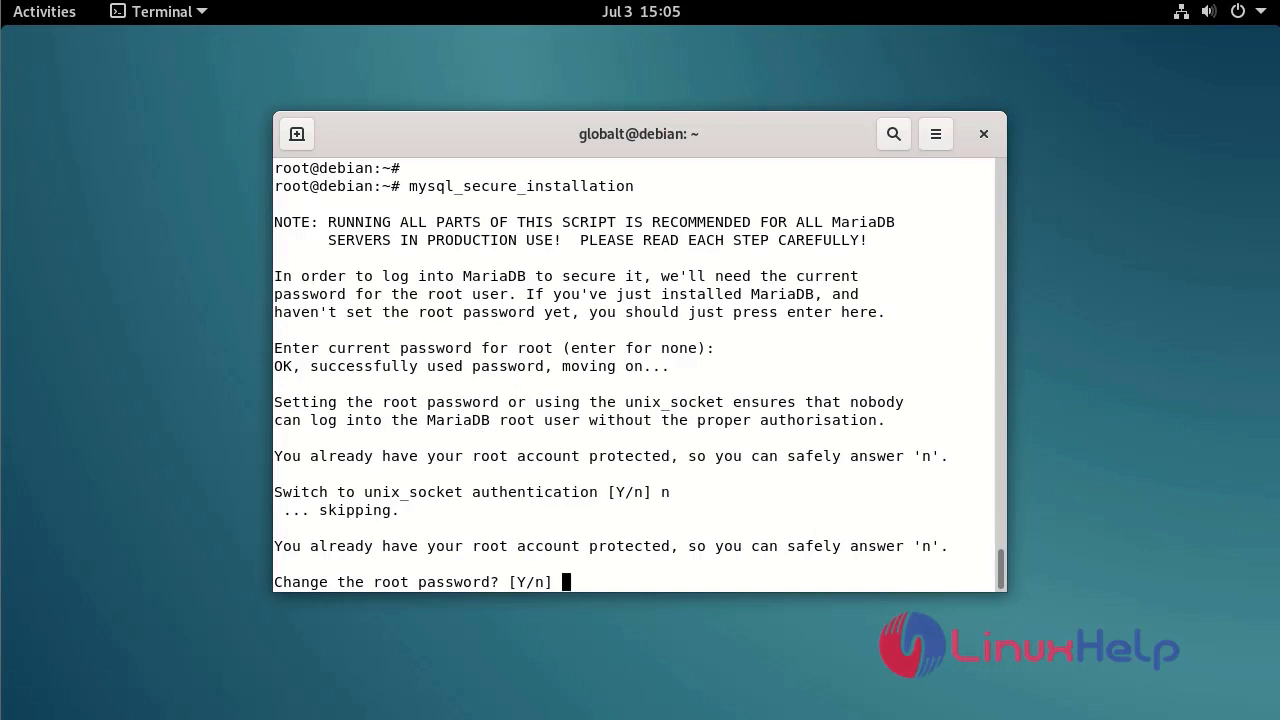
{"action": "mouse_move", "coordinate": [262, 452]}
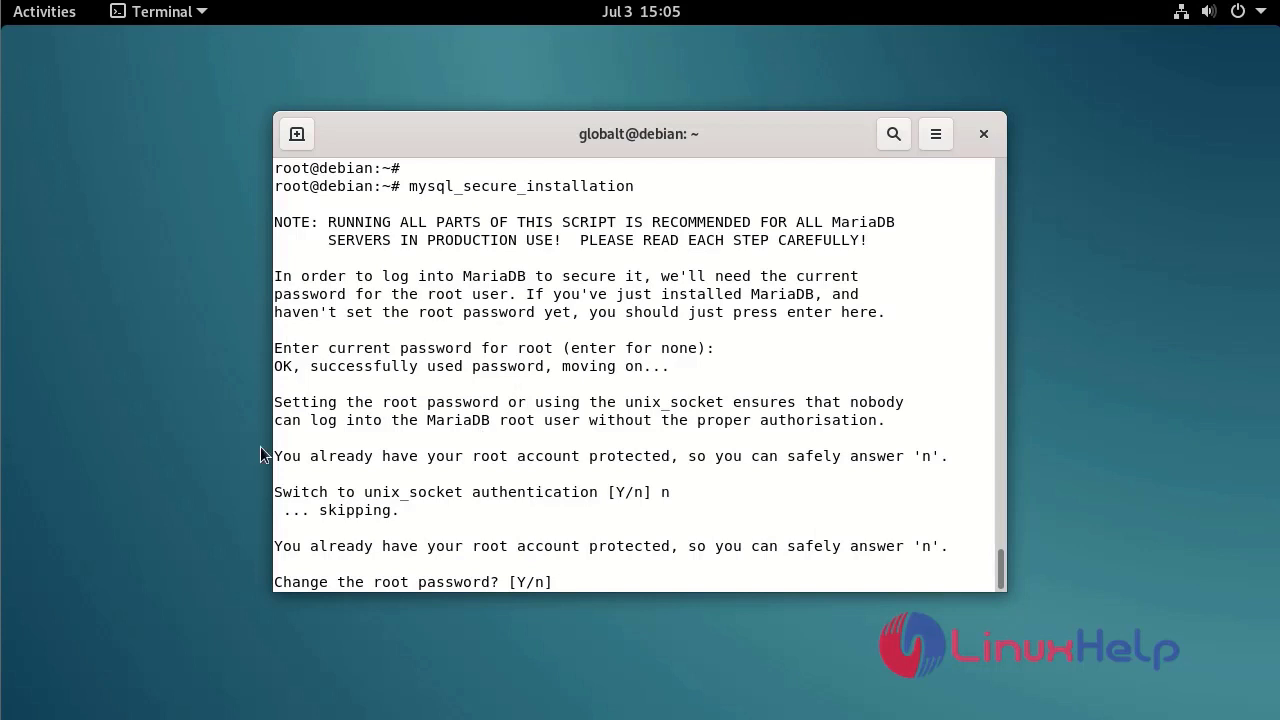
{"action": "type", "text": "n"}
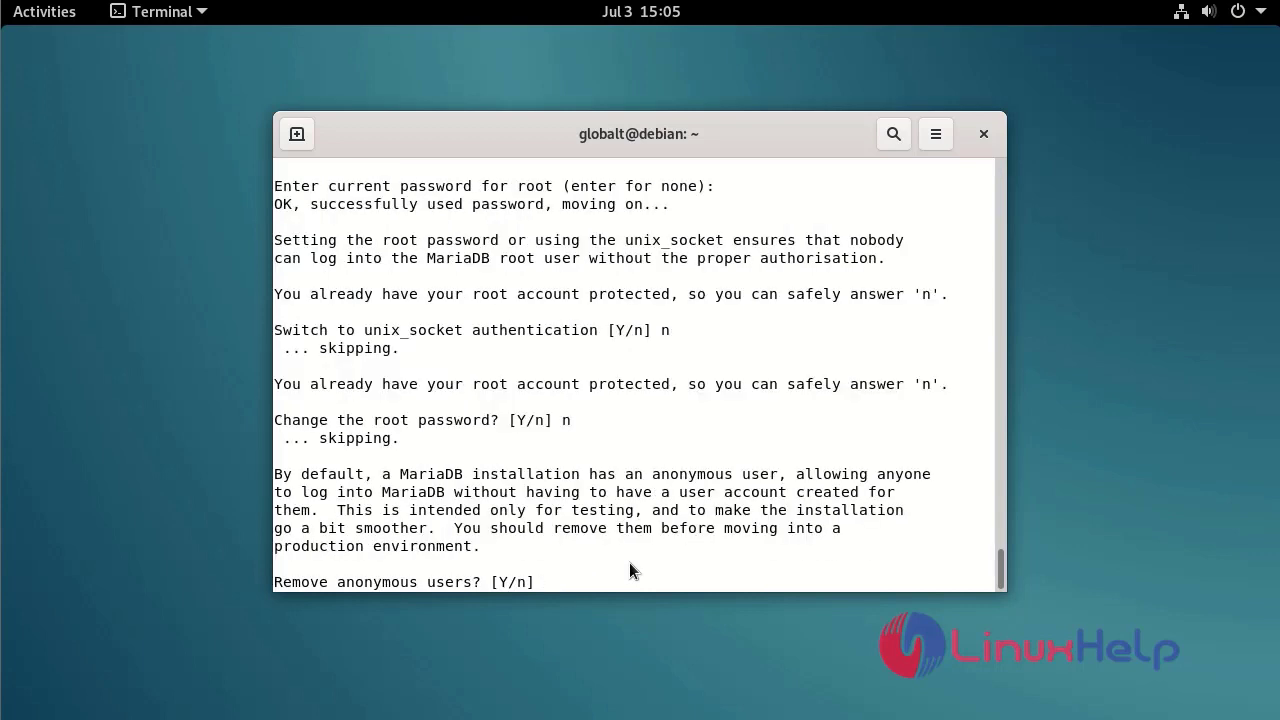
{"action": "type", "text": "n"}
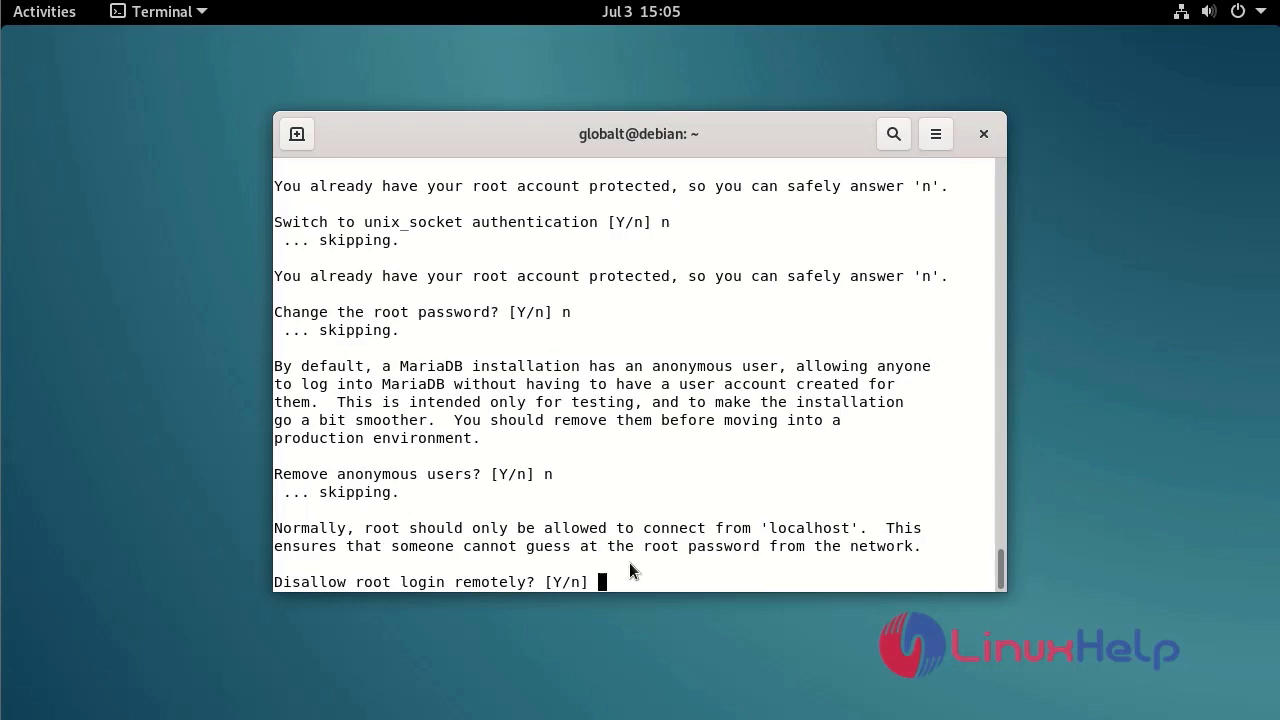
{"action": "type", "text": "now? [Y/n] n"}
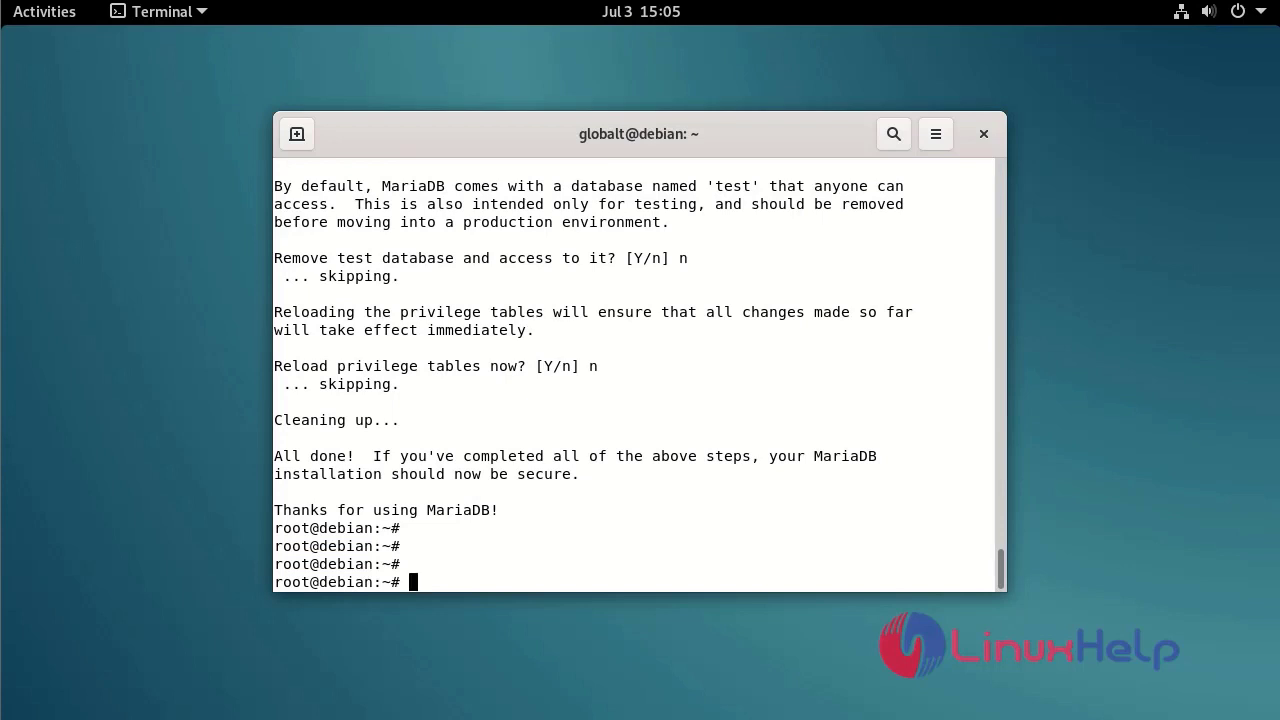
{"action": "mouse_move", "coordinate": [490, 584]}
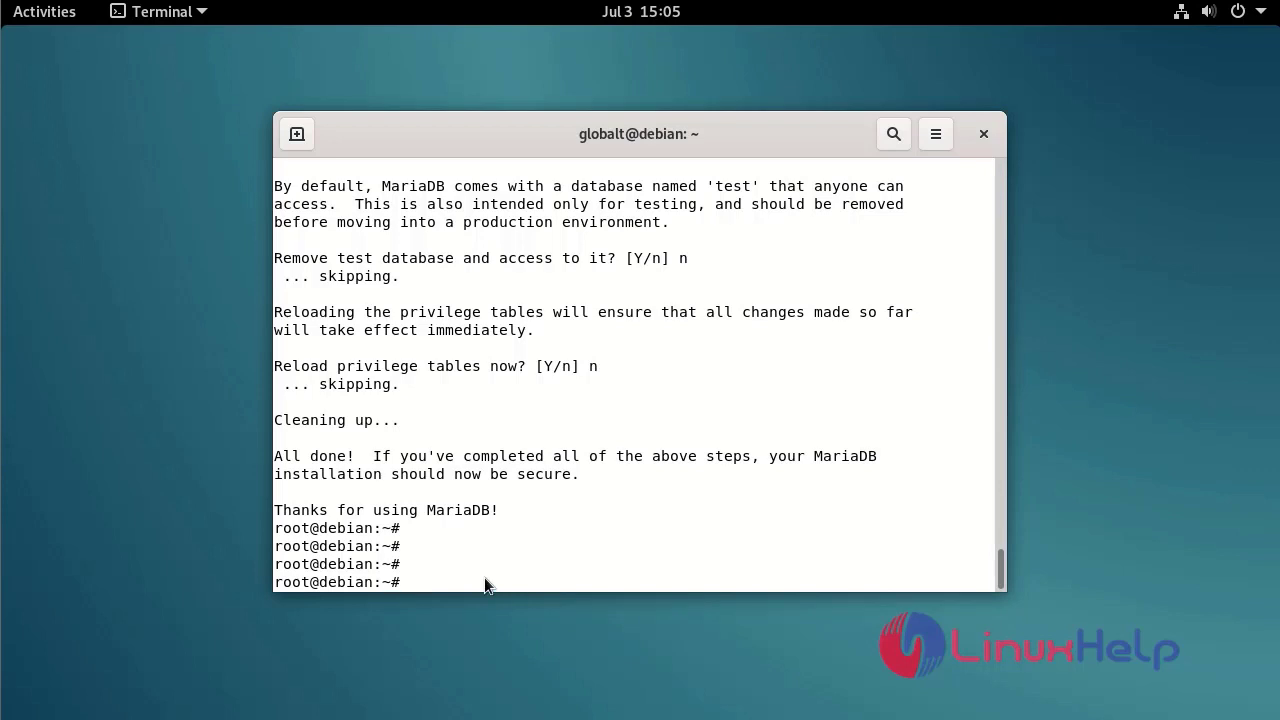
Step: Enter the MariaDB shell and create the clouddb database
{"action": "type", "text": "mysql"}
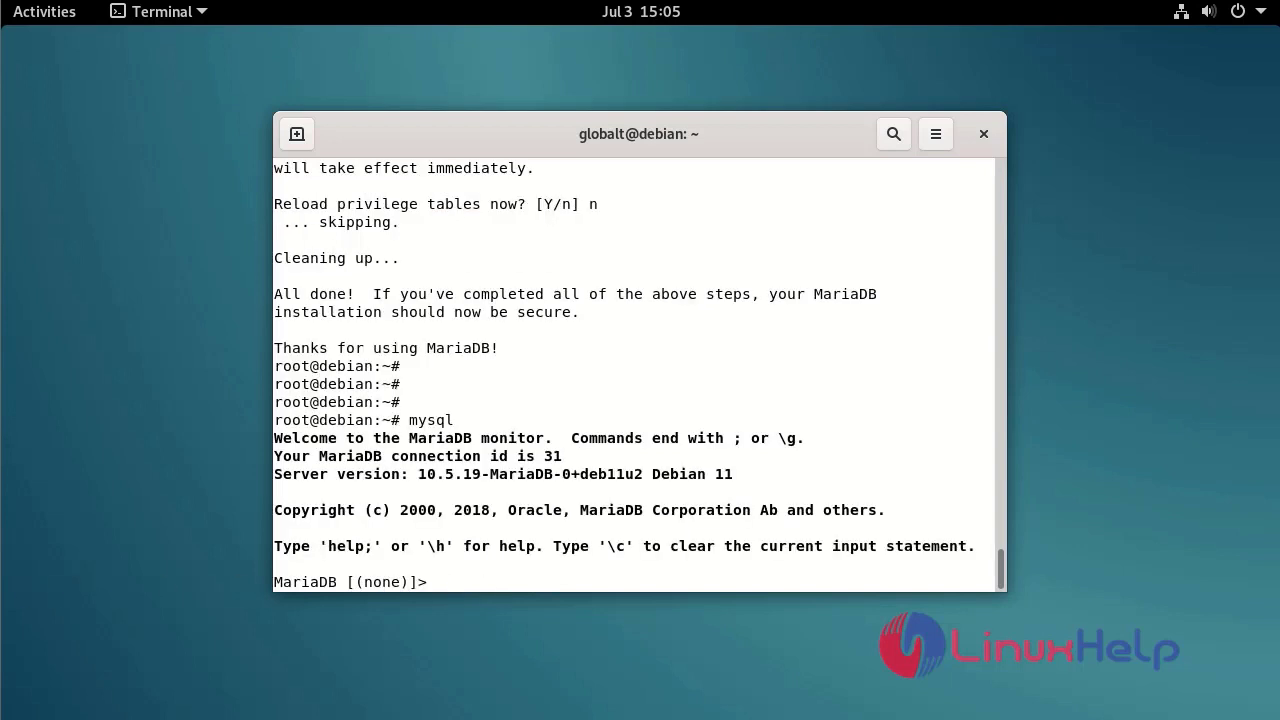
{"action": "mouse_move", "coordinate": [476, 580]}
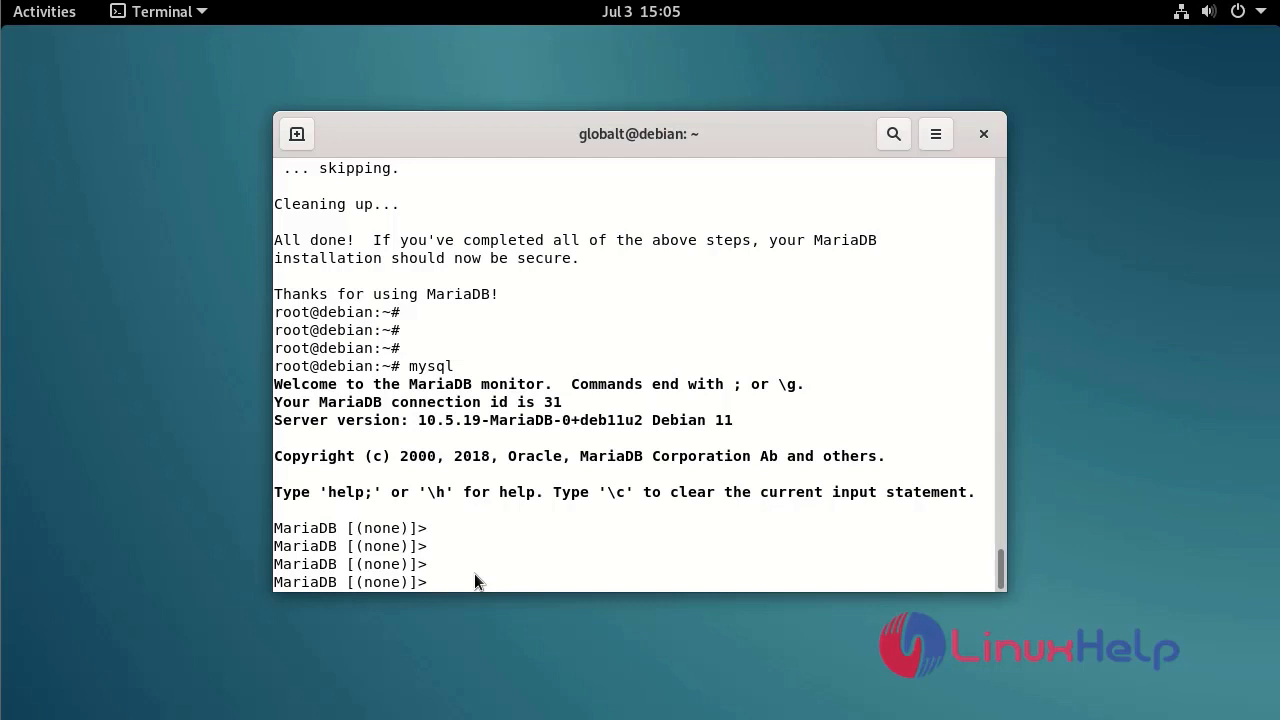
{"action": "type", "text": "create"}
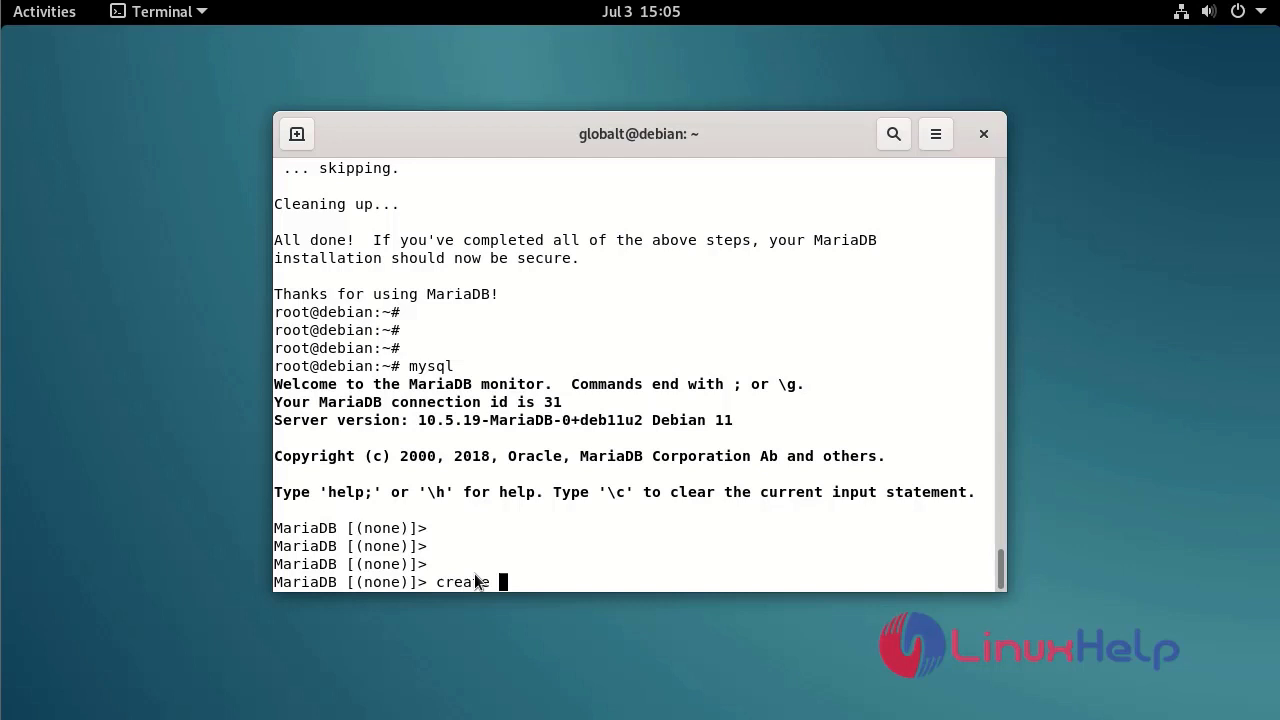
{"action": "type", "text": "database"}
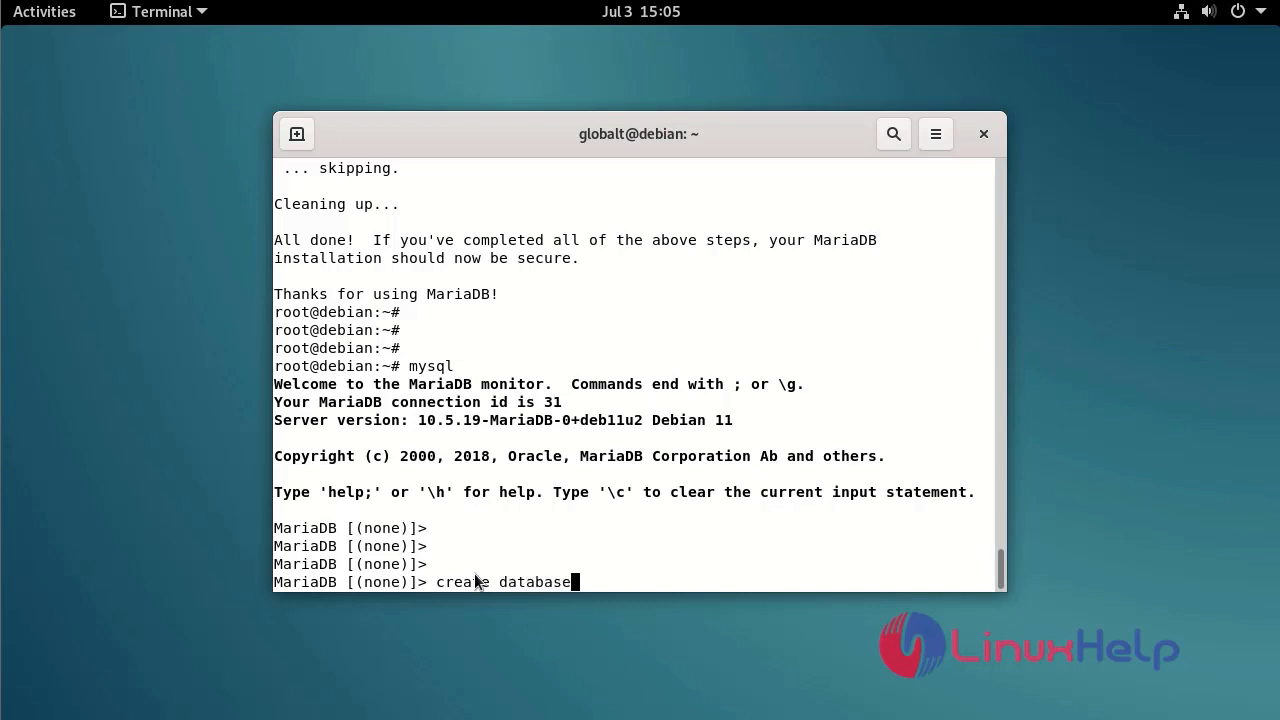
{"action": "type", "text": "cloud"}
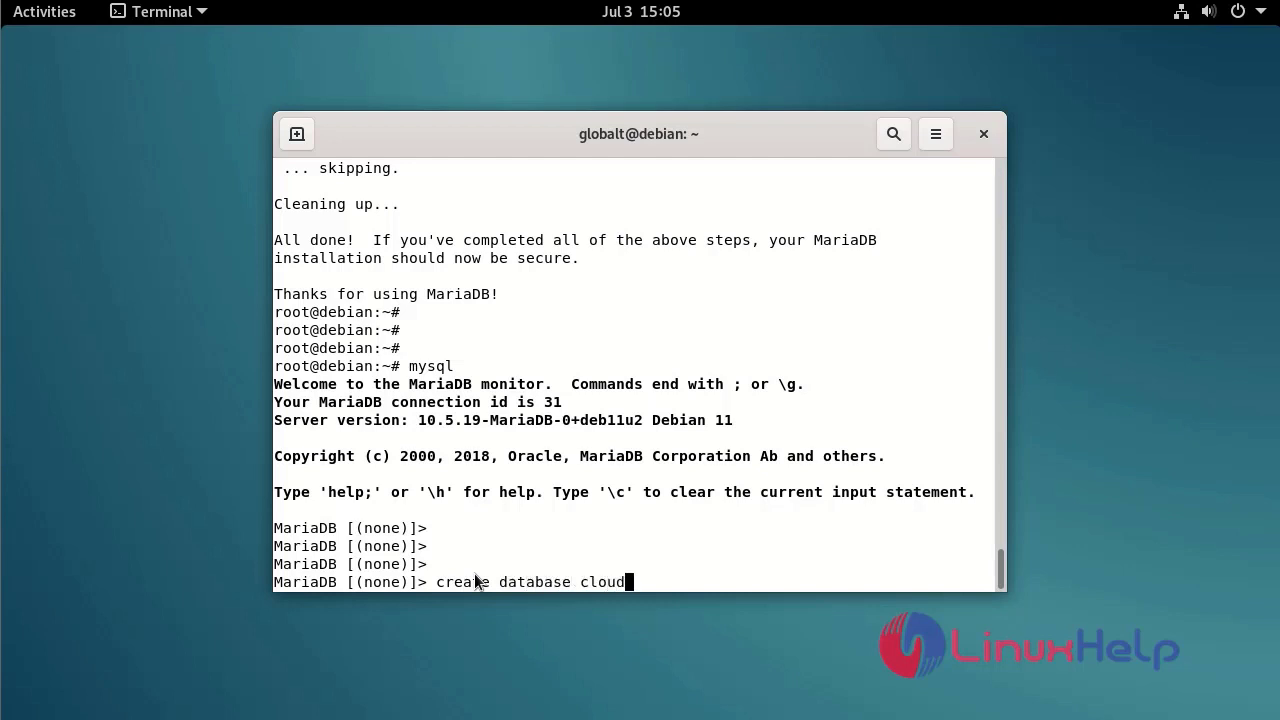
{"action": "type", "text": "db;"}
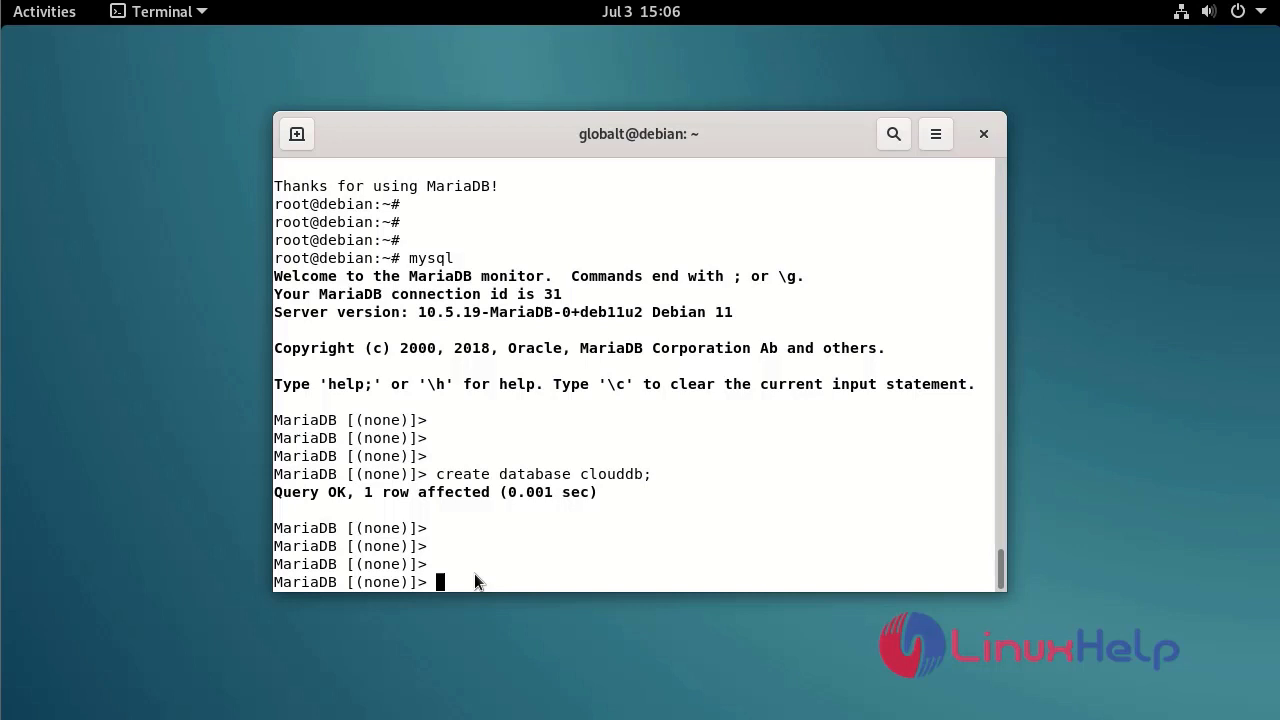
Step: Create user 'linuxhelp1'@'localhost' identified by its password
{"action": "type", "text": "c"}
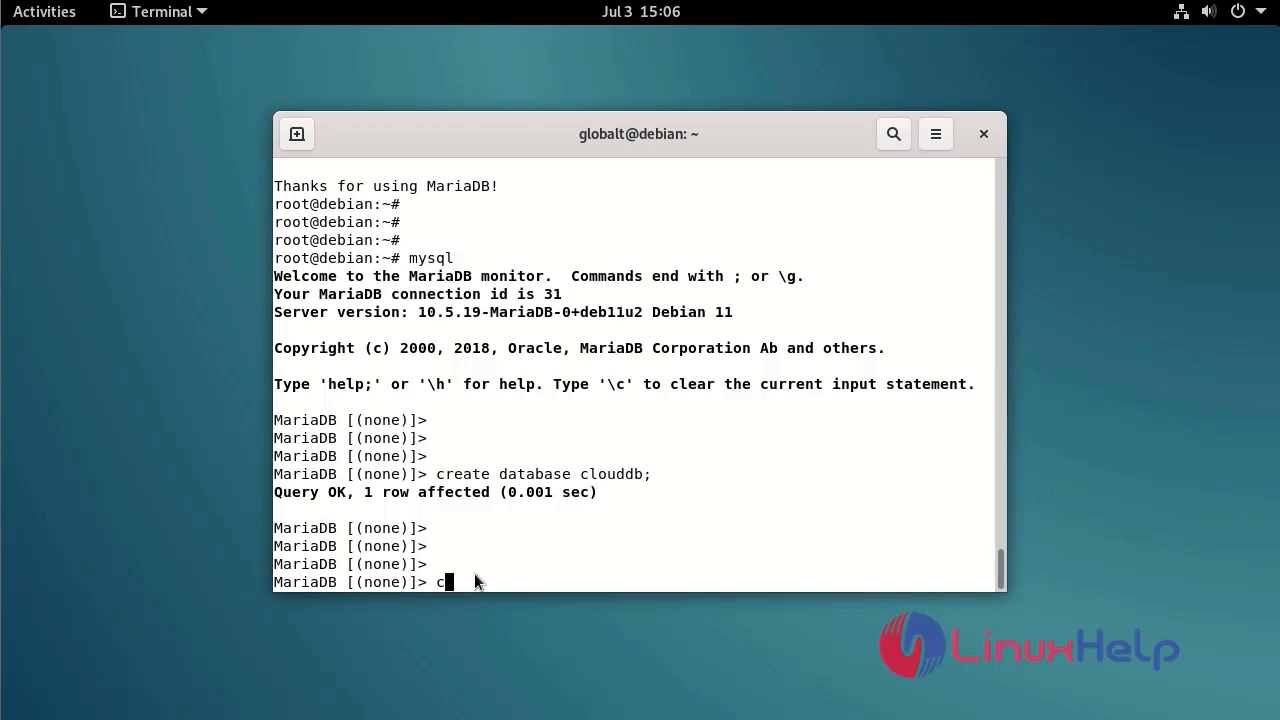
{"action": "type", "text": "reate user"}
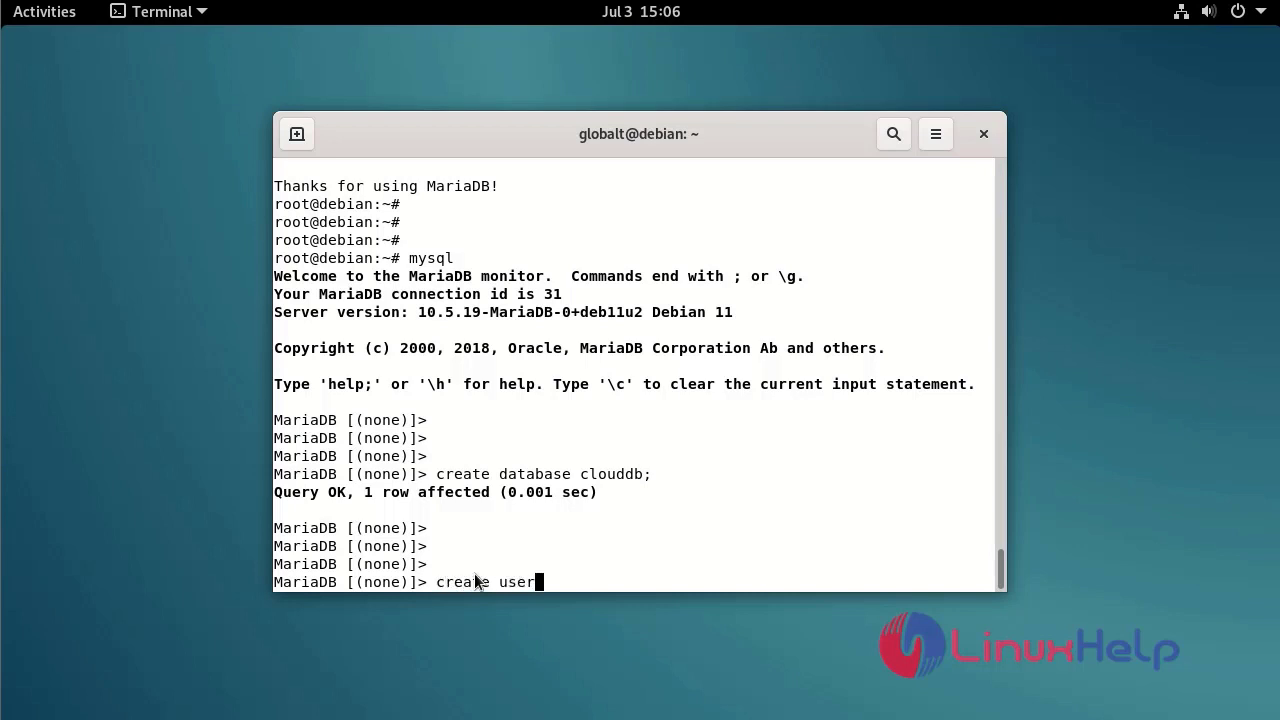
{"action": "type", "text": "'linu"}
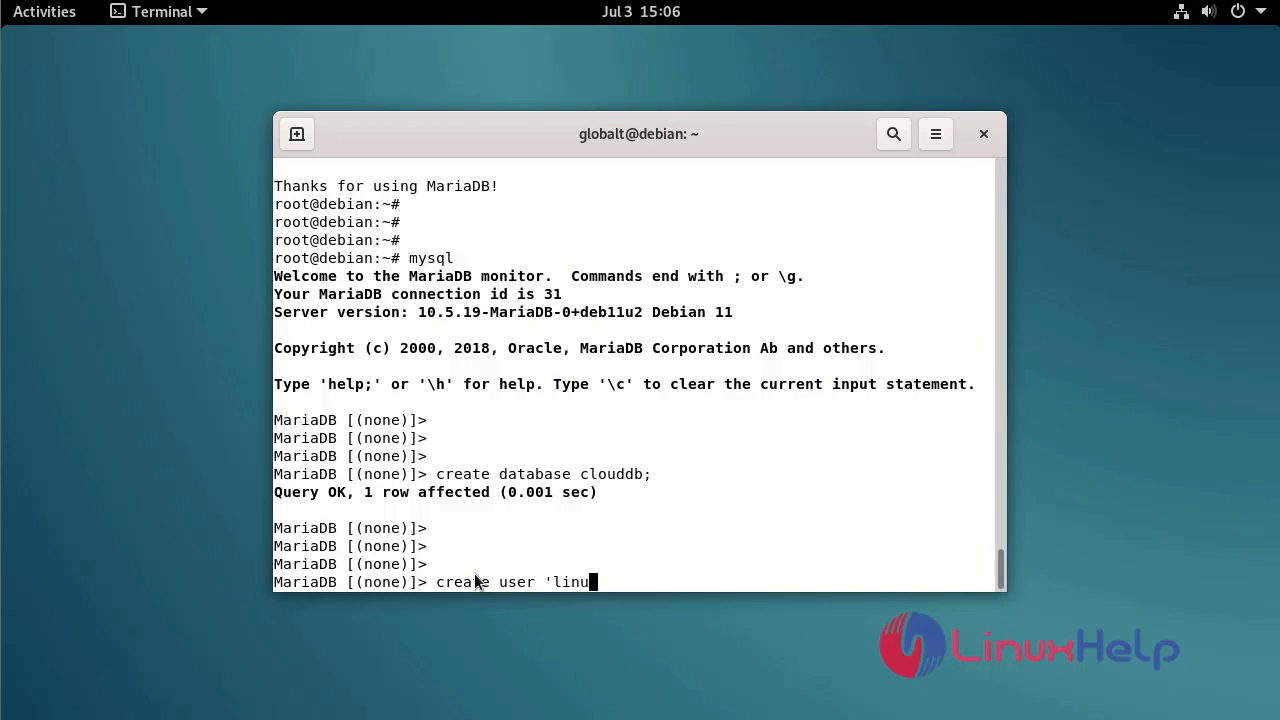
{"action": "type", "text": "xhelp"}
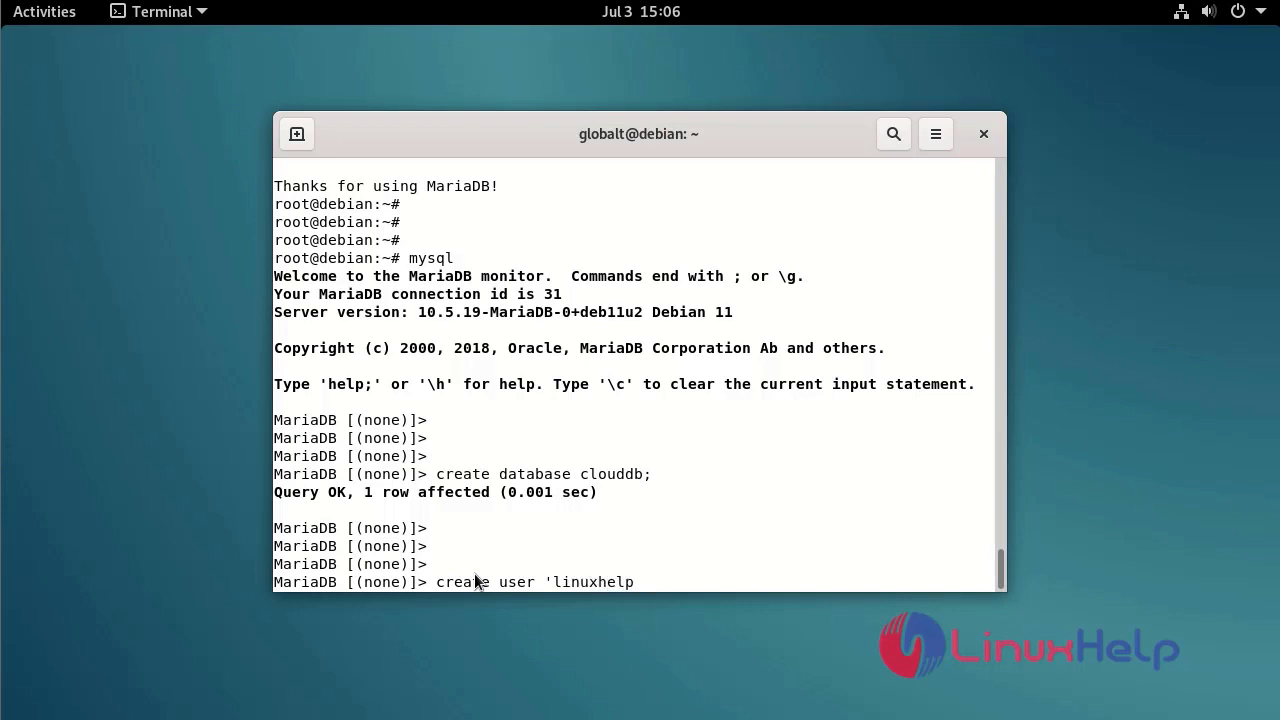
{"action": "type", "text": "1'"}
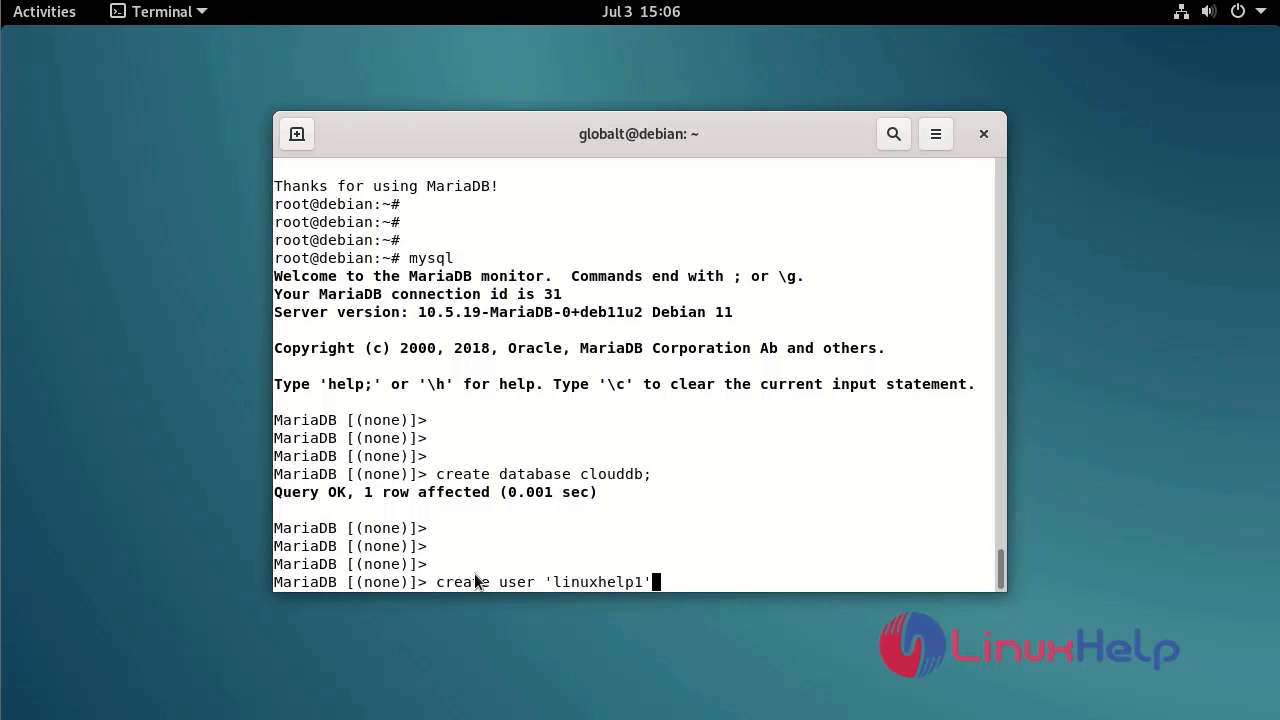
{"action": "type", "text": "@'lo"}
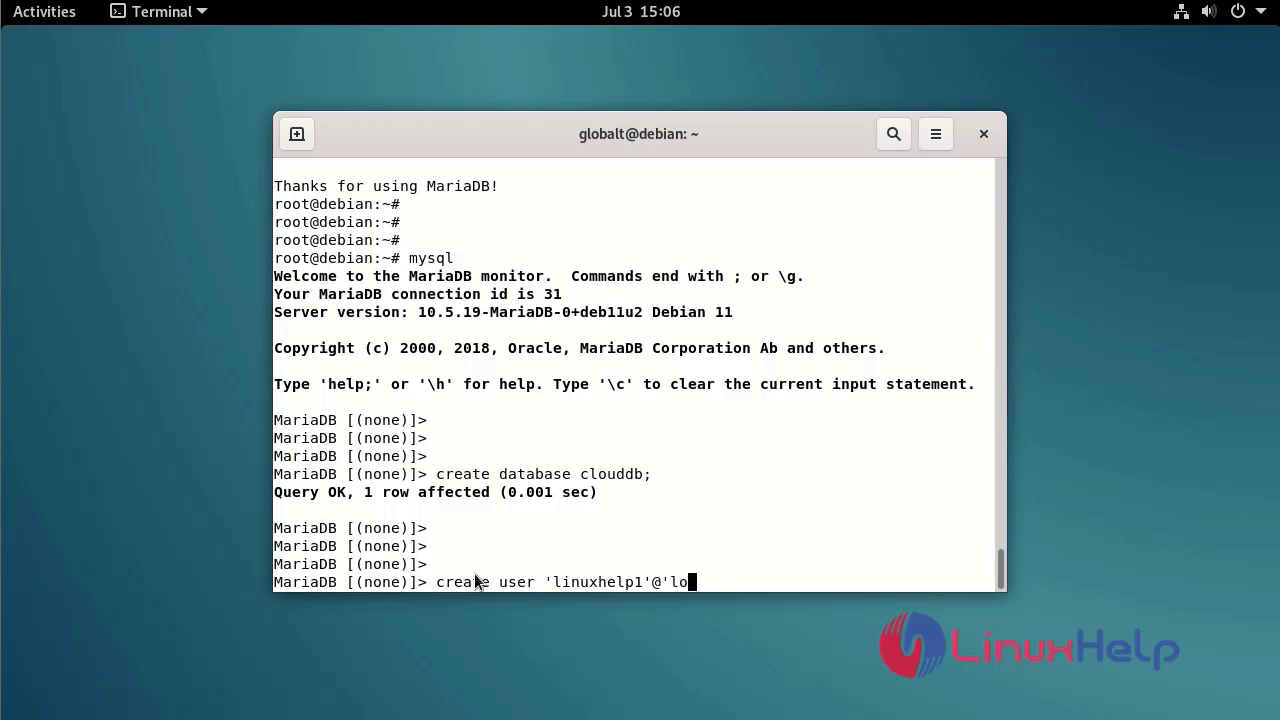
{"action": "type", "text": "calhost' identified"}
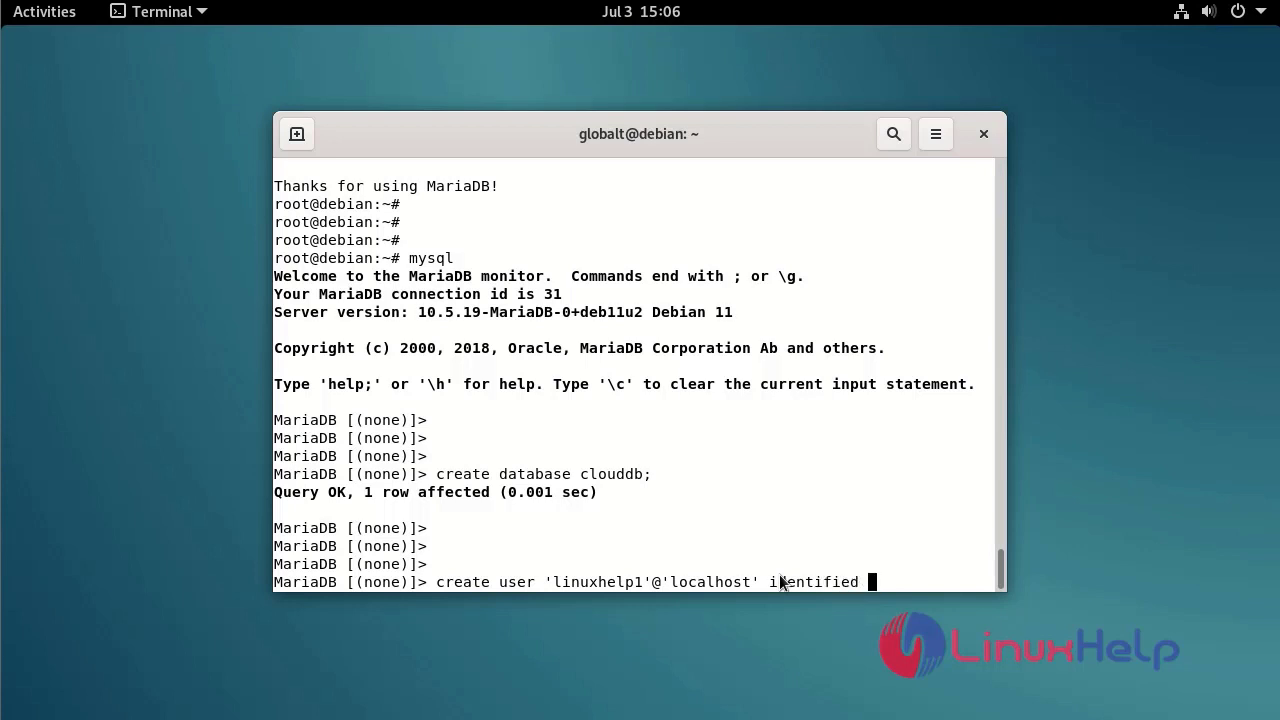
{"action": "type", "text": "by 'Li"}
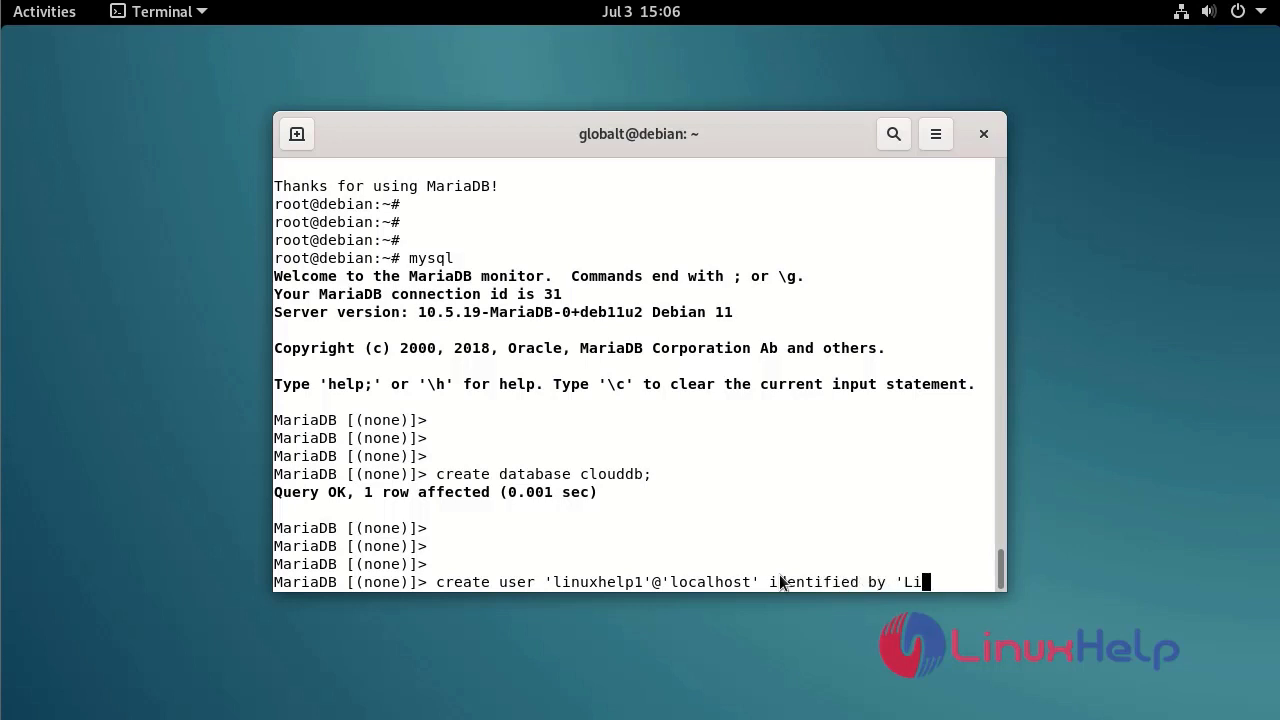
{"action": "type", "text": "nuxc#"}
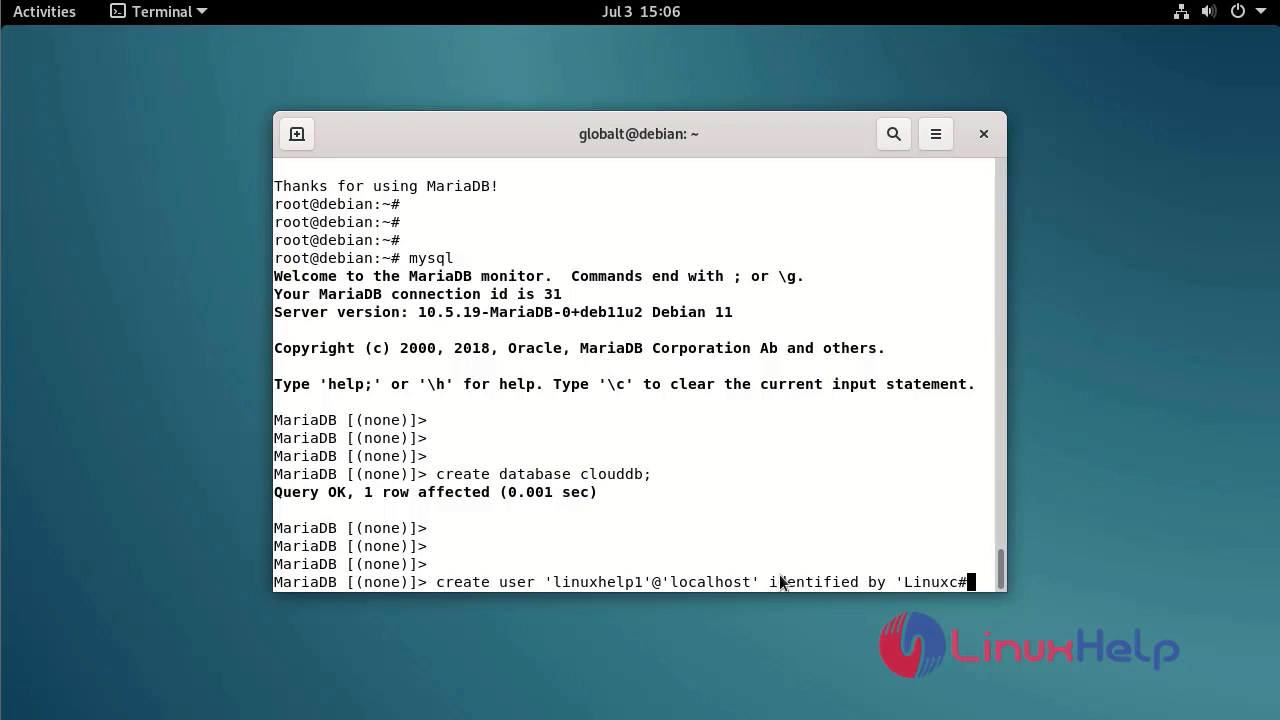
{"action": "type", "text": "7"}
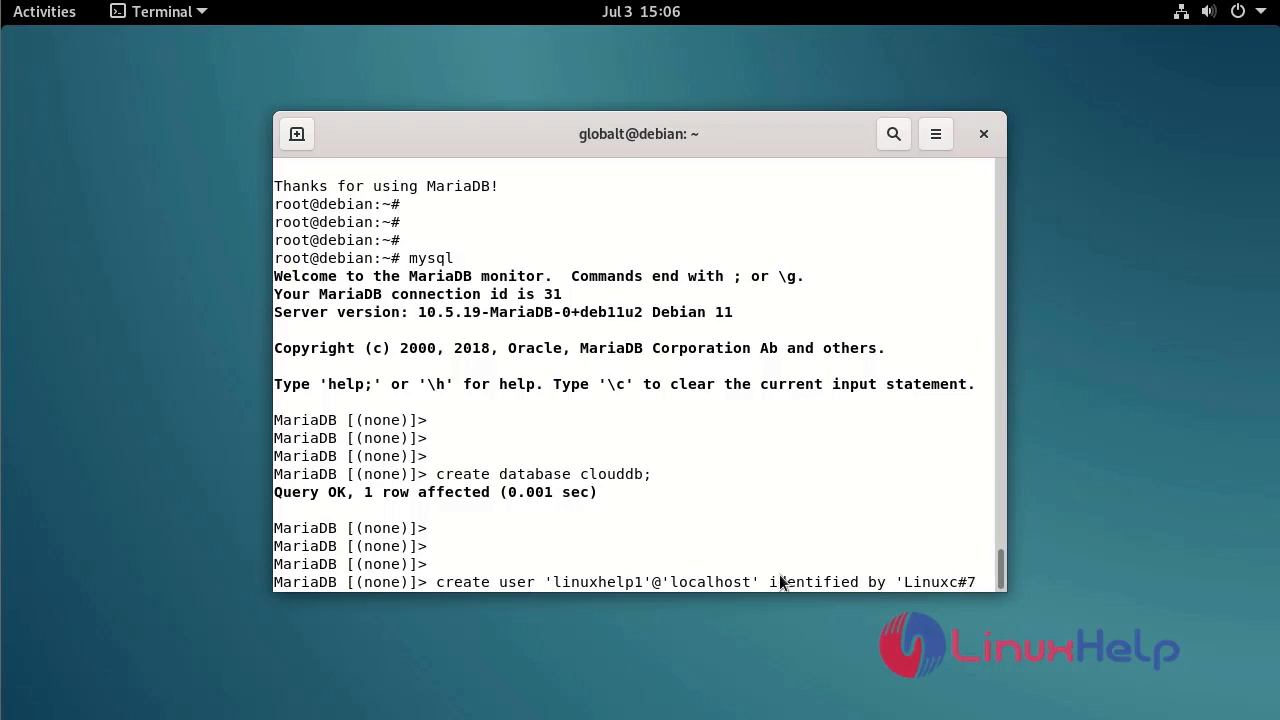
{"action": "key", "text": "Return"}
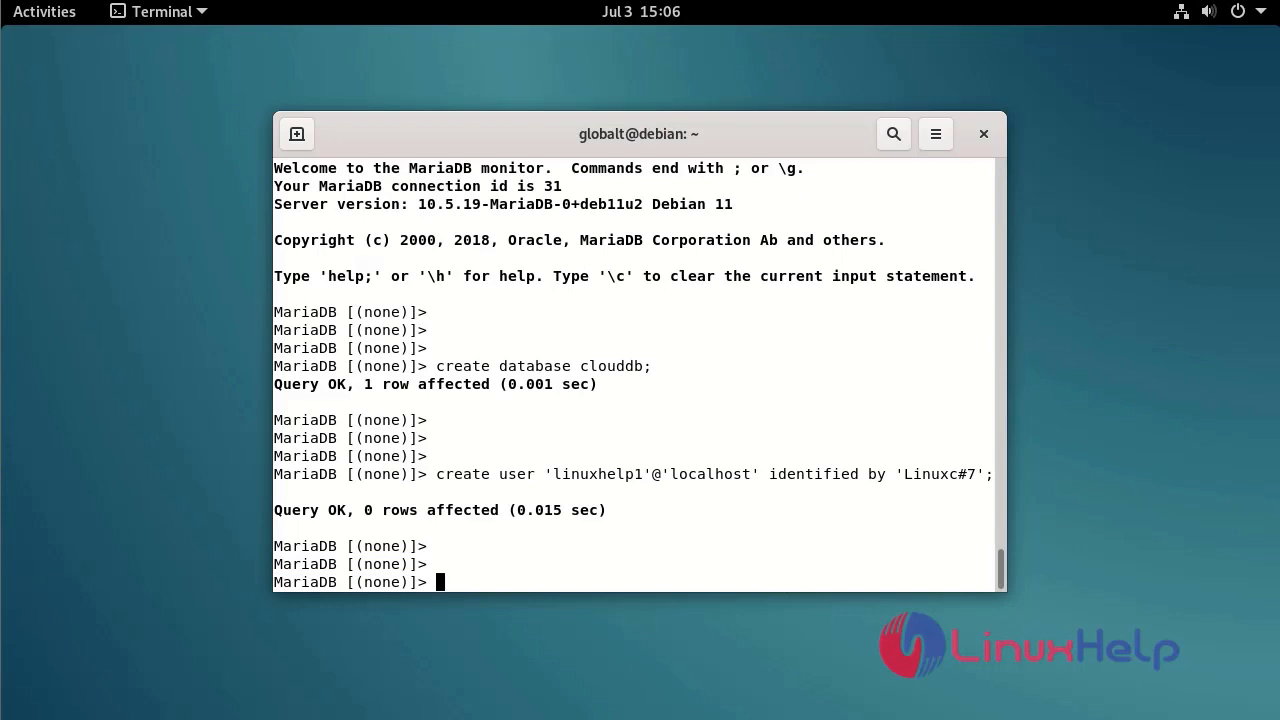
Step: Flush privileges and exit the MariaDB shell
{"action": "type", "text": "flush"}
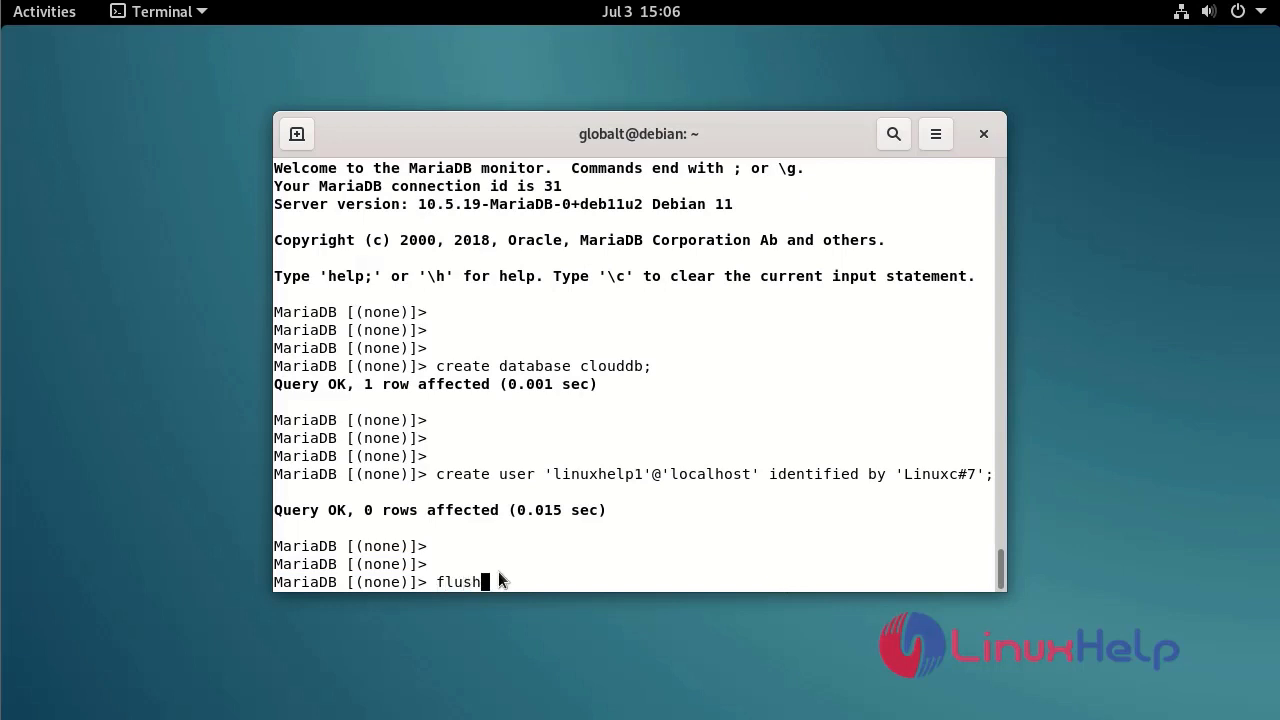
{"action": "type", "text": "privileges;"}
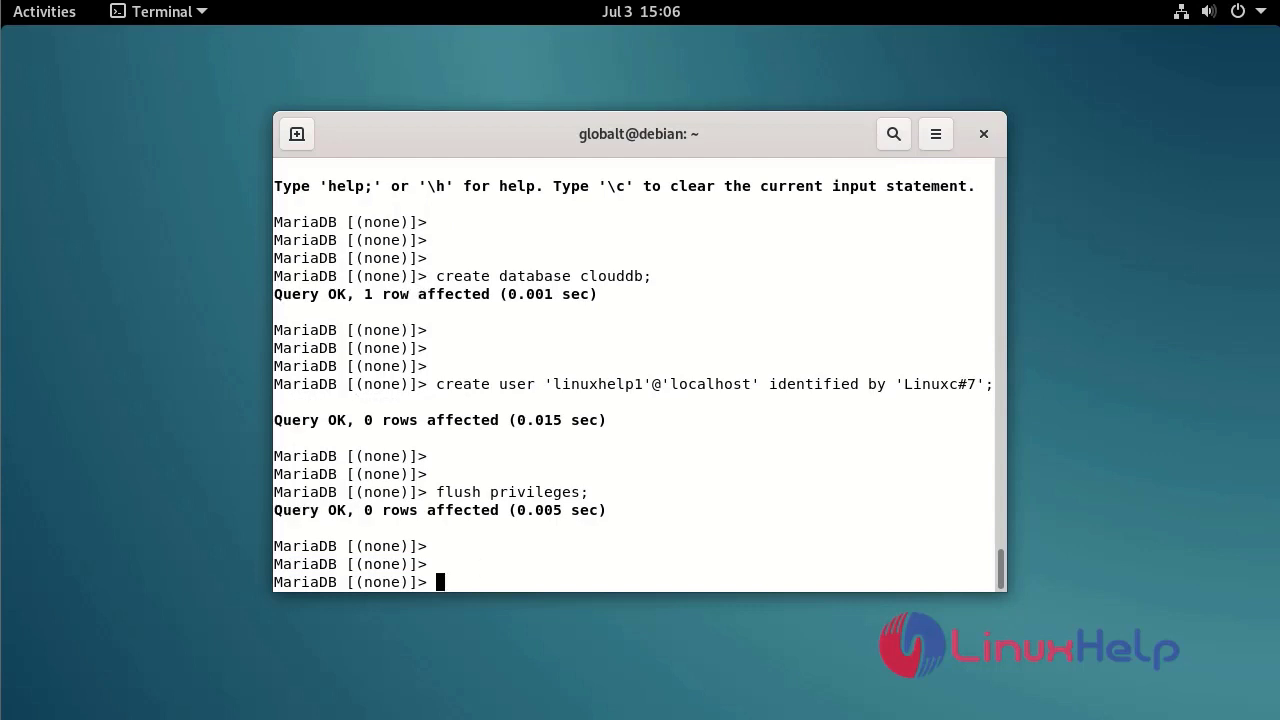
{"action": "mouse_move", "coordinate": [508, 580]}
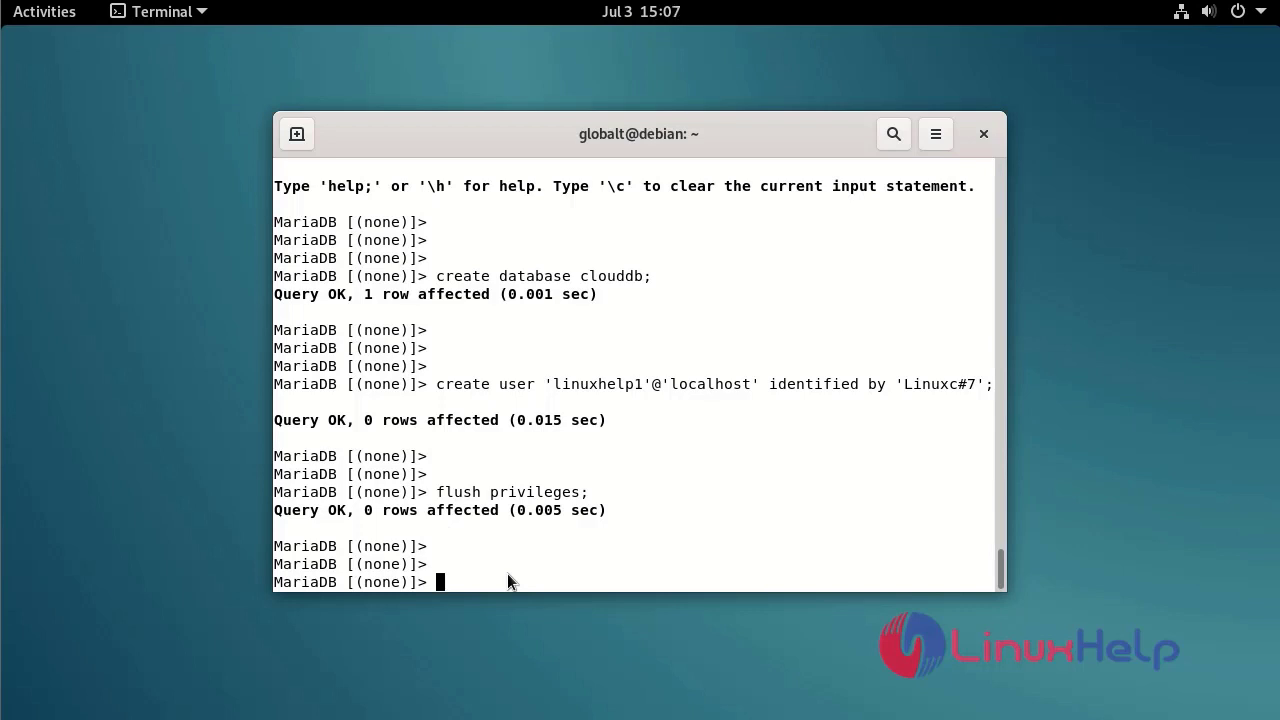
{"action": "type", "text": "exit ;"}
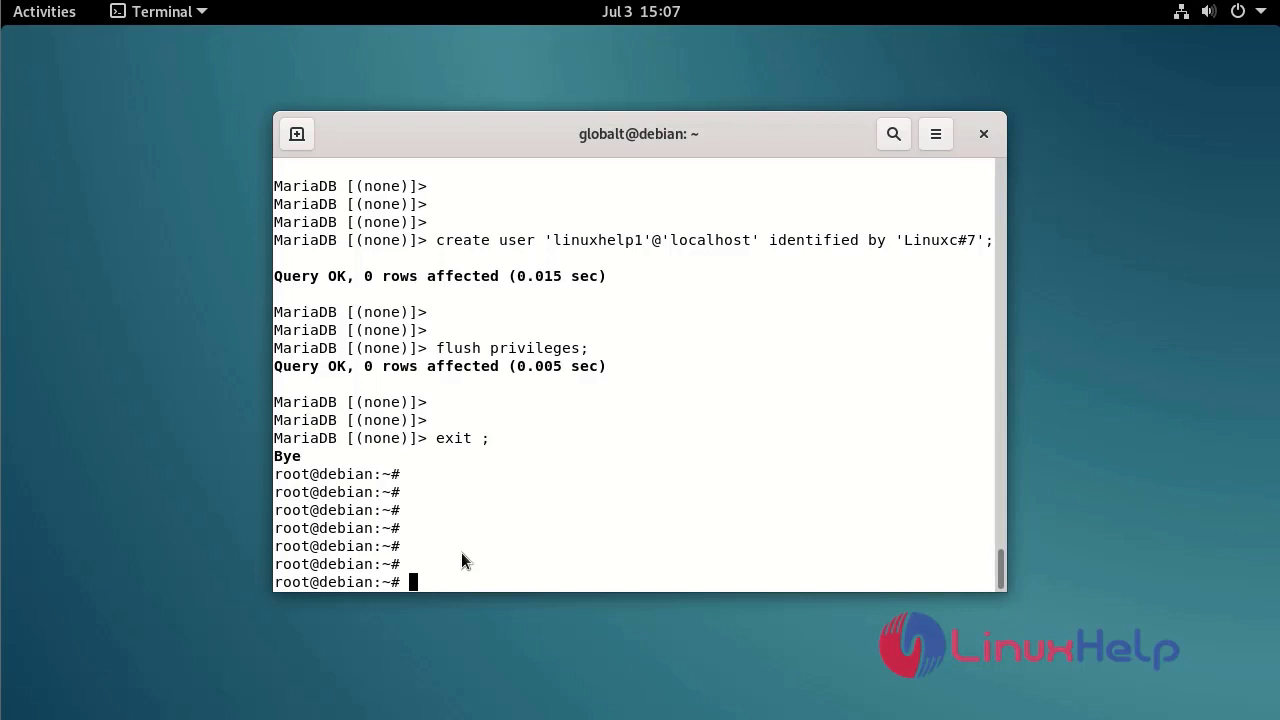
Step: Download nextcloud-22.2.0.zip from download.nextcloud.com with wget and list the home directory
{"action": "type", "text": "wget htt"}
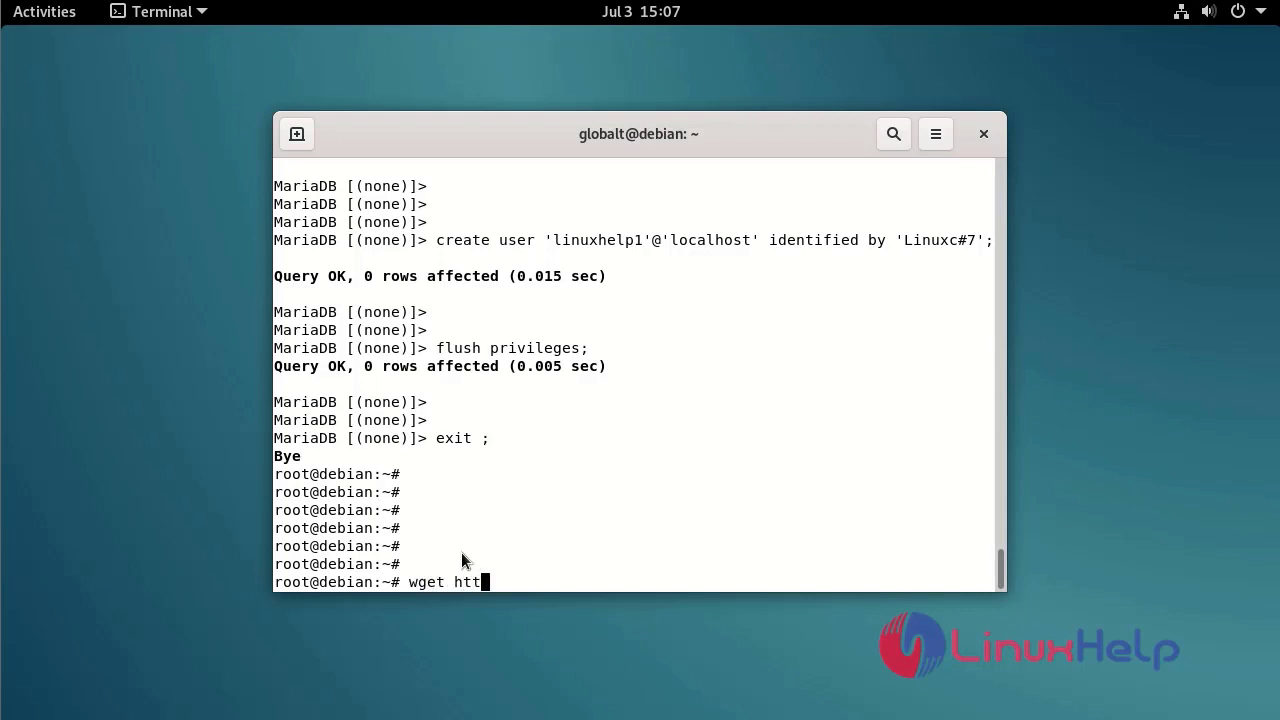
{"action": "type", "text": "ps://d"}
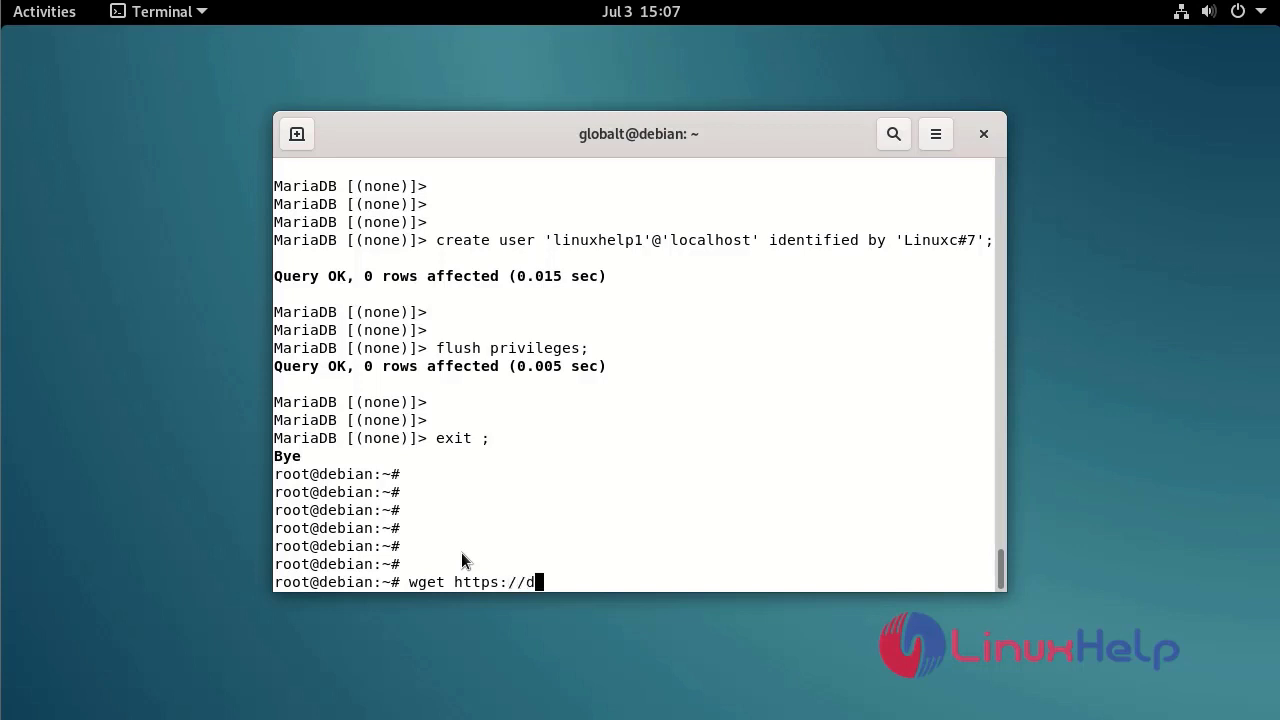
{"action": "type", "text": "ownload."}
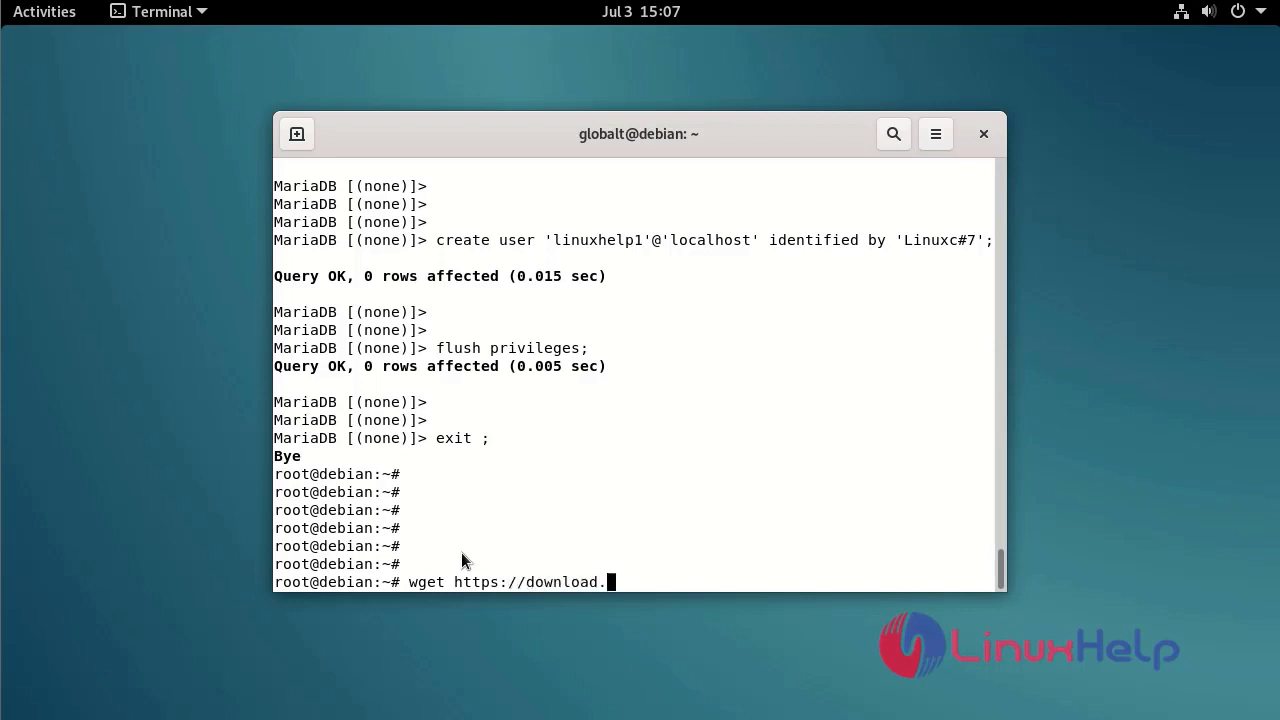
{"action": "type", "text": "next"}
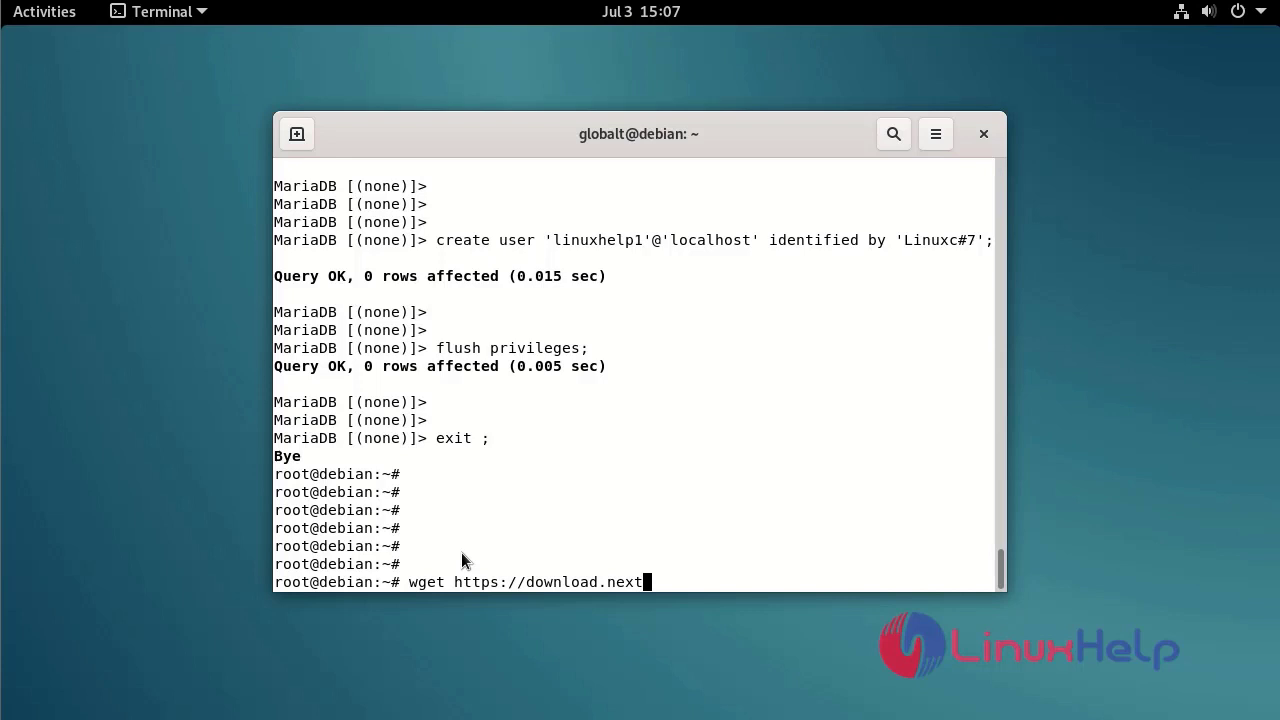
{"action": "type", "text": "cloud.com/server/relea"}
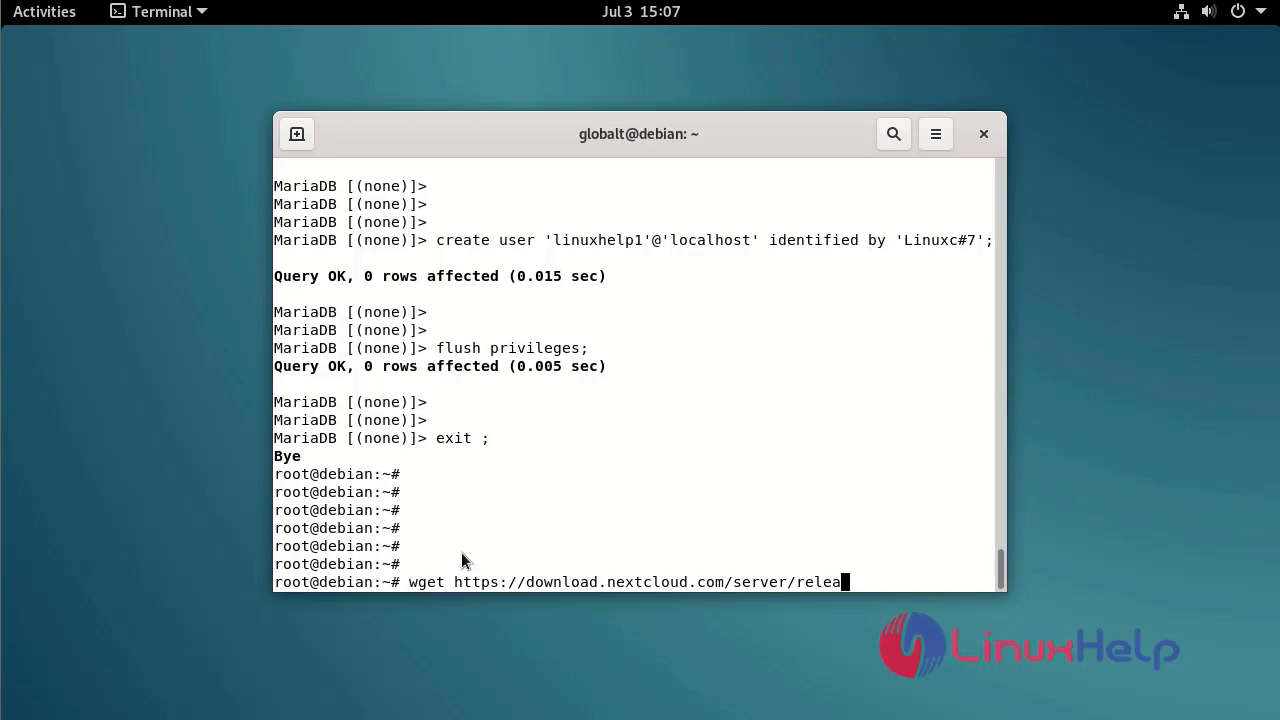
{"action": "type", "text": "ses/"}
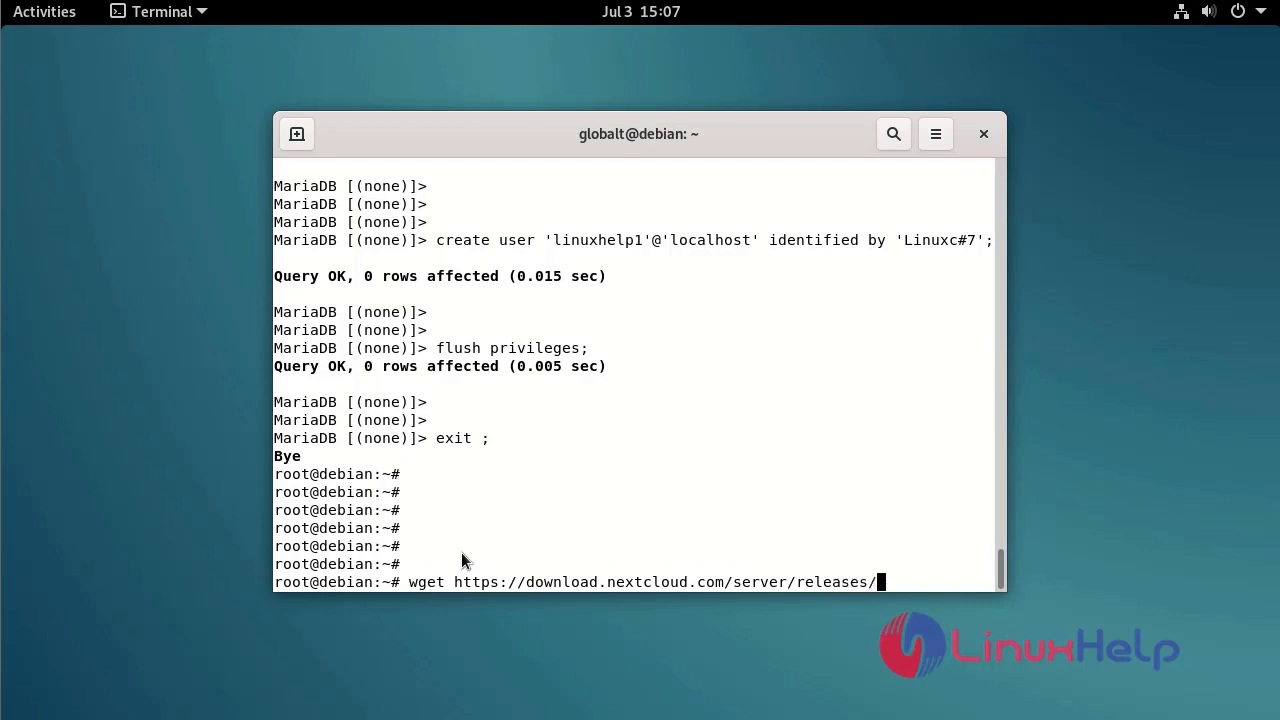
{"action": "type", "text": "nextcloud"}
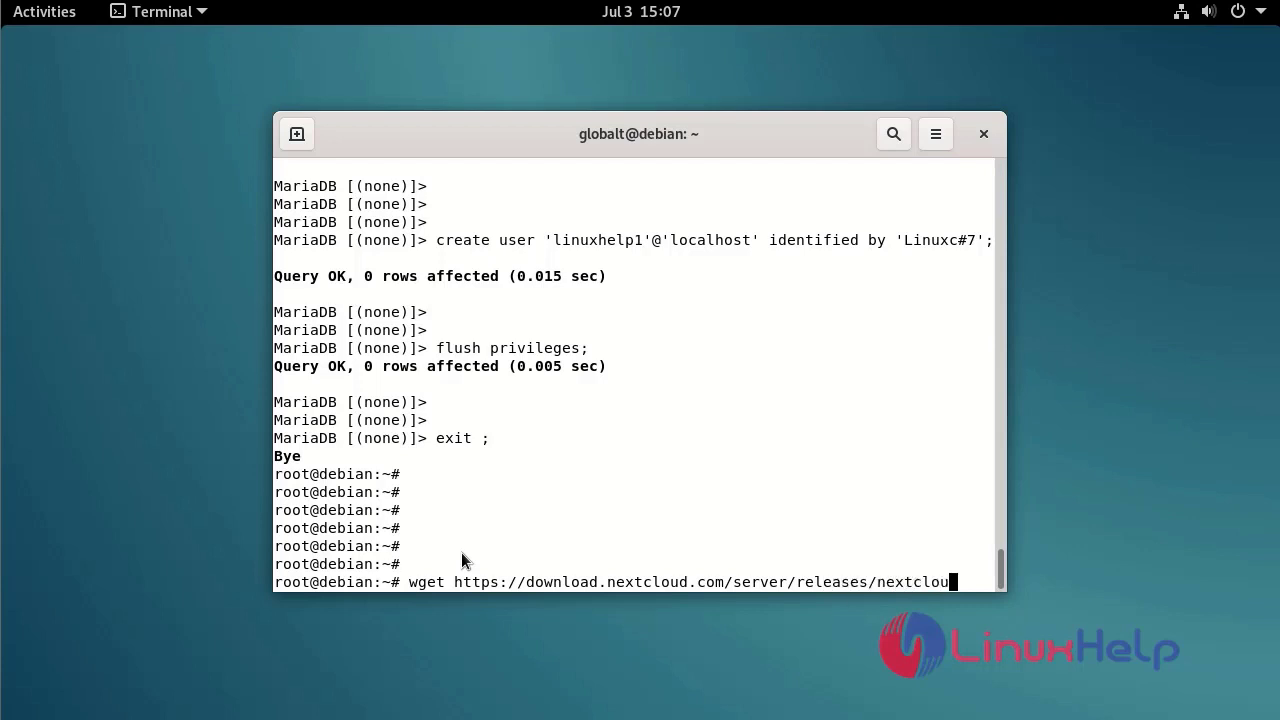
{"action": "type", "text": "-"}
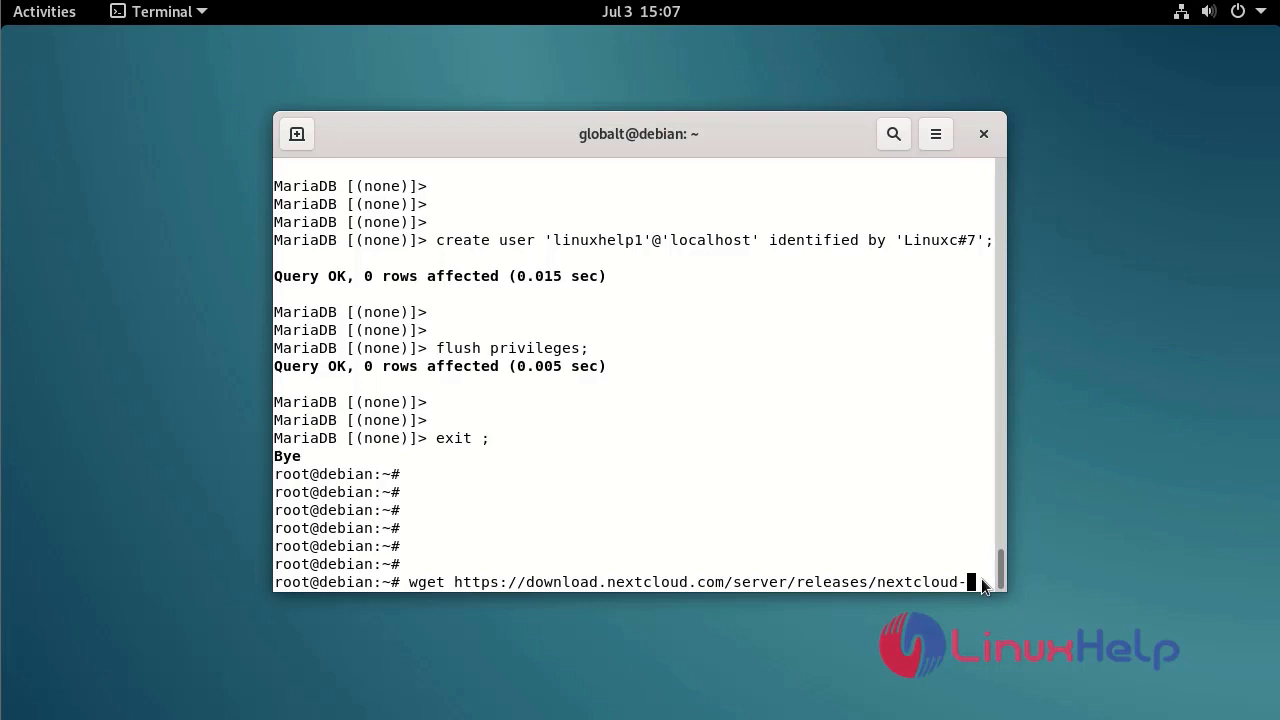
{"action": "type", "text": "22.2."}
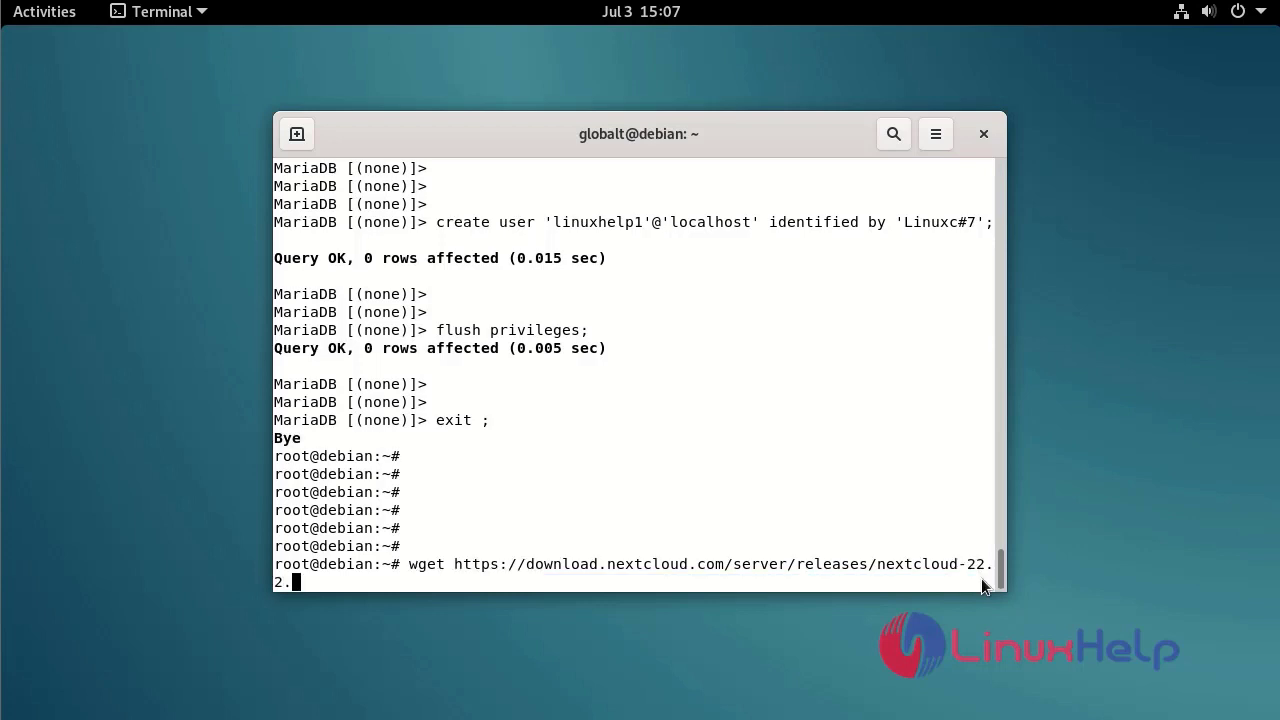
{"action": "type", "text": "0."}
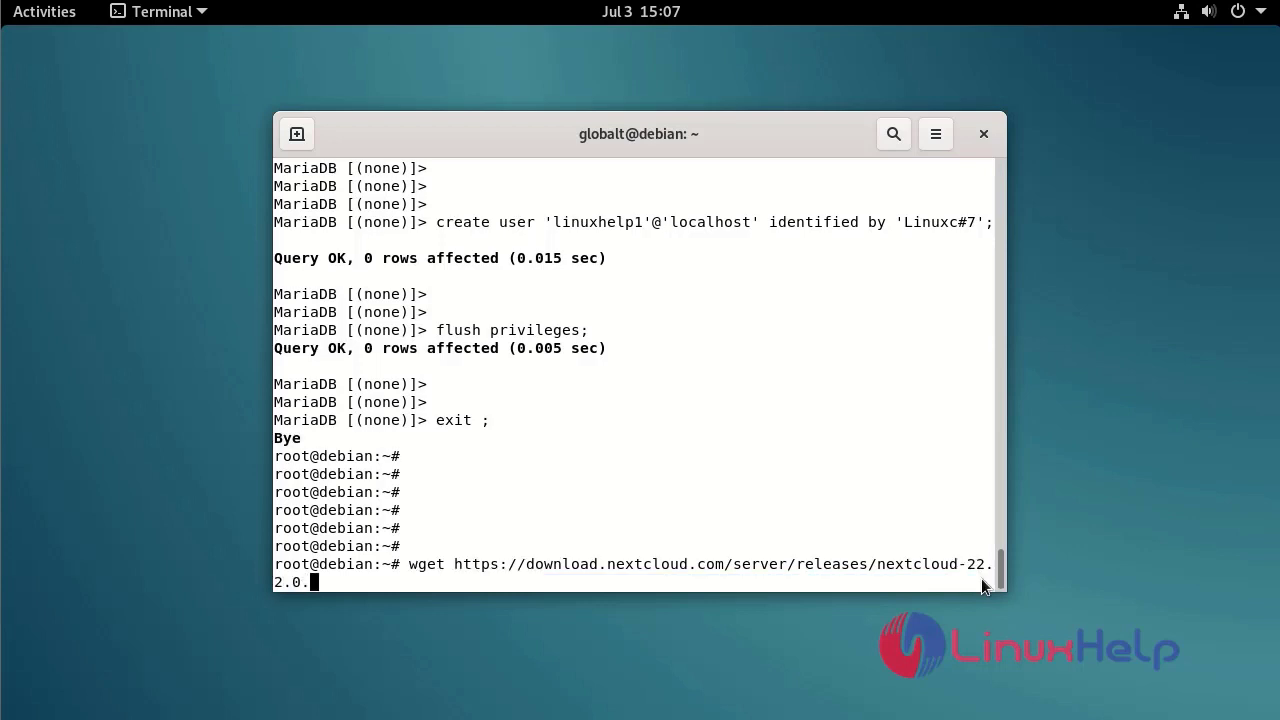
{"action": "type", "text": "zip"}
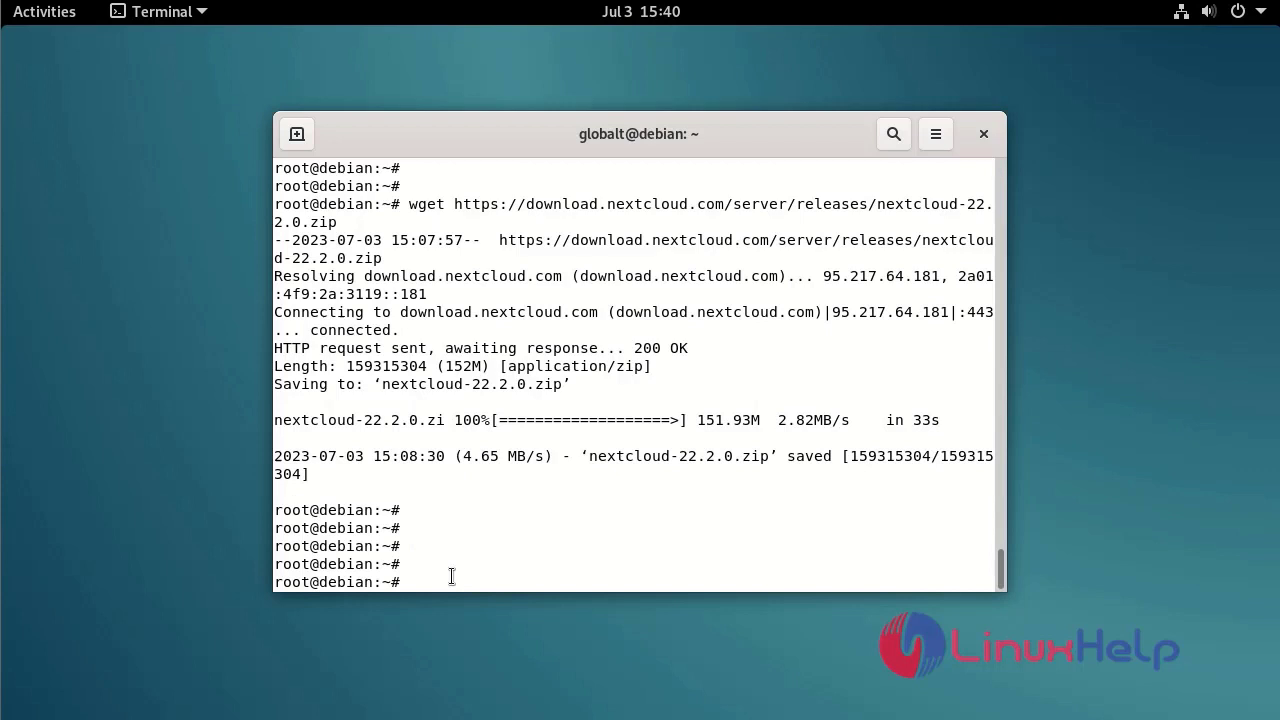
{"action": "type", "text": "ls -la"}
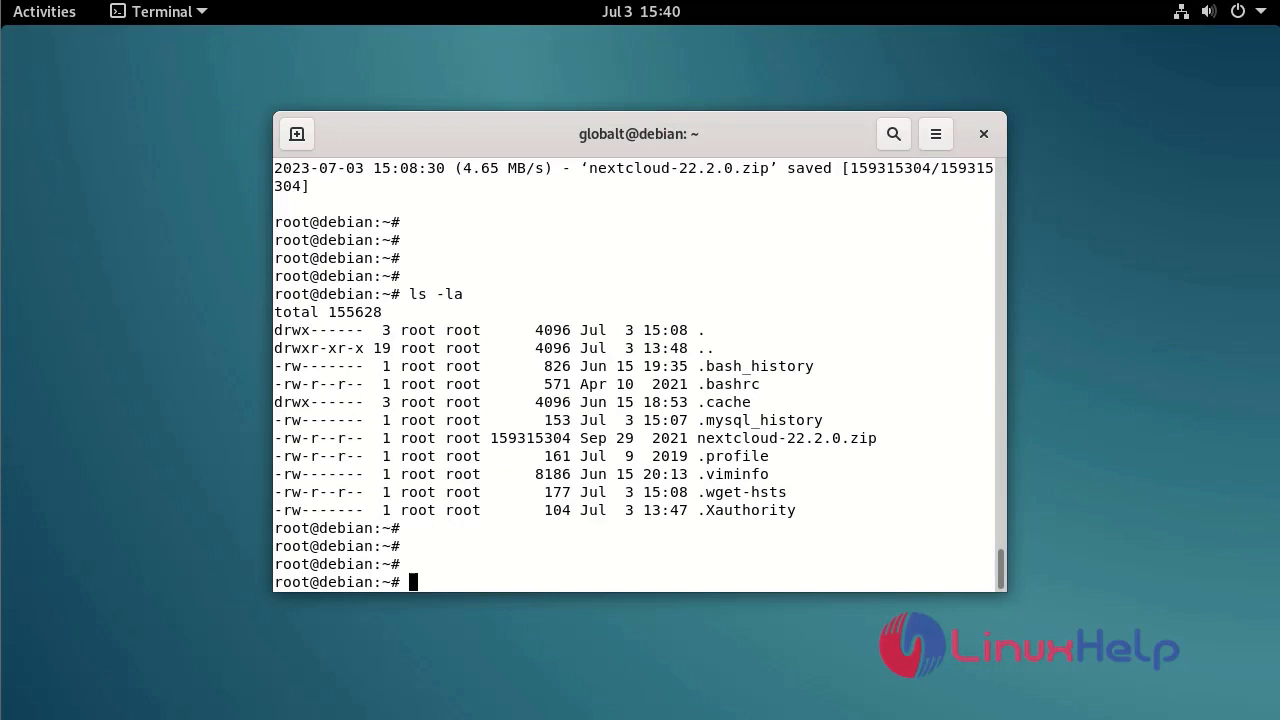
{"action": "mouse_move", "coordinate": [464, 570]}
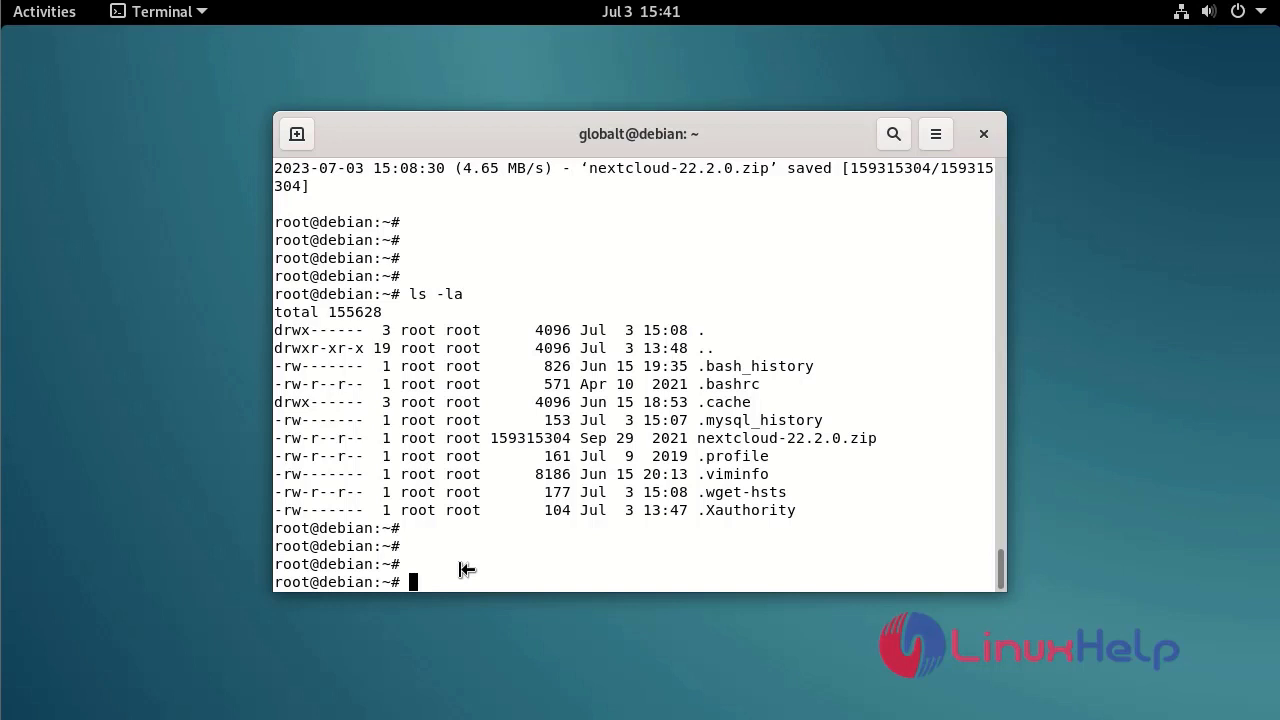
Step: Extract nextcloud-22.2.0.zip into a nextcloud folder with unzip
{"action": "type", "text": "unzip"}
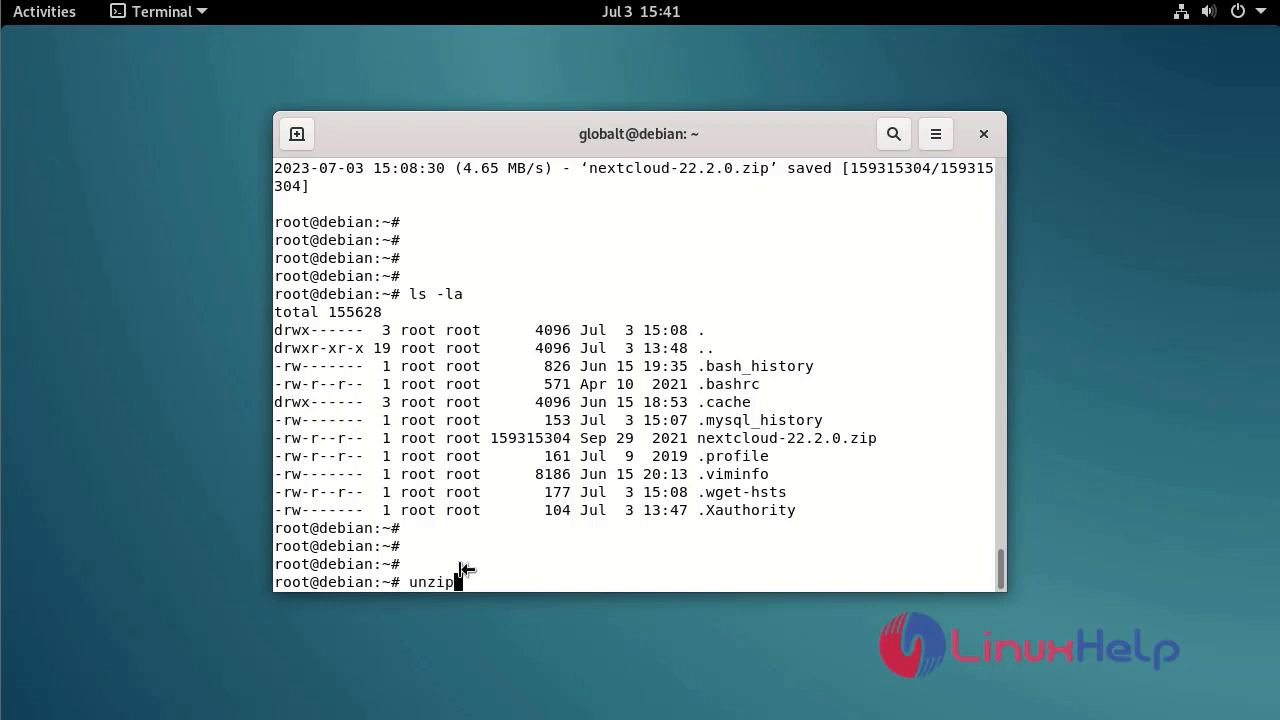
{"action": "type", "text": "next"}
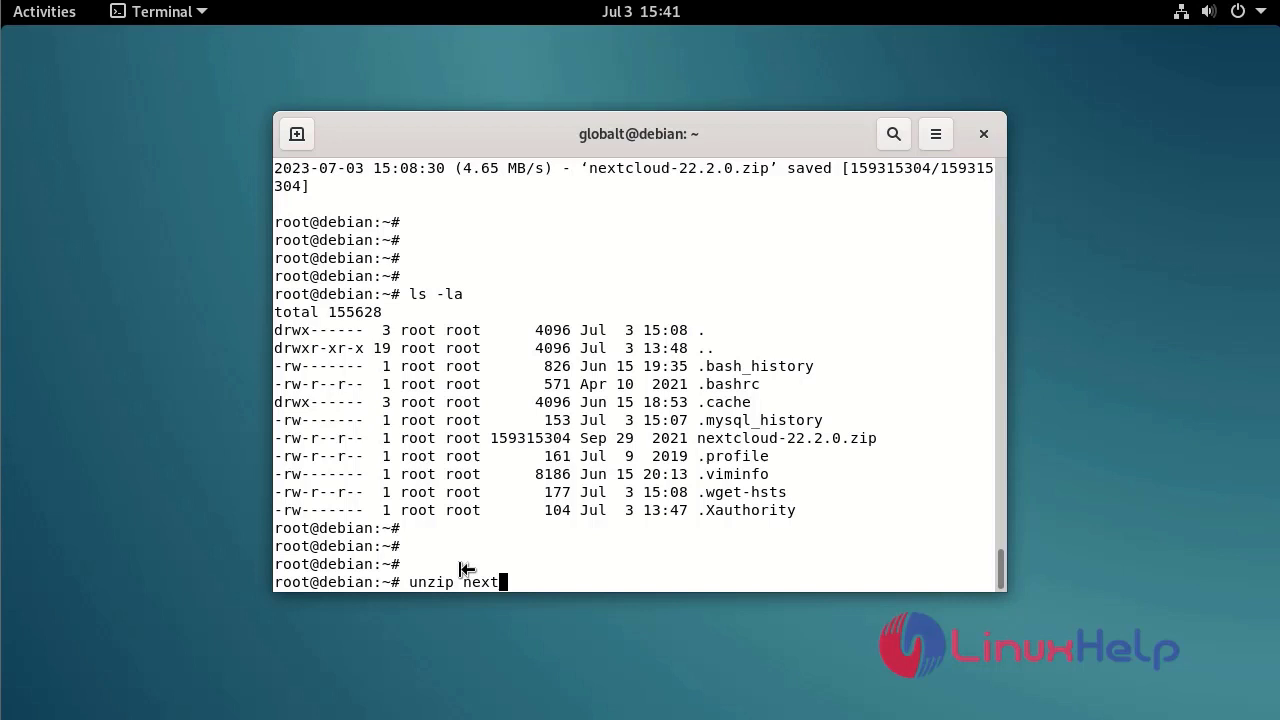
{"action": "type", "text": "coul"}
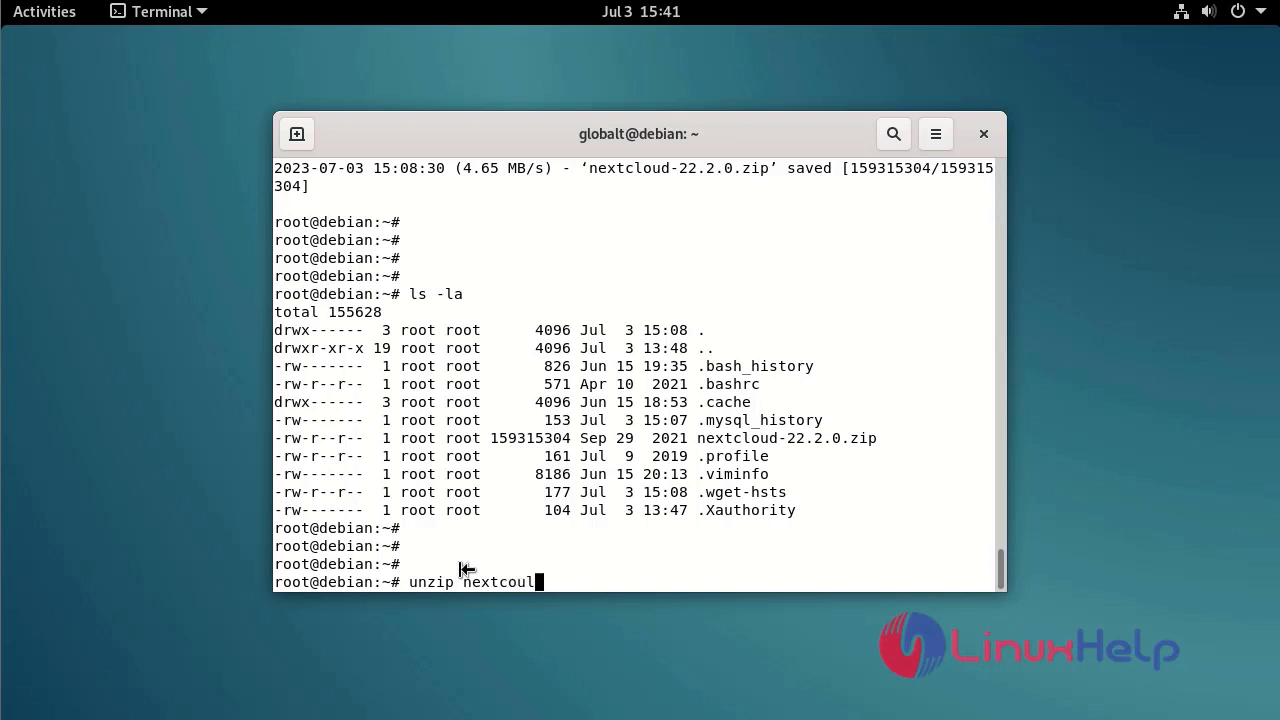
{"action": "type", "text": "d-"}
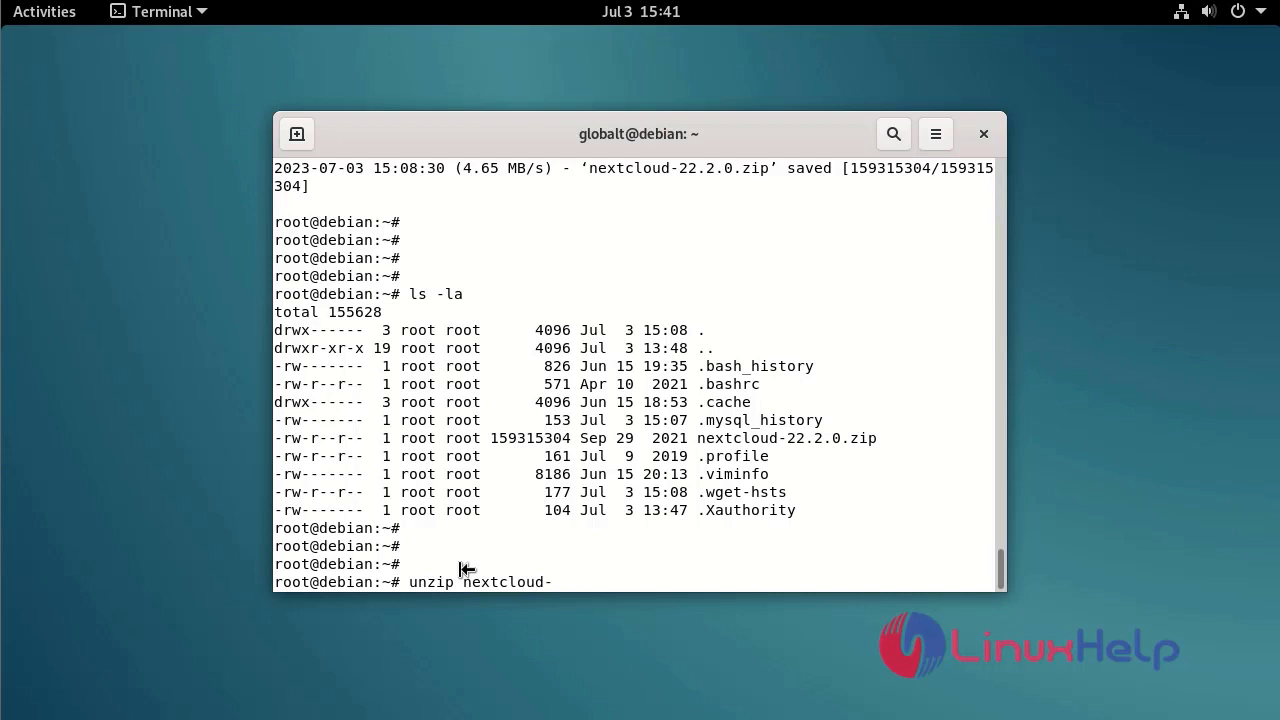
{"action": "type", "text": "22.2"}
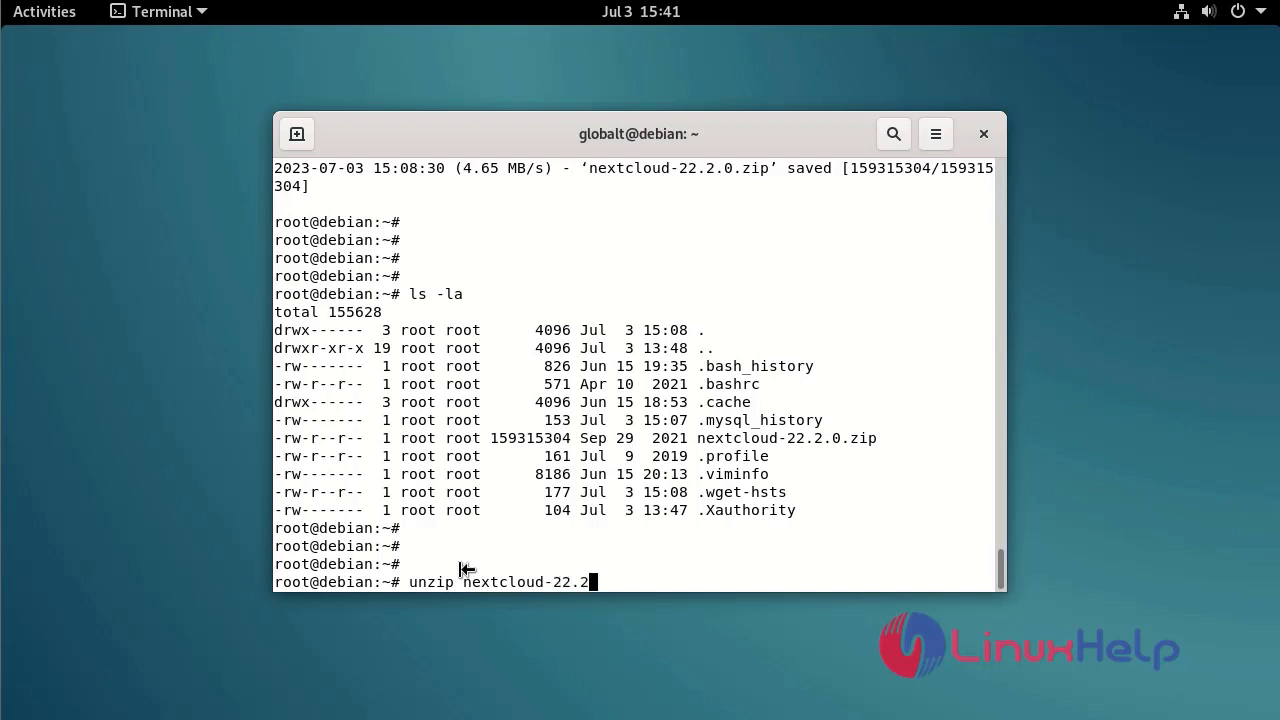
{"action": "type", "text": "0."}
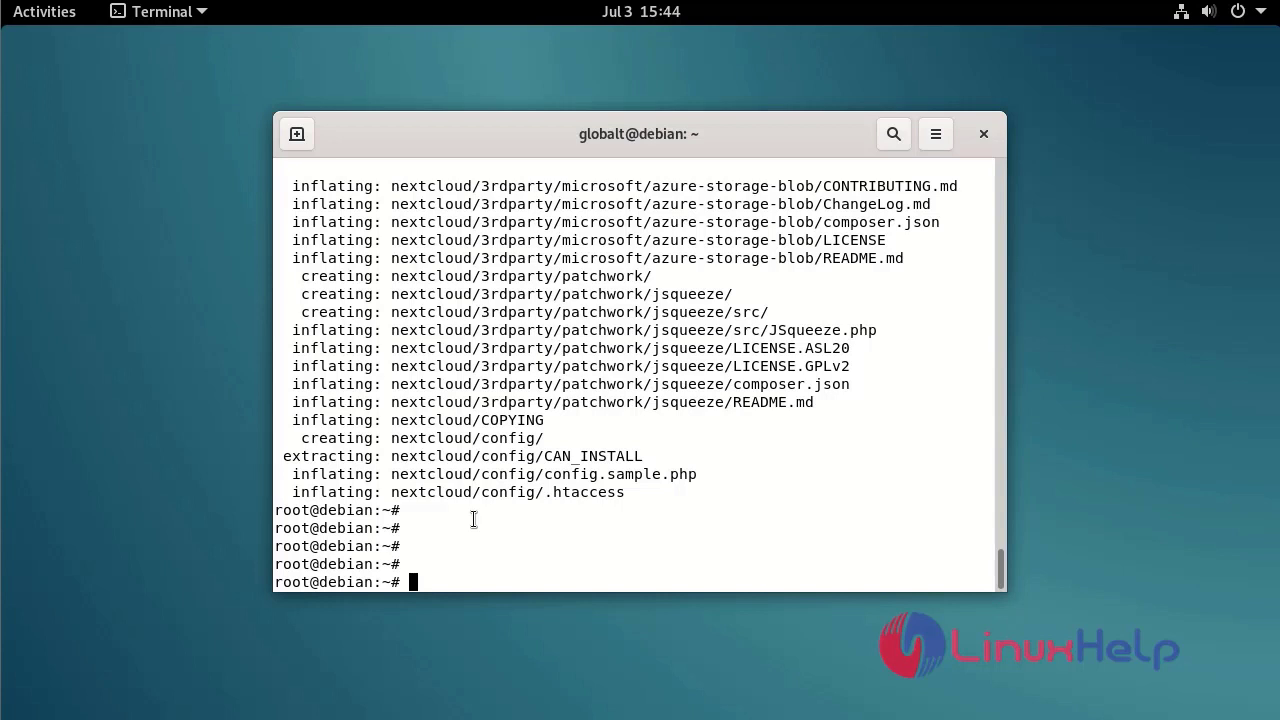
Step: Move the extracted nextcloud folder into /var/www/html/
{"action": "type", "text": "mv"}
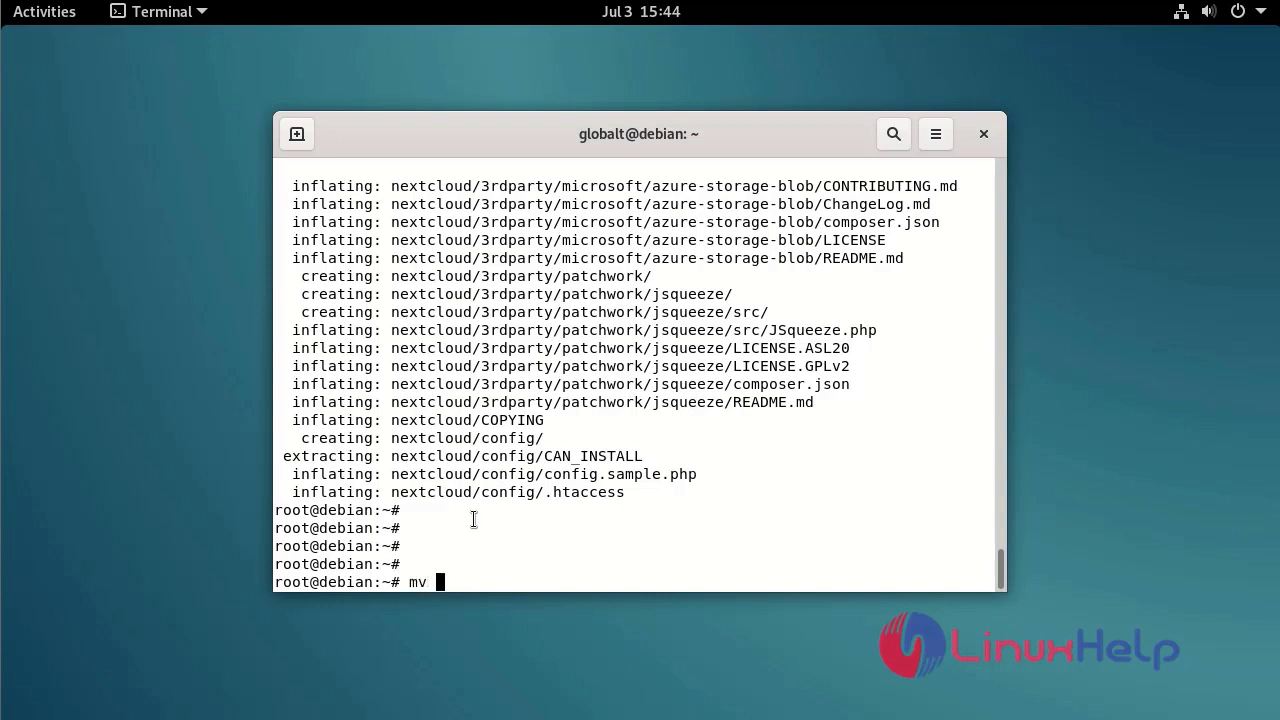
{"action": "type", "text": "nextcloud /var/"}
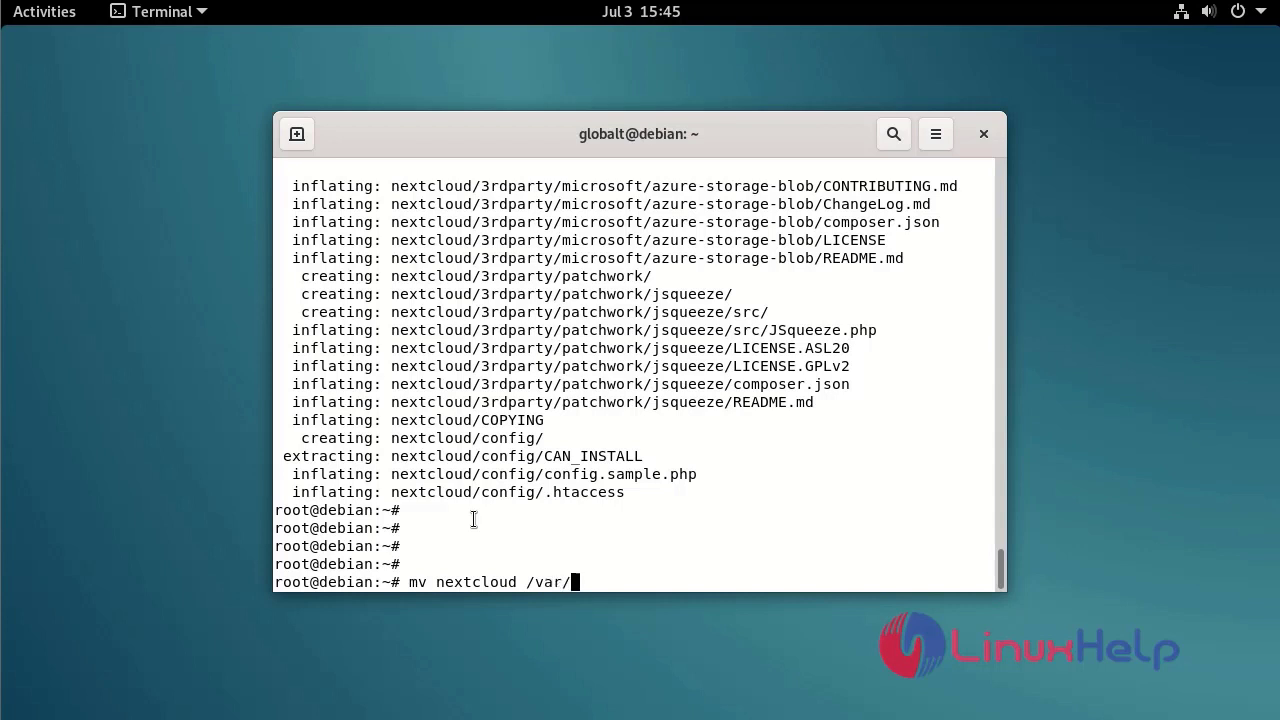
{"action": "type", "text": "www/html"}
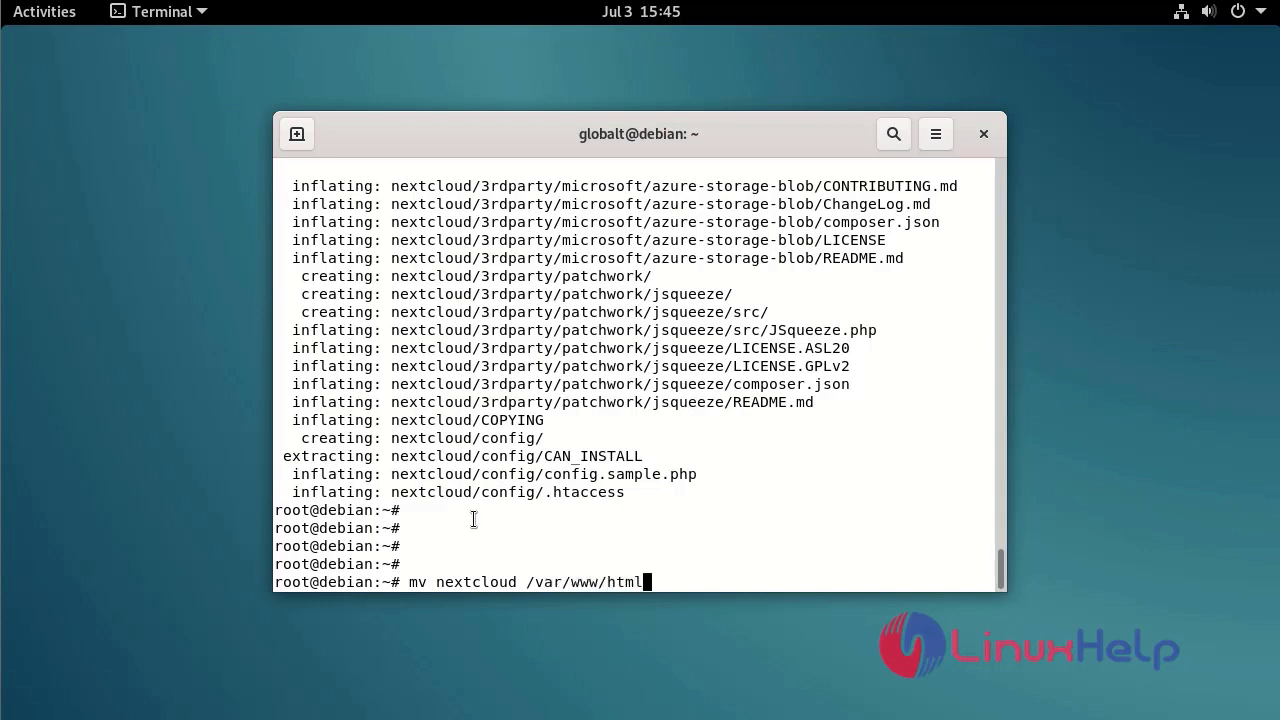
{"action": "key", "text": "Return"}
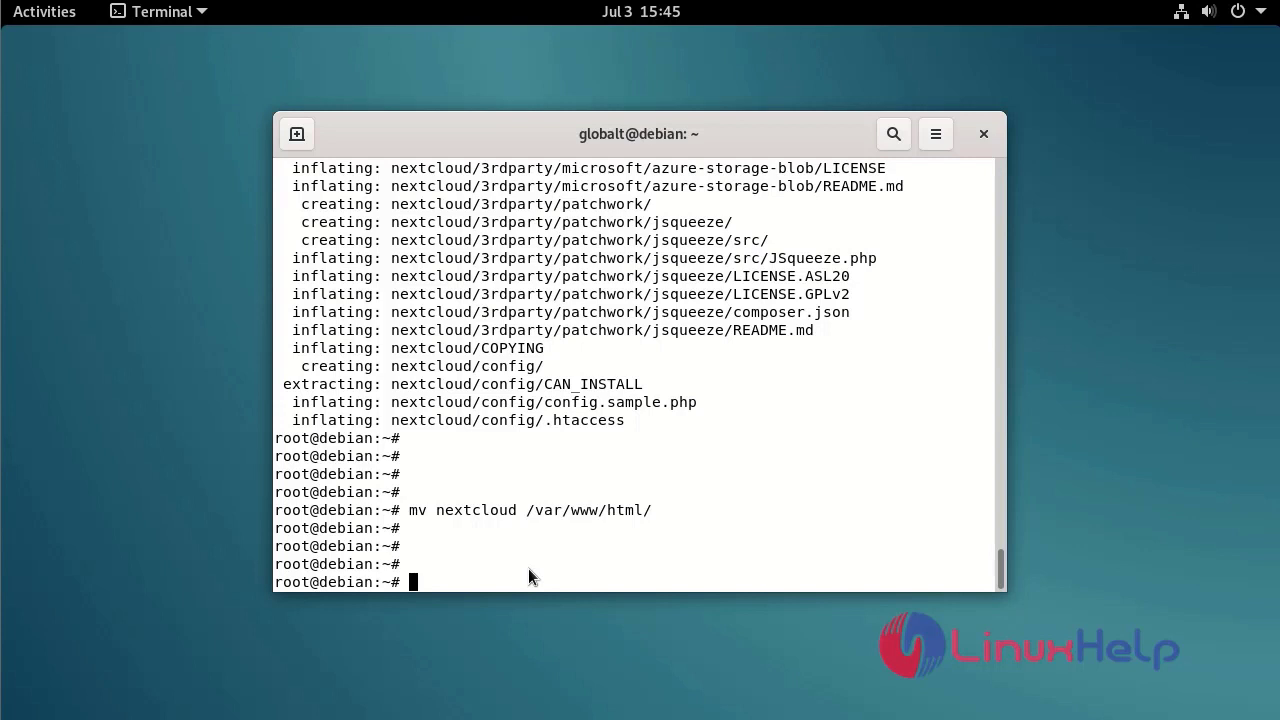
Step: Recursively set www-data:www-data as owner of /var/www/html/nextcloud
{"action": "type", "text": "chown -R"}
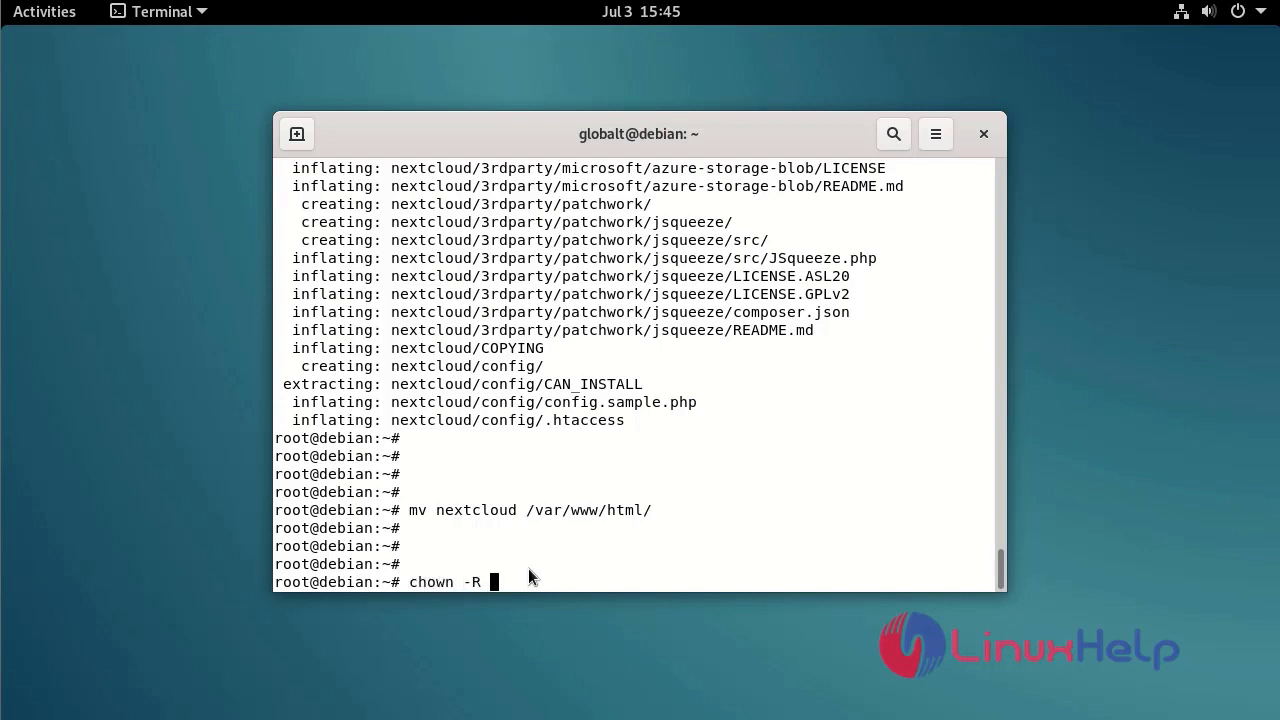
{"action": "type", "text": "www-"}
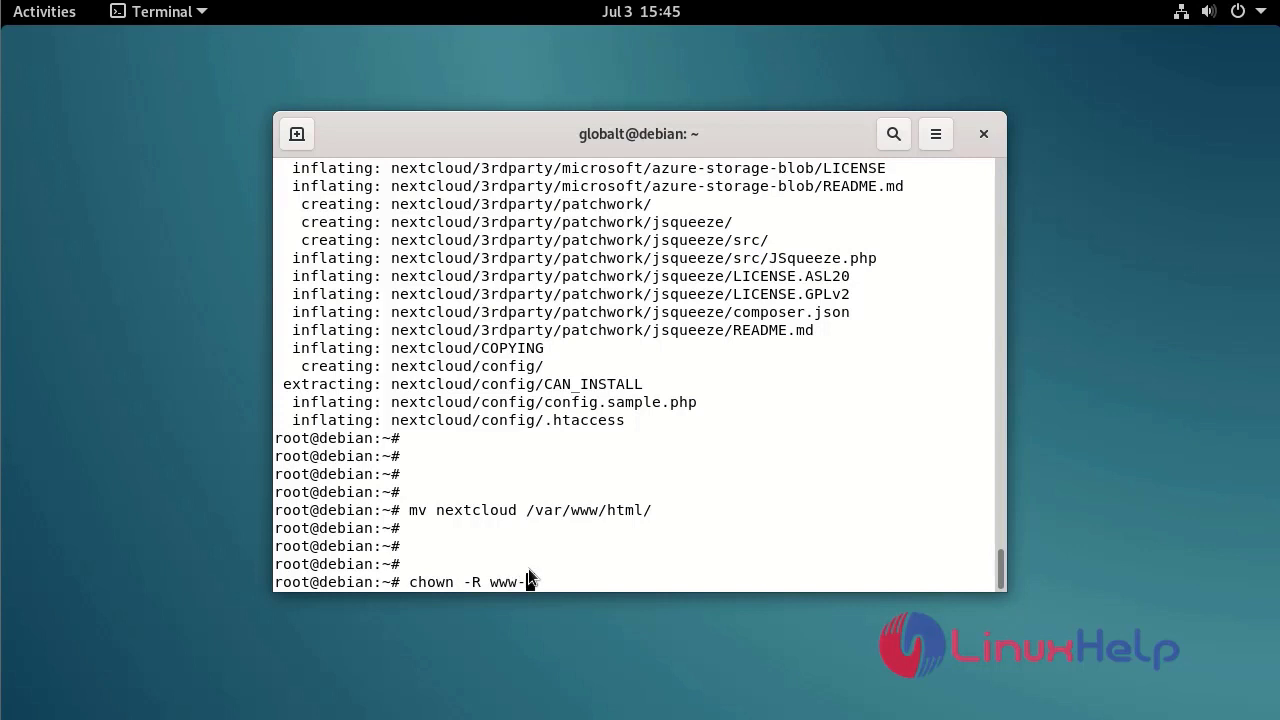
{"action": "type", "text": "data:w"}
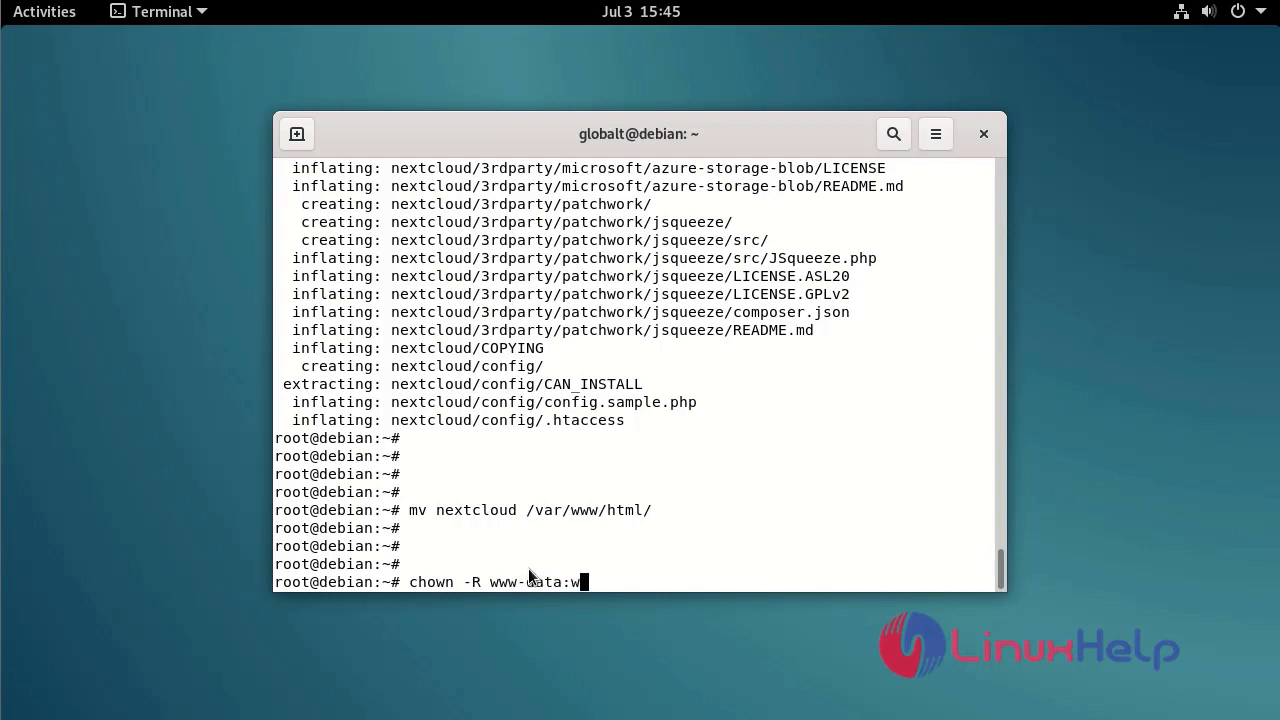
{"action": "type", "text": "ww-data:www-data"}
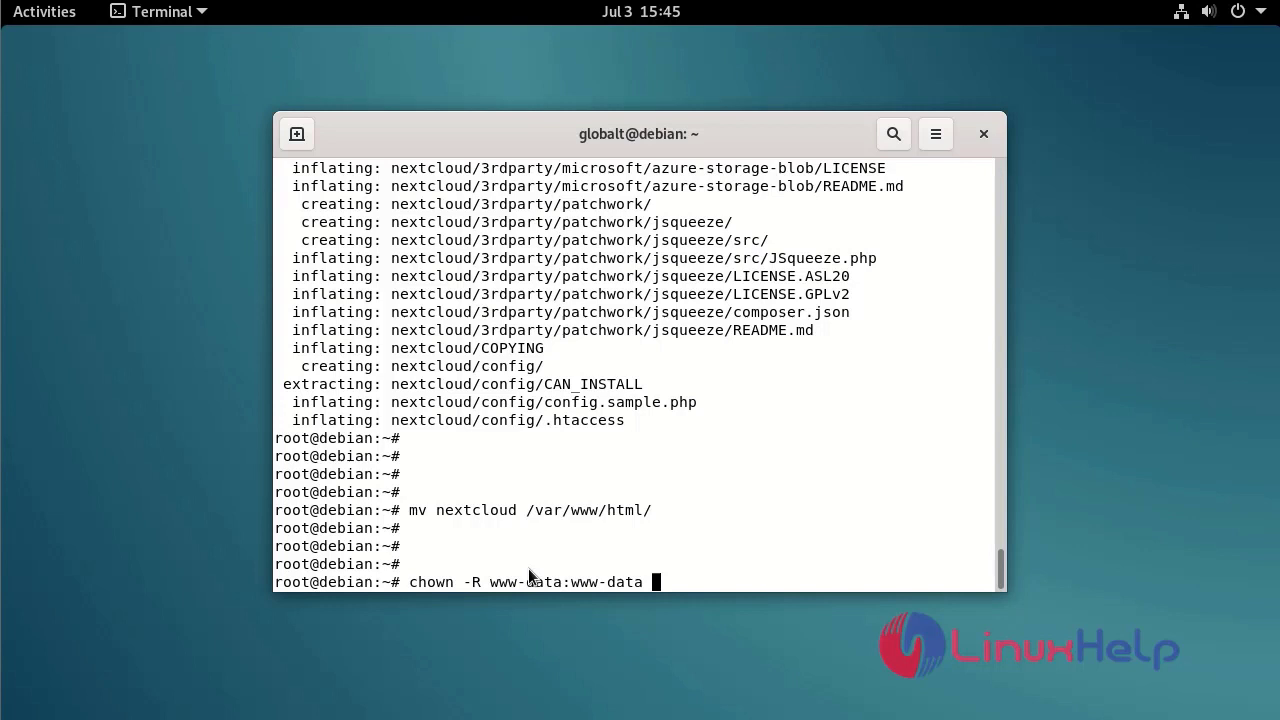
{"action": "type", "text": "/var/www/html/next"}
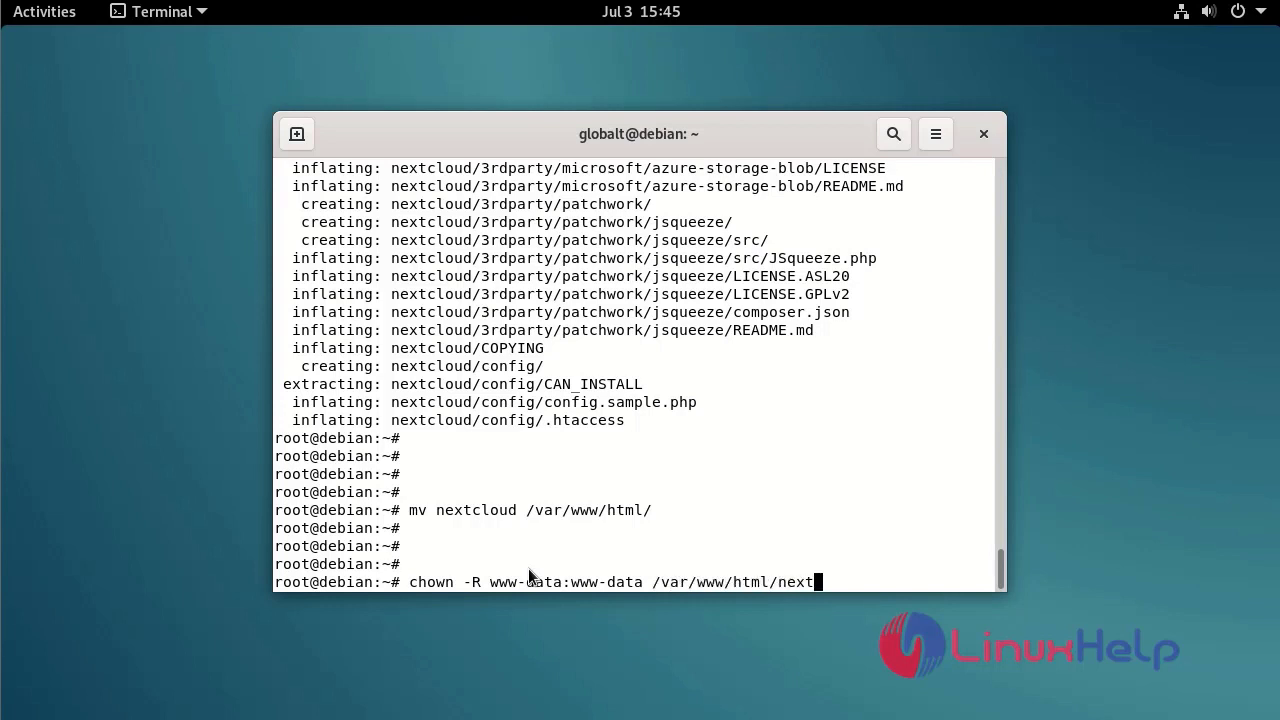
{"action": "key", "text": "Return"}
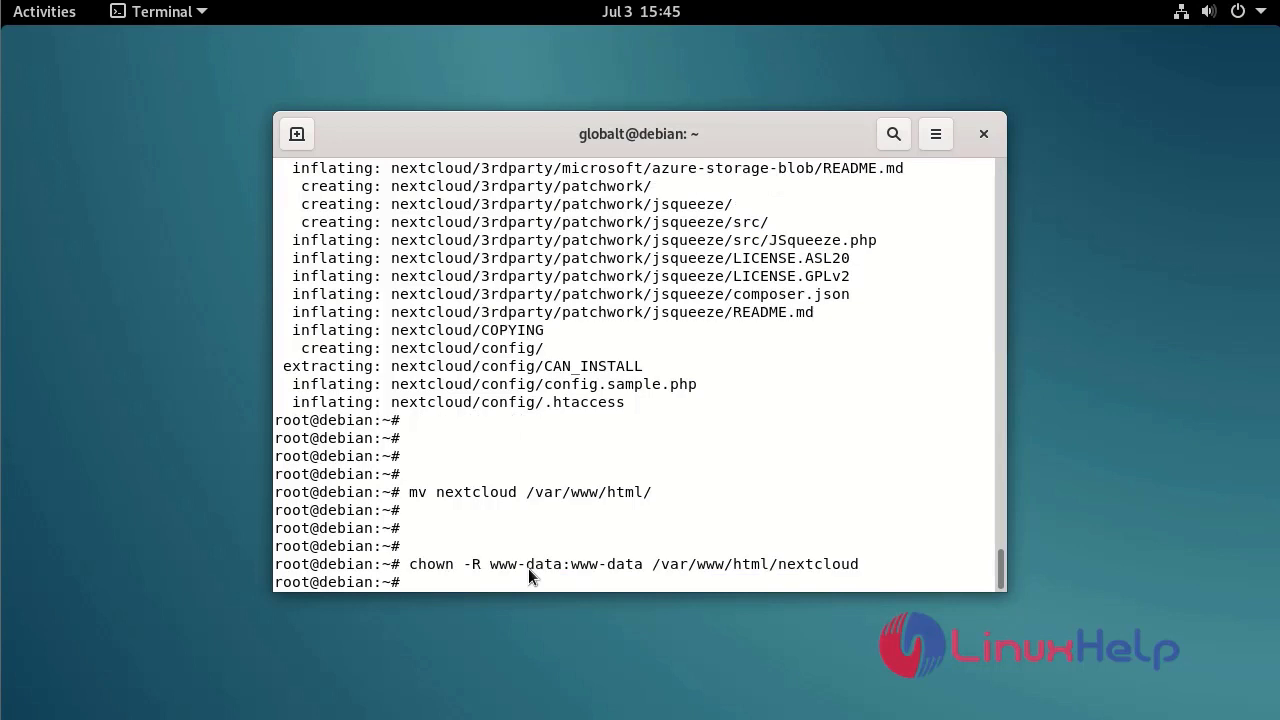
{"action": "key", "text": "Return"}
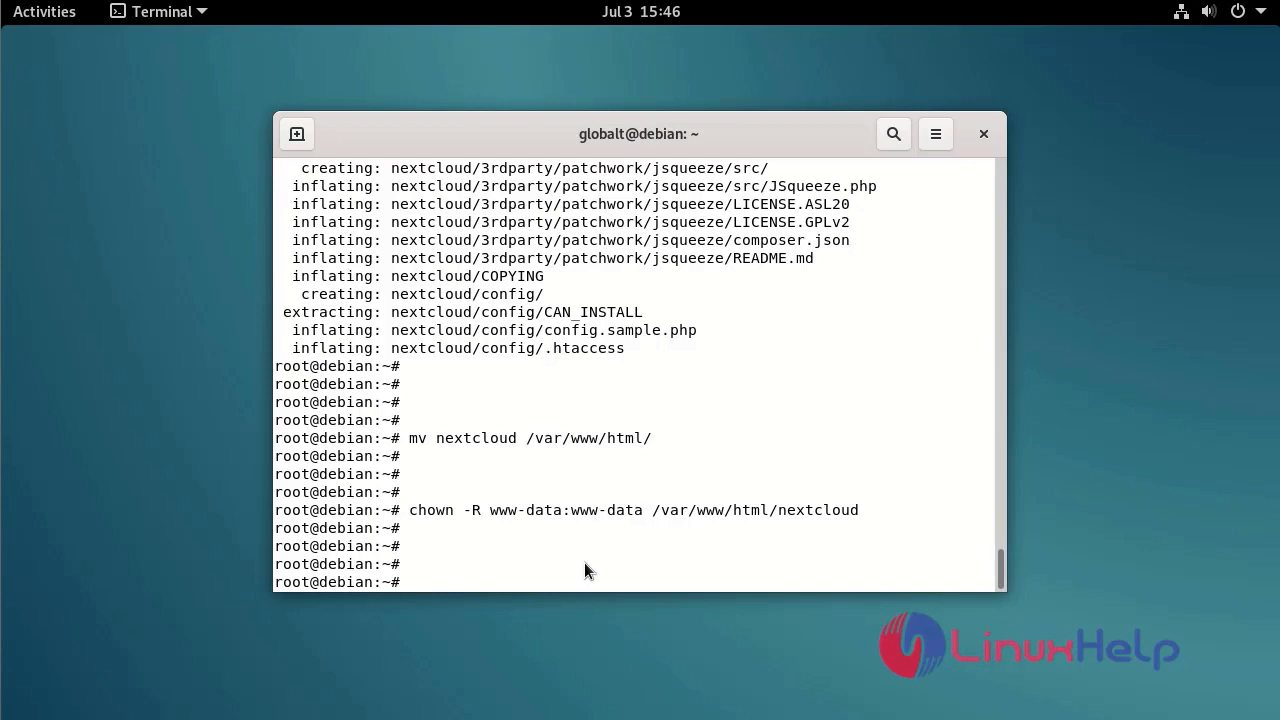
Step: Open /etc/apache2/sites-available/nextcloud.conf in vim for editing
{"action": "type", "text": "vim /et"}
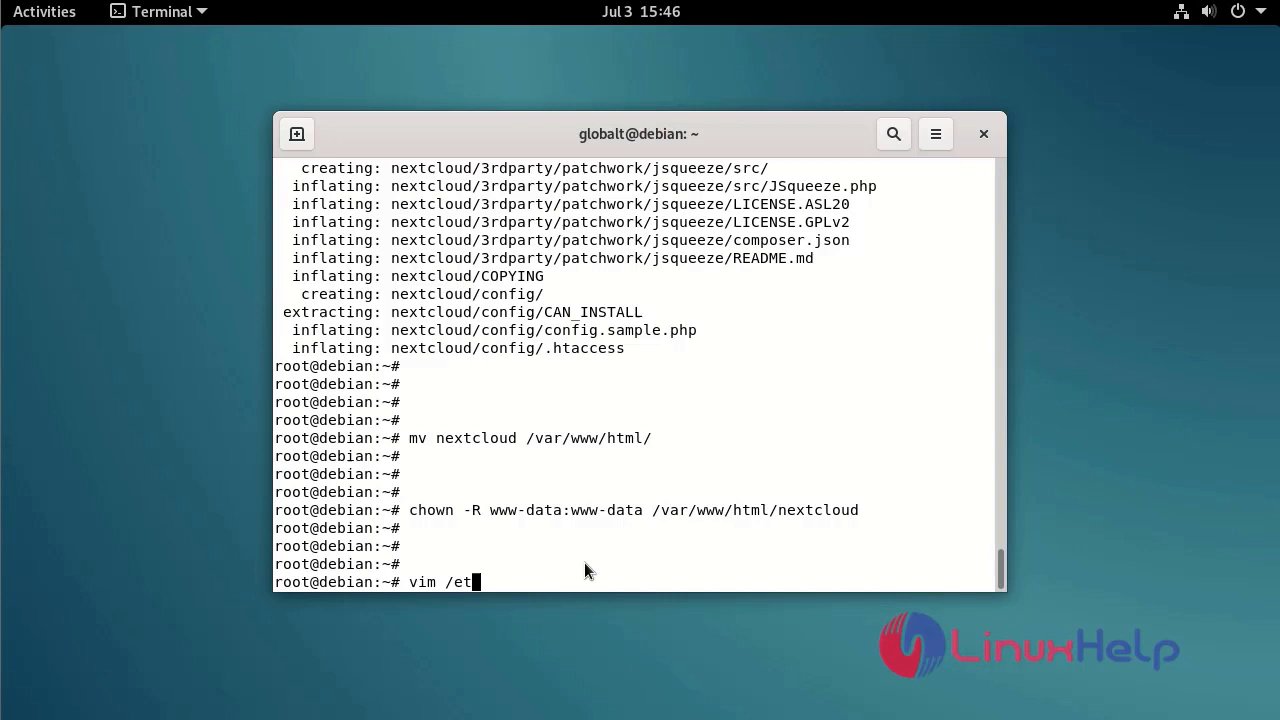
{"action": "type", "text": "c/apache2/sit"}
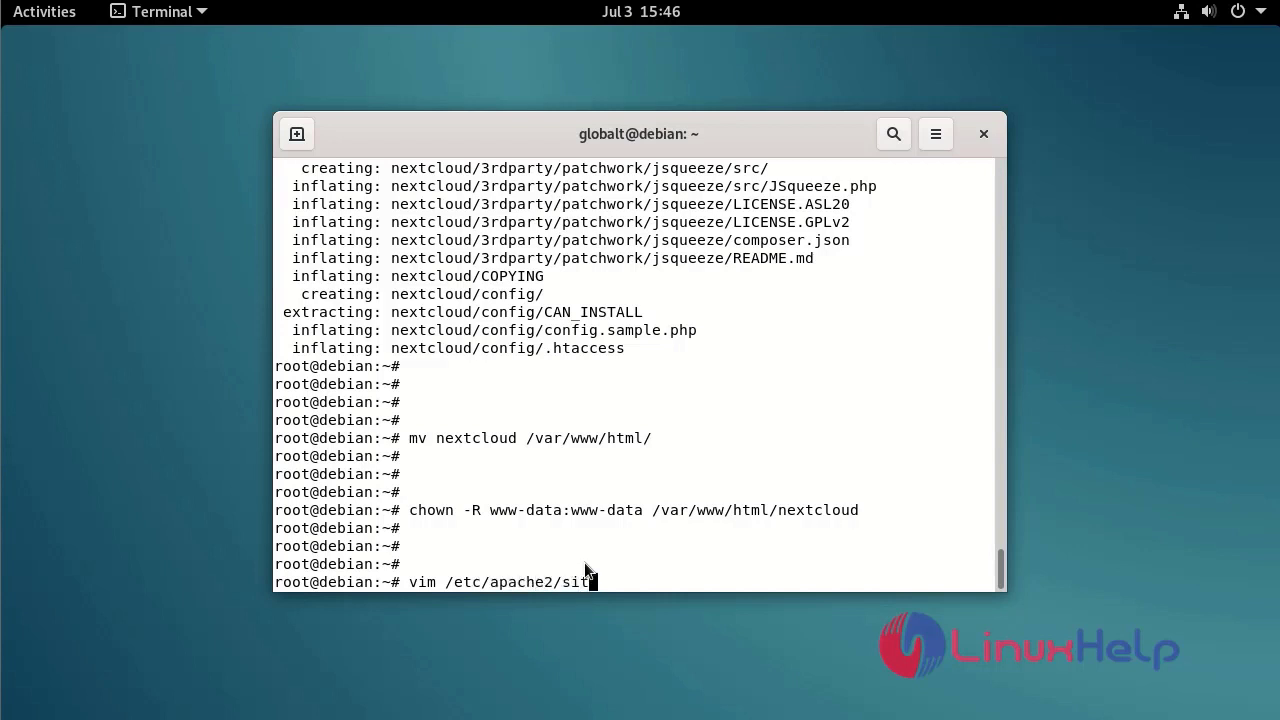
{"action": "type", "text": "es-av"}
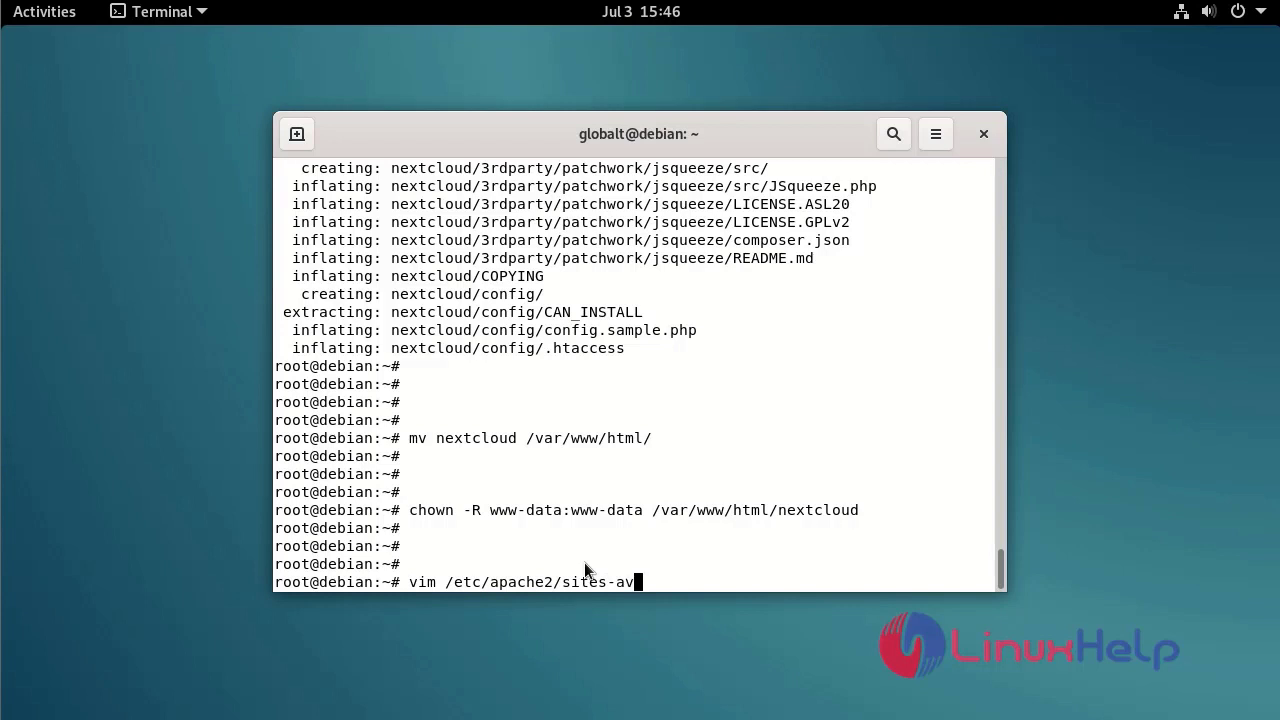
{"action": "type", "text": "ailable"}
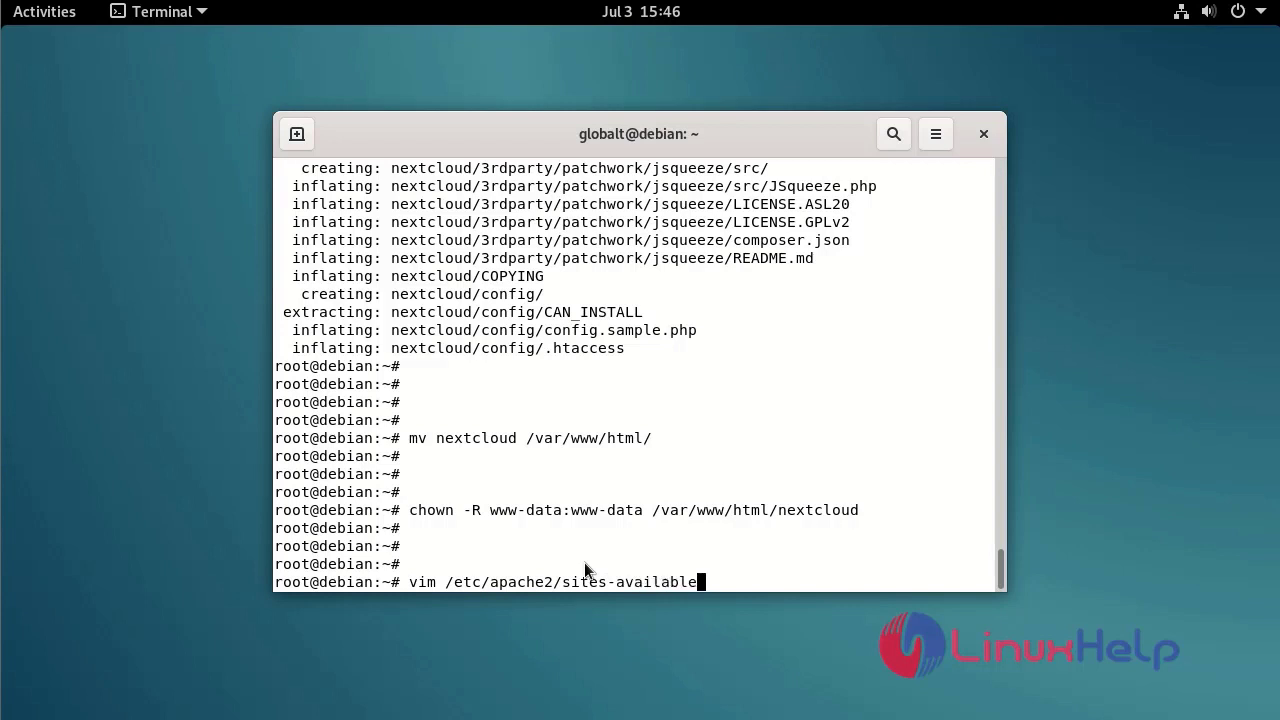
{"action": "type", "text": "/nex"}
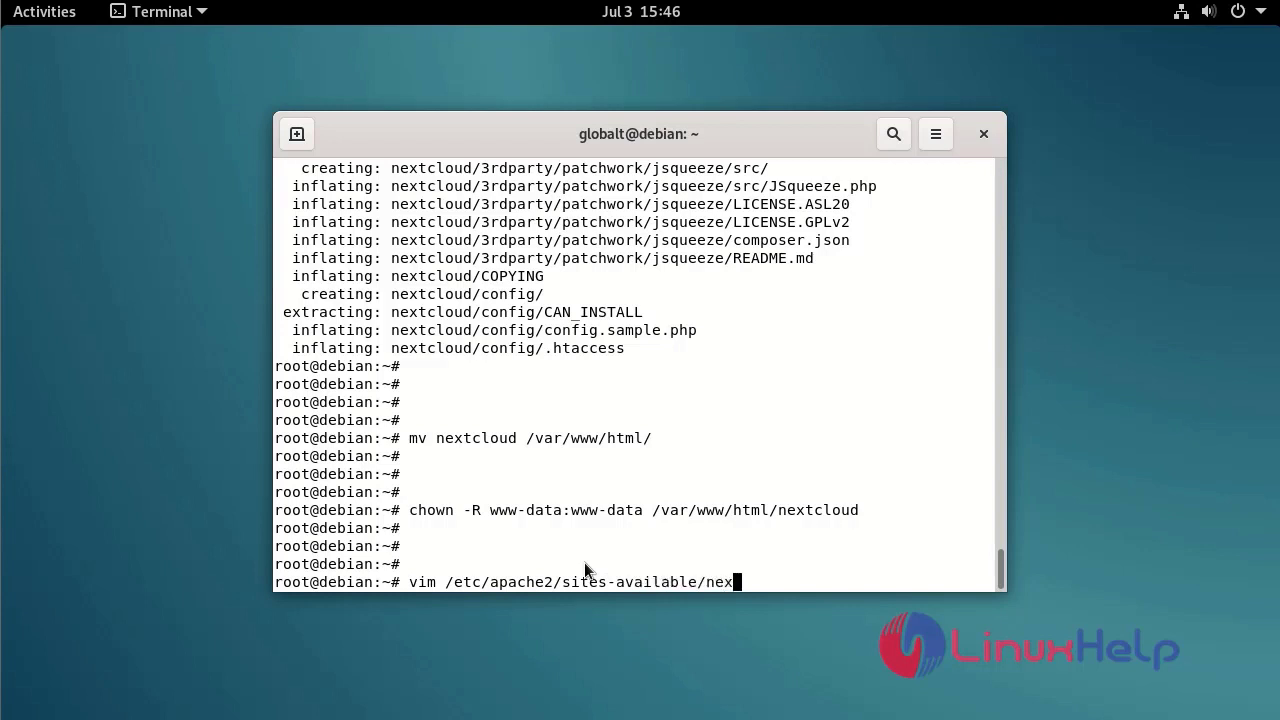
{"action": "type", "text": "tcloud"}
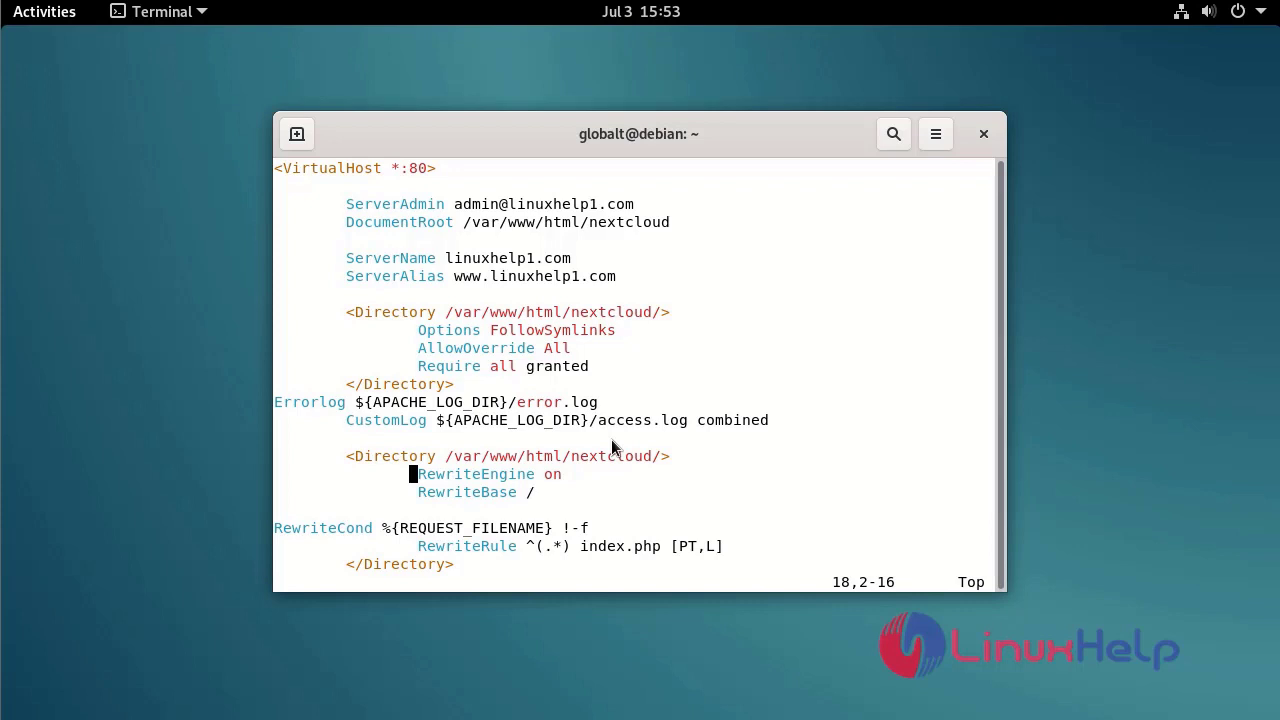
Step: Write the port-80 VirtualHost serving /var/www/html/nextcloud and save with :wq!
{"action": "scroll", "scroll_direction": "down", "scroll_amount": 3}
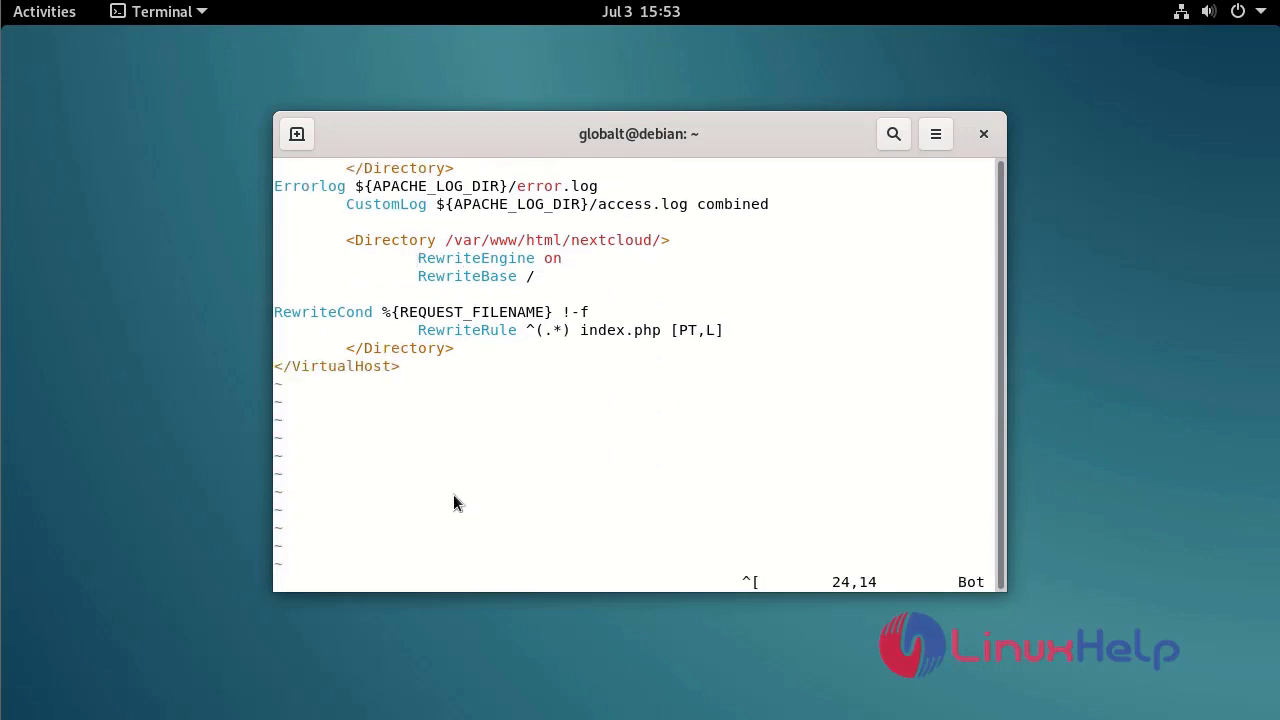
{"action": "type", "text": ":q"}
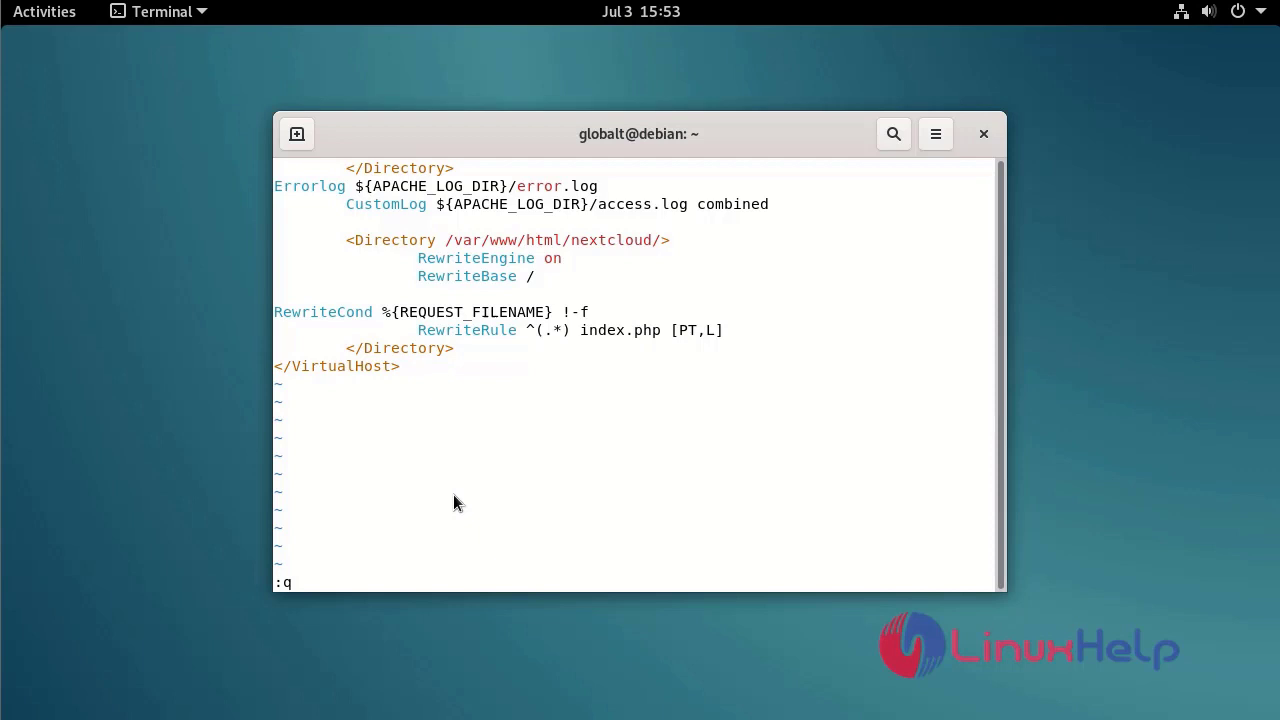
{"action": "type", "text": "wq!"}
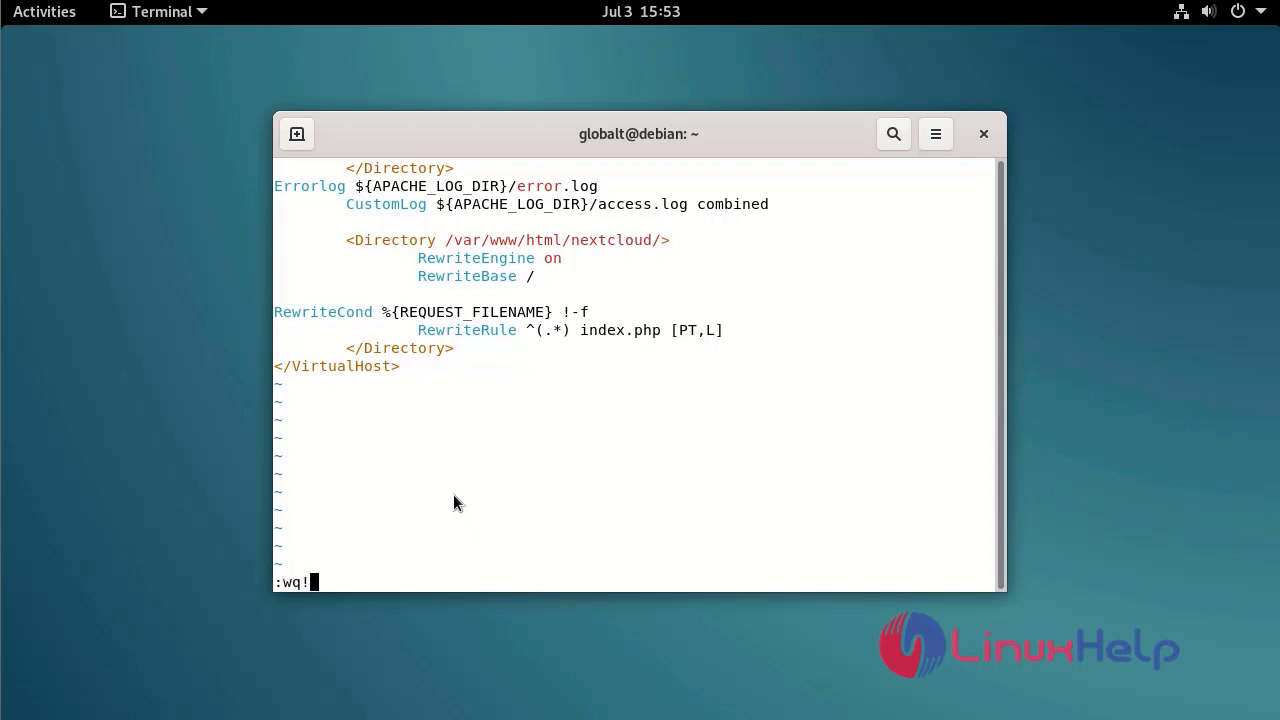
{"action": "key", "text": "Return"}
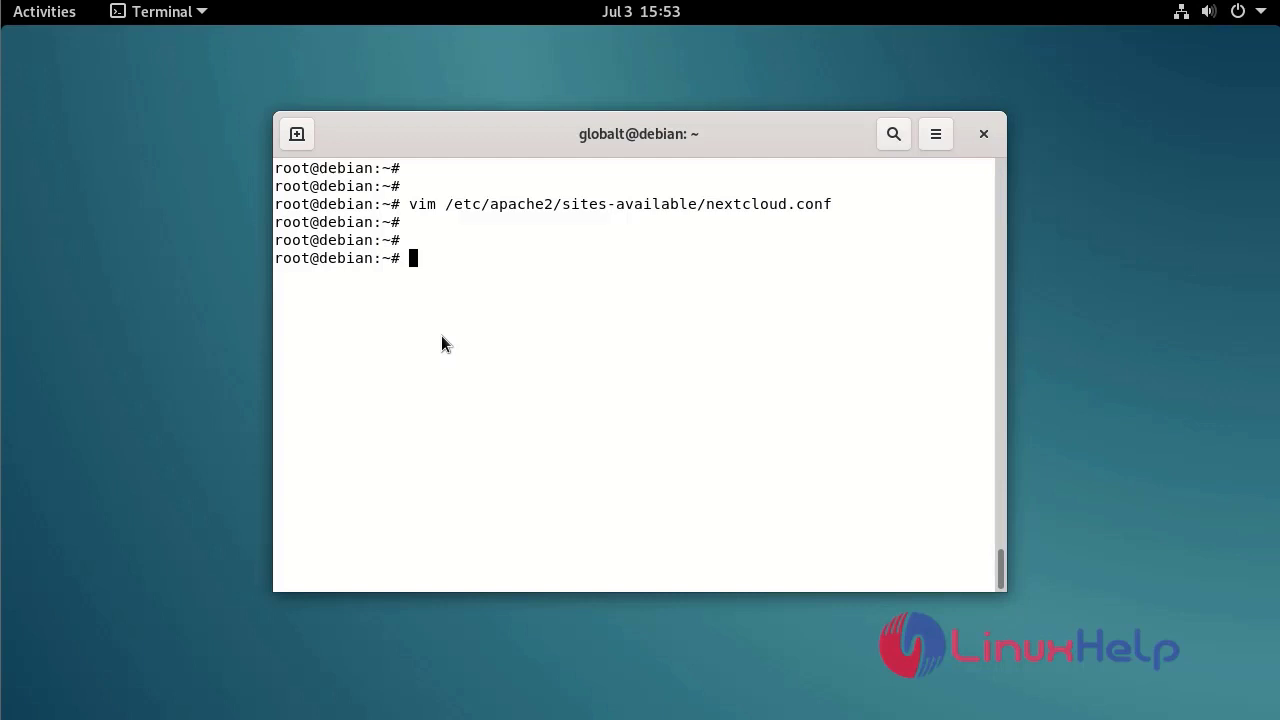
Step: Attempt sudo a2dissite 000-default.conf to disable Apache's default site
{"action": "type", "text": "a"}
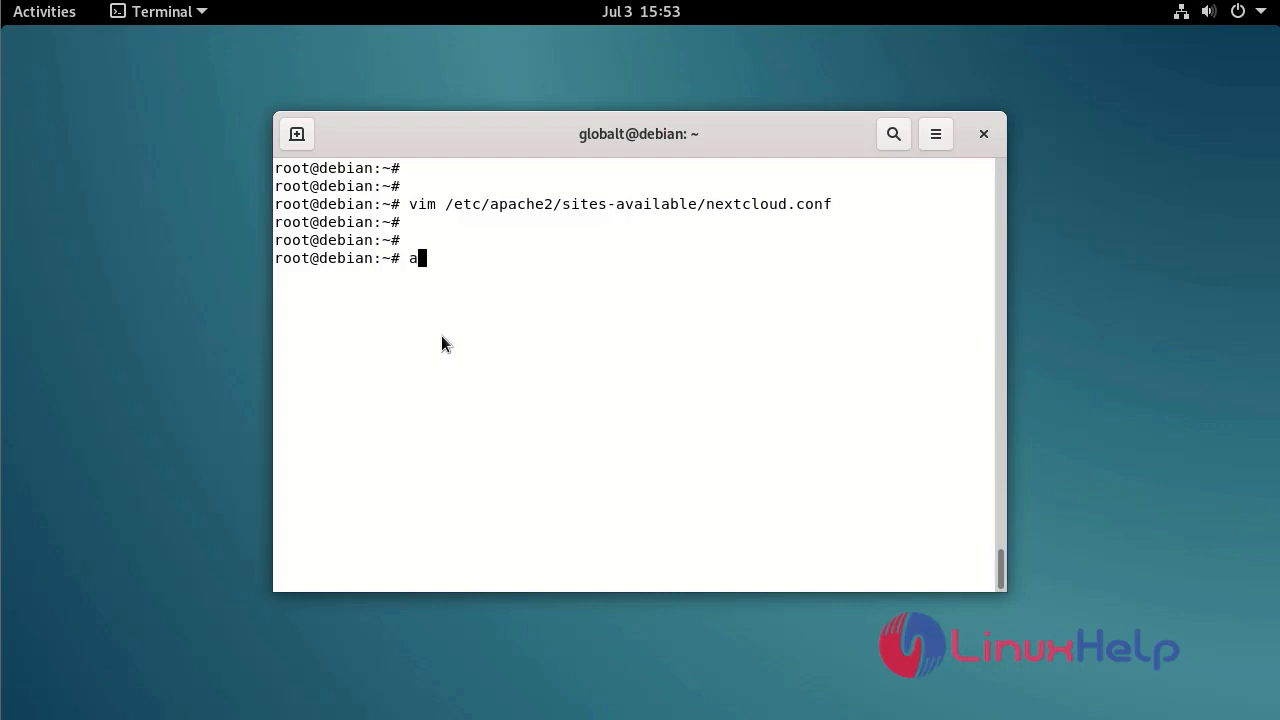
{"action": "type", "text": "2"}
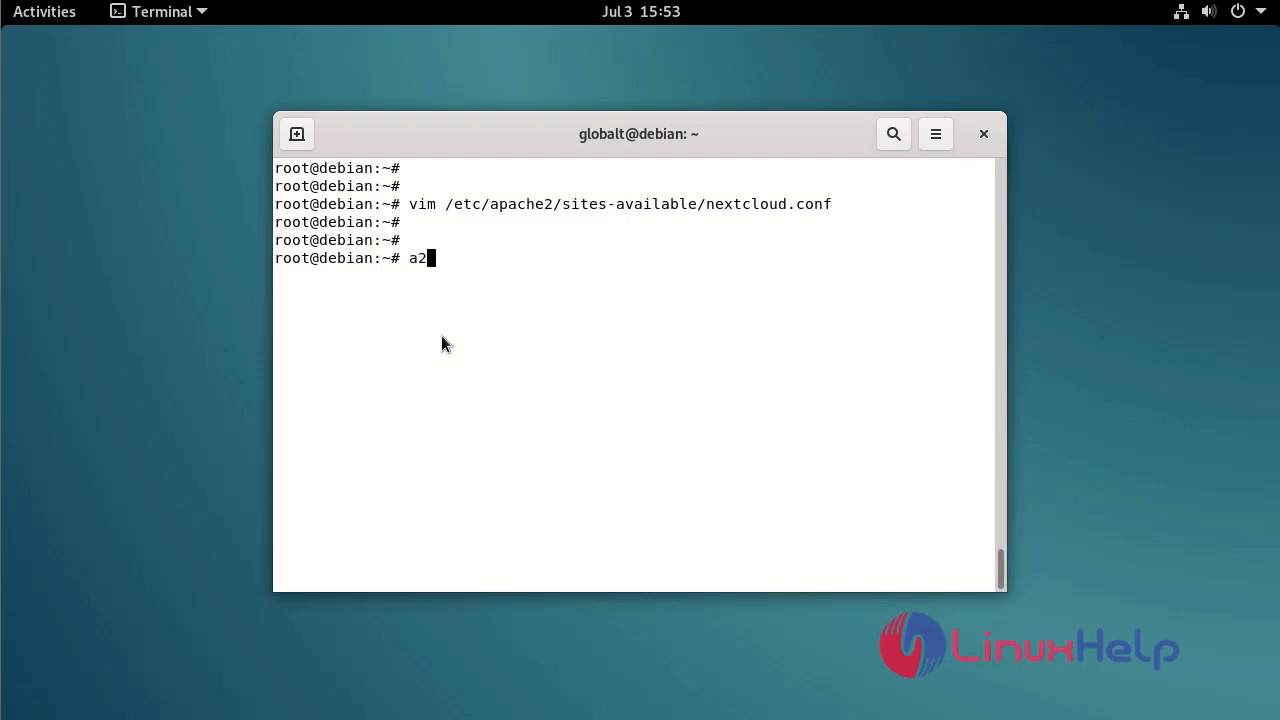
{"action": "type", "text": "dissite 00"}
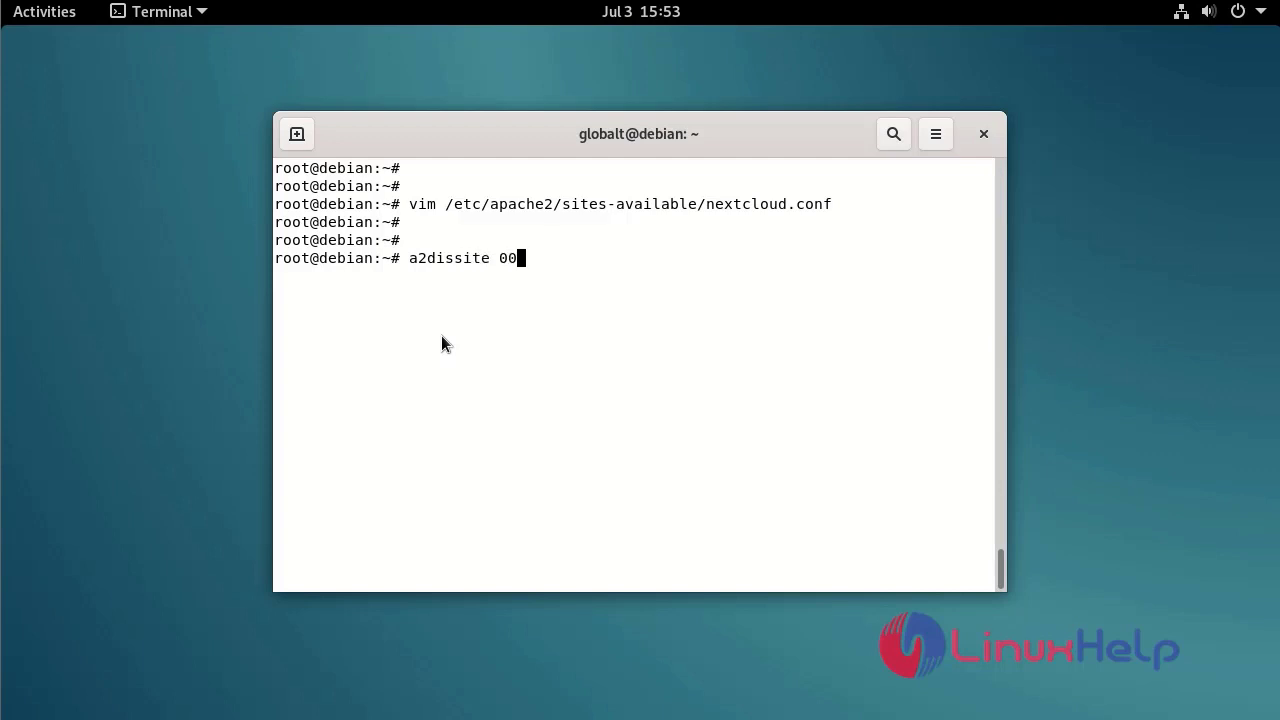
{"action": "type", "text": "-defaul"}
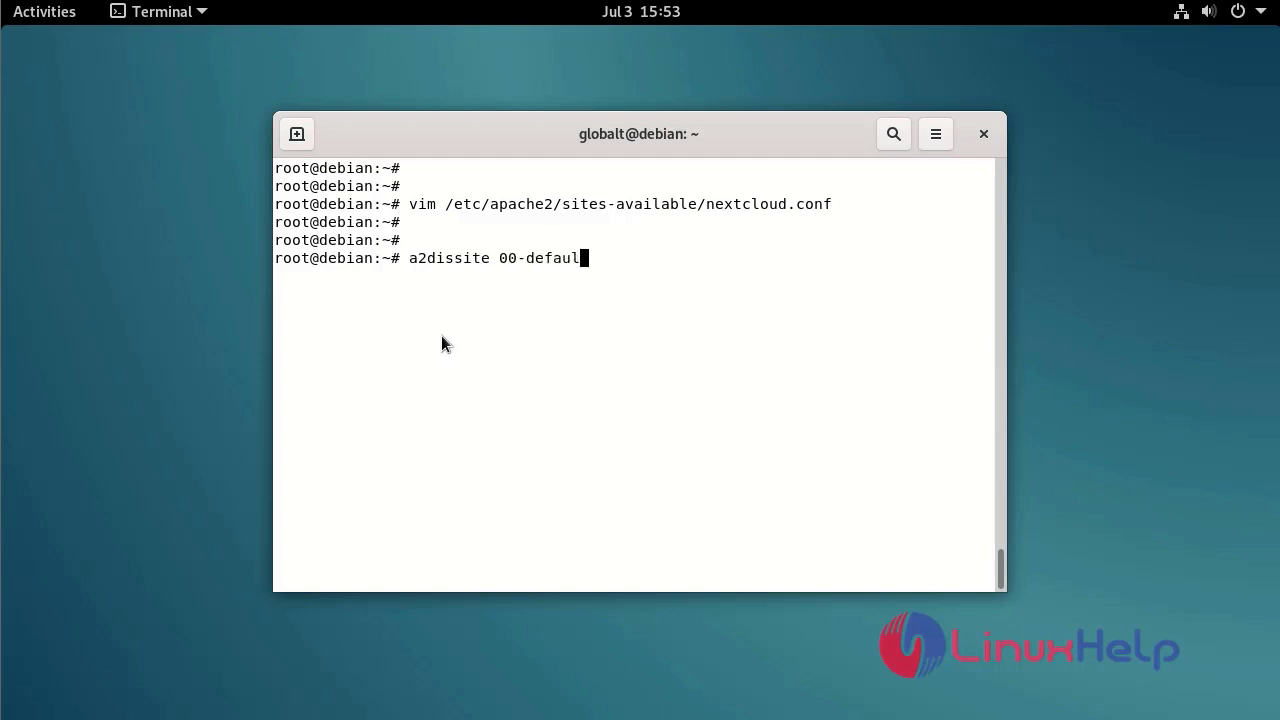
{"action": "type", "text": "t.con"}
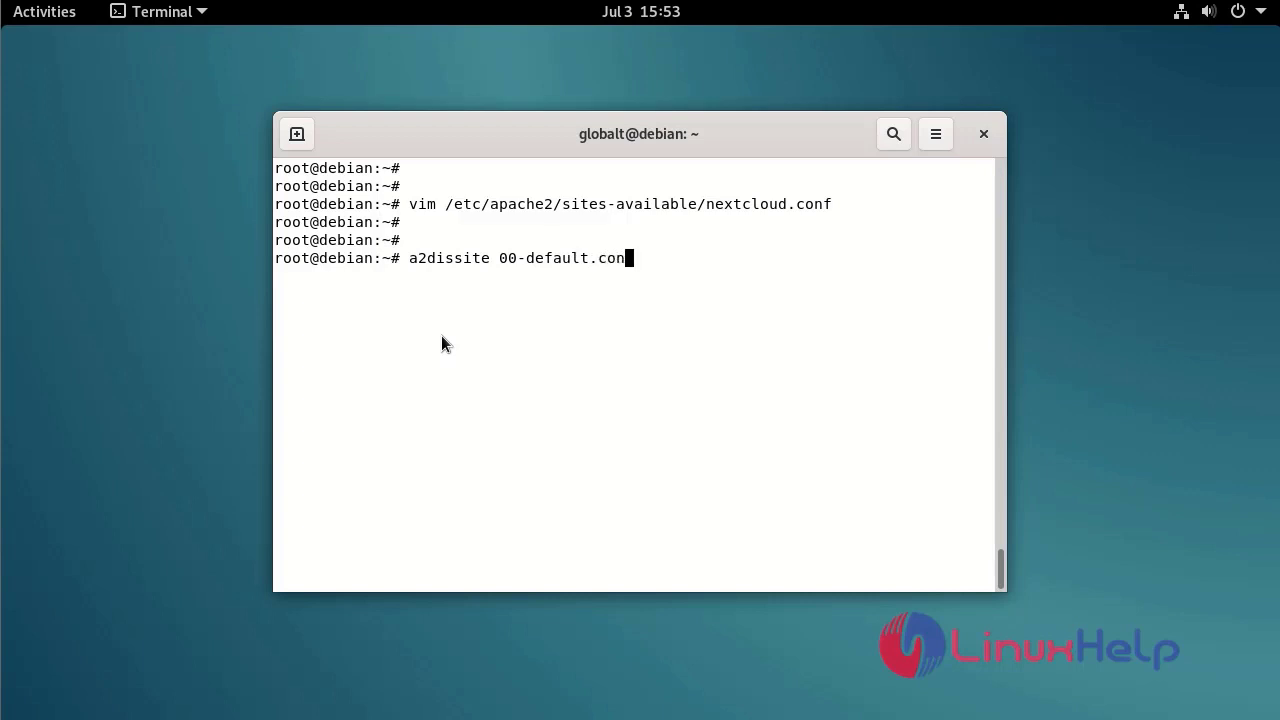
{"action": "type", "text": "sud"}
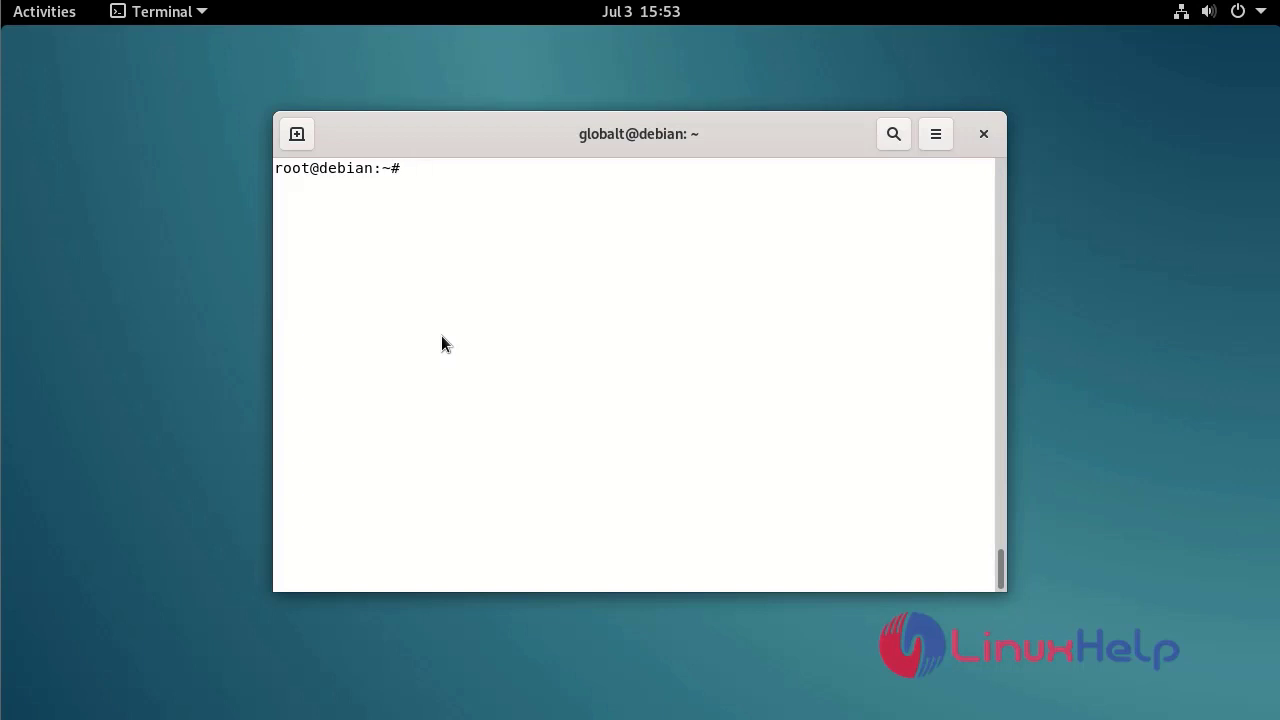
{"action": "key", "text": "Return"}
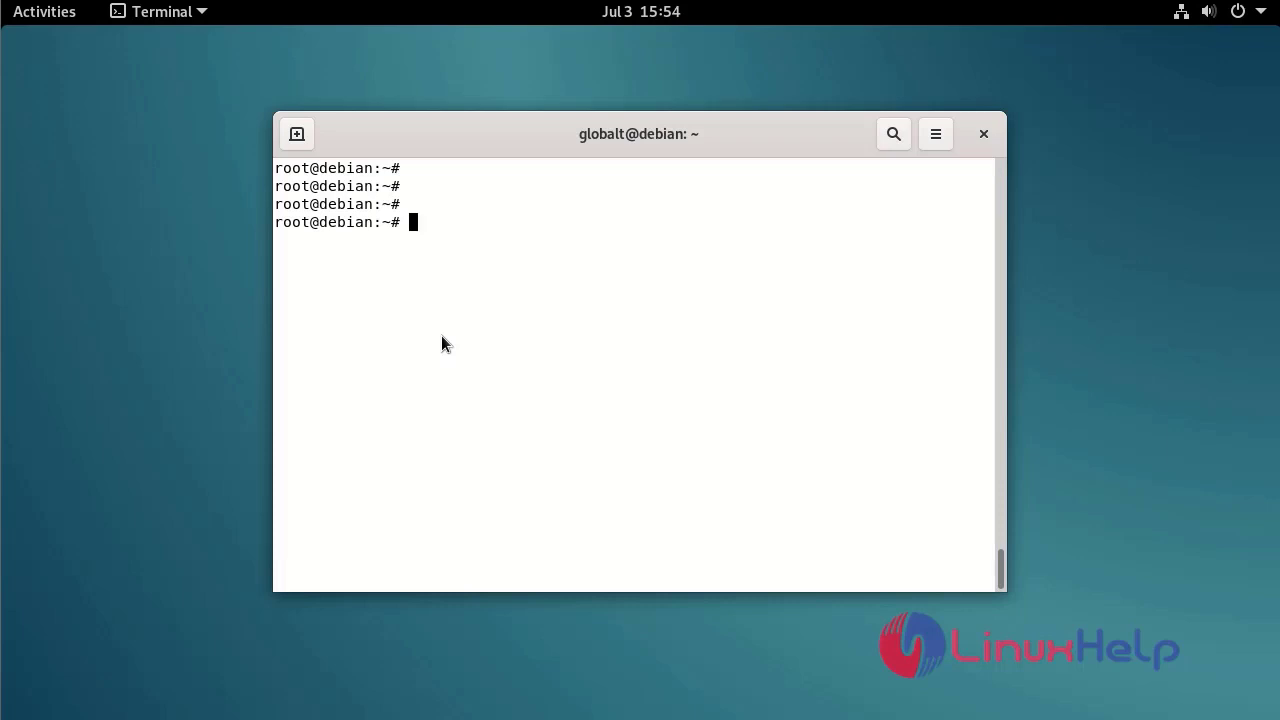
Step: Disable the default Apache site with sudo a2dissite 000-default.conf
{"action": "type", "text": "sudo"}
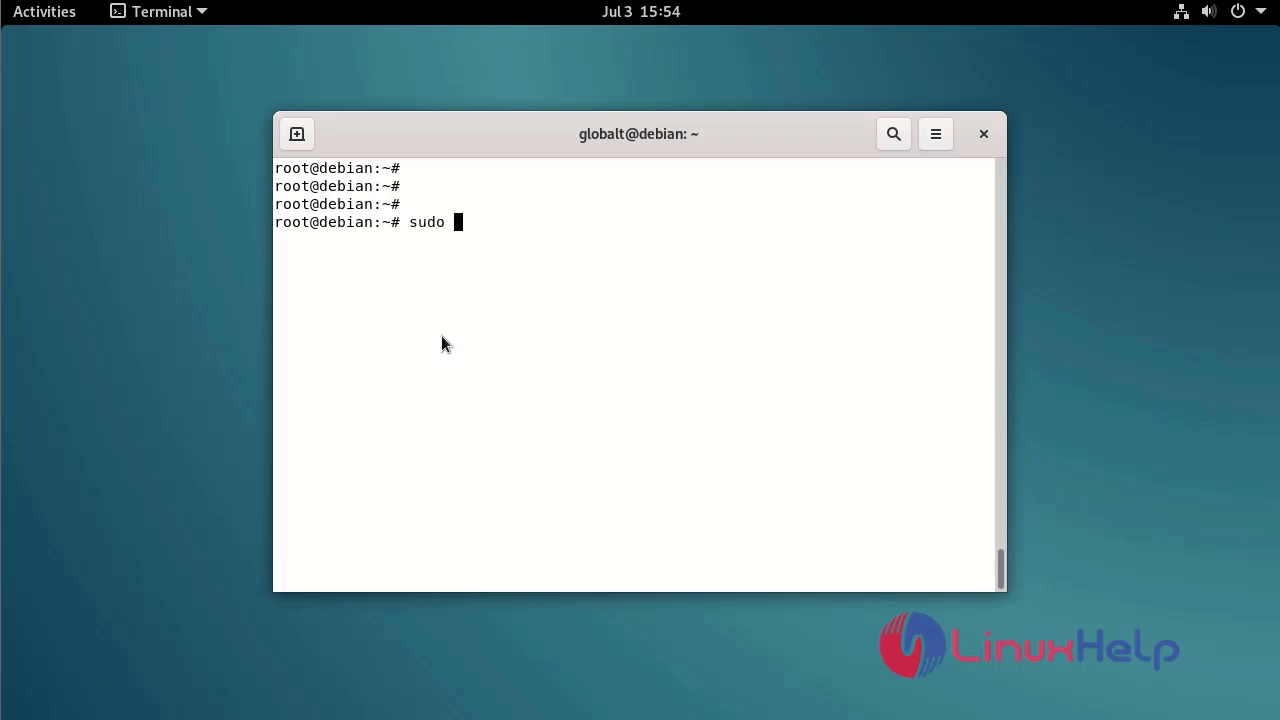
{"action": "type", "text": "a2dissite 0"}
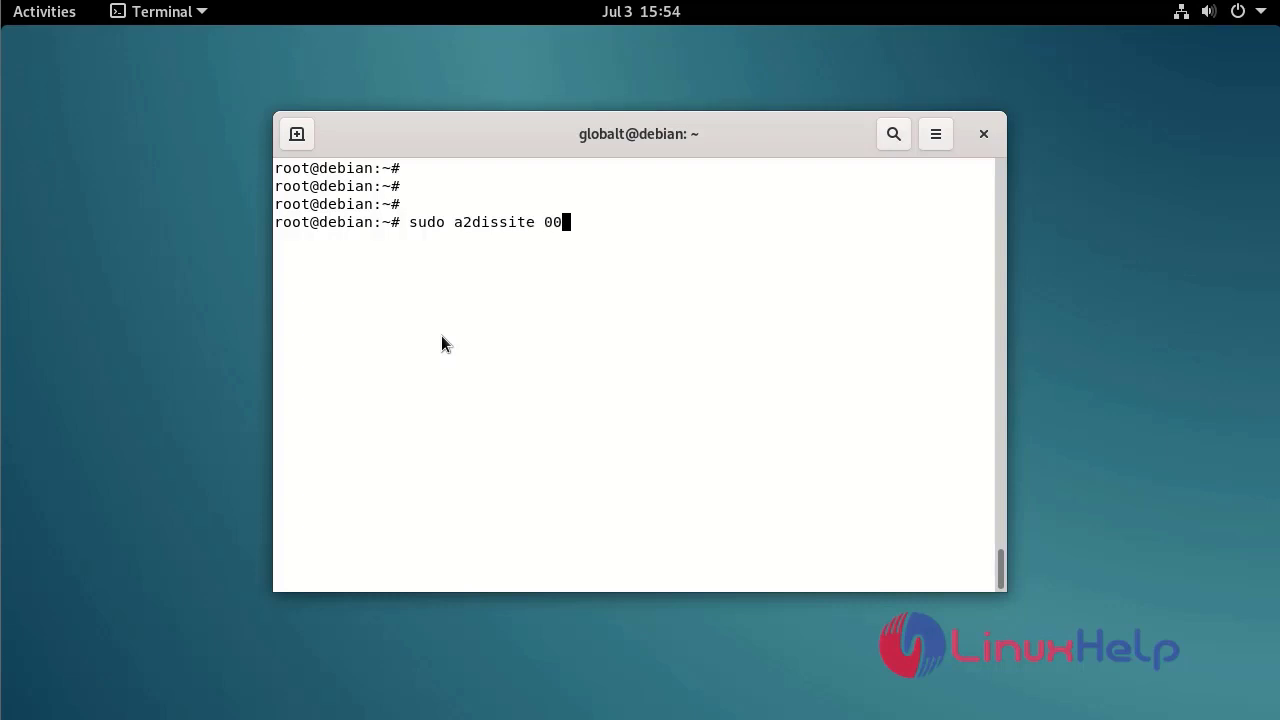
{"action": "type", "text": "0-def"}
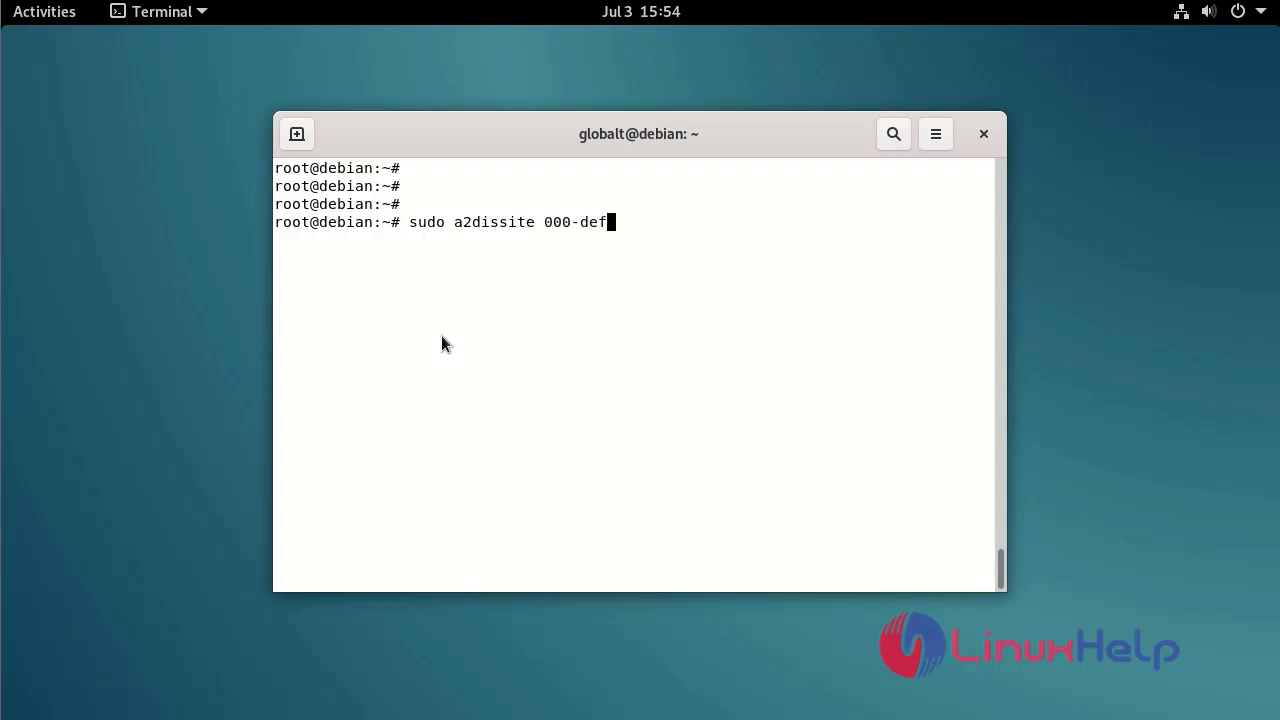
{"action": "type", "text": "ault"}
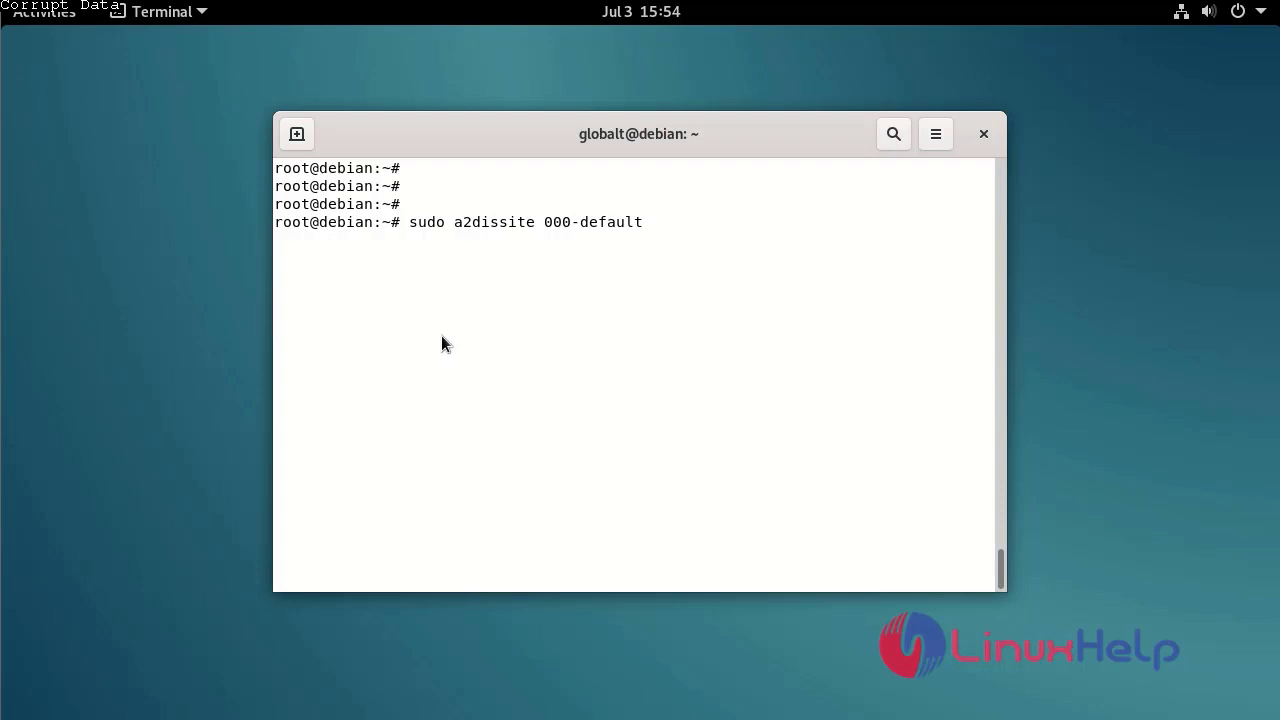
{"action": "type", "text": ".conf"}
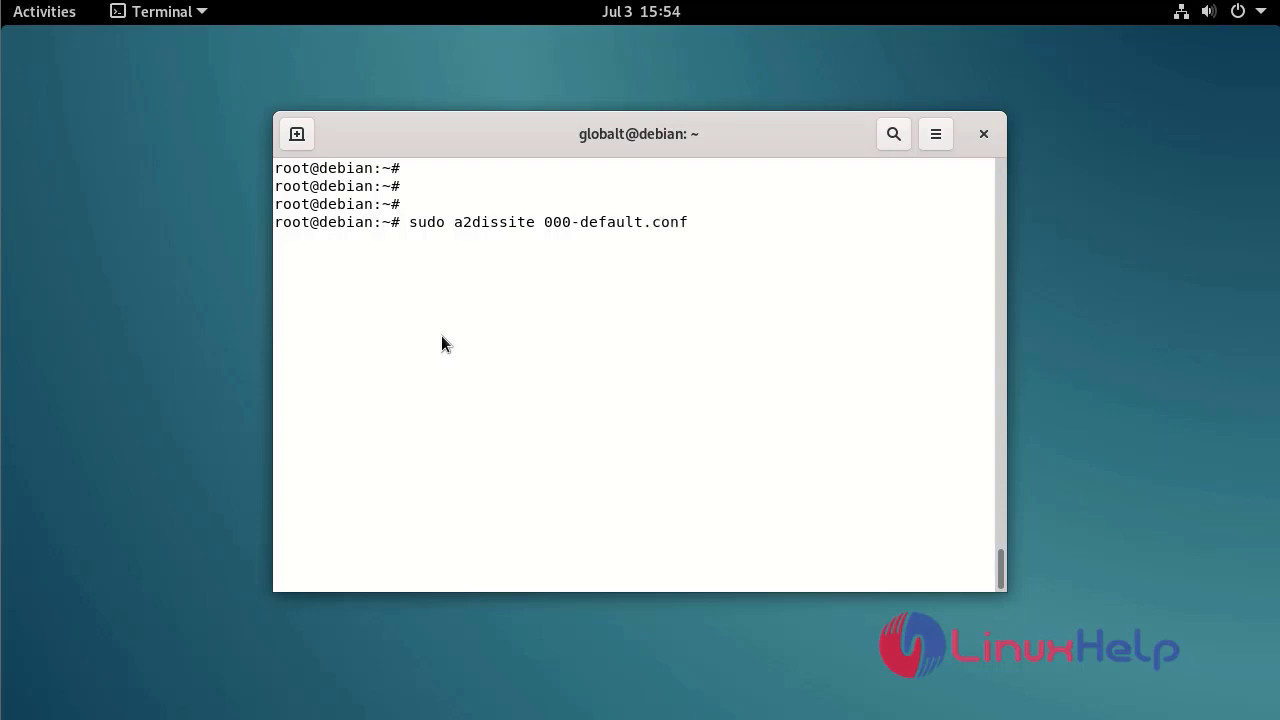
{"action": "key", "text": "Return"}
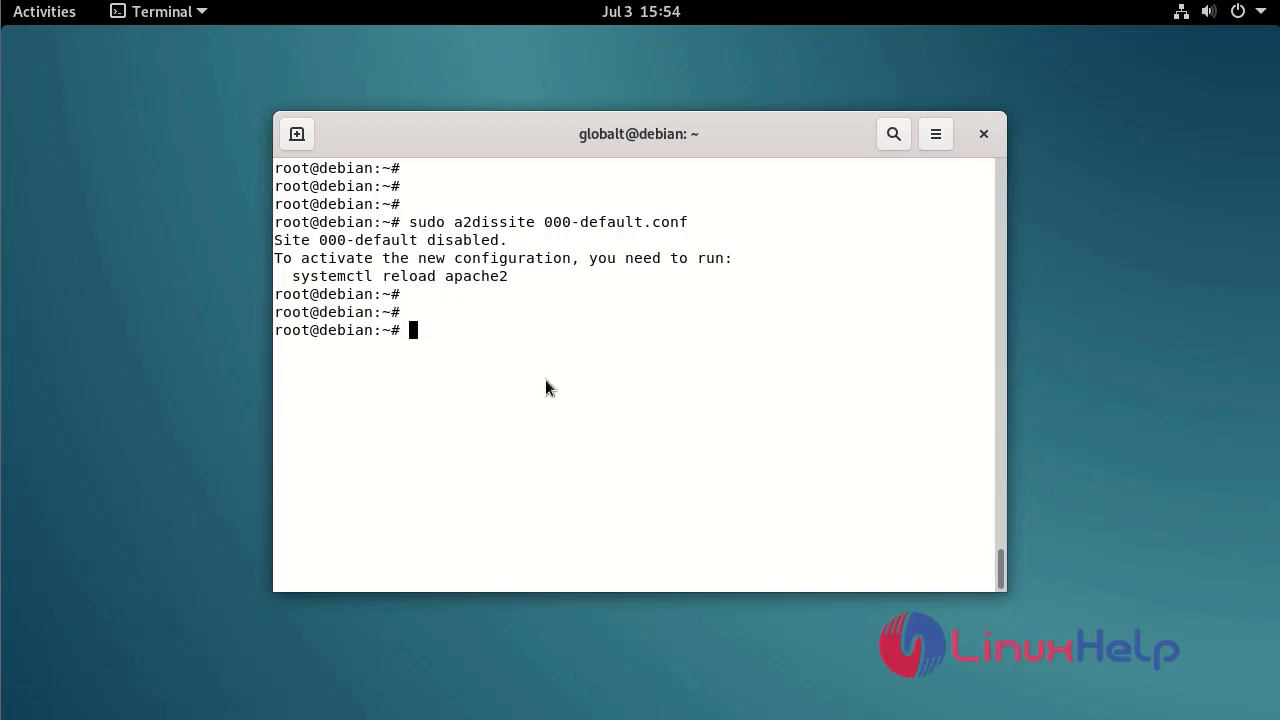
Step: Enable the nextcloud.conf site and the headers, rewrite, env, dir and mime modules
{"action": "type", "text": "sudo a2en"}
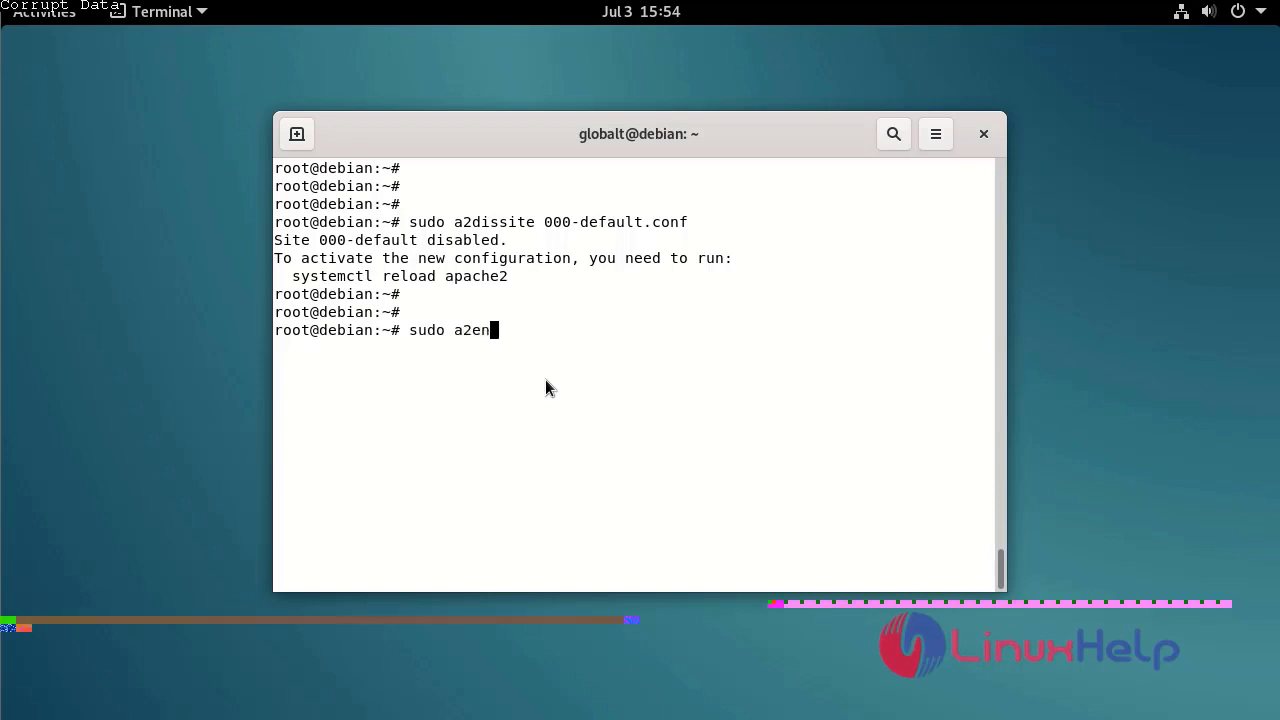
{"action": "type", "text": "site"}
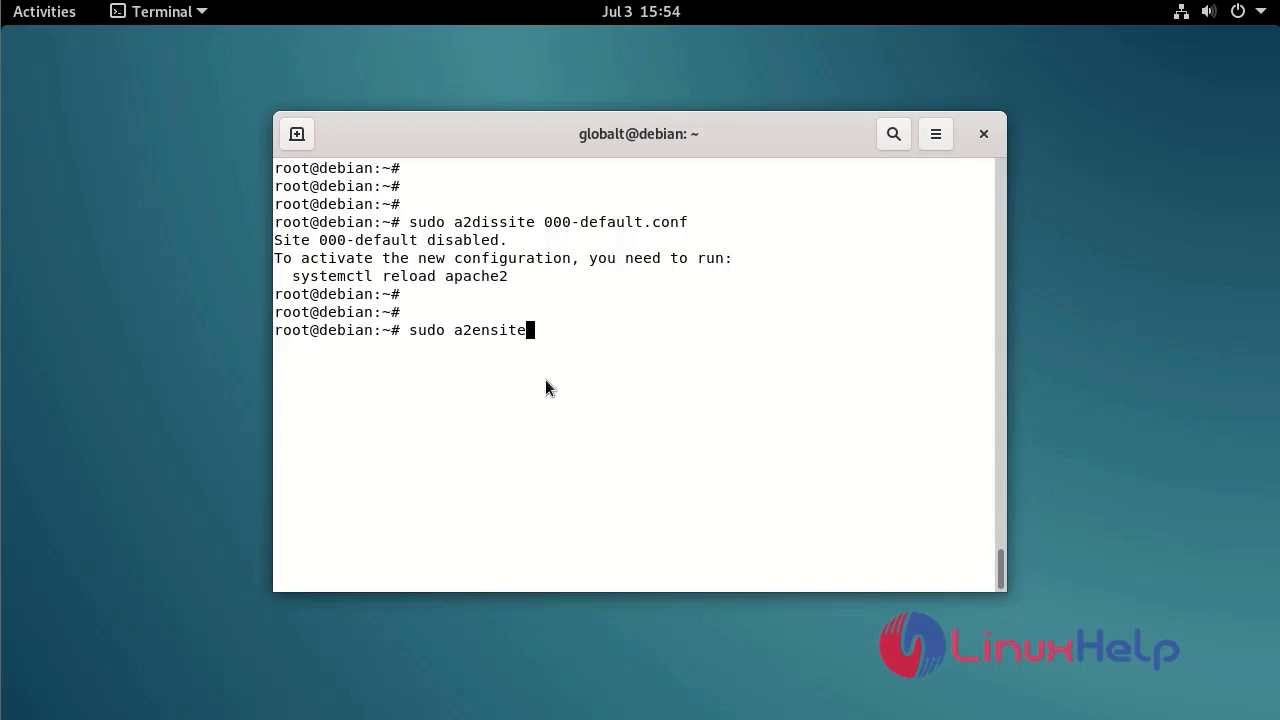
{"action": "type", "text": "nextcloud.conf"}
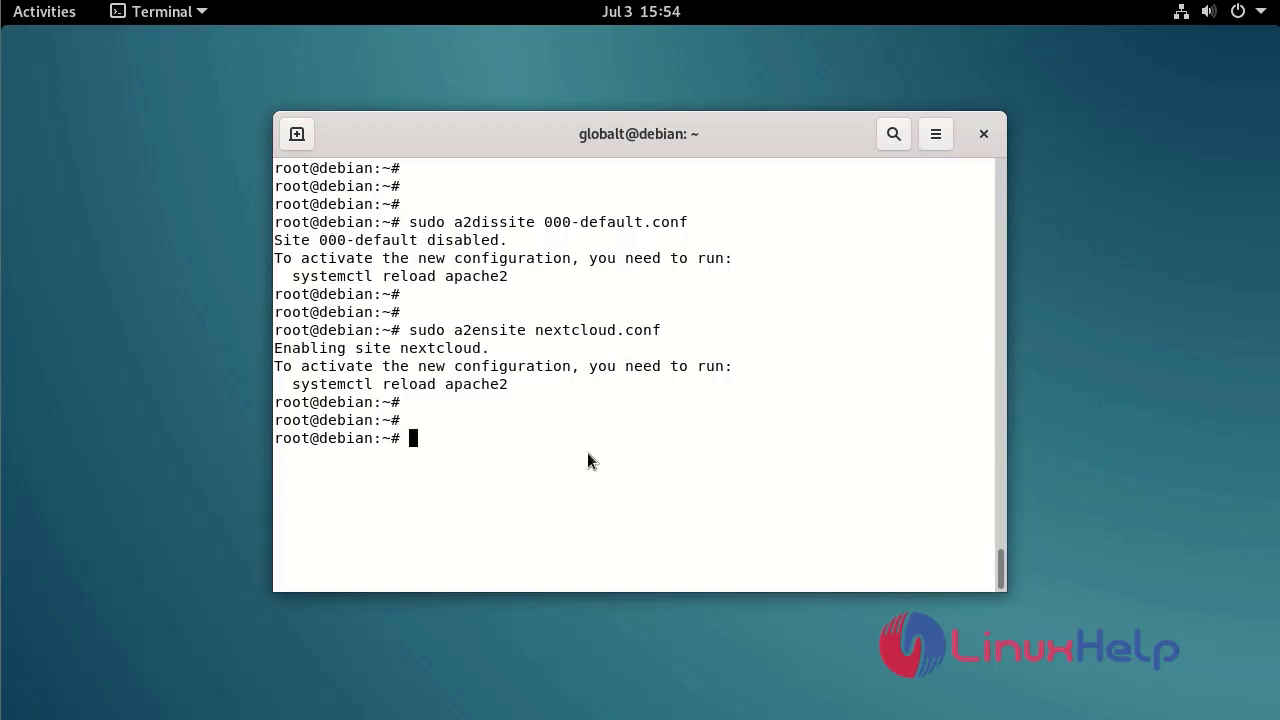
{"action": "type", "text": "a2enmod headers rewrite env dir mime"}
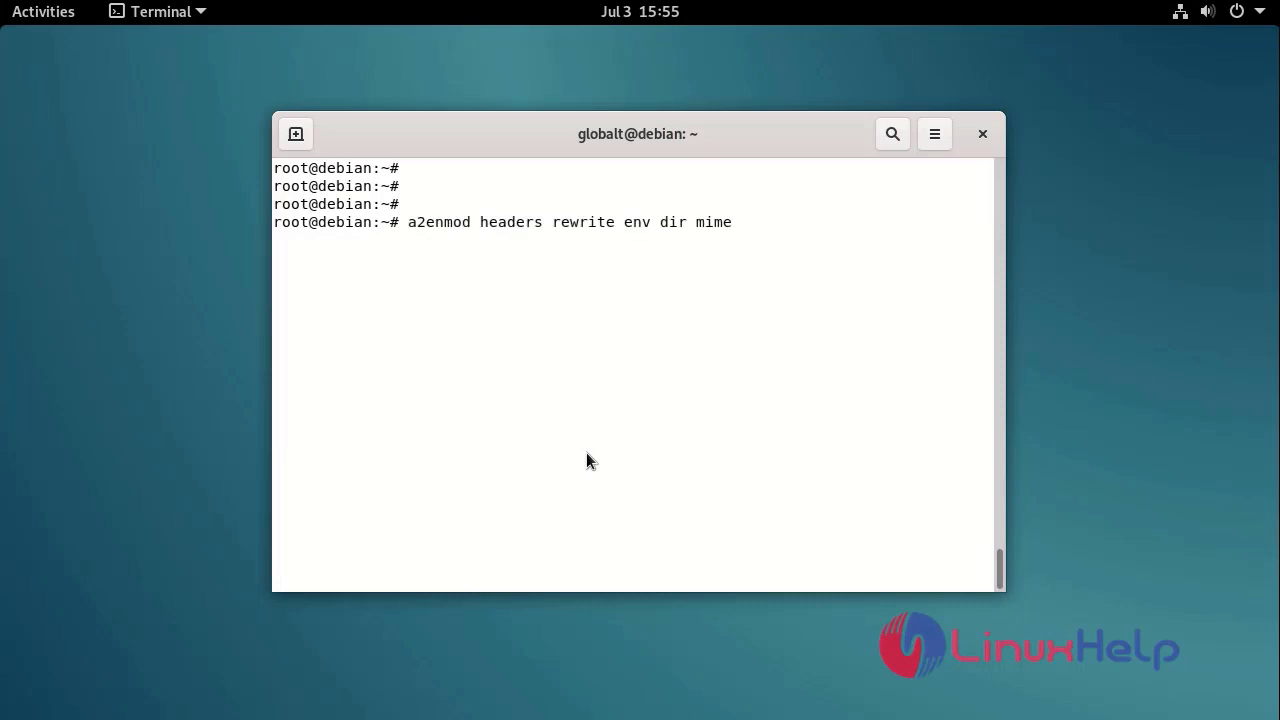
{"action": "type", "text": "sudo"}
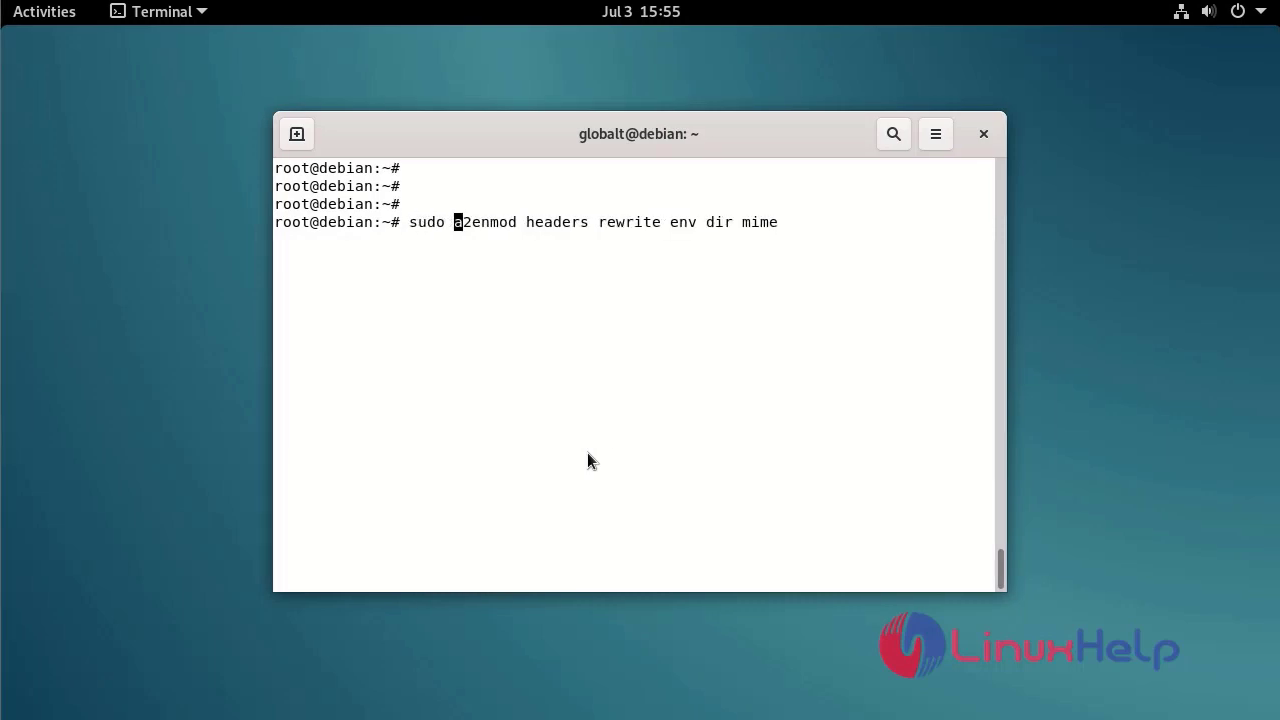
{"action": "key", "text": "Return"}
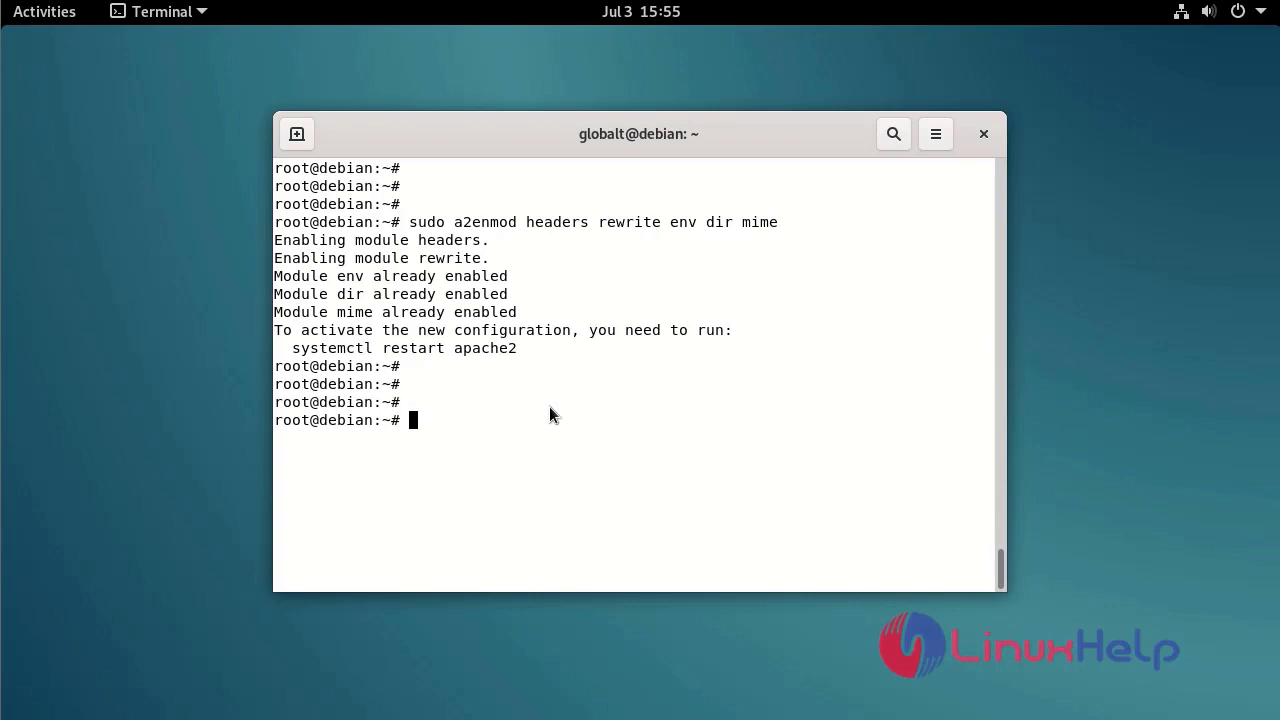
Step: Restart Apache with systemctl restart apache2
{"action": "type", "text": "systemctl"}
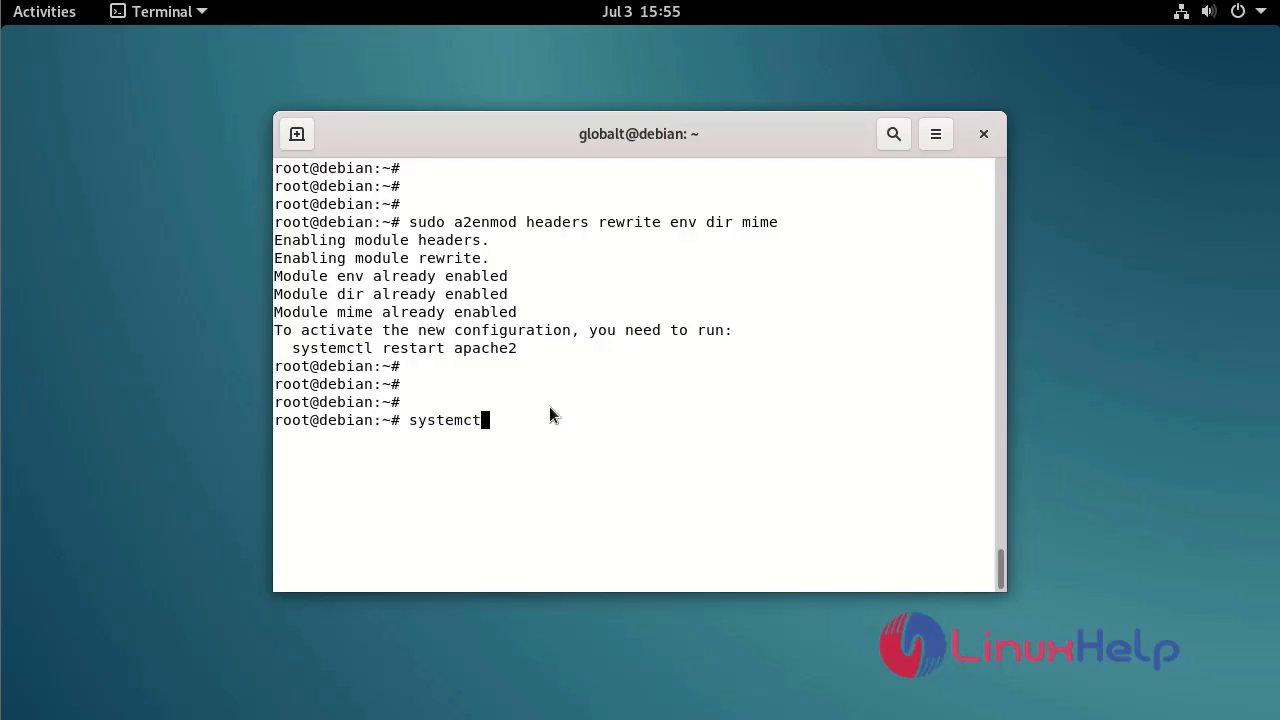
{"action": "type", "text": "restart"}
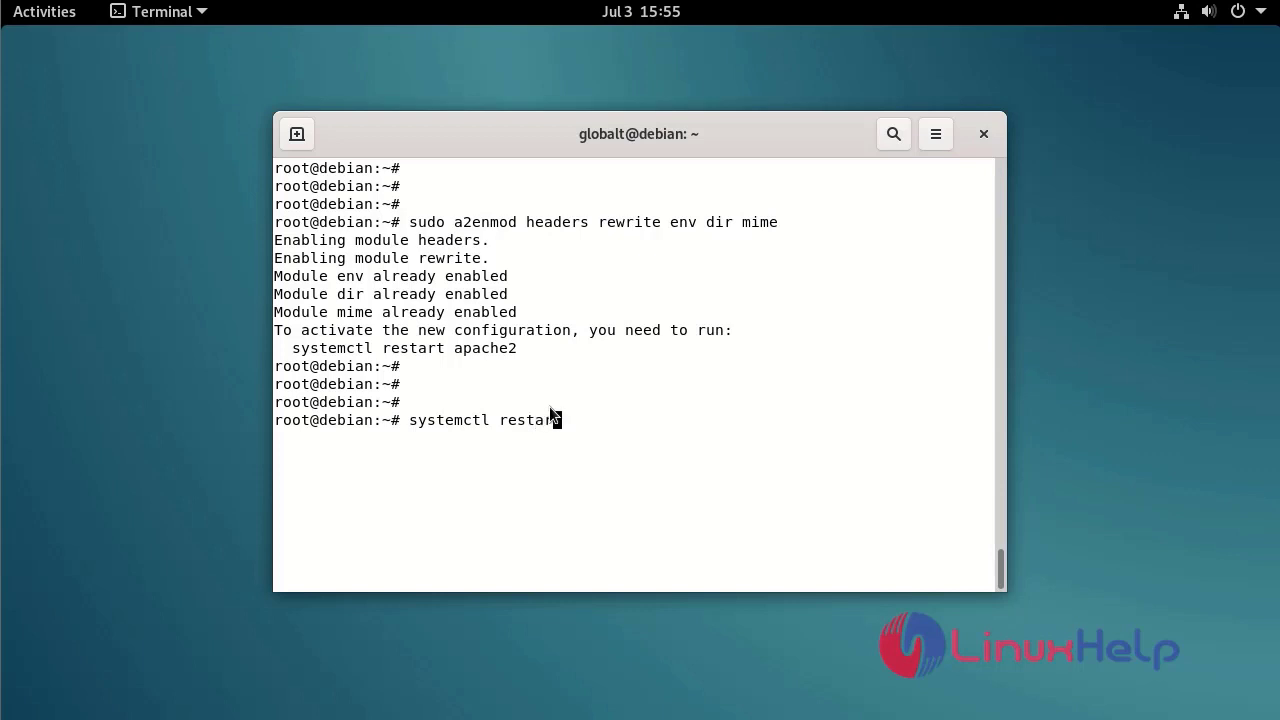
{"action": "type", "text": "apaa"}
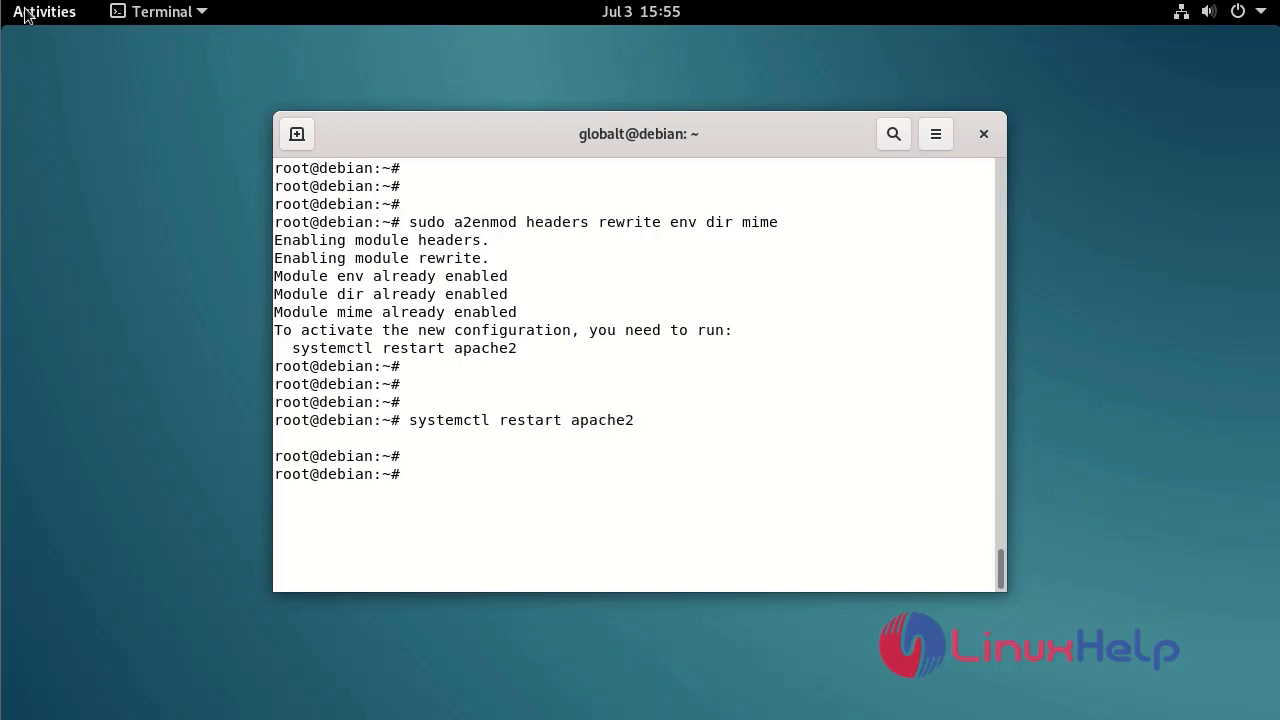
Step: Launch Firefox from Activities and enter 192.168.6.131/ in the address bar
{"action": "left_click", "coordinate": [44, 12]}
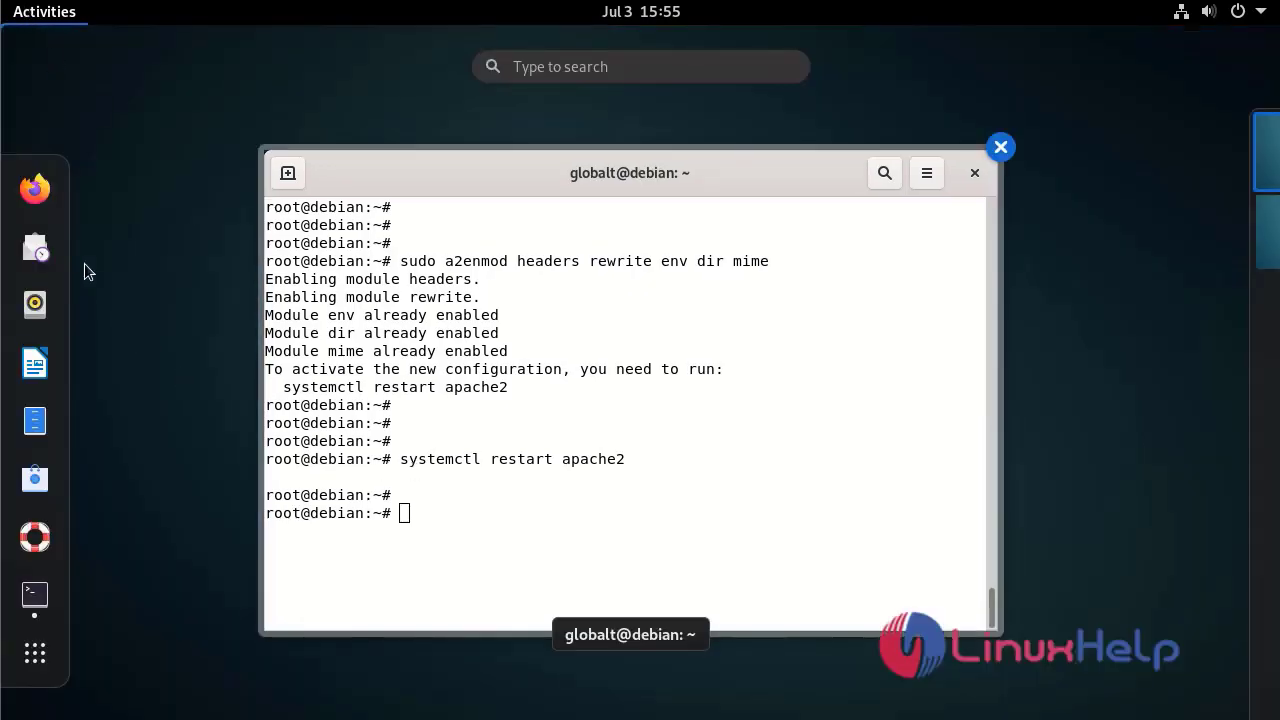
{"action": "left_click", "coordinate": [34, 188]}
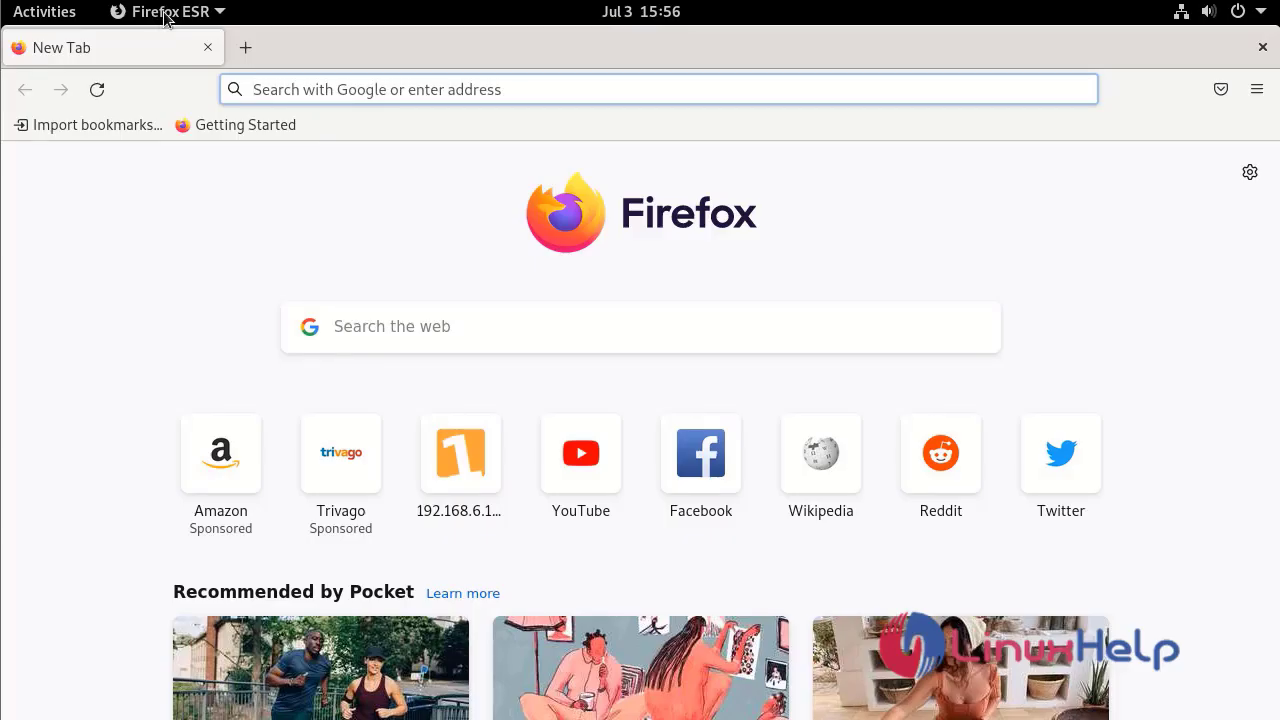
{"action": "type", "text": "192.168.6.131/"}
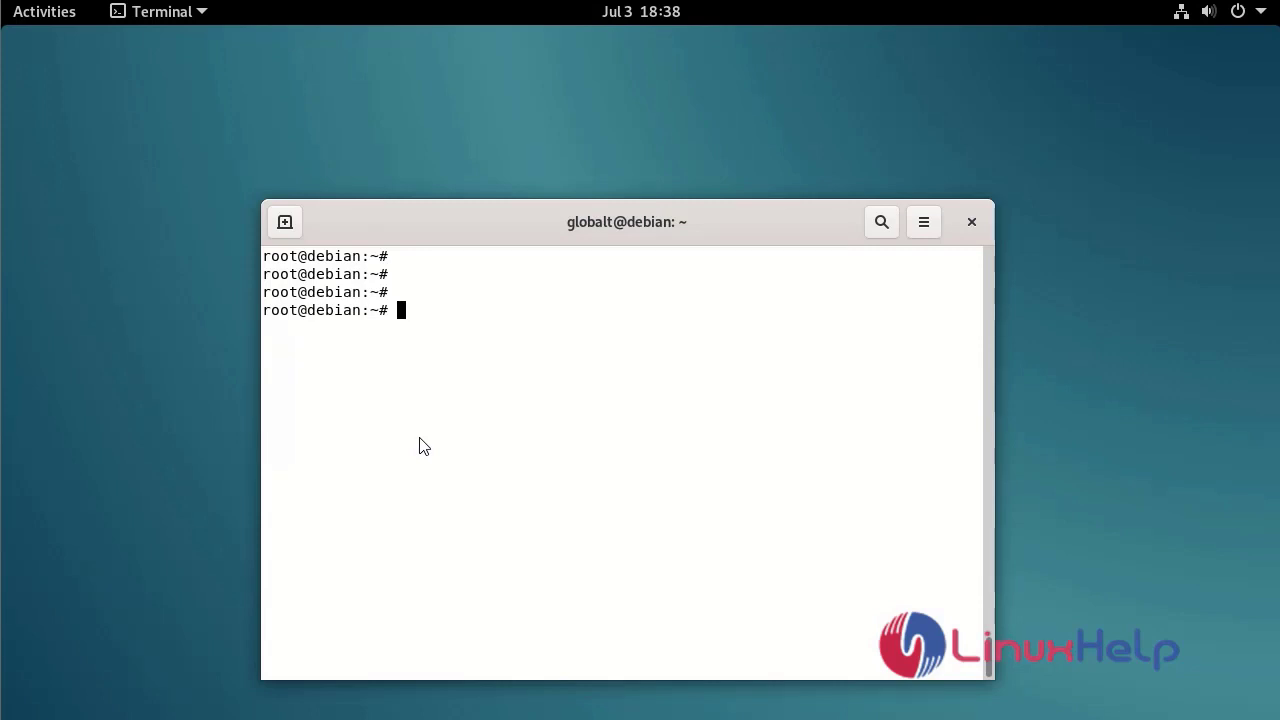
Step: Install php*-mysql with apt, which reports everything already the newest version
{"action": "type", "text": "apt ins"}
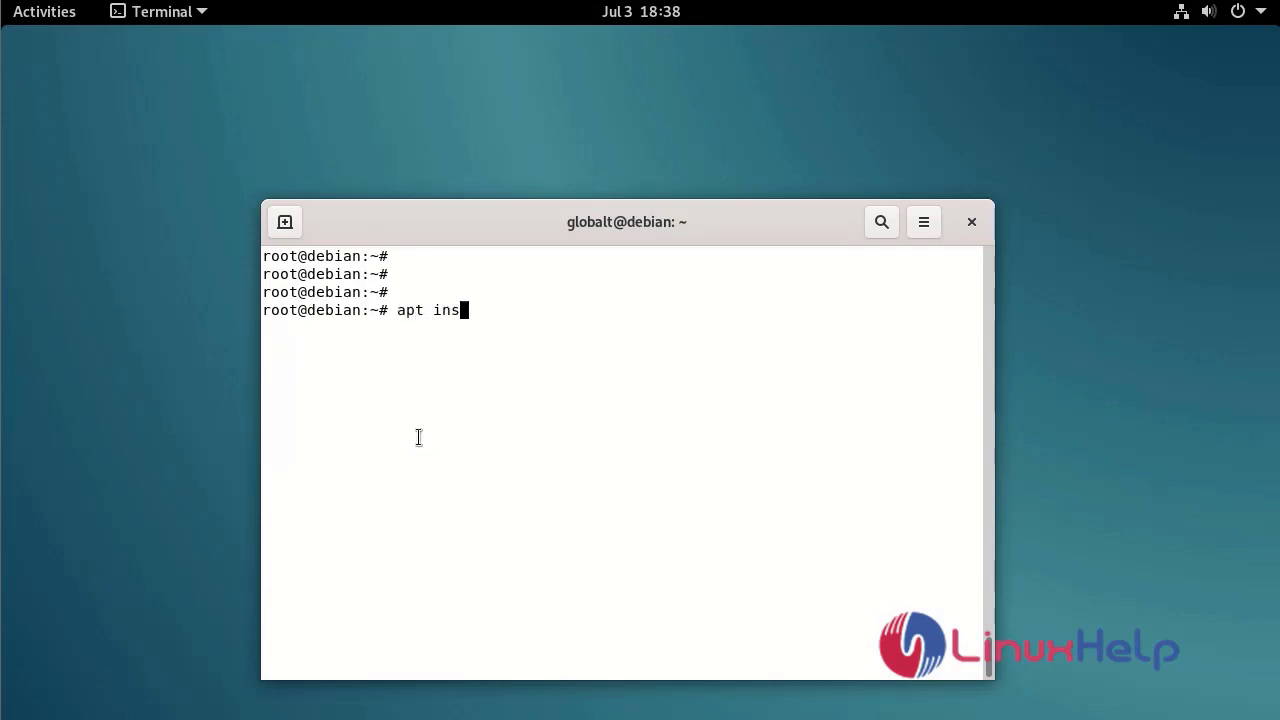
{"action": "type", "text": "tall"}
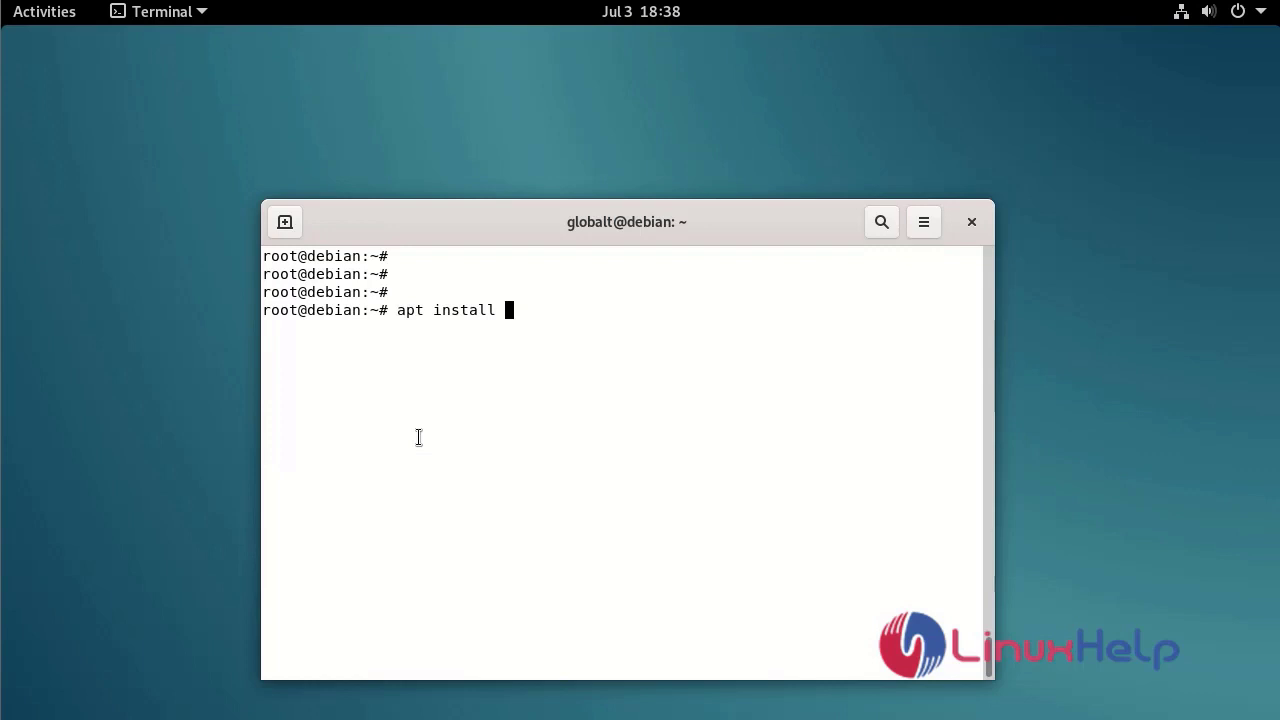
{"action": "type", "text": "php*"}
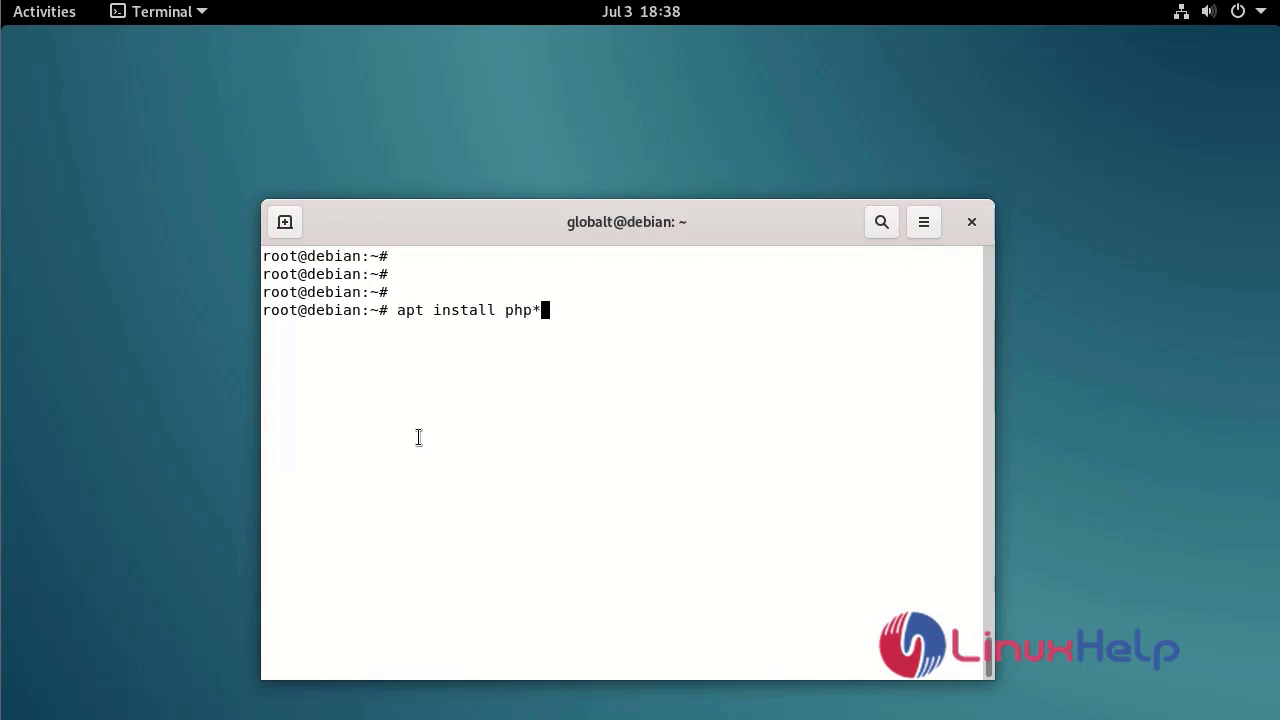
{"action": "type", "text": "-mys"}
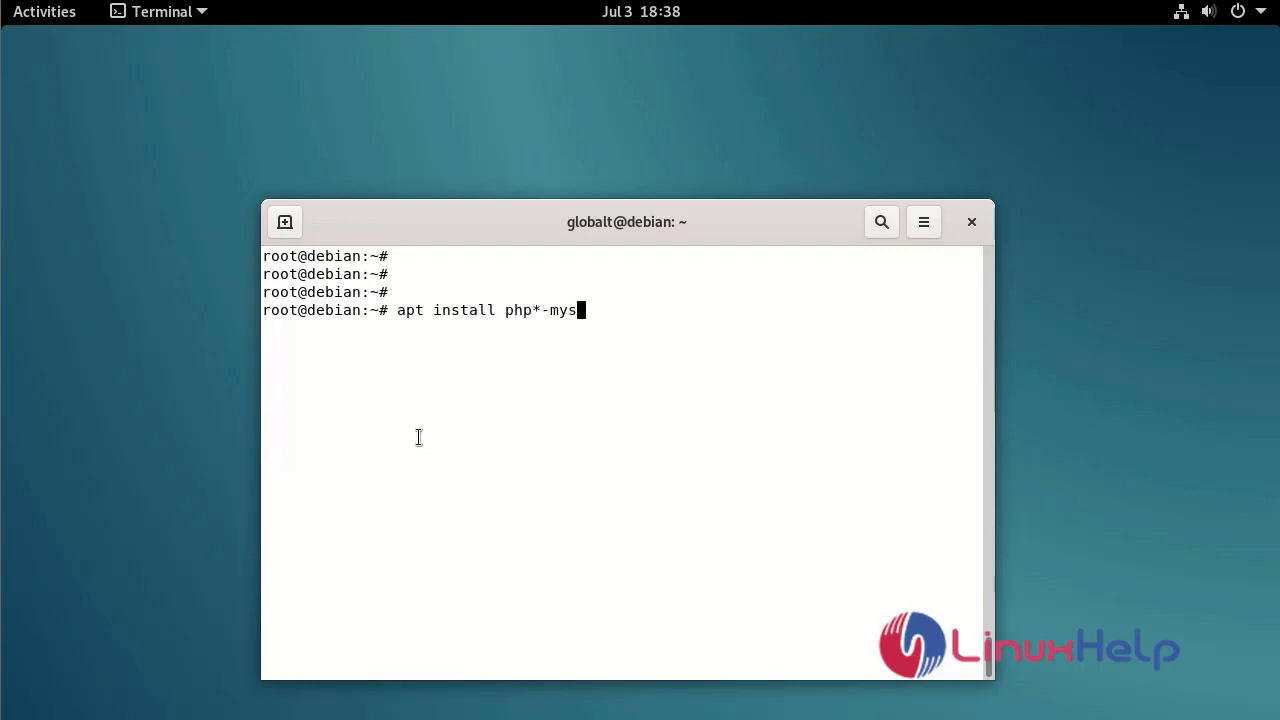
{"action": "key", "text": "Return"}
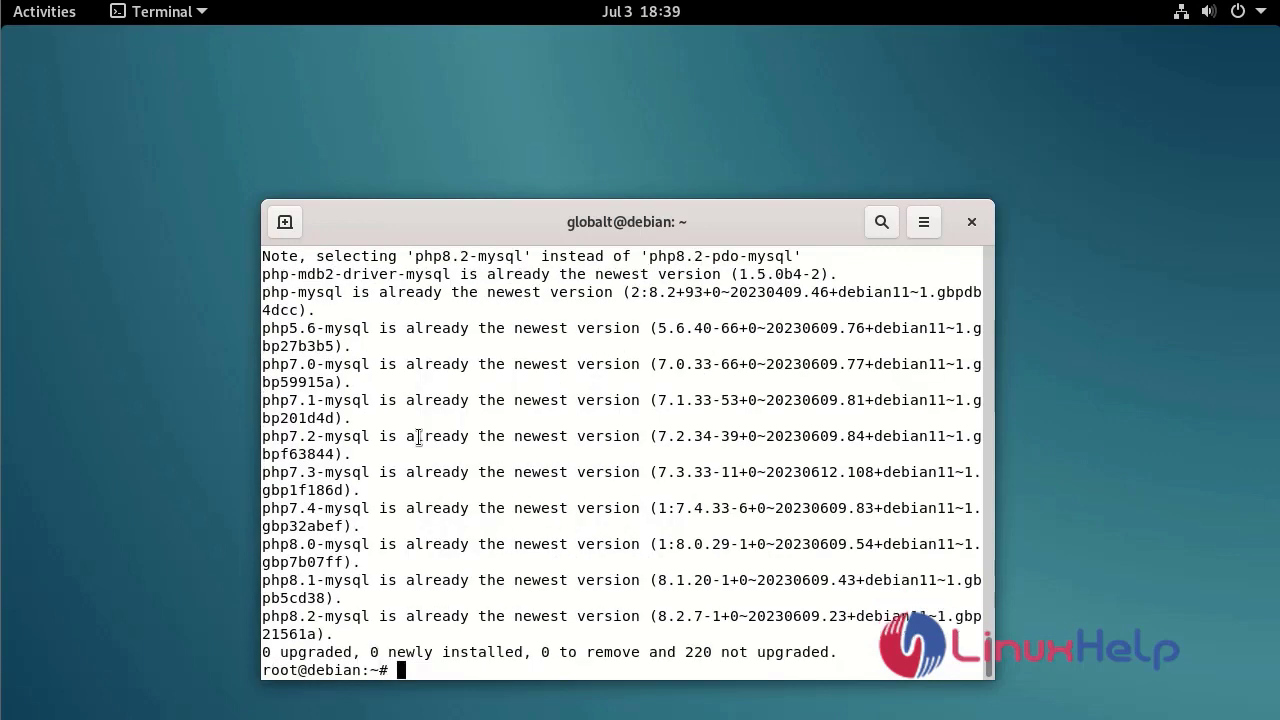
{"action": "key", "text": "Return"}
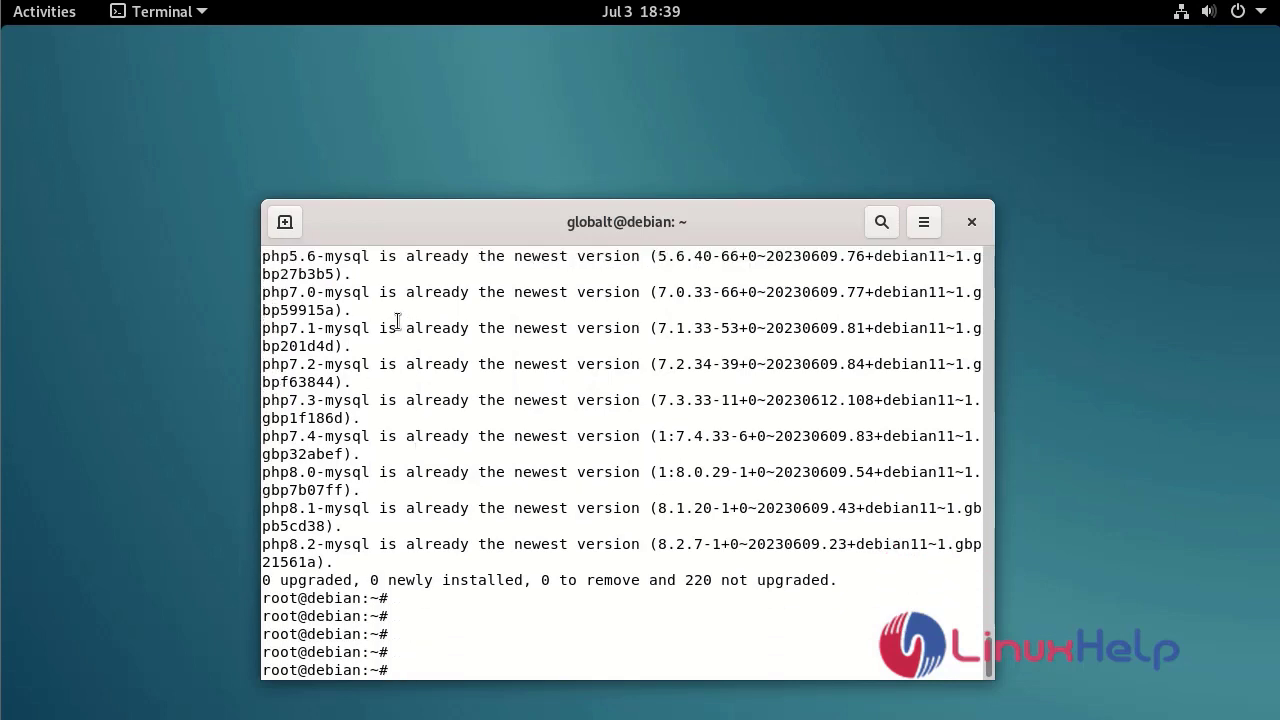
{"action": "left_click", "coordinate": [44, 12]}
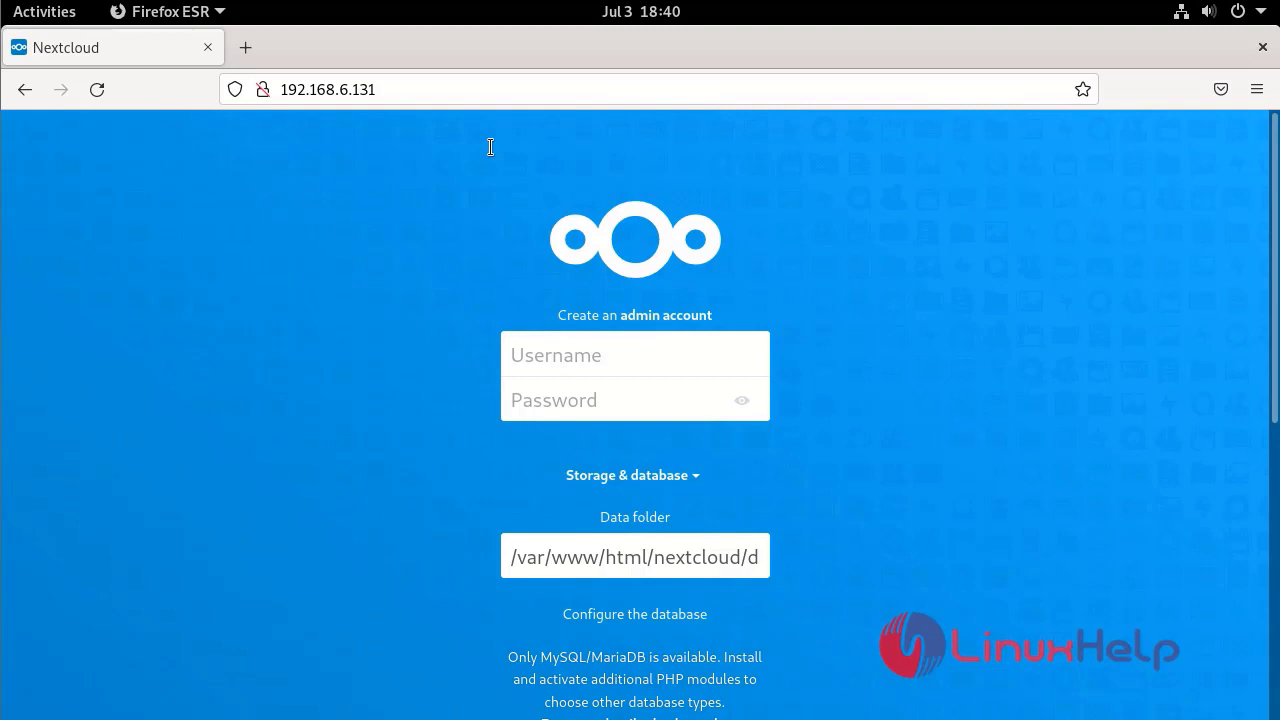
Step: Enter the Nextcloud admin username and password on the setup page
{"action": "scroll", "scroll_direction": "down", "scroll_amount": 3}
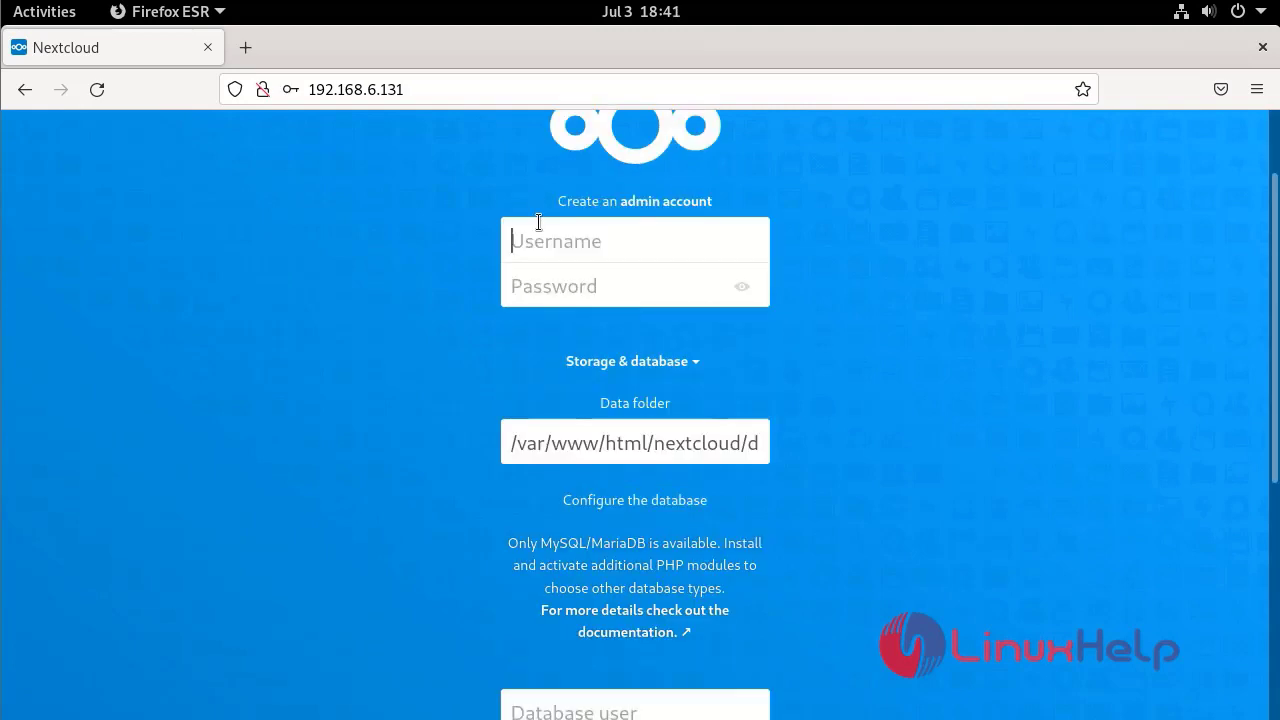
{"action": "type", "text": "linuxhelp"}
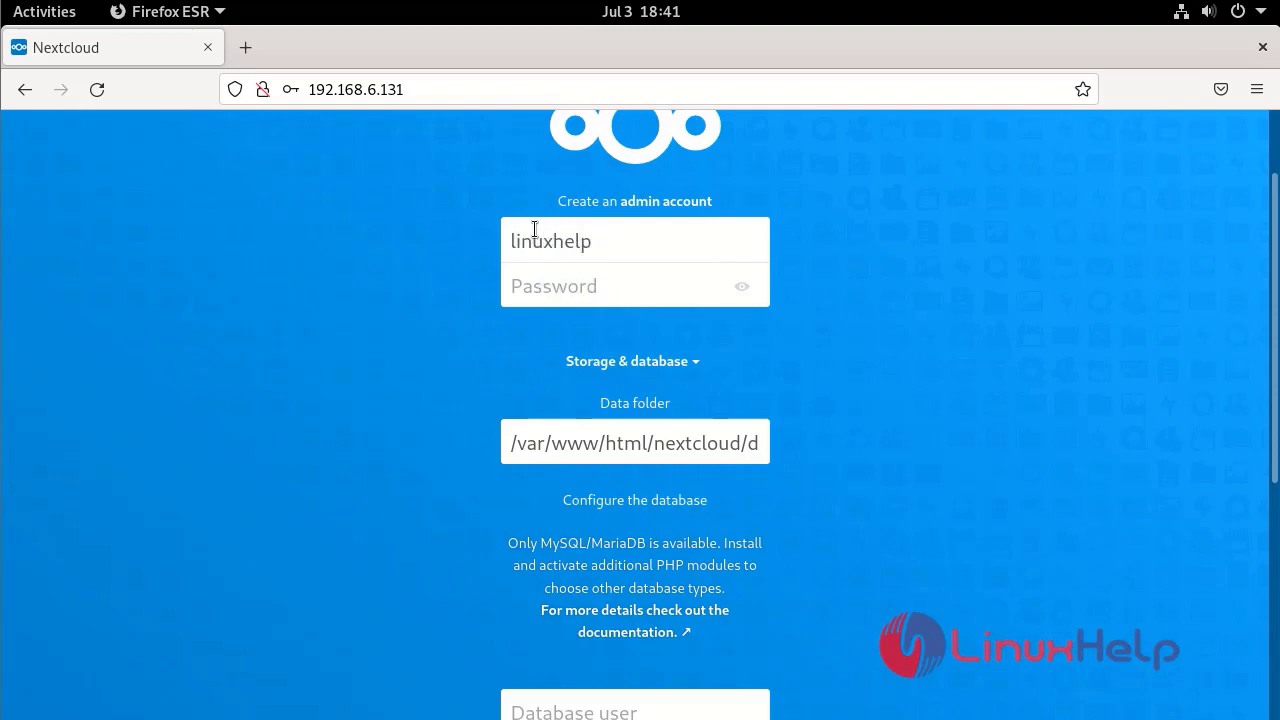
{"action": "left_click", "coordinate": [636, 284]}
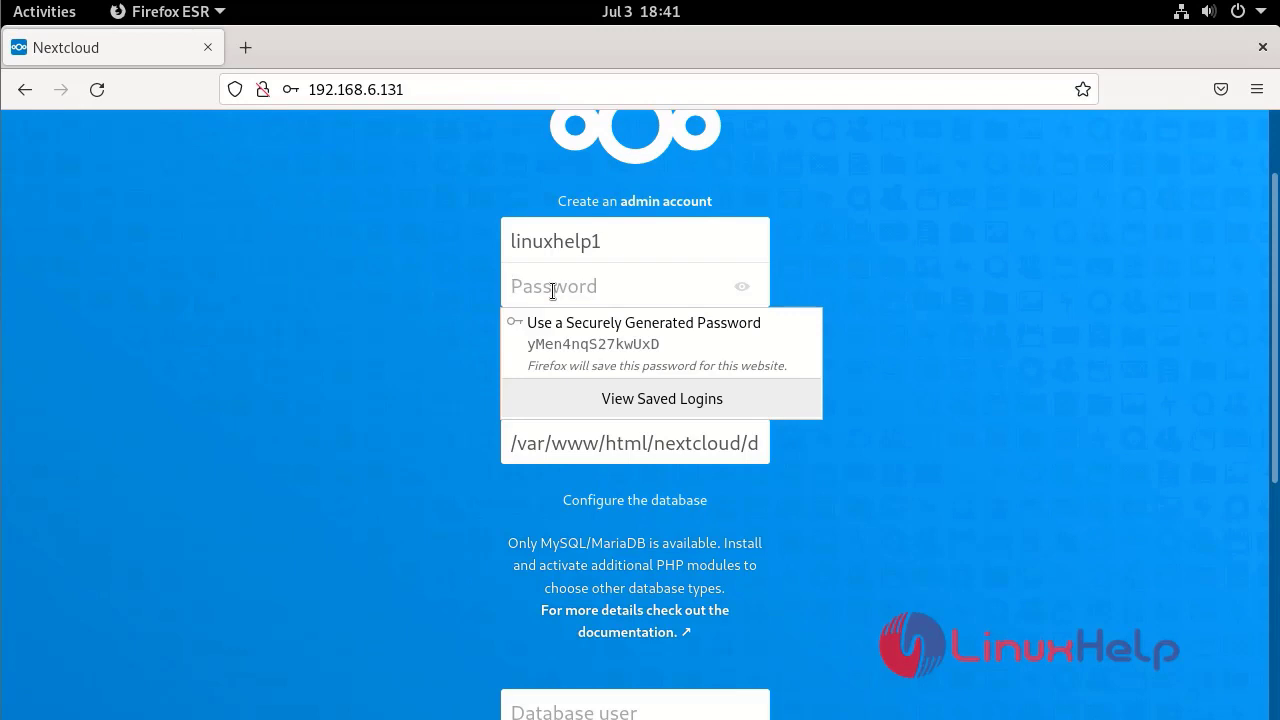
{"action": "type", "text": "••"}
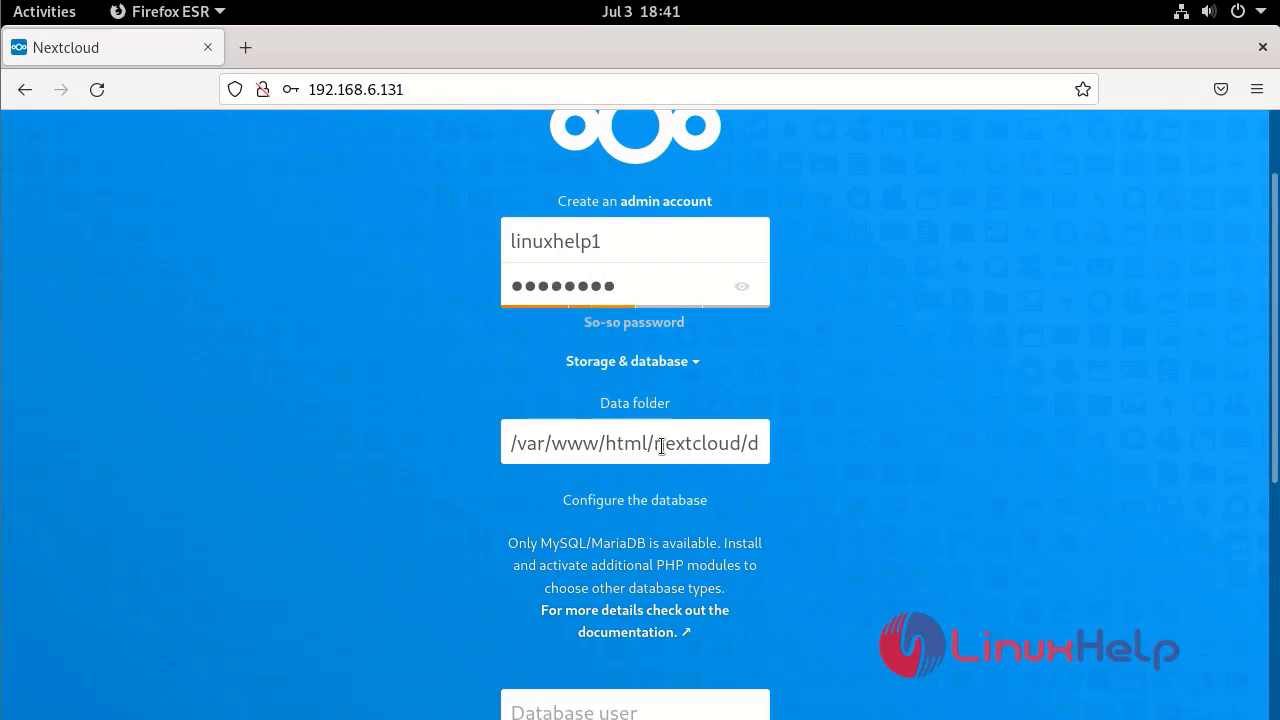
Step: Enter the MySQL database user, password and name clouddb on localhost, then finish setup
{"action": "scroll", "scroll_direction": "down", "scroll_amount": 3}
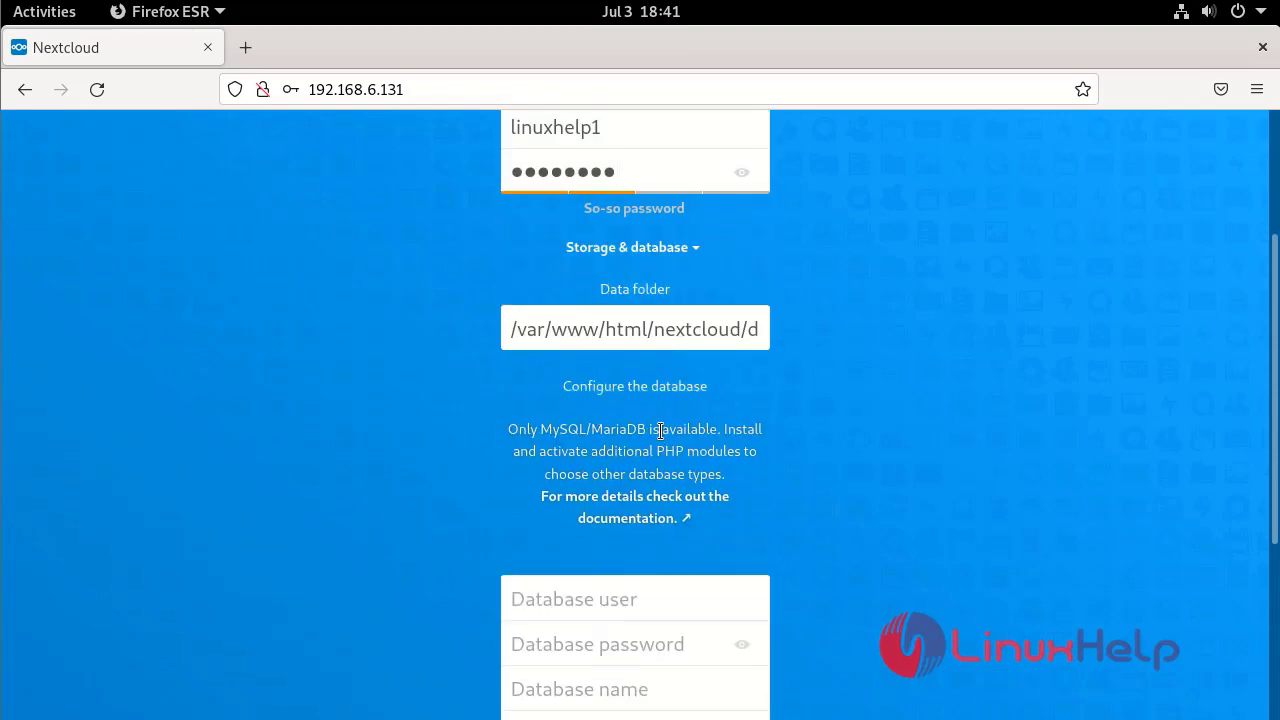
{"action": "scroll", "scroll_direction": "down", "scroll_amount": 3}
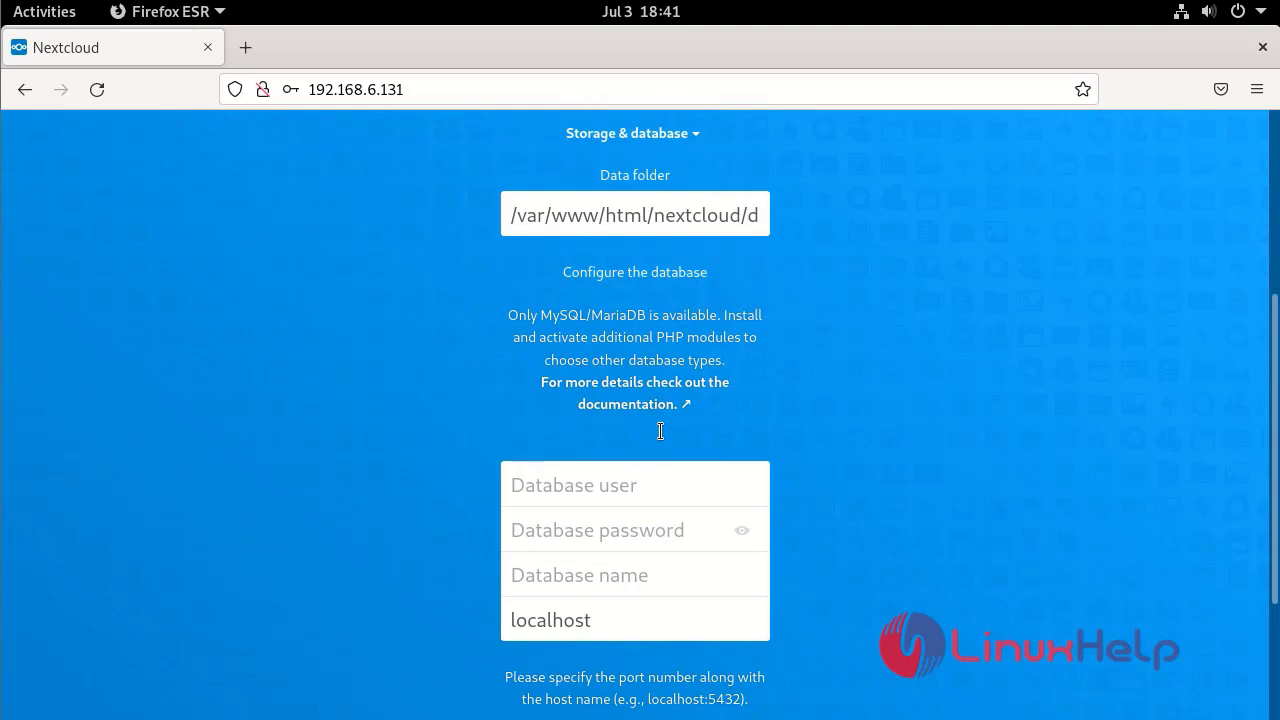
{"action": "scroll", "scroll_direction": "down", "scroll_amount": 3}
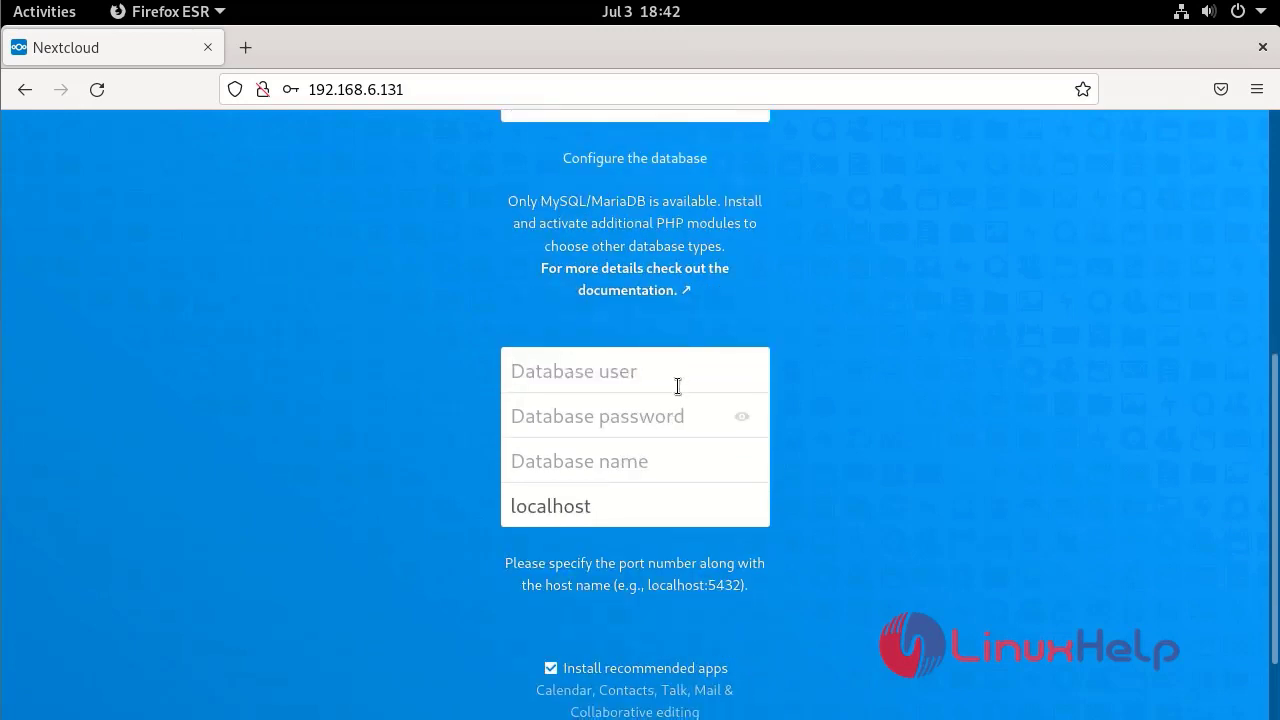
{"action": "type", "text": "lin"}
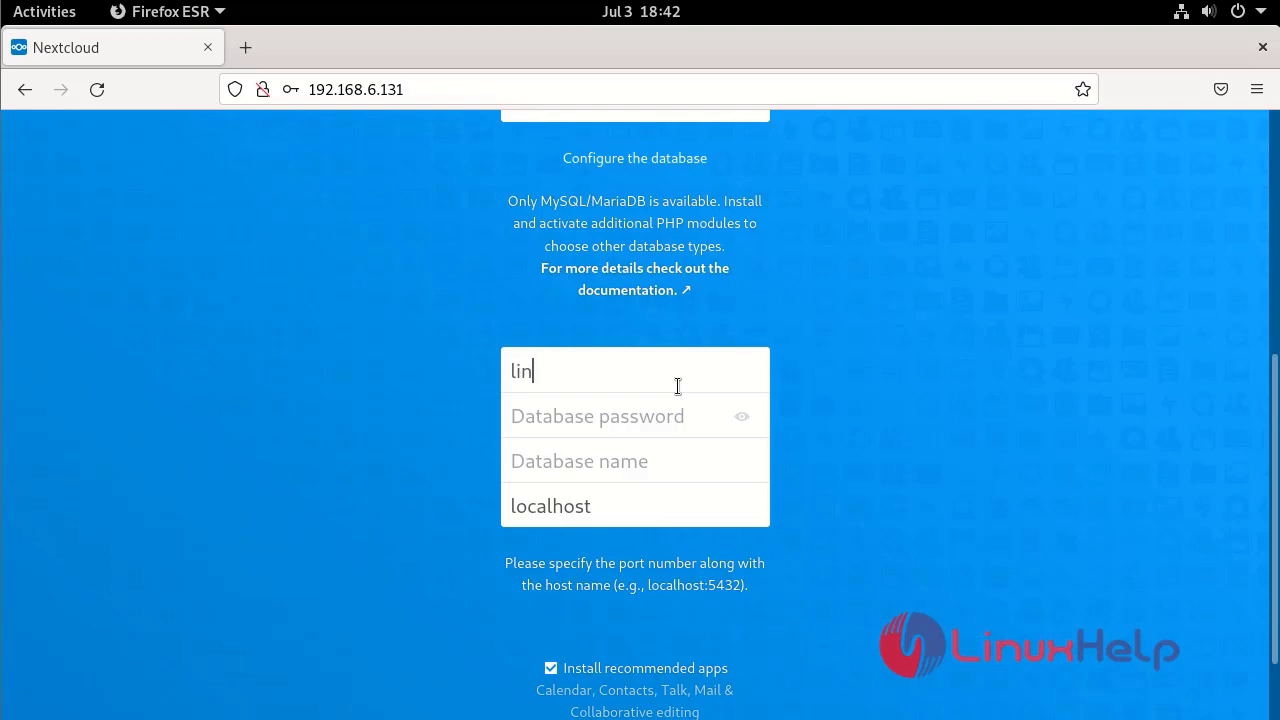
{"action": "type", "text": "u"}
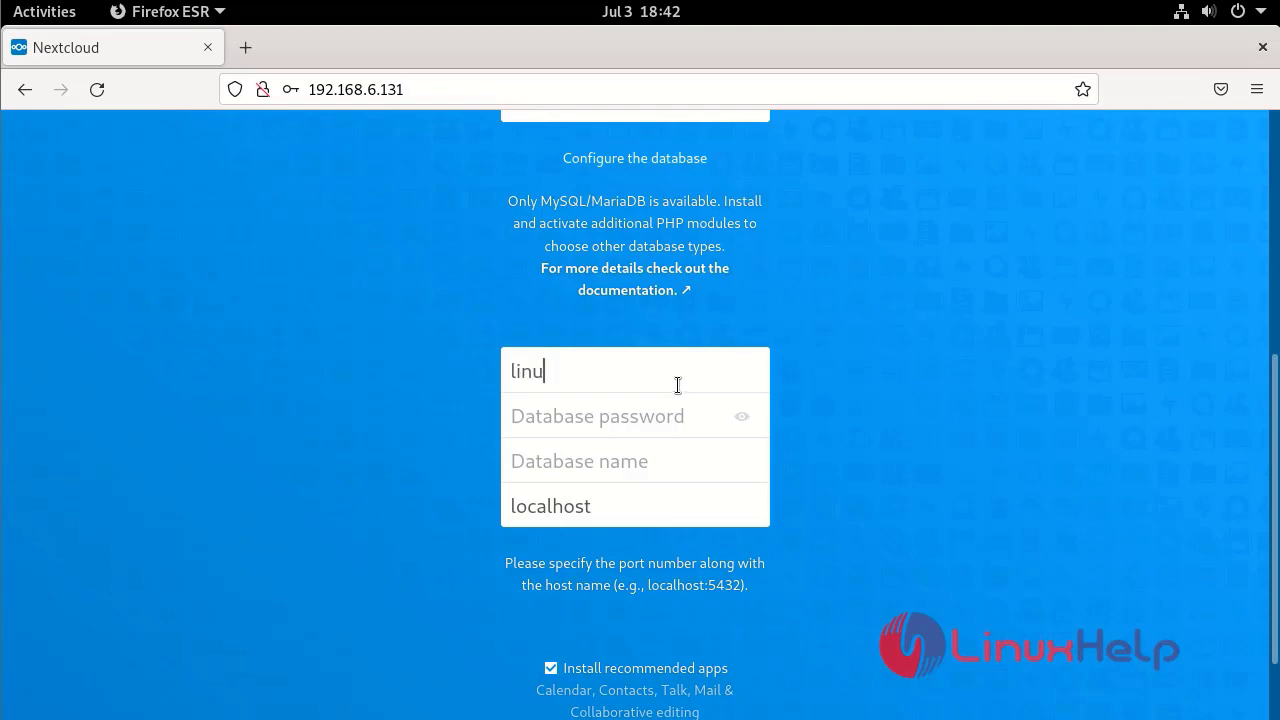
{"action": "type", "text": "xhelp1"}
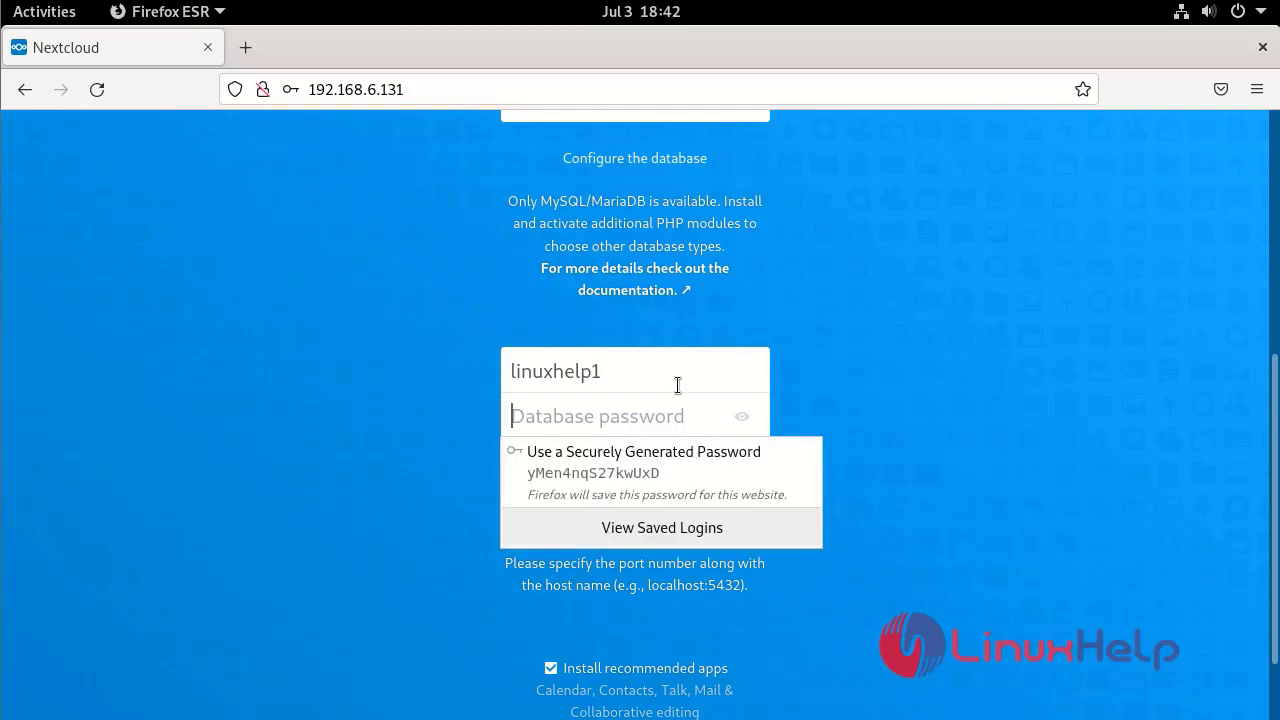
{"action": "type", "text": "••••"}
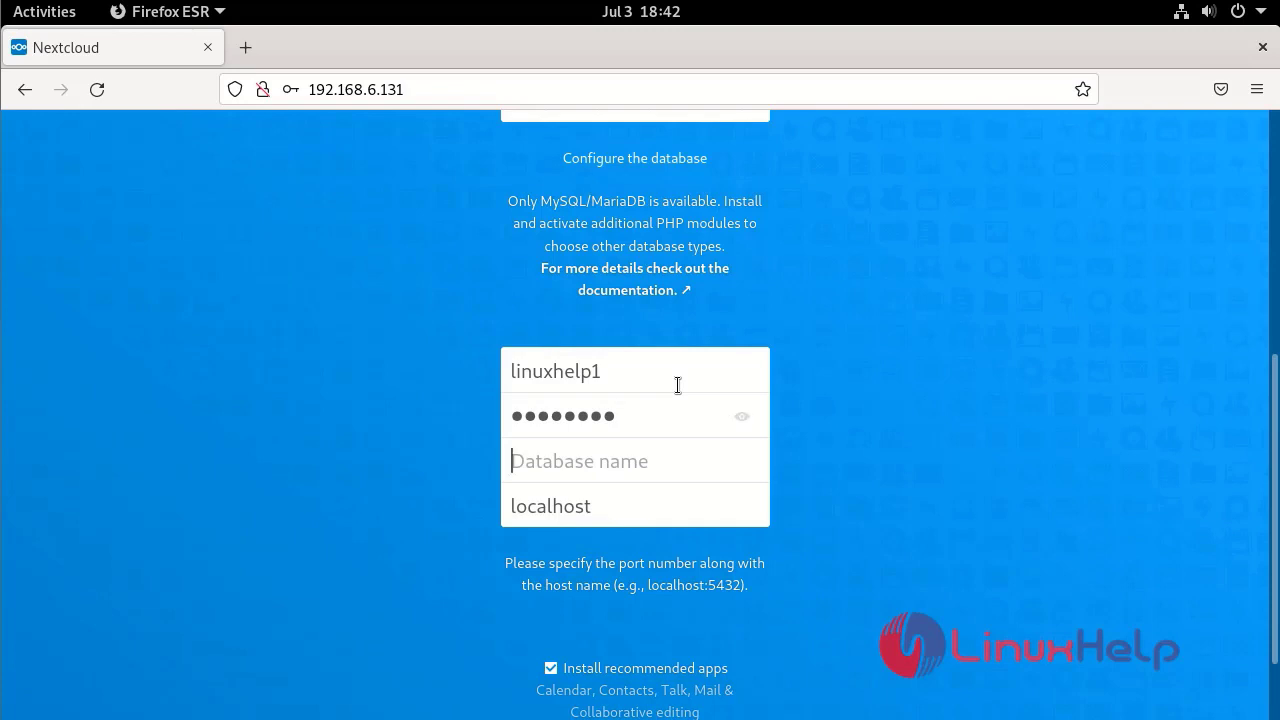
{"action": "type", "text": "clouddb"}
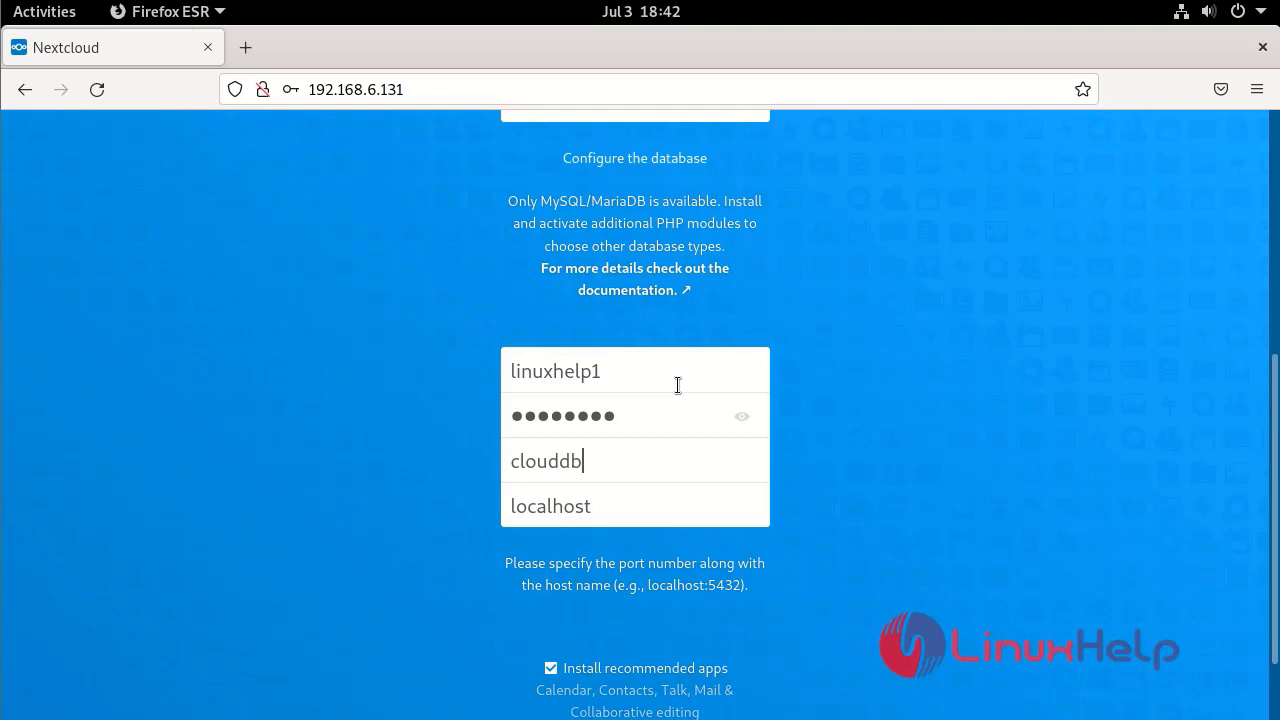
{"action": "mouse_move", "coordinate": [648, 612]}
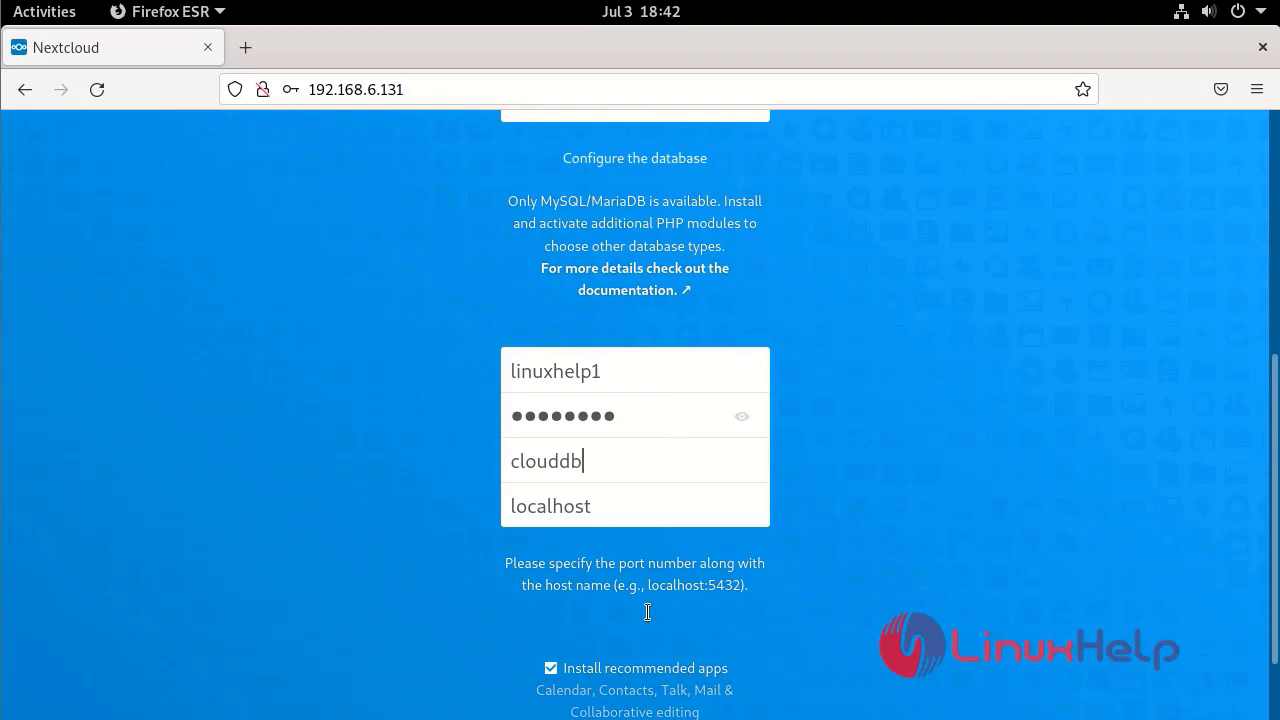
{"action": "scroll", "scroll_direction": "down", "scroll_amount": 3}
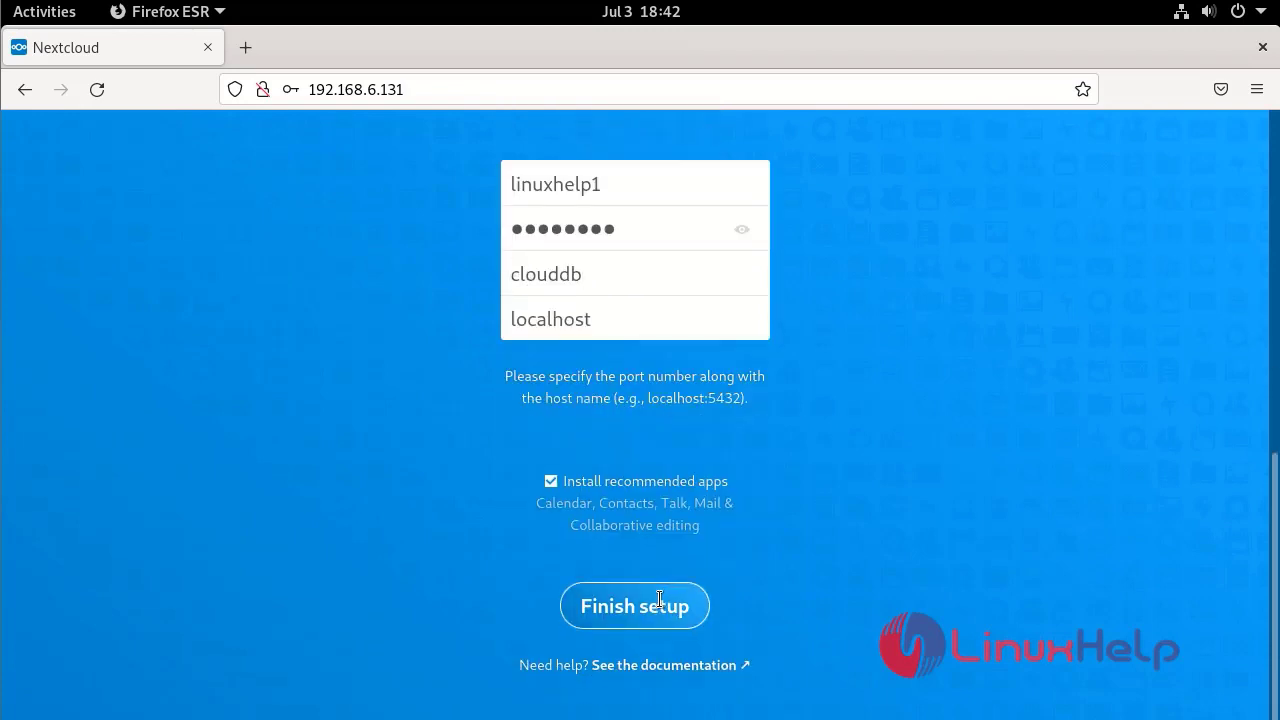
{"action": "left_click", "coordinate": [634, 604]}
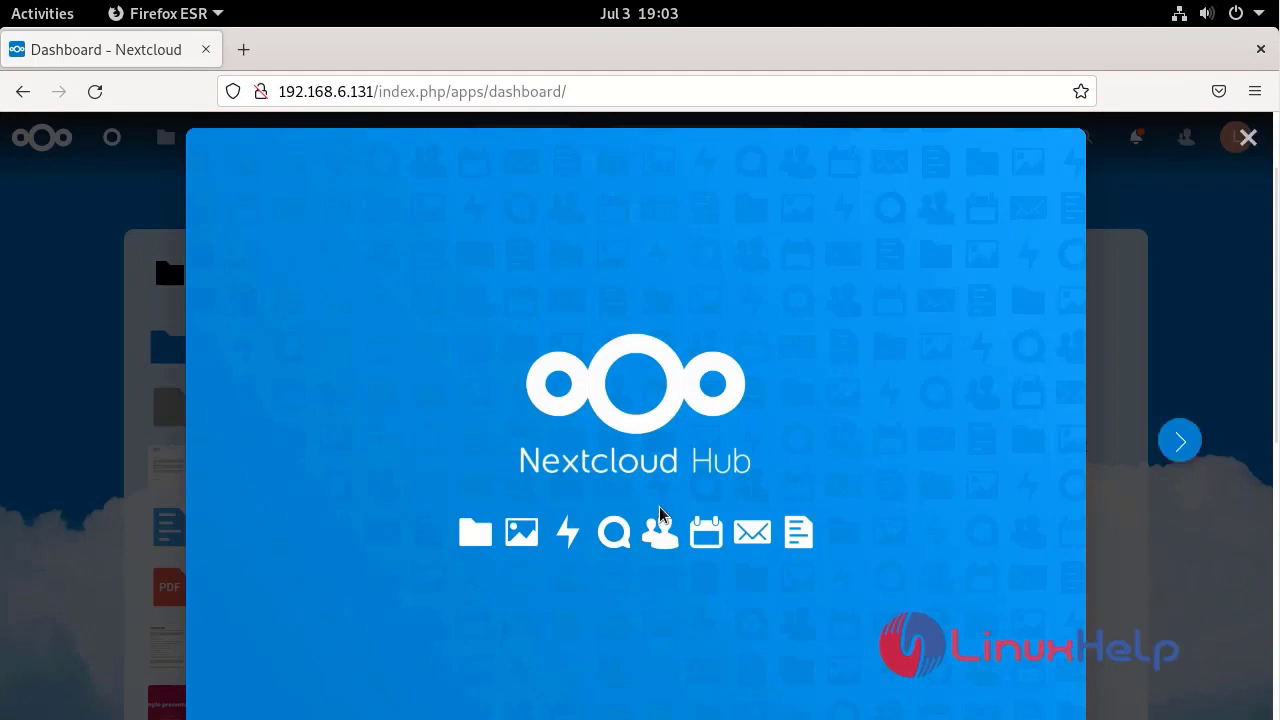
{"action": "mouse_move", "coordinate": [1180, 442]}
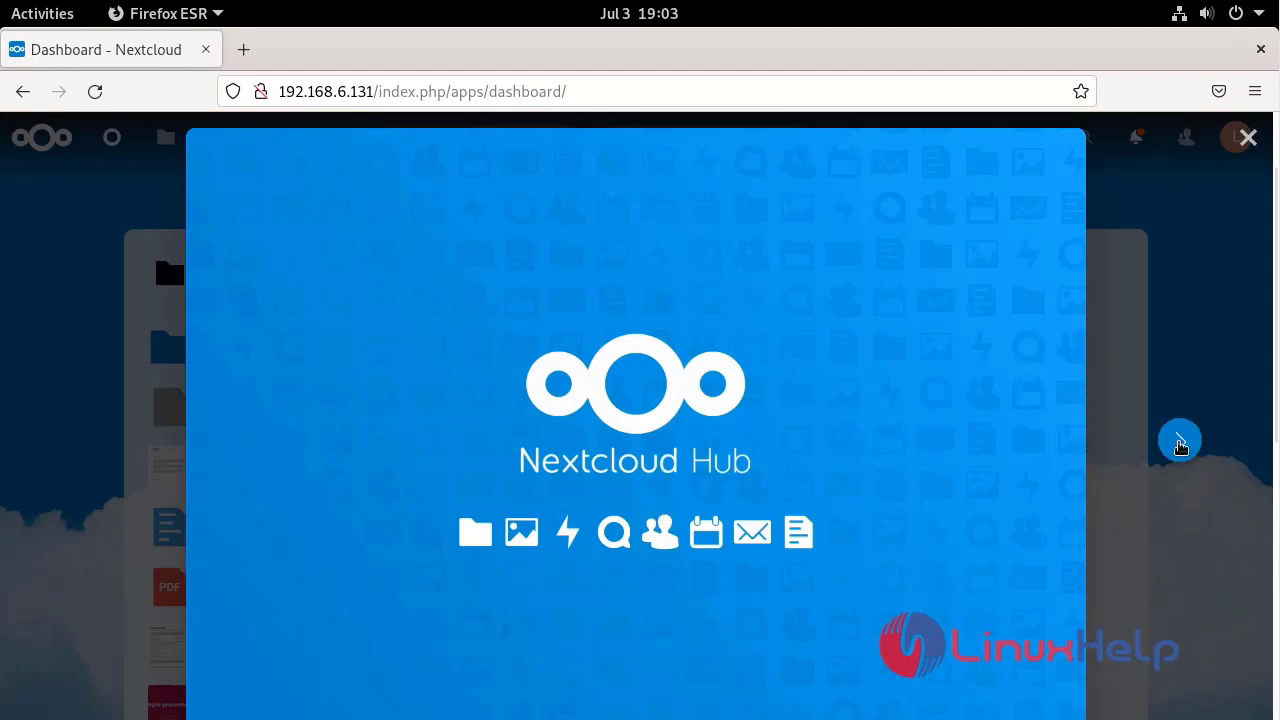
Step: Step through the Nextcloud Hub welcome slides and close the tour to show the dashboard
{"action": "left_click", "coordinate": [1180, 442]}
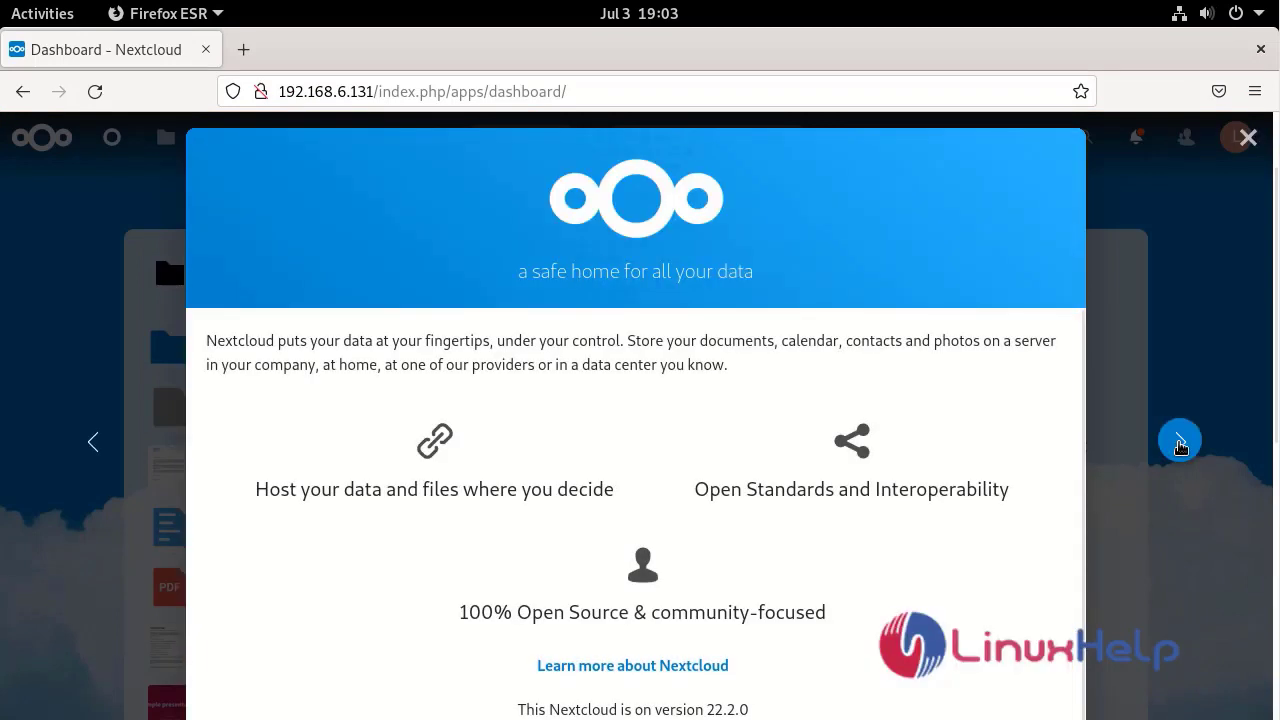
{"action": "left_click", "coordinate": [1180, 442]}
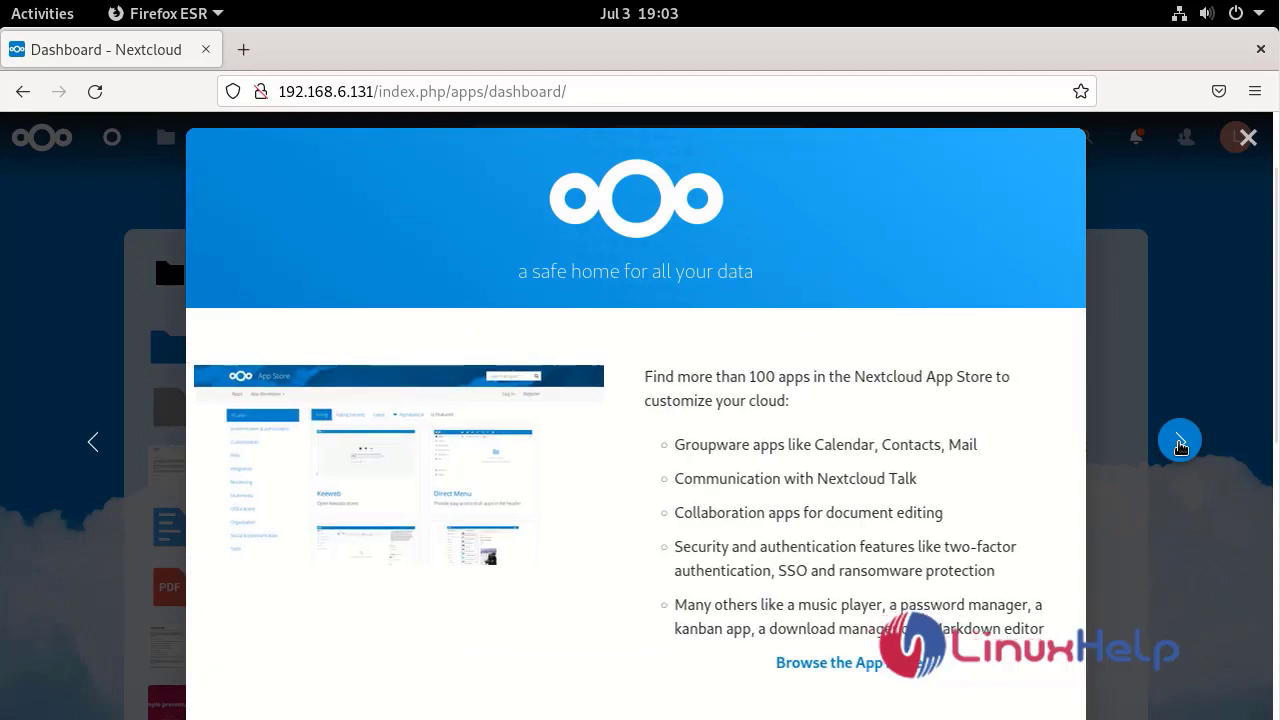
{"action": "left_click", "coordinate": [1180, 442]}
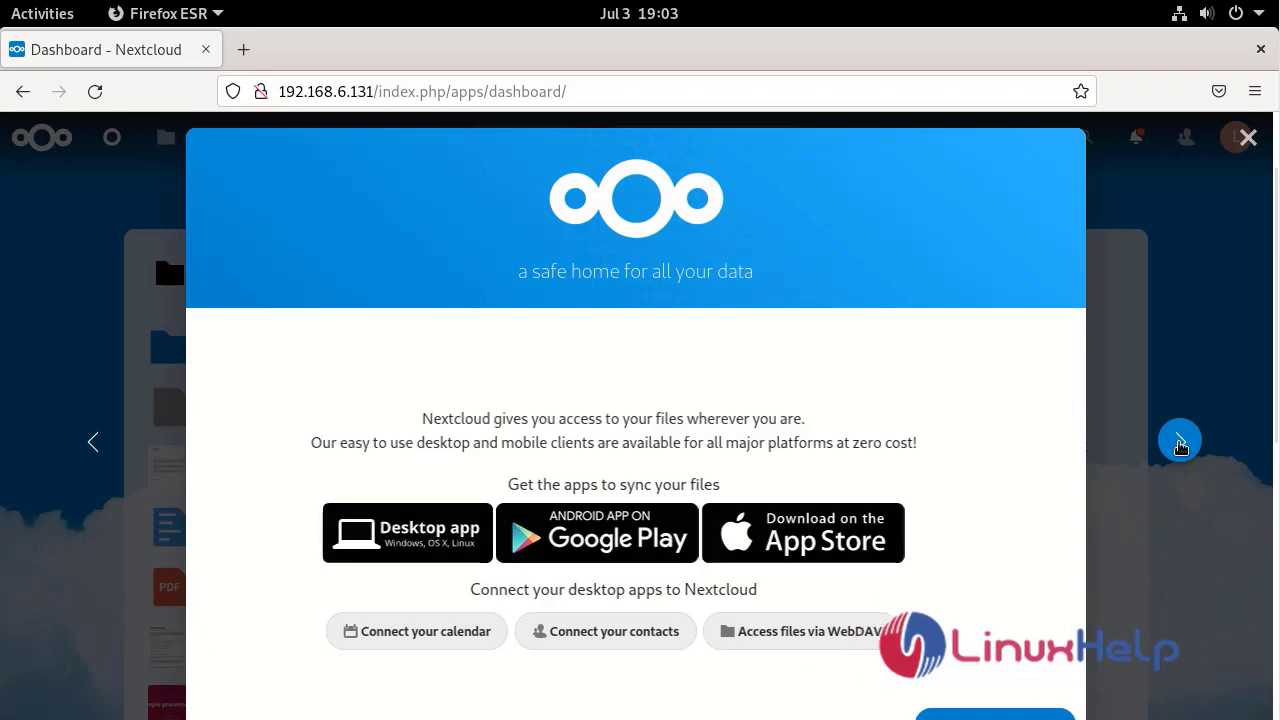
{"action": "left_click", "coordinate": [1180, 442]}
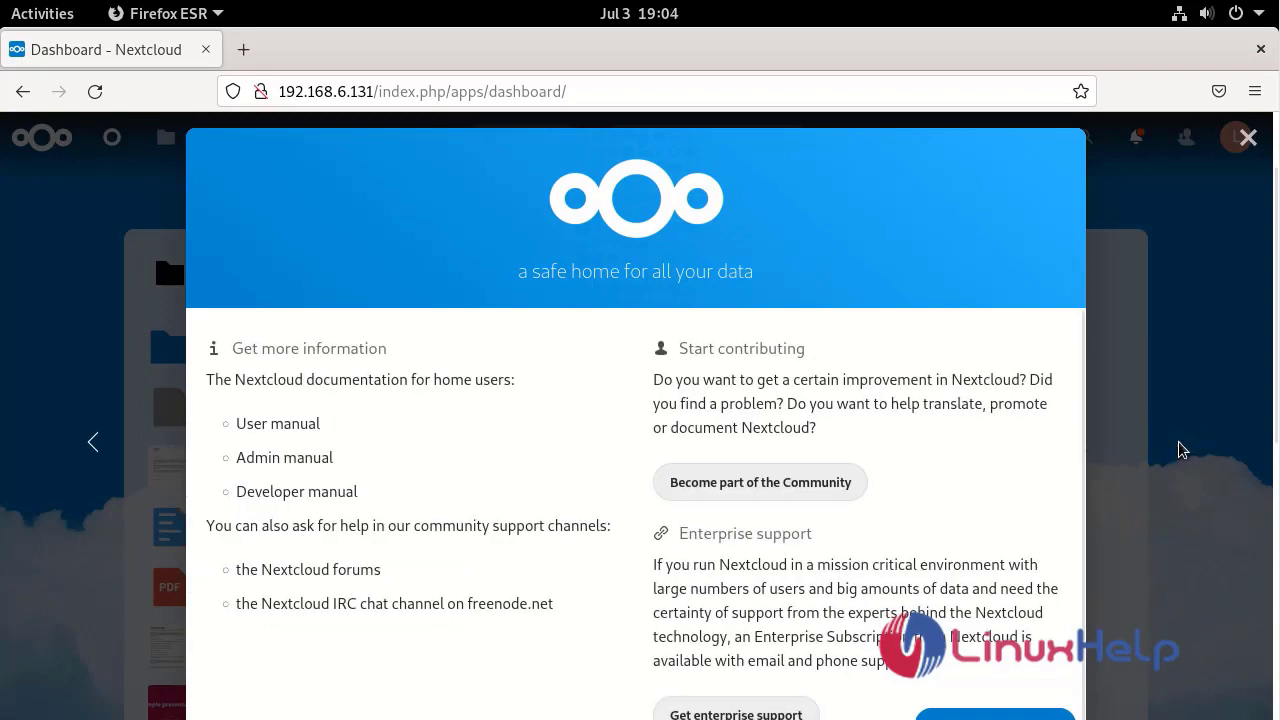
{"action": "left_click", "coordinate": [1248, 136]}
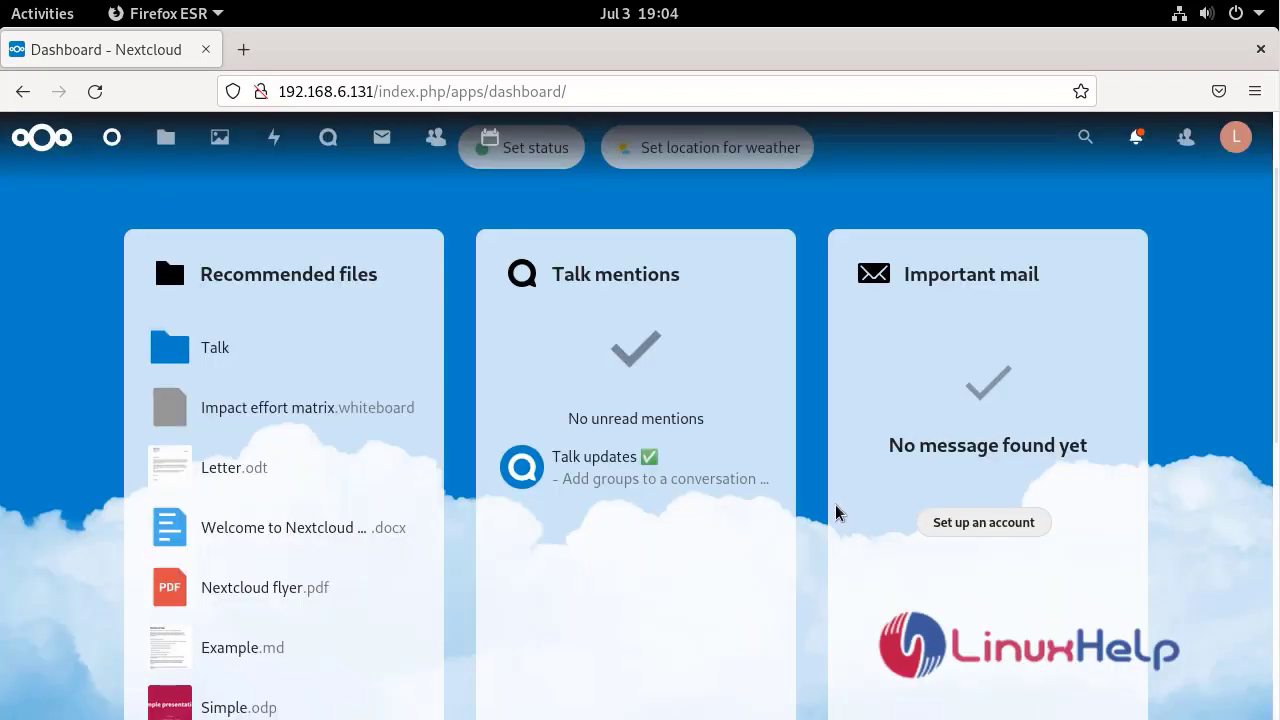
{"action": "mouse_move", "coordinate": [916, 530]}
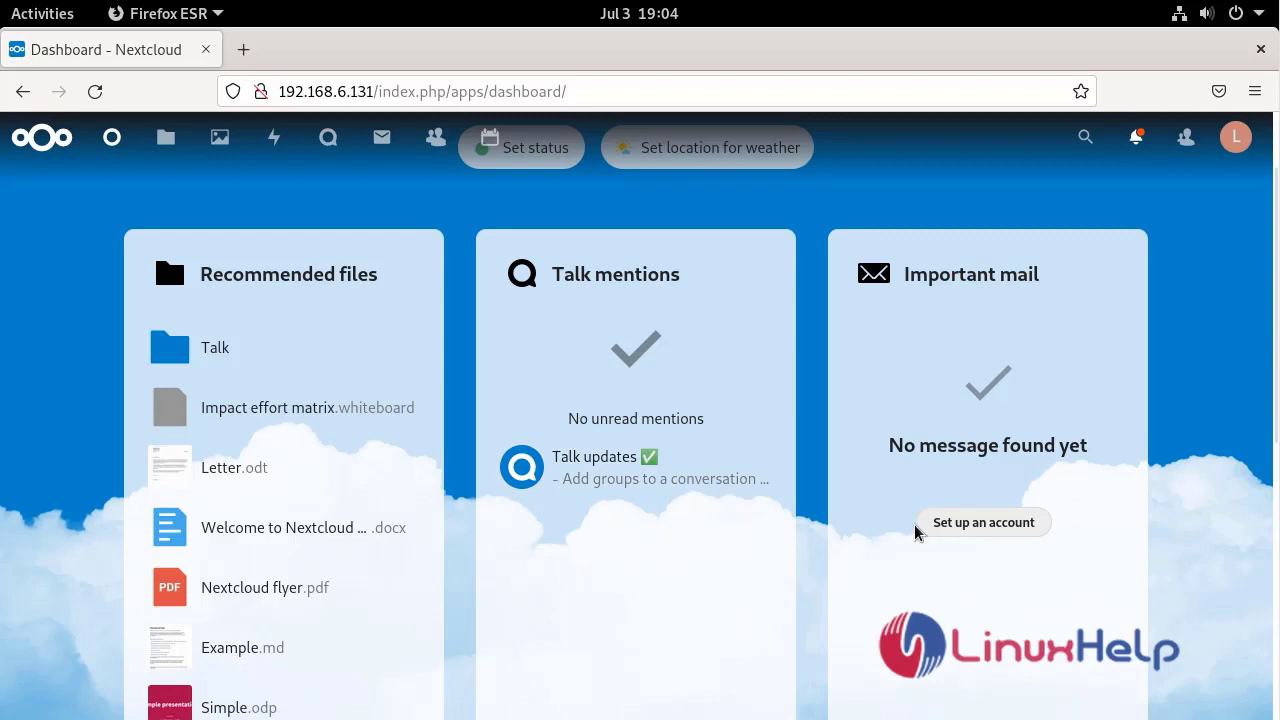
{"action": "scroll", "scroll_direction": "down", "scroll_amount": 3}
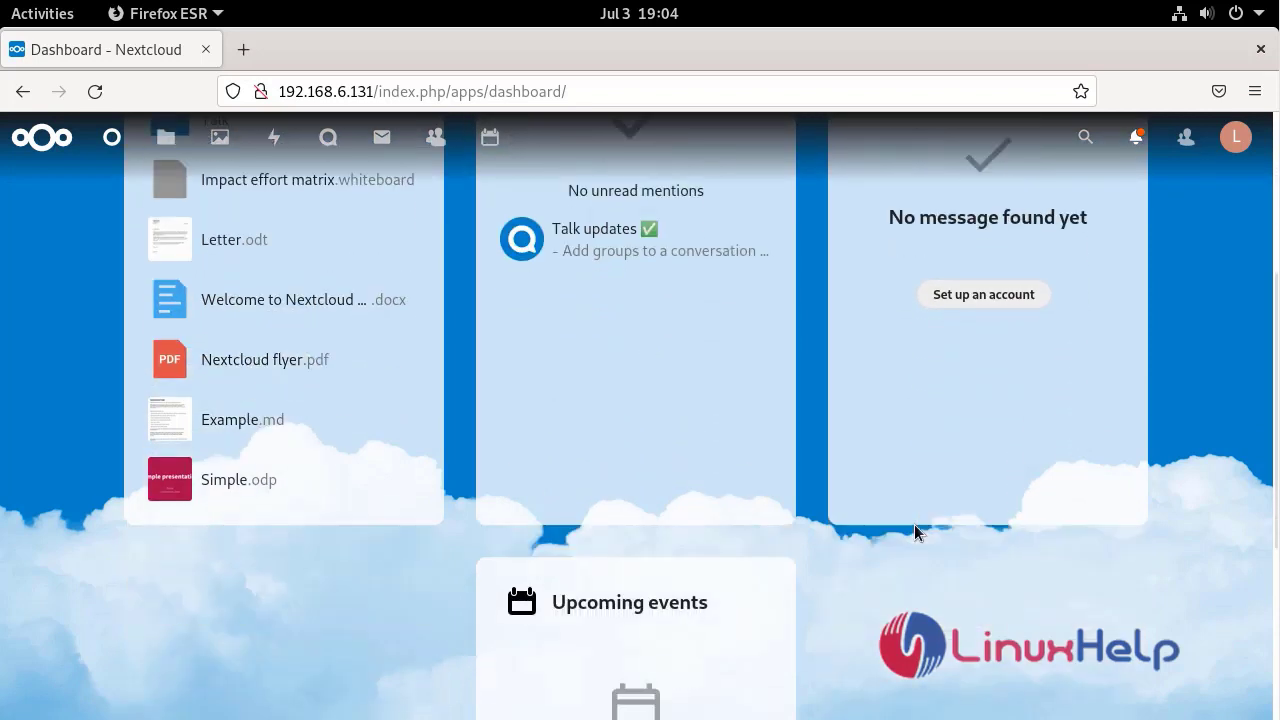
{"action": "scroll", "scroll_direction": "down", "scroll_amount": 3}
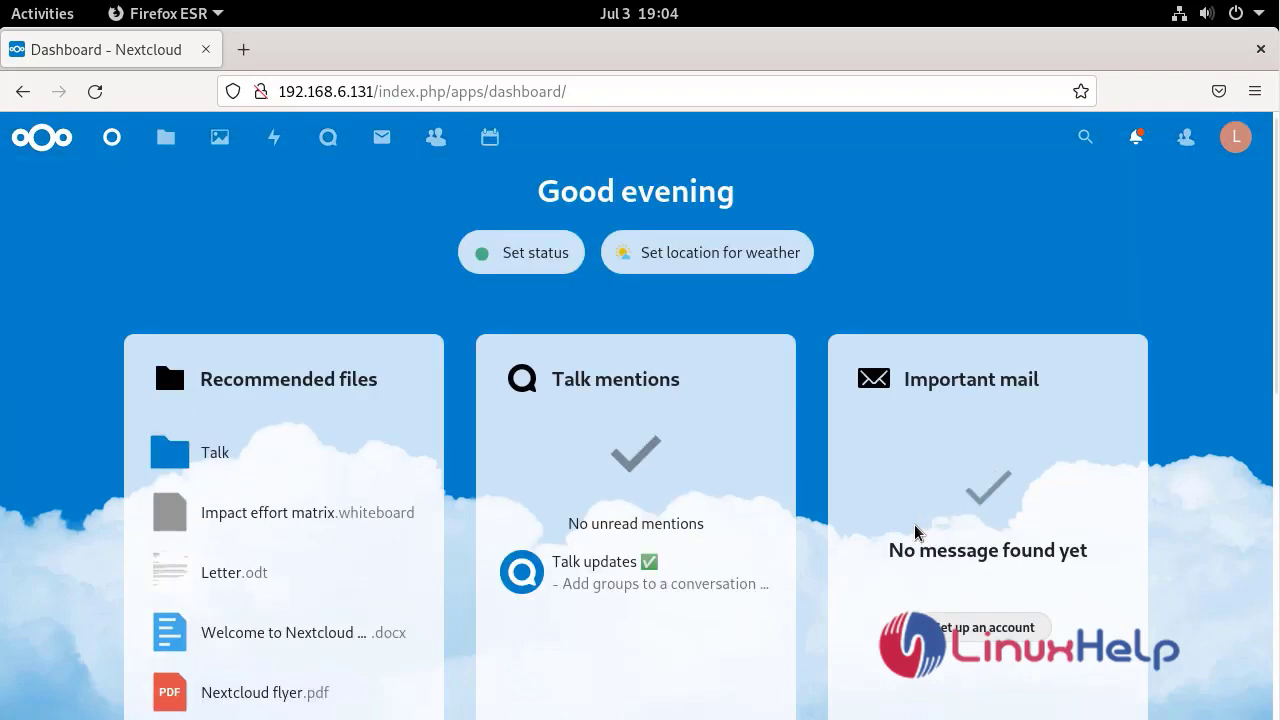
{"action": "mouse_move", "coordinate": [590, 450]}
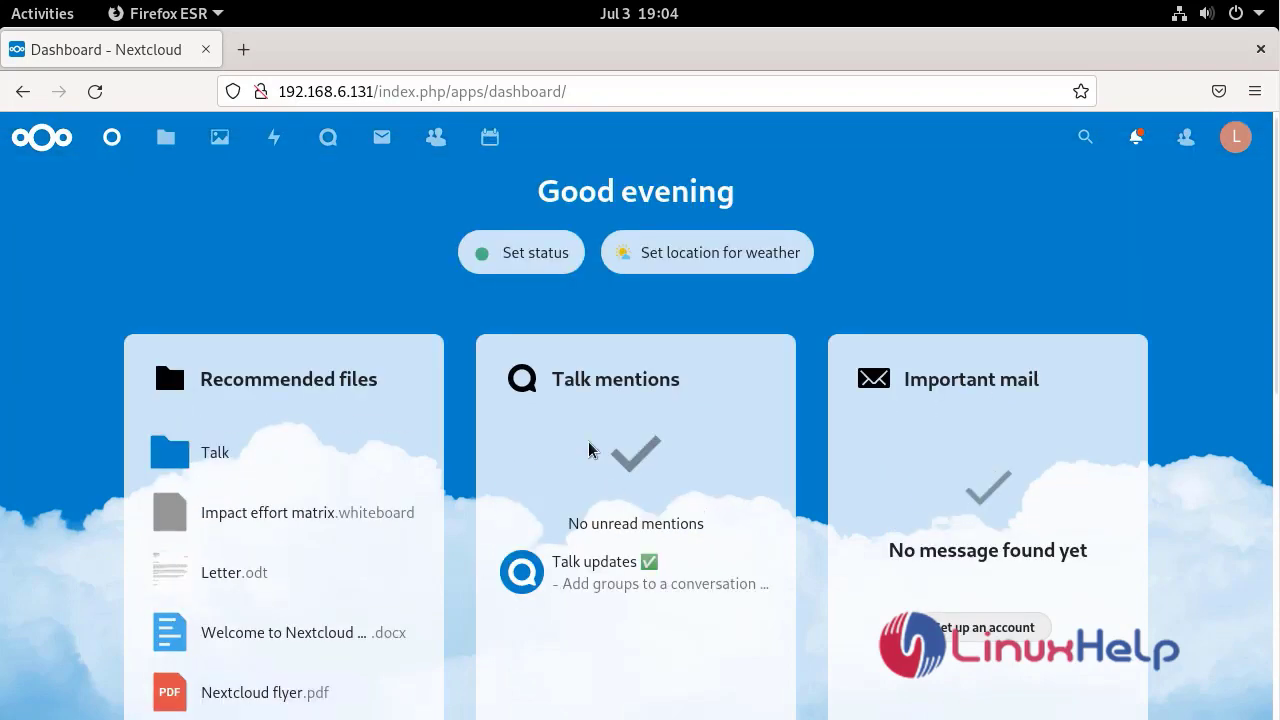
{"action": "mouse_move", "coordinate": [700, 298]}
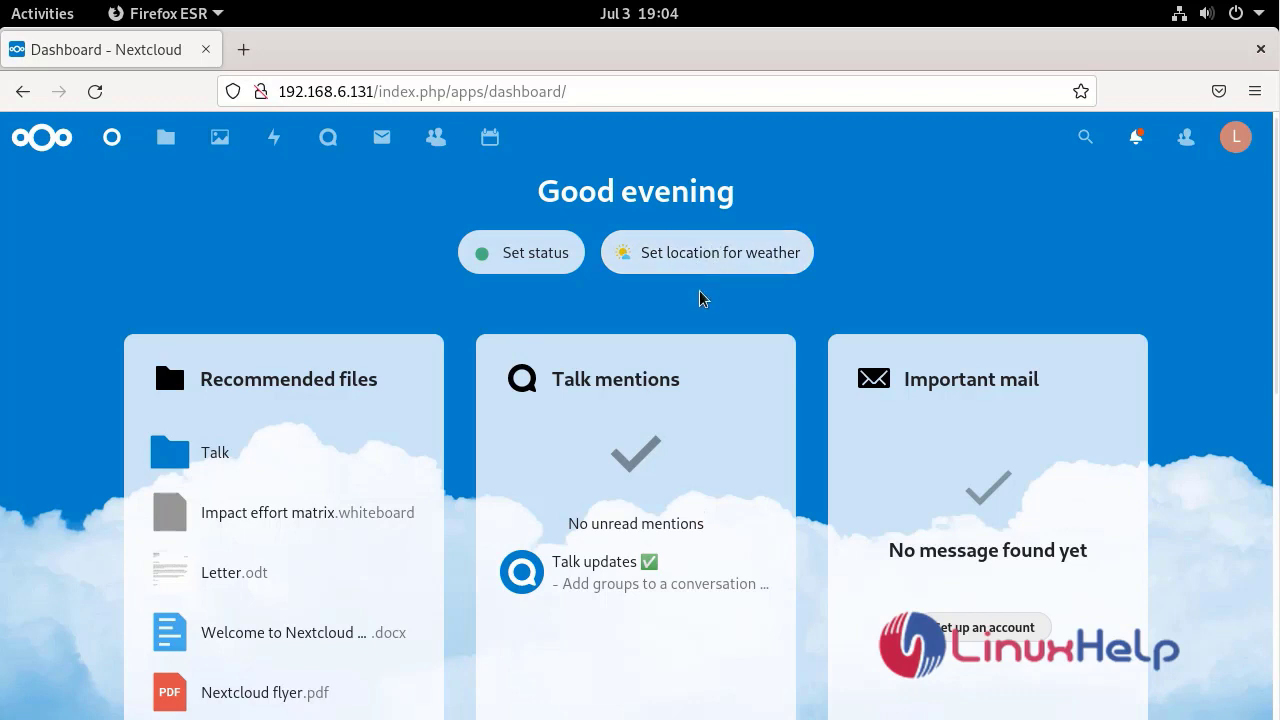
{"action": "mouse_move", "coordinate": [712, 288]}
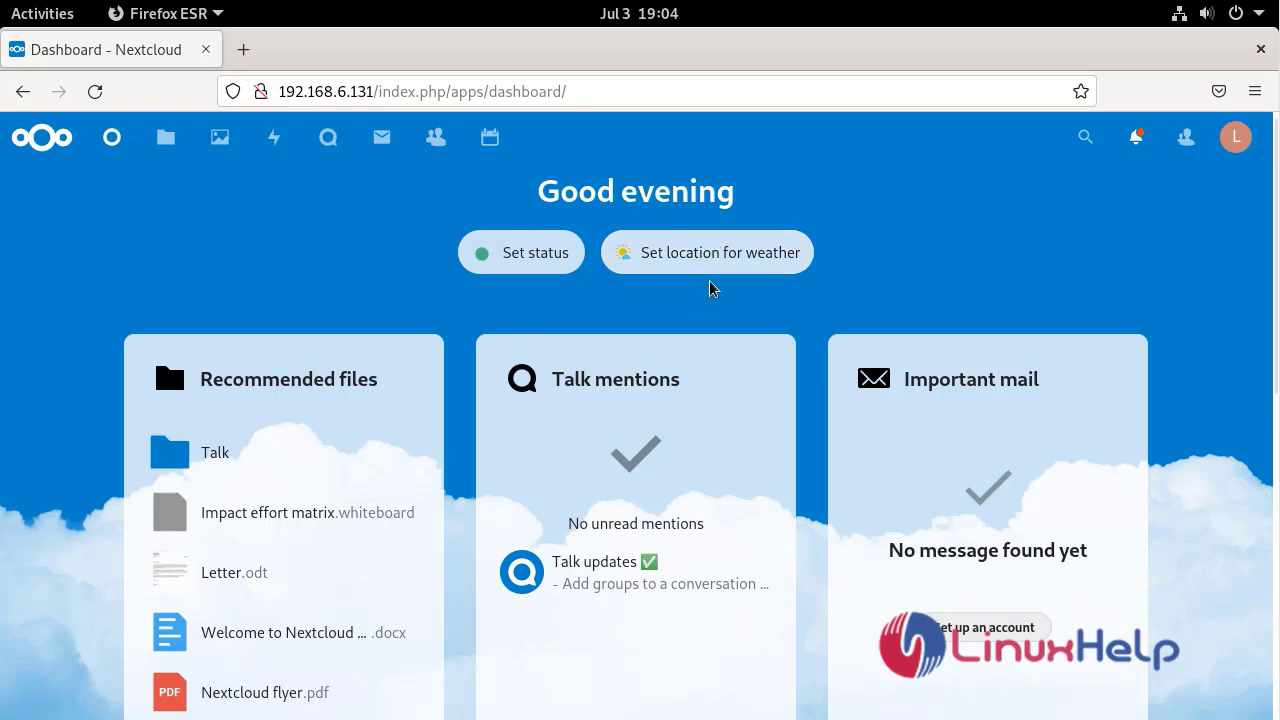